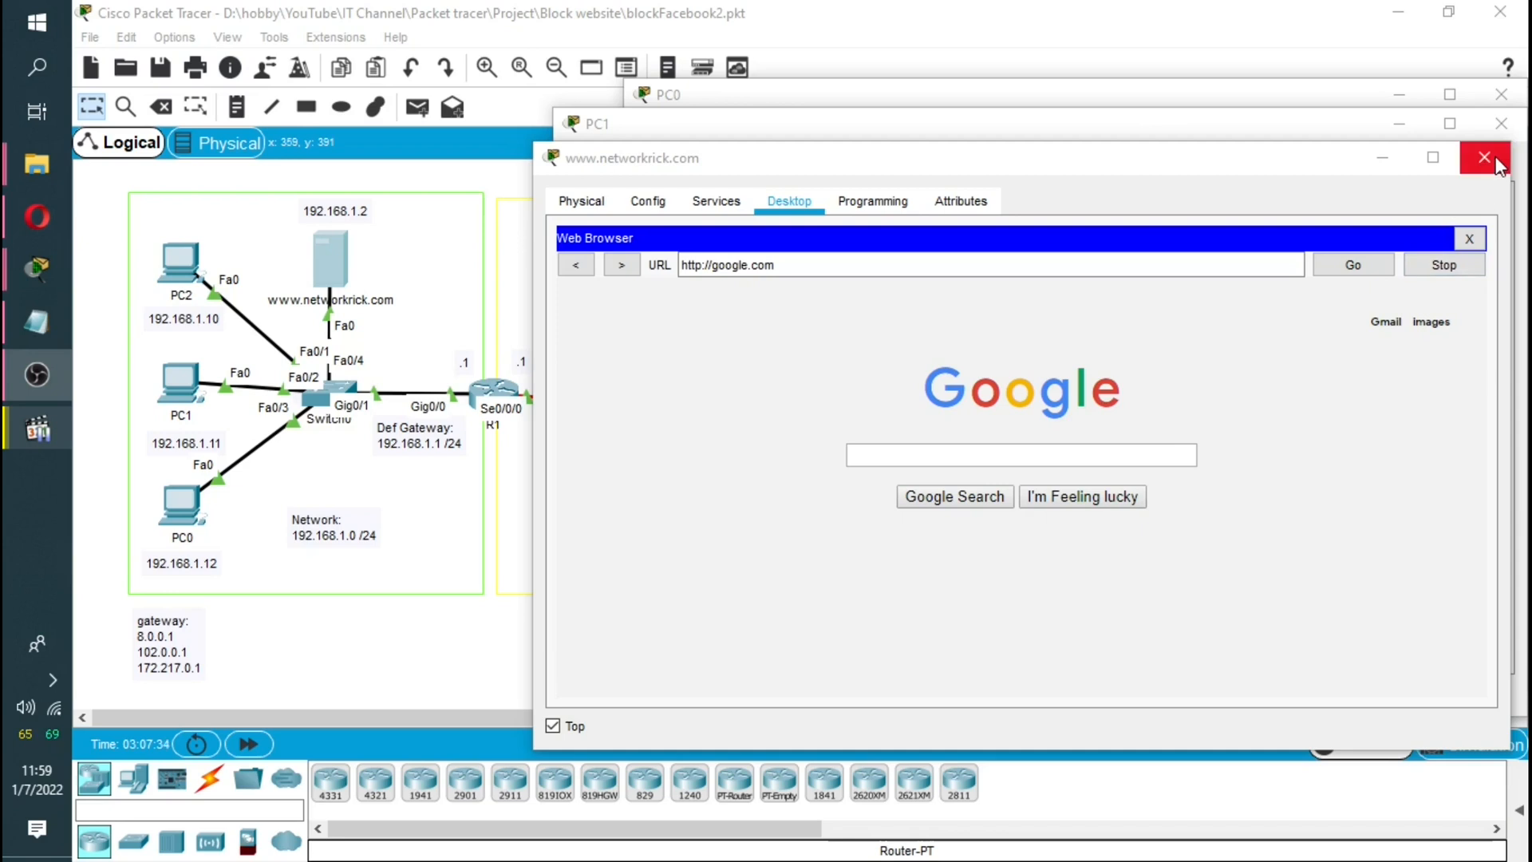
Step: Close the Google, Instagram and Facebook browser windows and PC1's device window to reveal the topology
click(1484, 156)
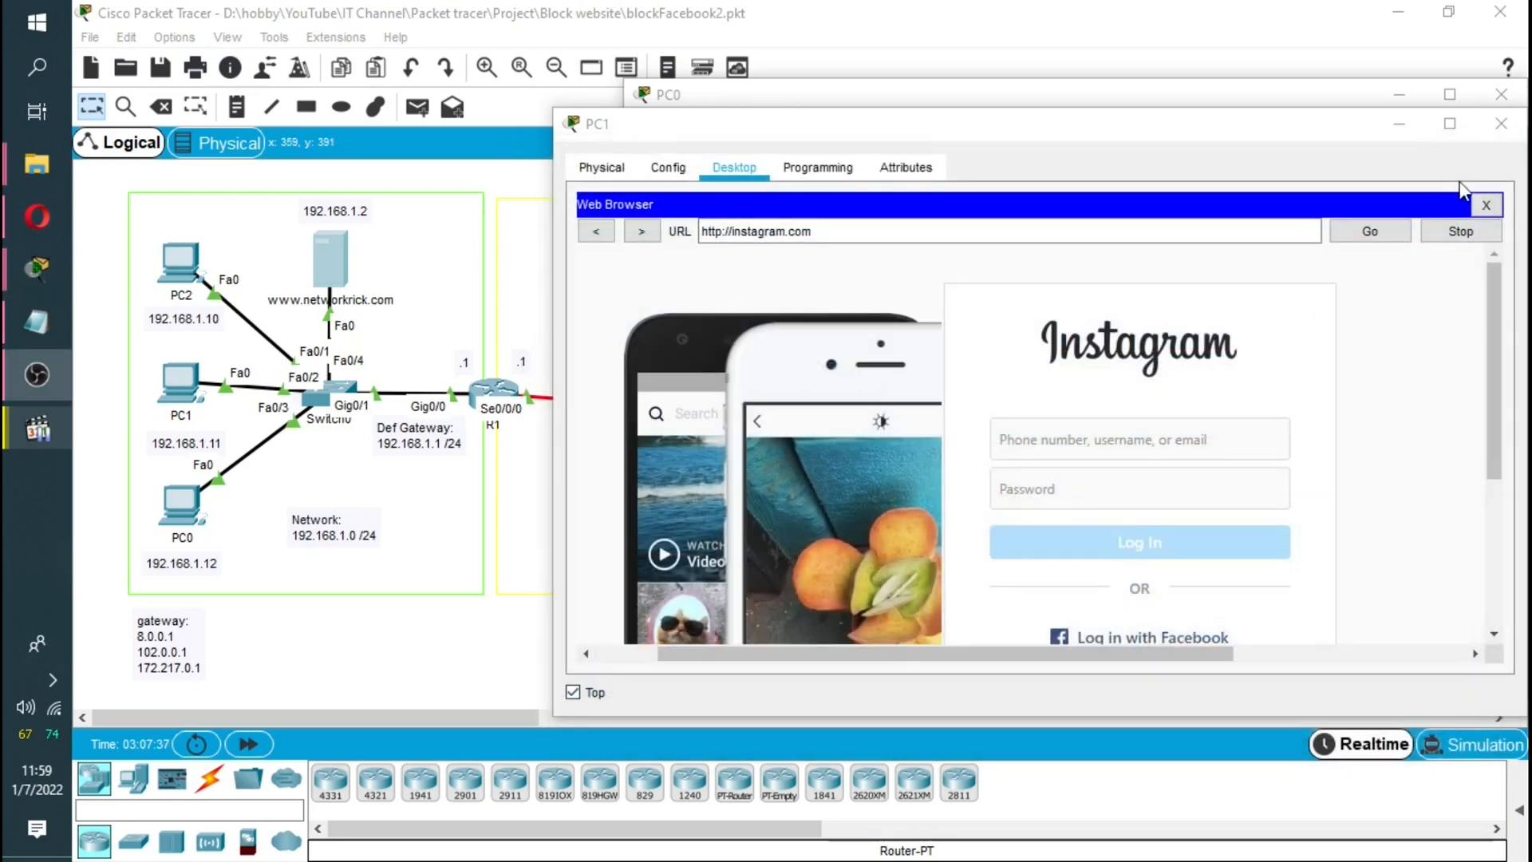
click(1486, 205)
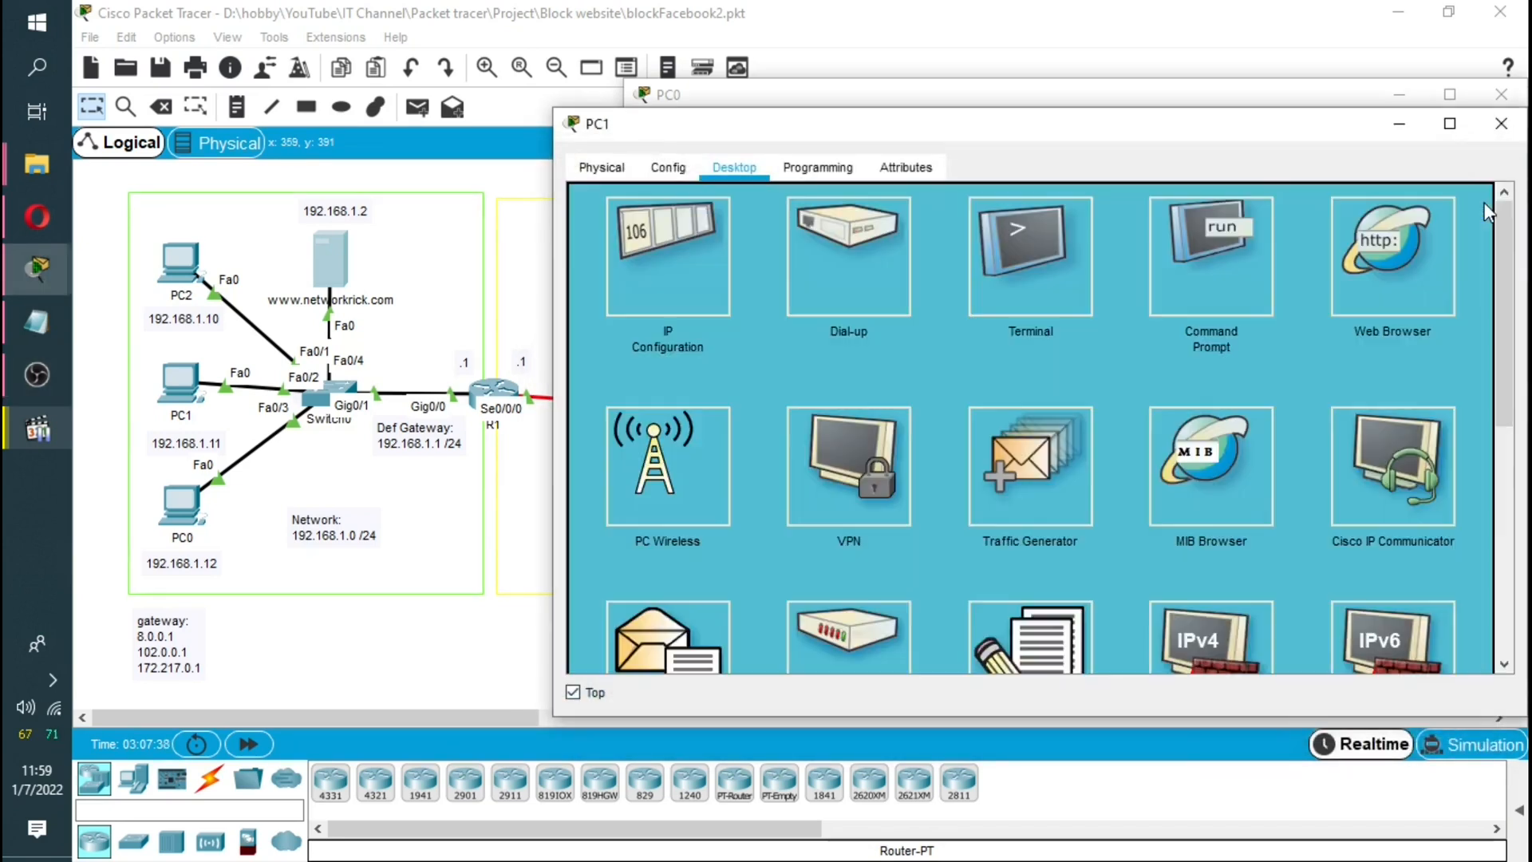
click(1392, 255)
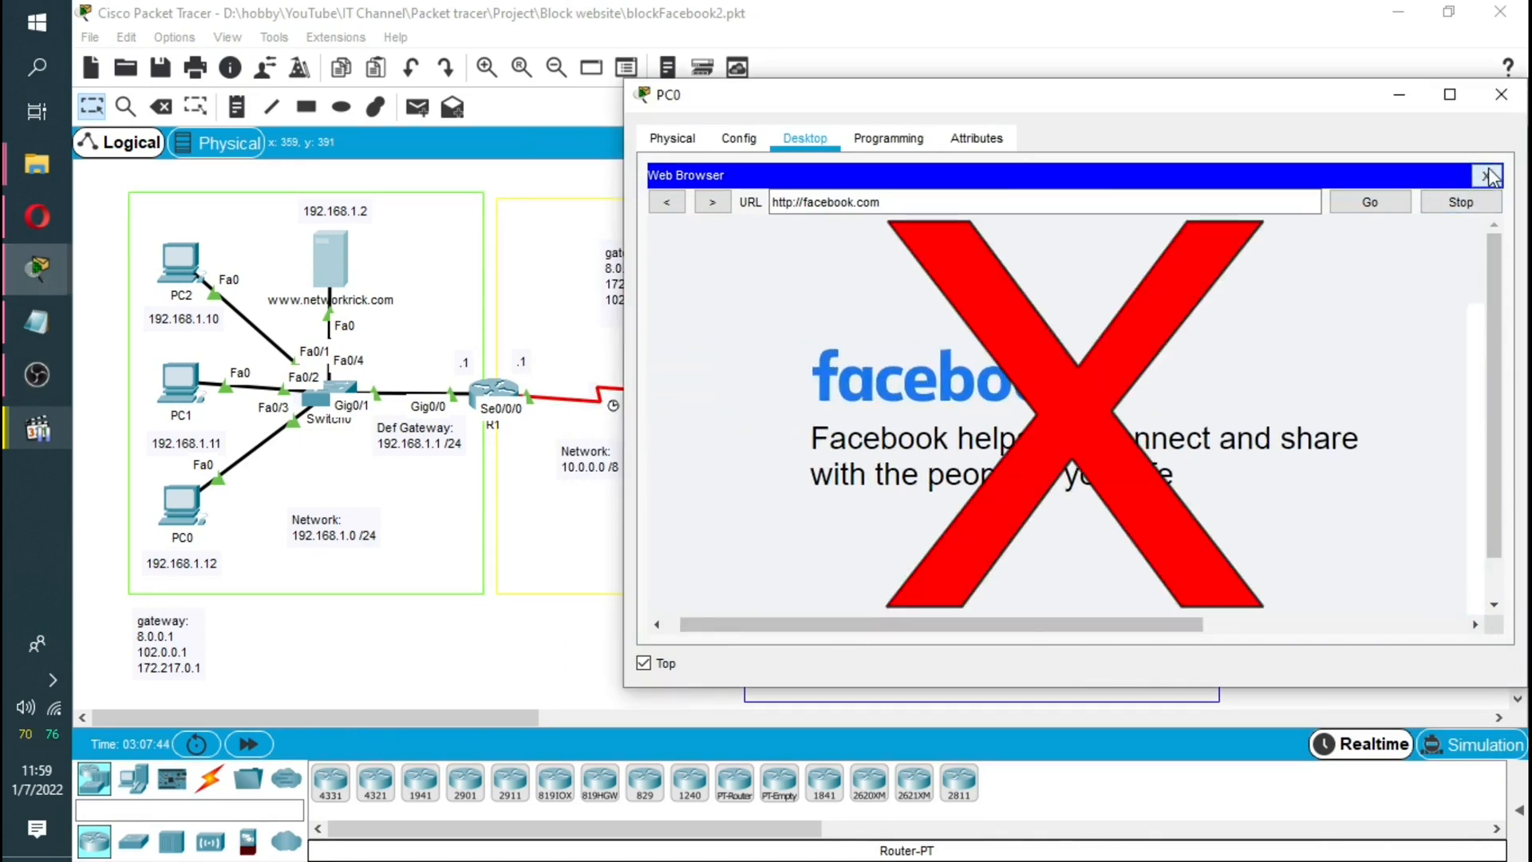
click(1500, 176)
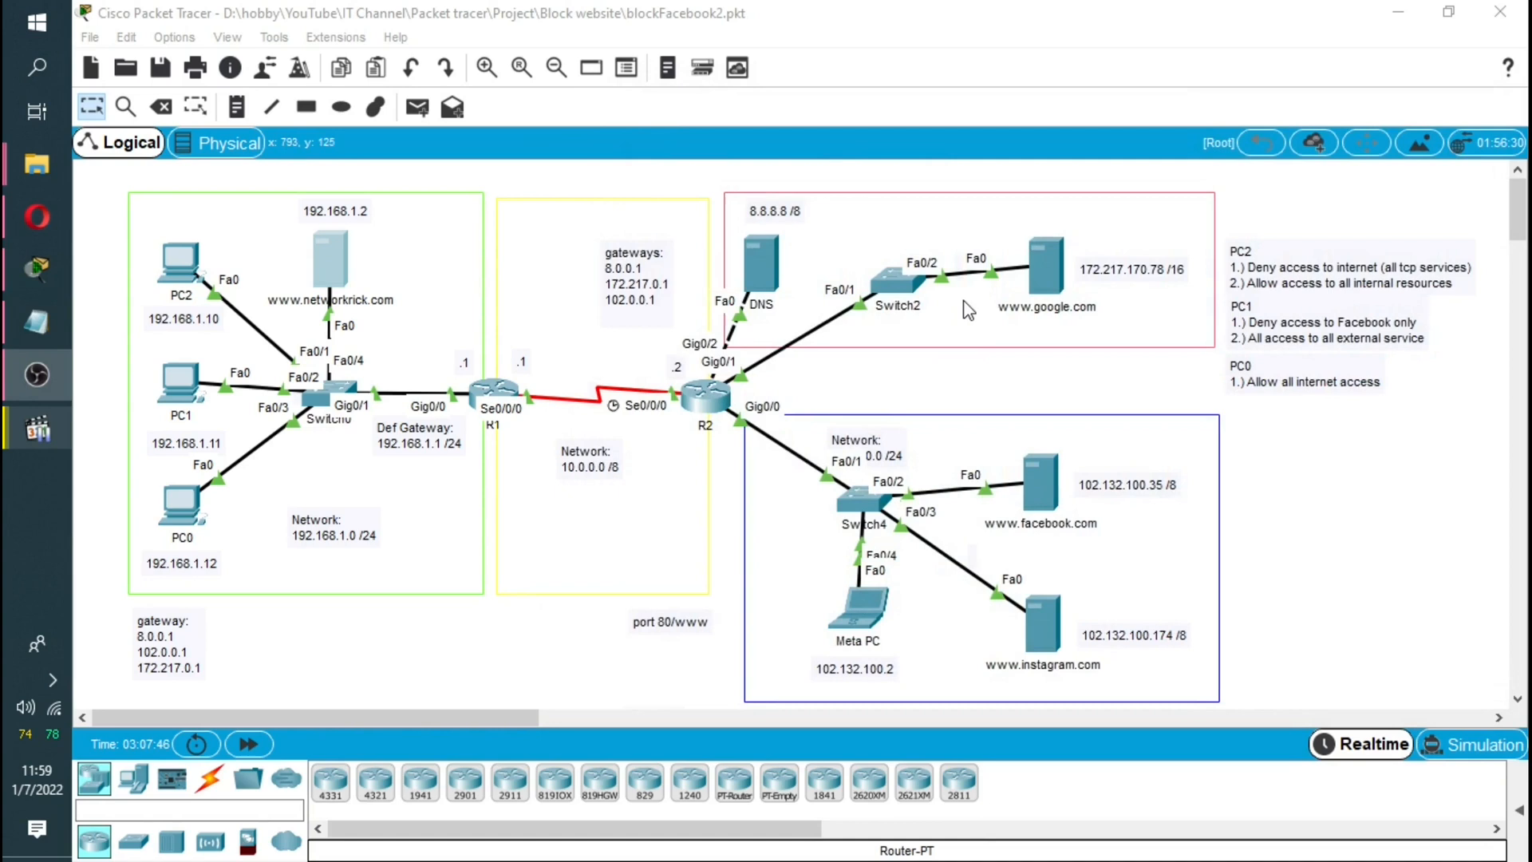
mouse_move(67, 764)
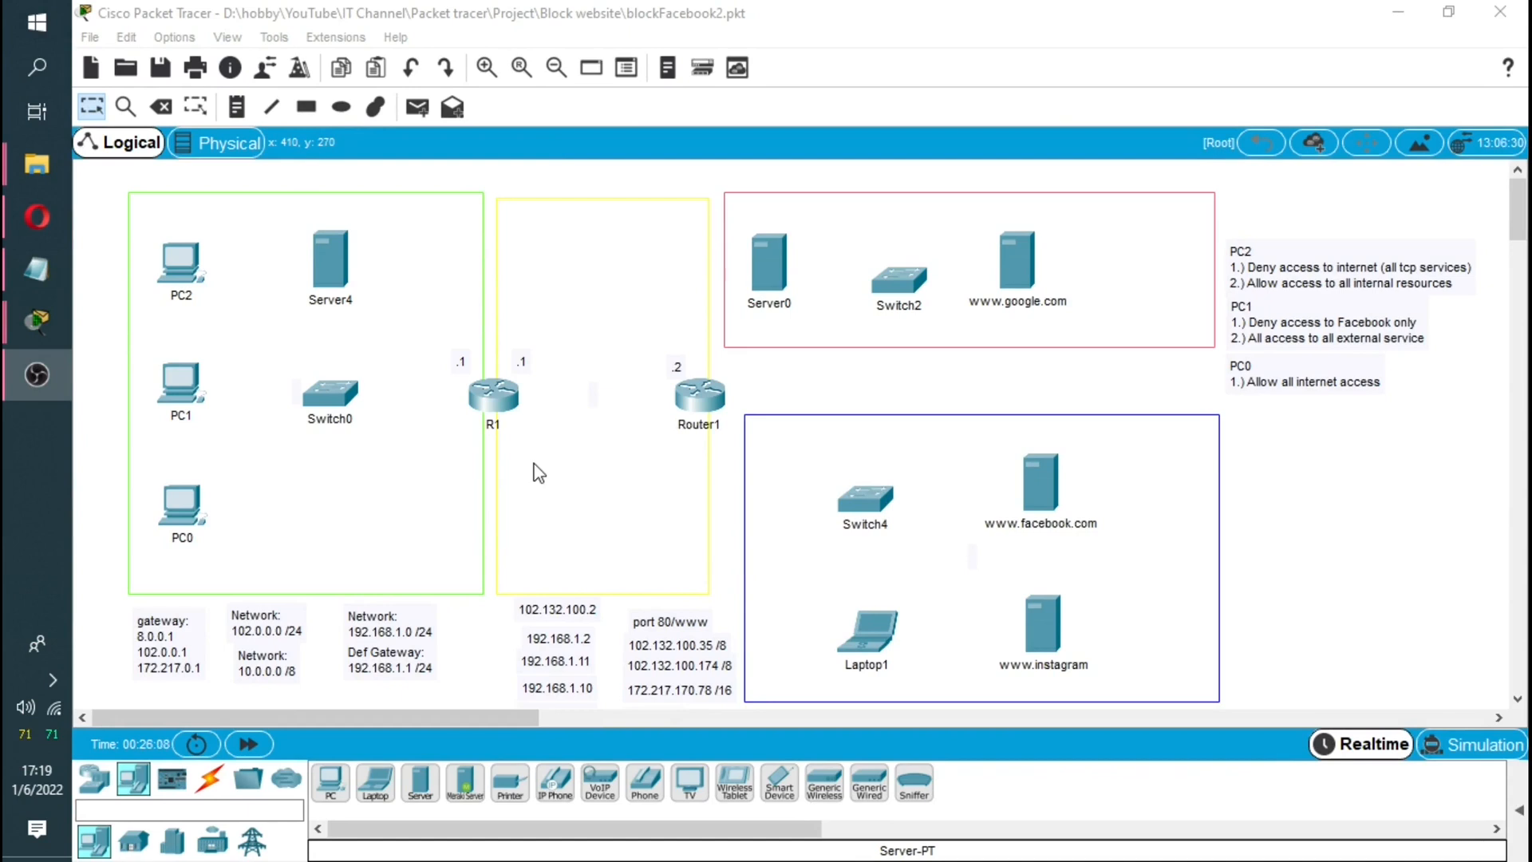
mouse_move(371, 271)
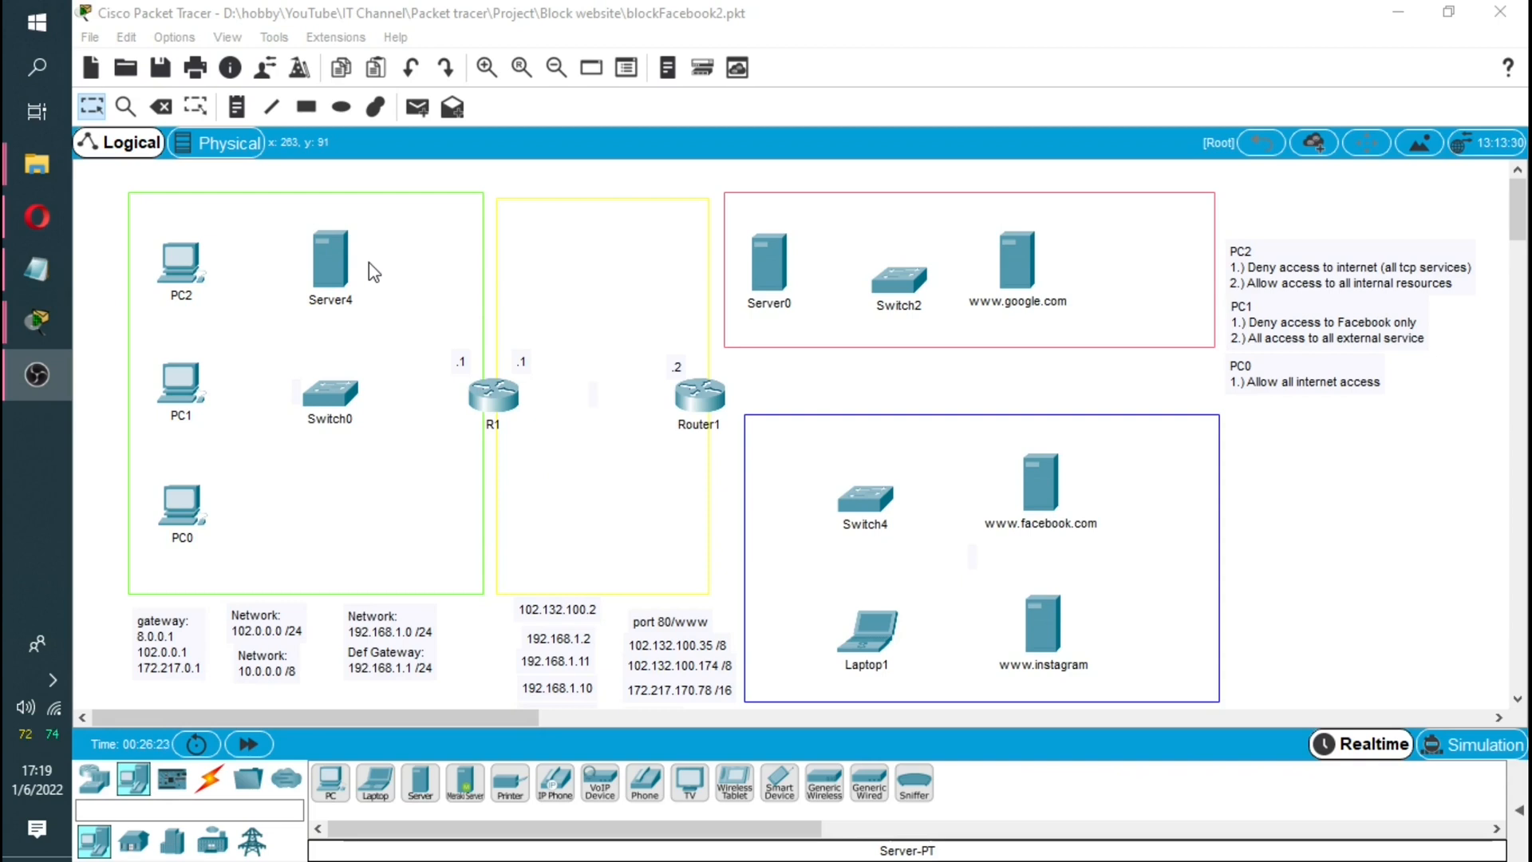
mouse_move(403, 533)
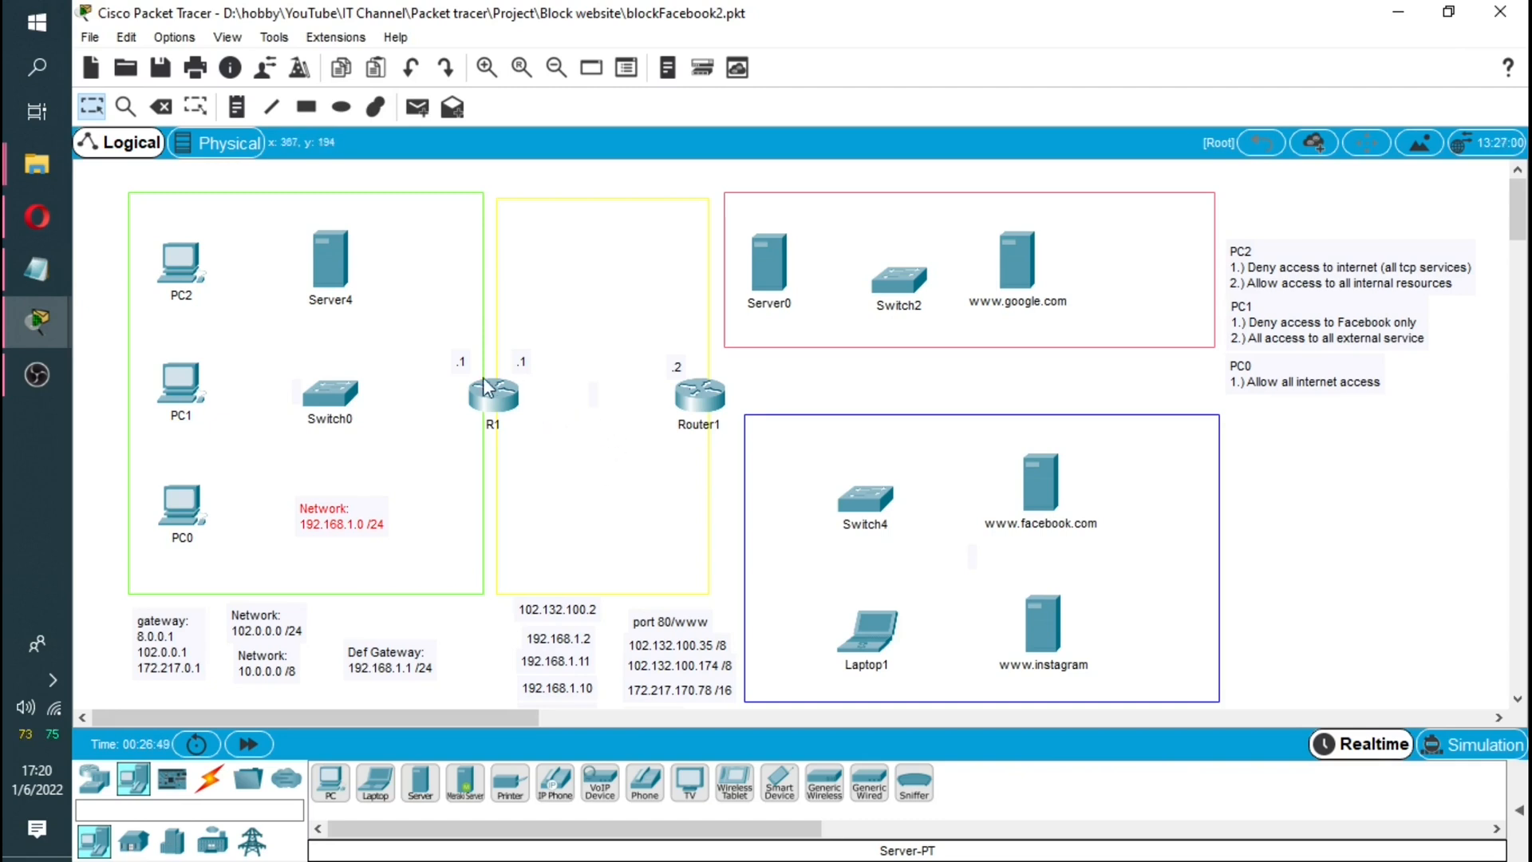
mouse_move(484, 406)
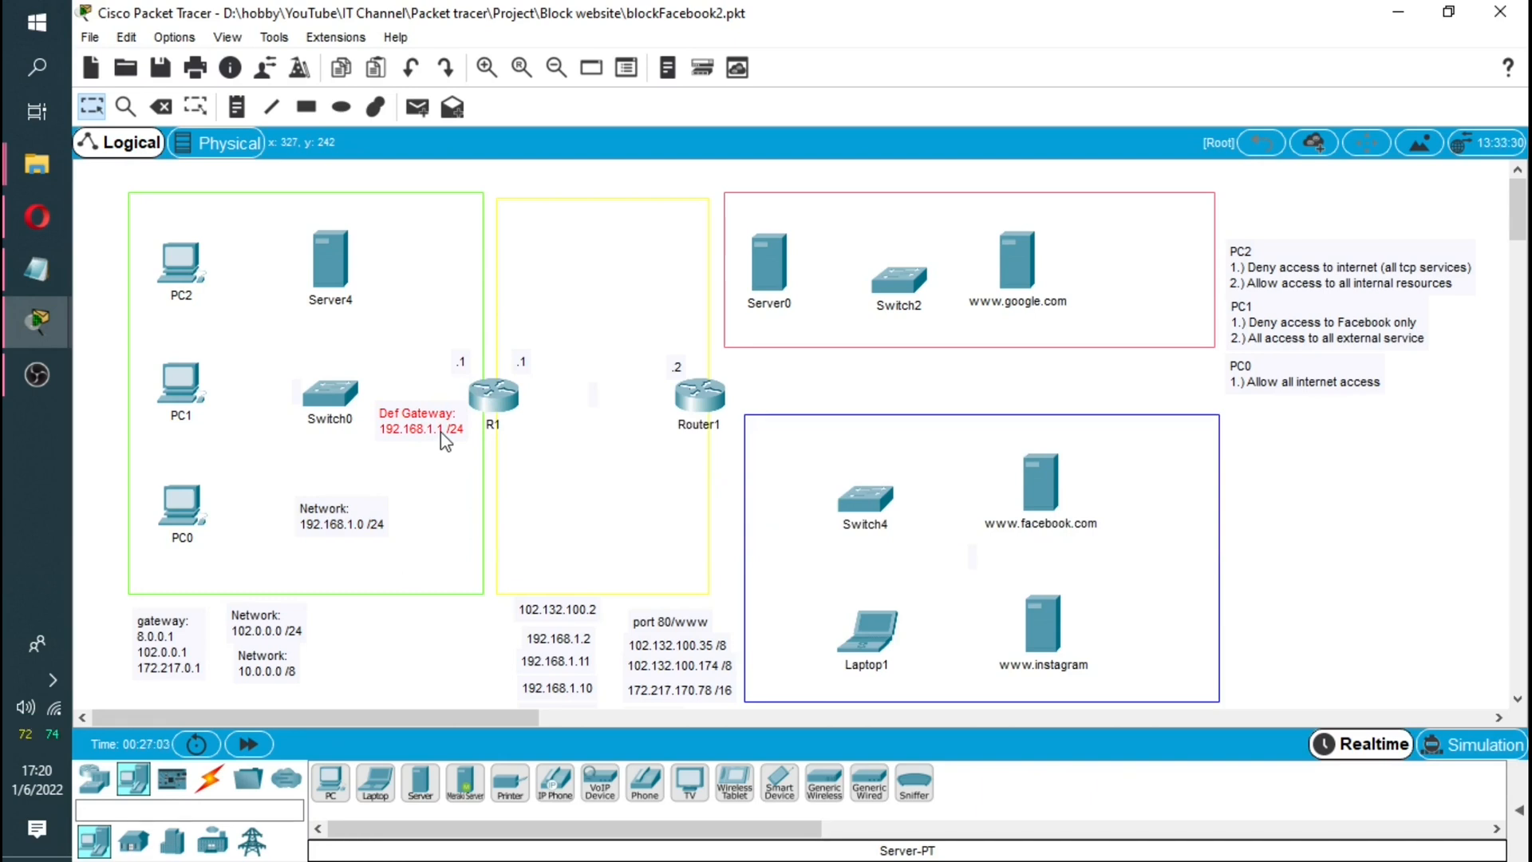
mouse_move(425, 429)
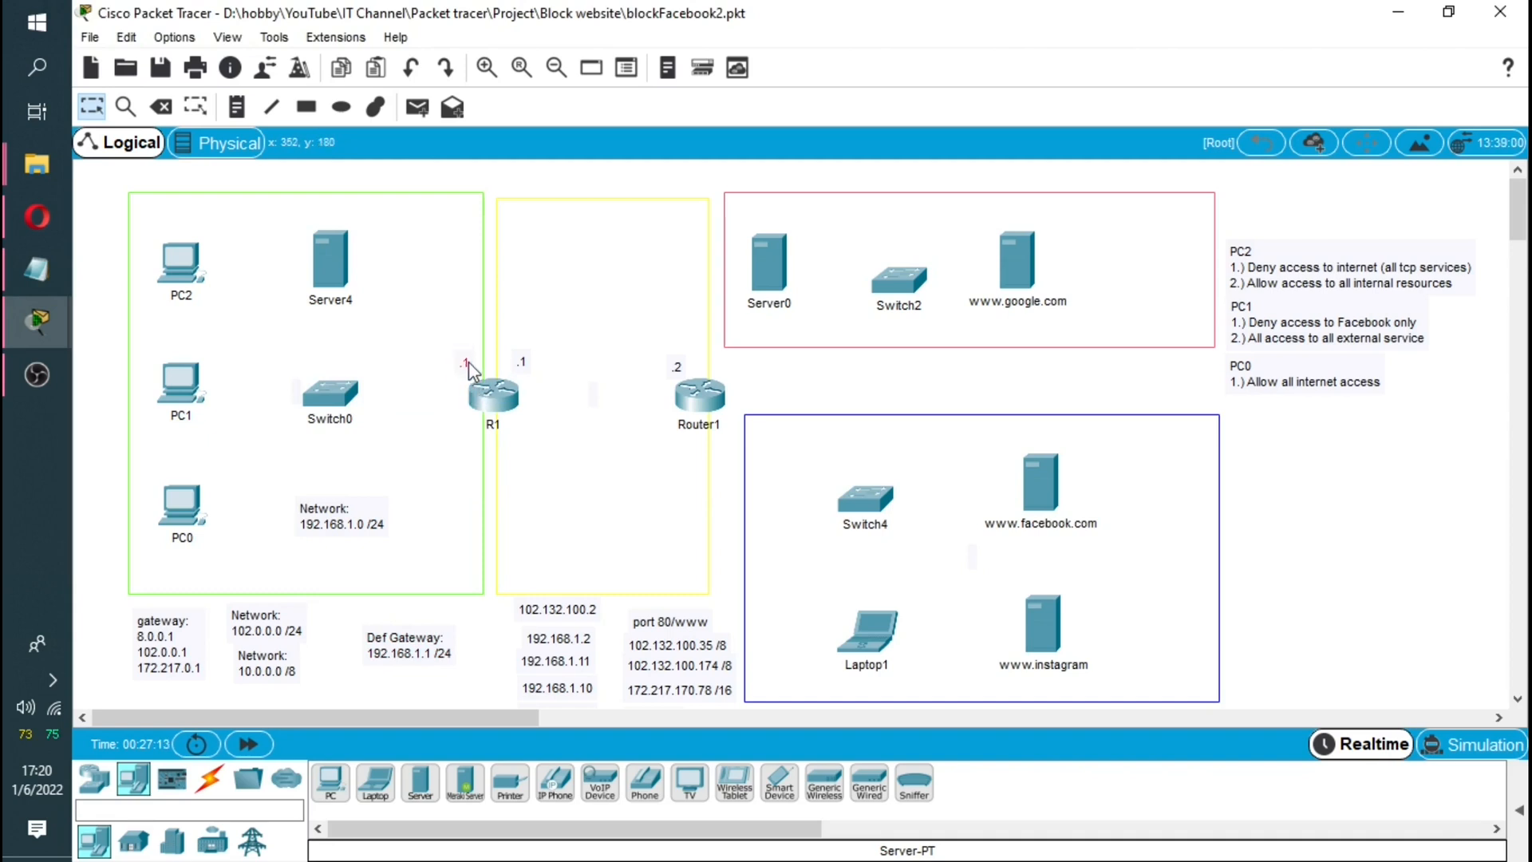
mouse_move(525, 414)
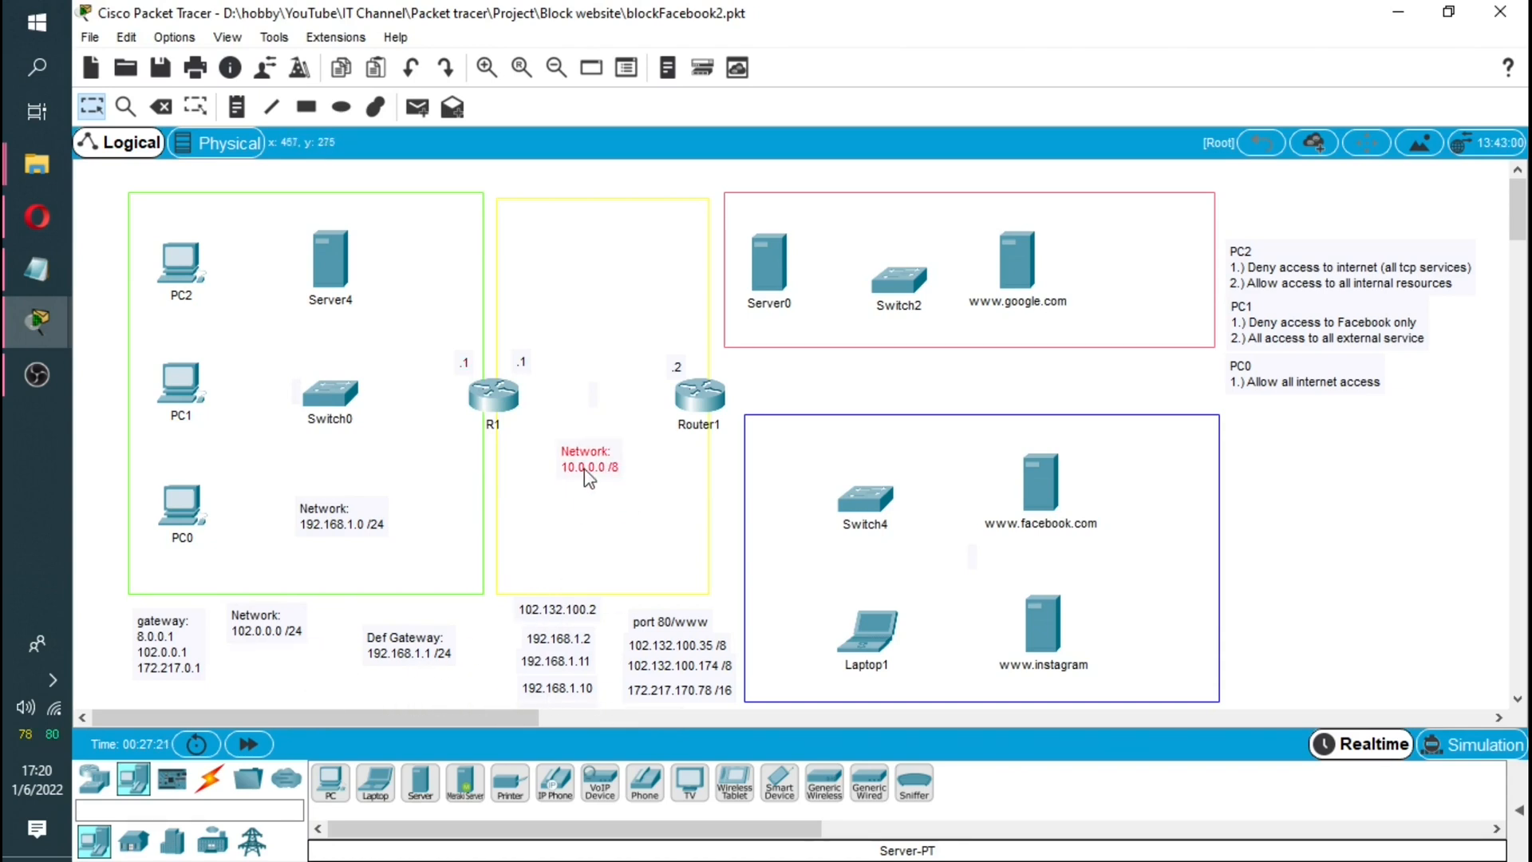
mouse_move(596, 478)
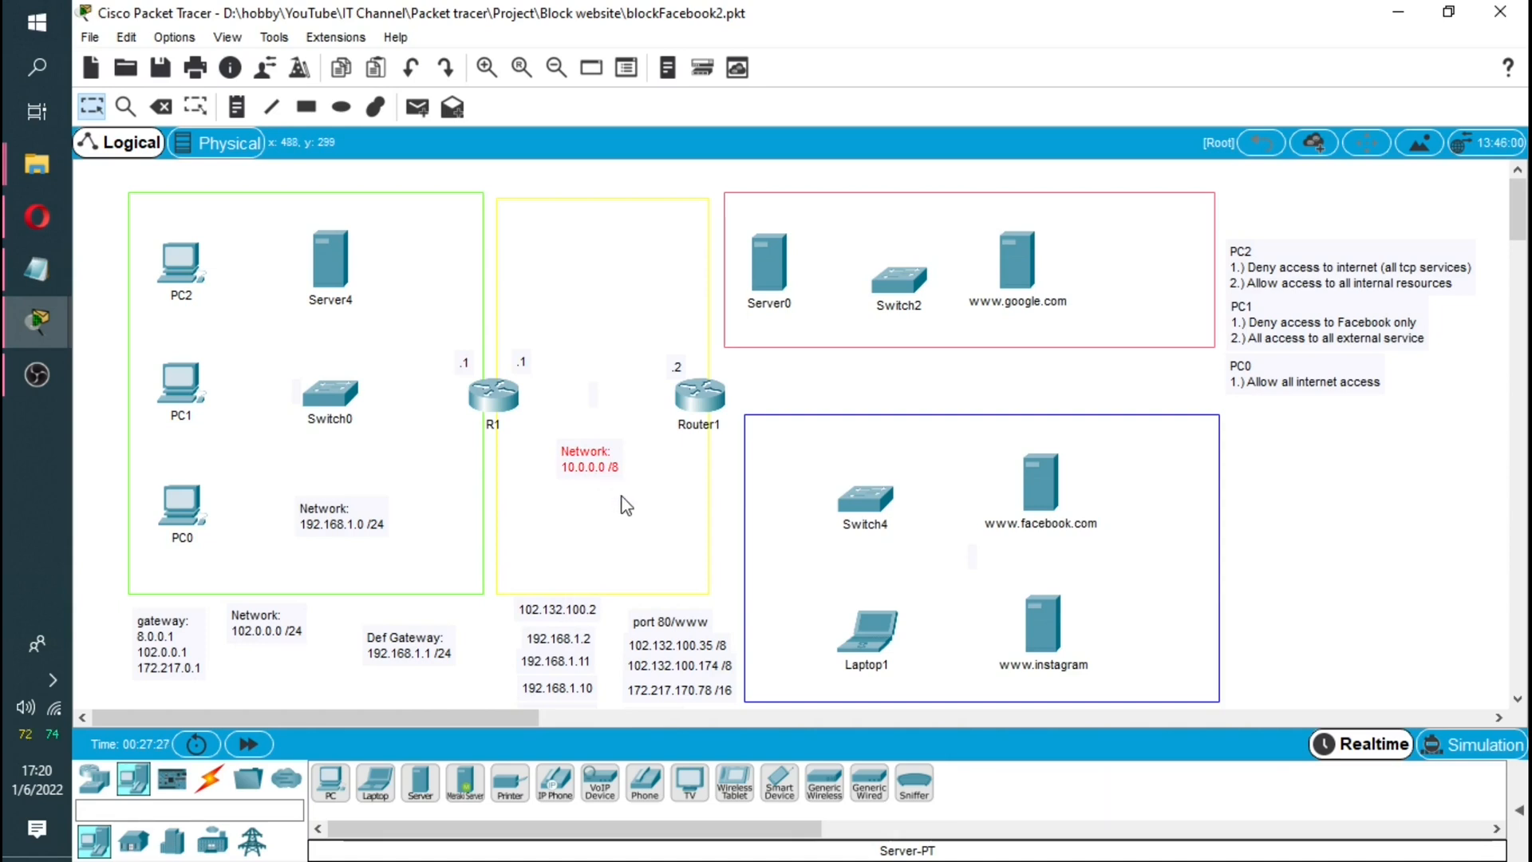
mouse_move(520, 381)
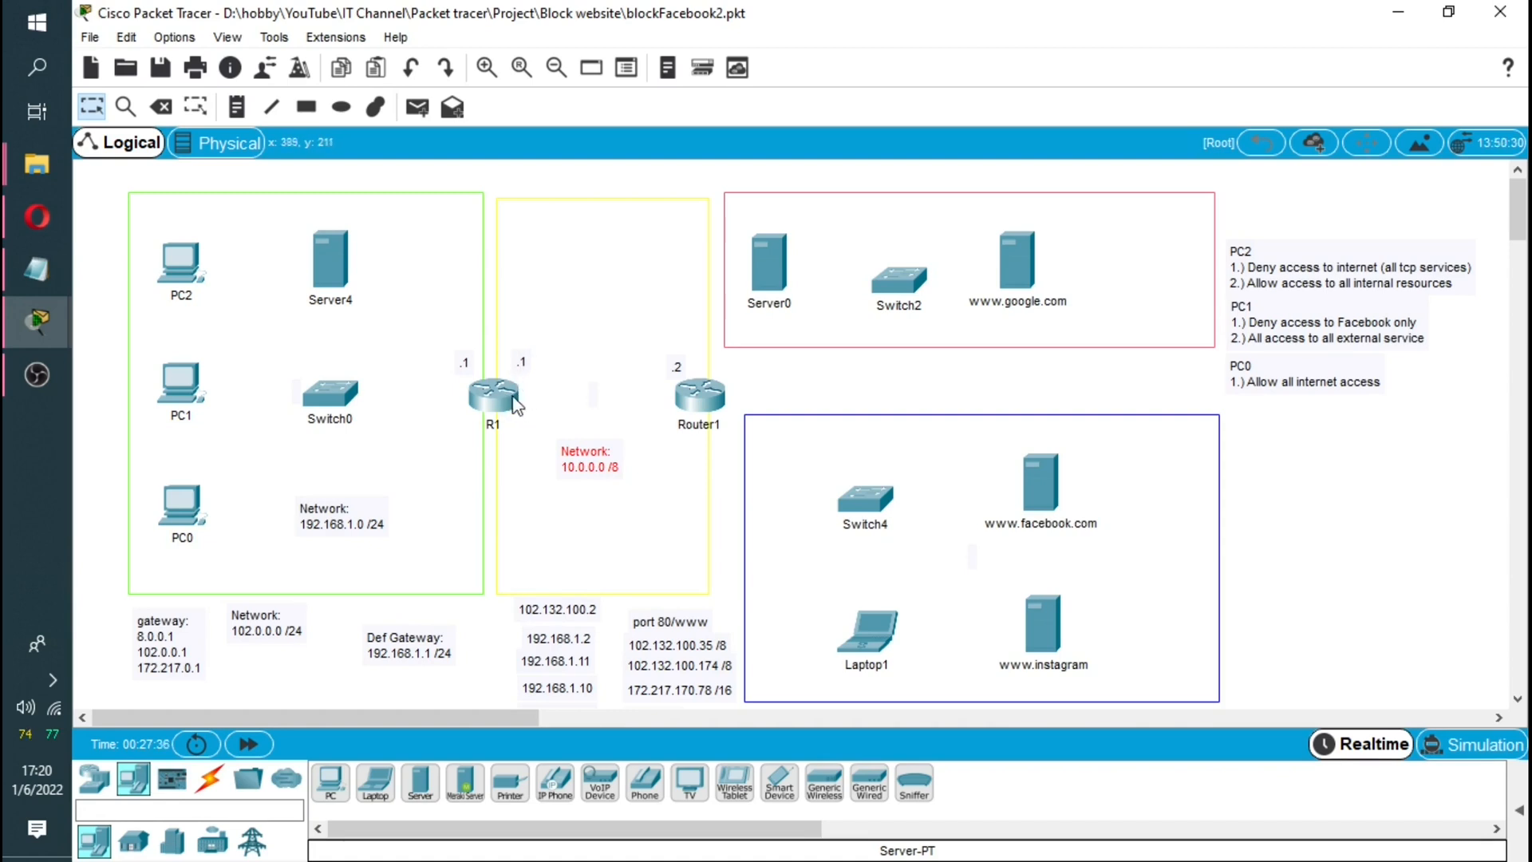
mouse_move(682, 407)
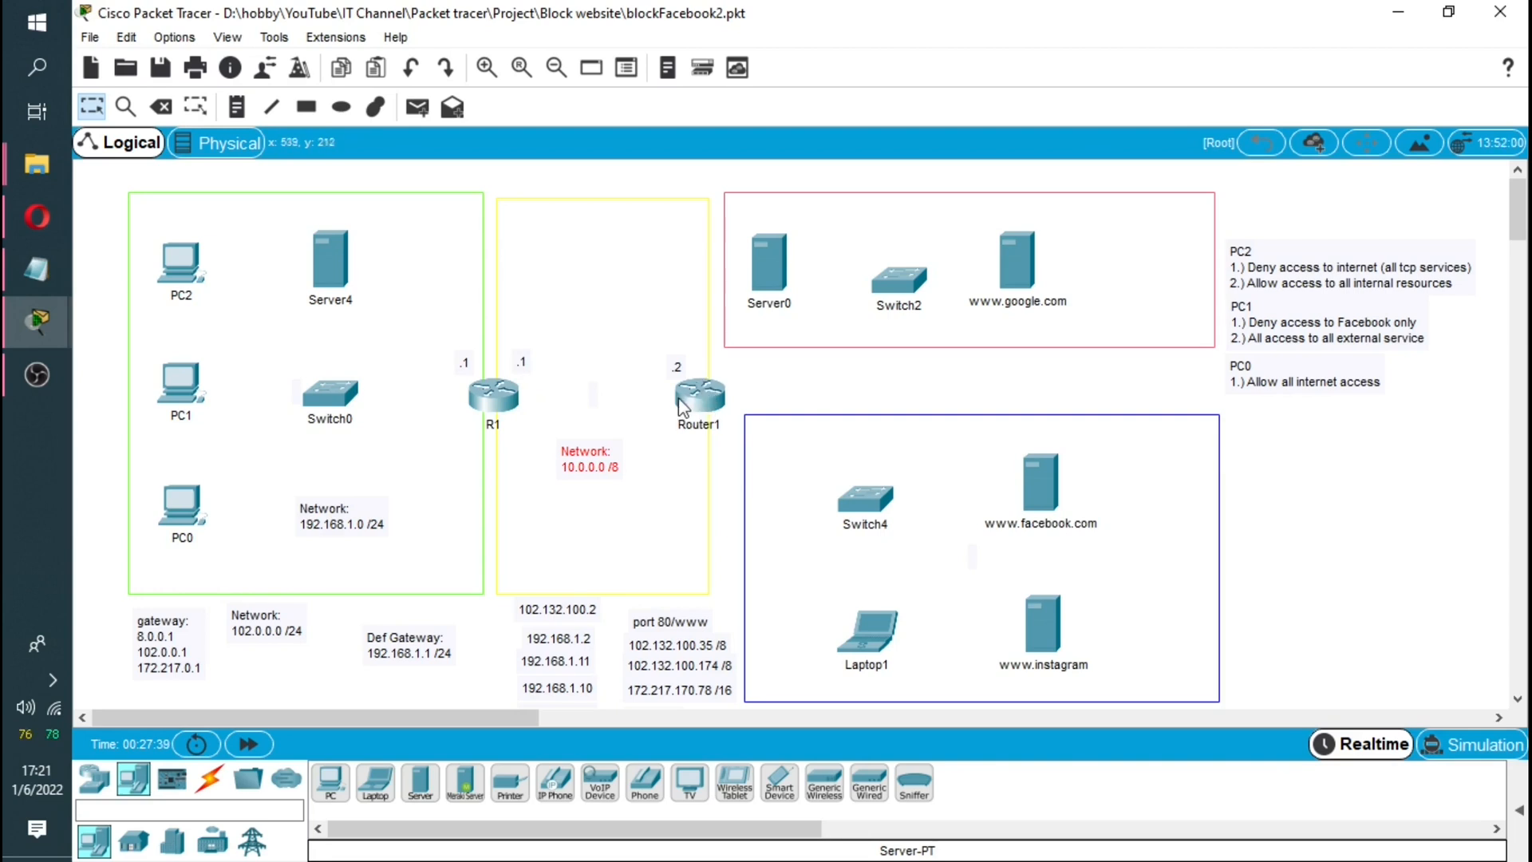
mouse_move(676, 381)
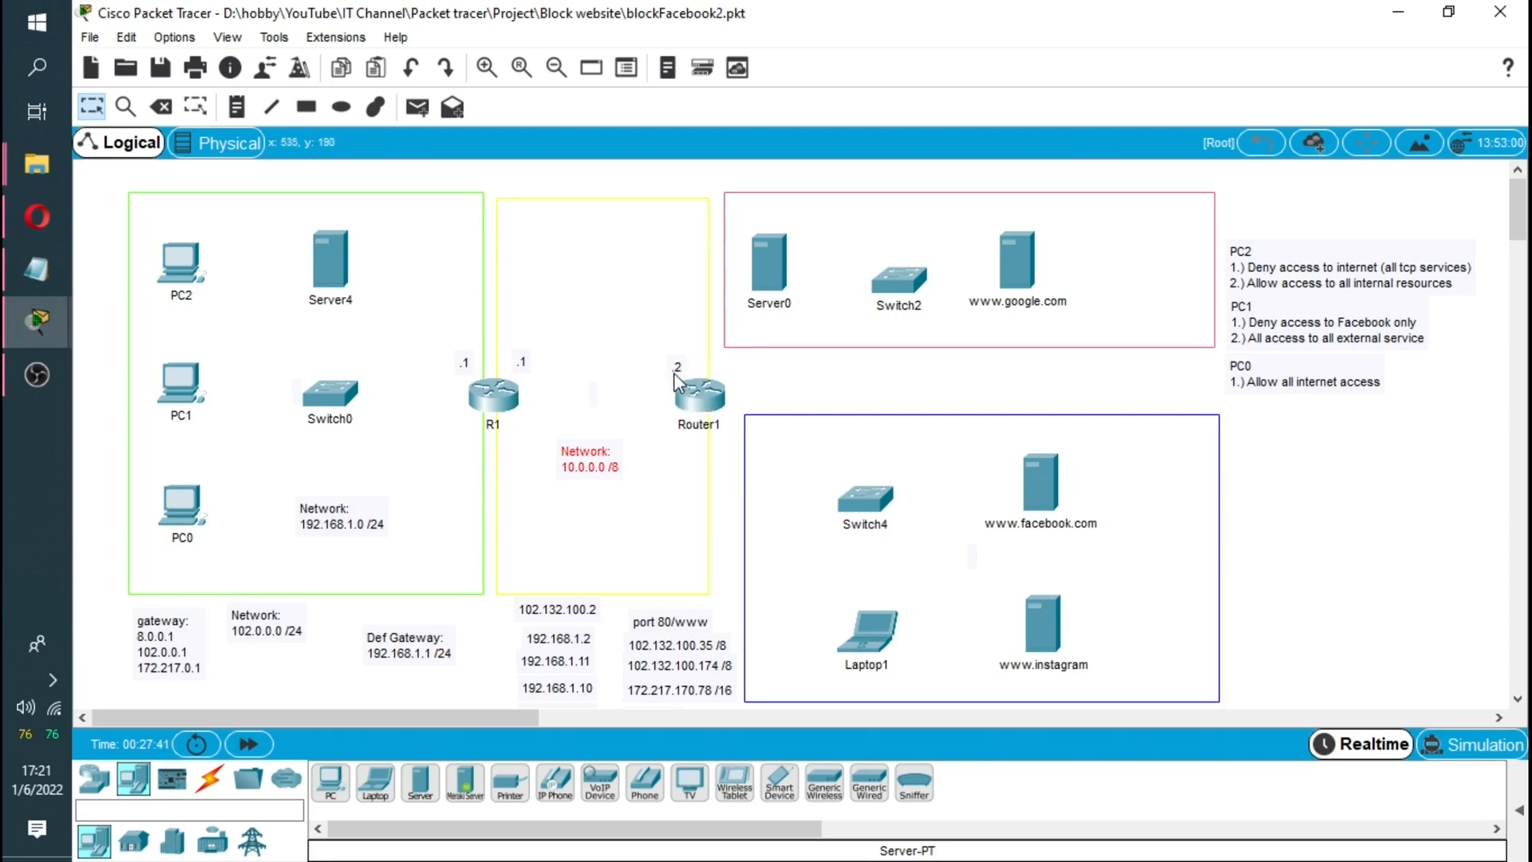
mouse_move(524, 372)
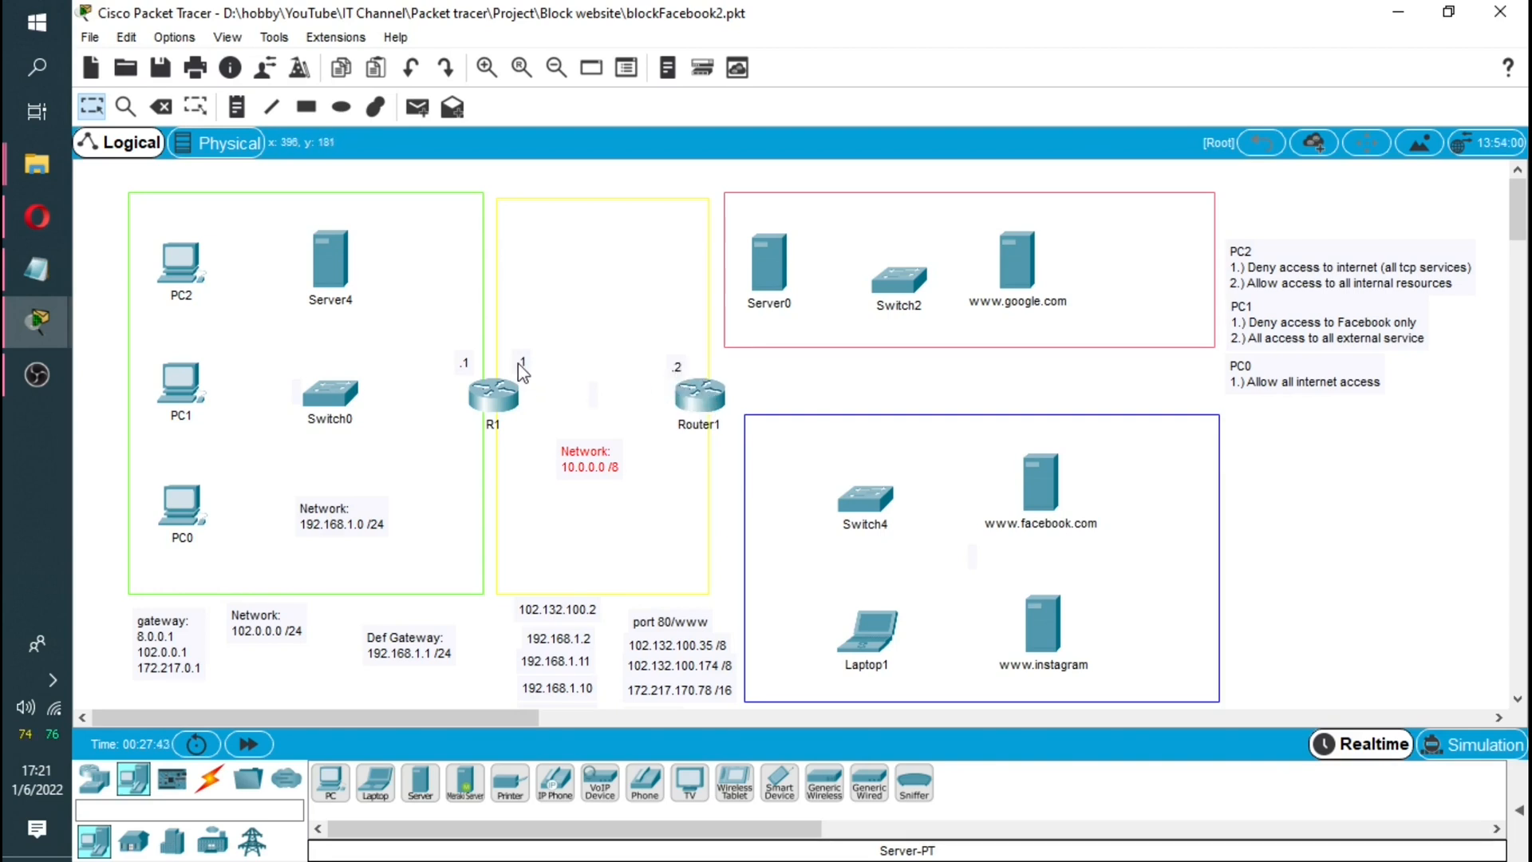
mouse_move(559, 631)
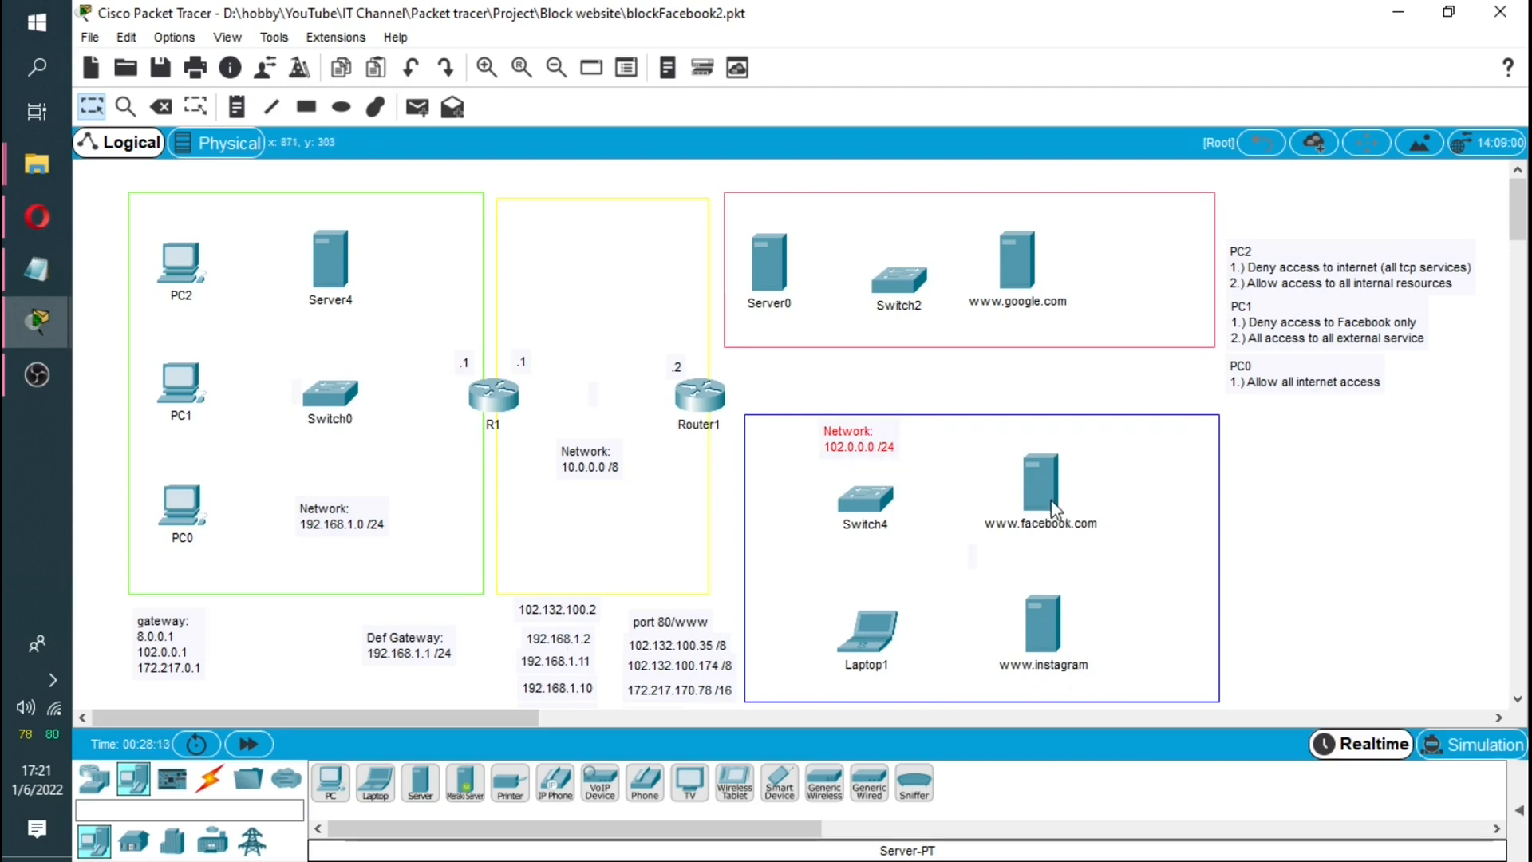
mouse_move(1016, 530)
text(.com)
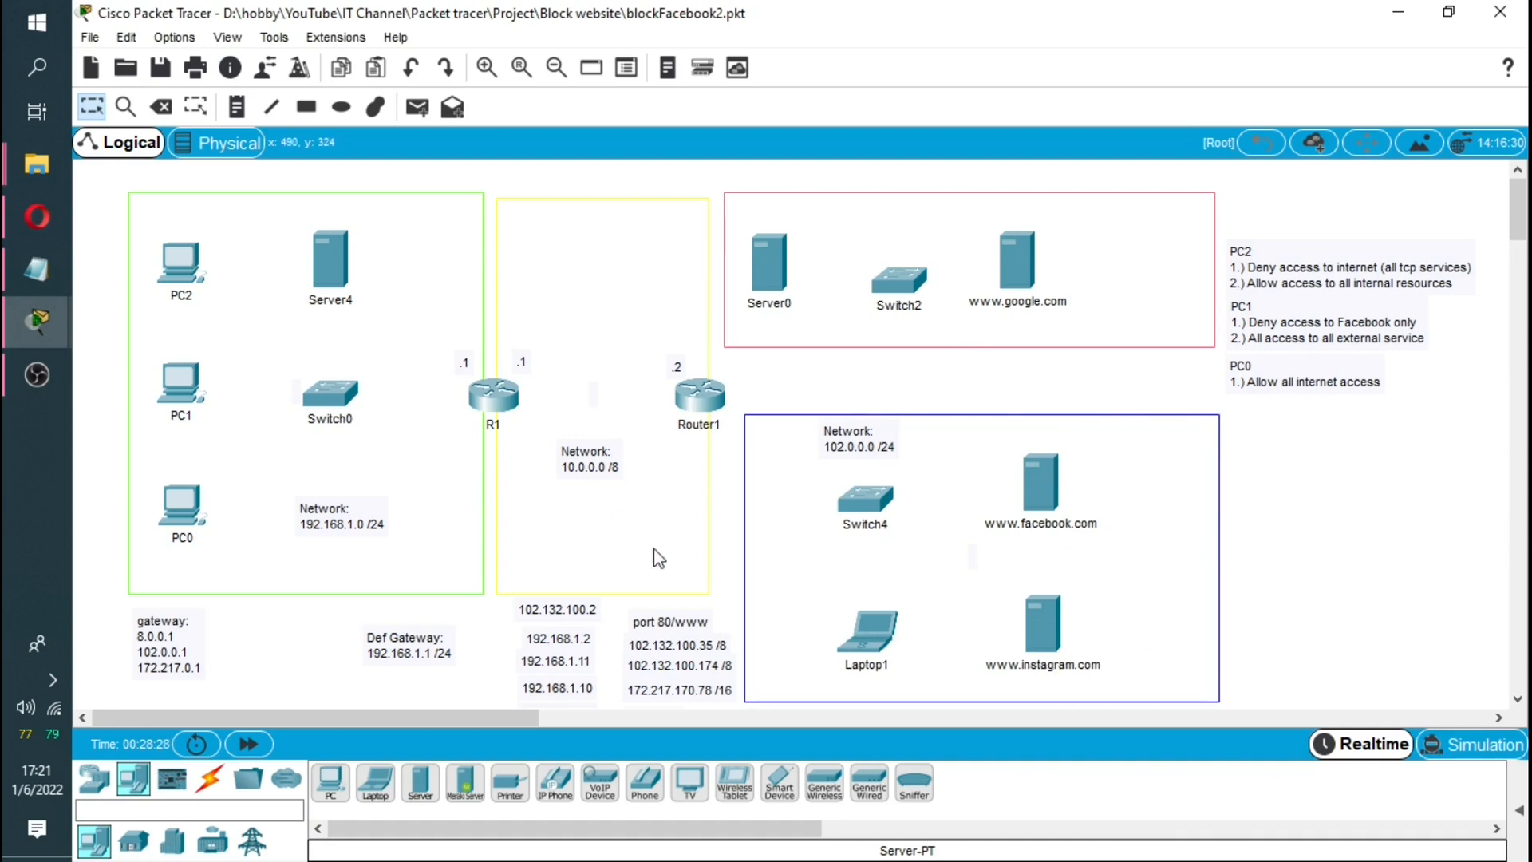
mouse_move(1050, 635)
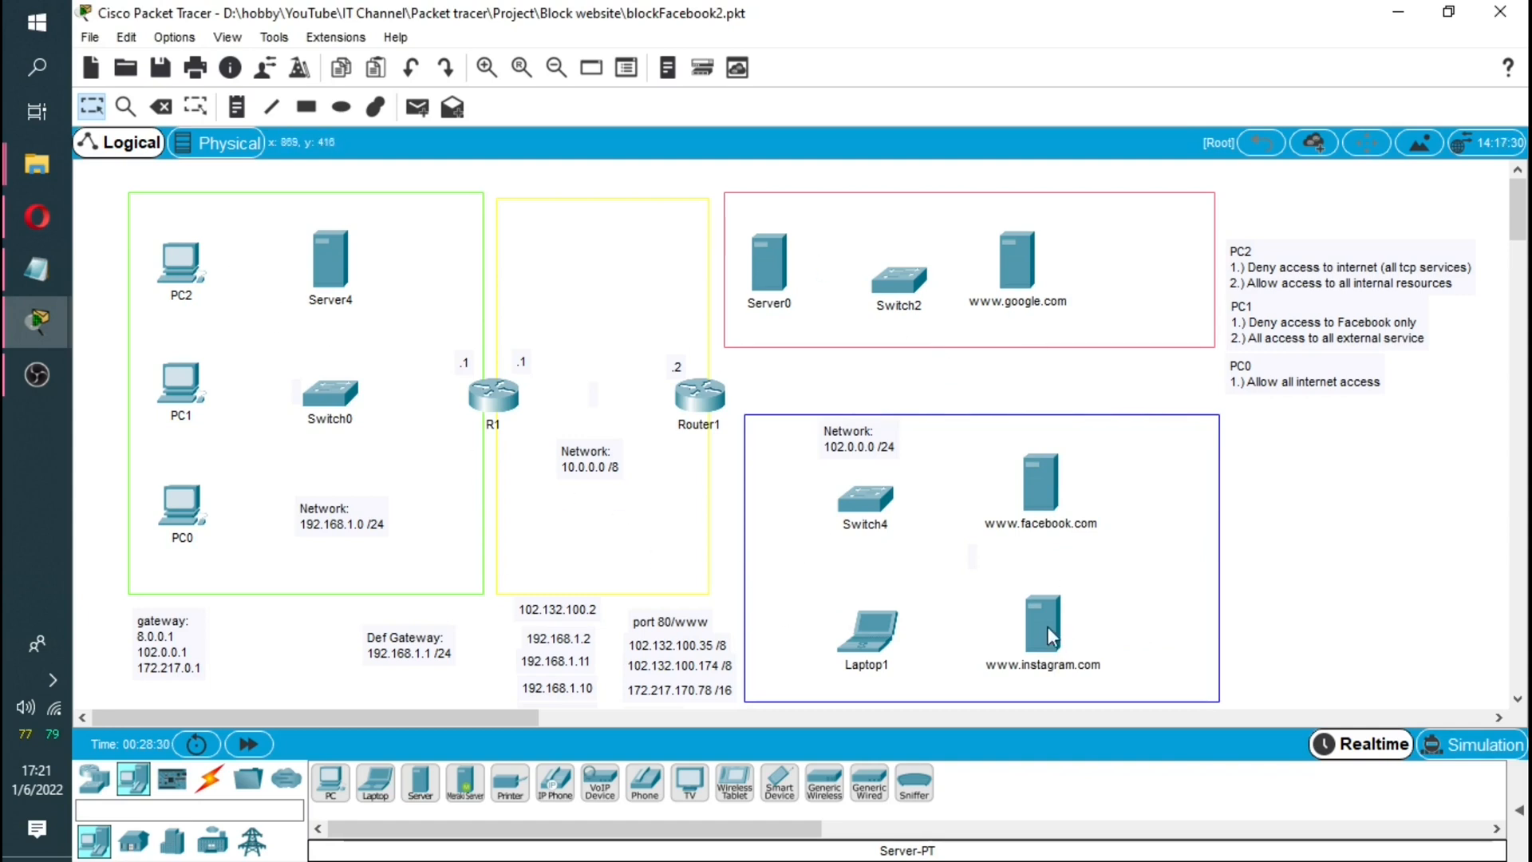
mouse_move(871, 685)
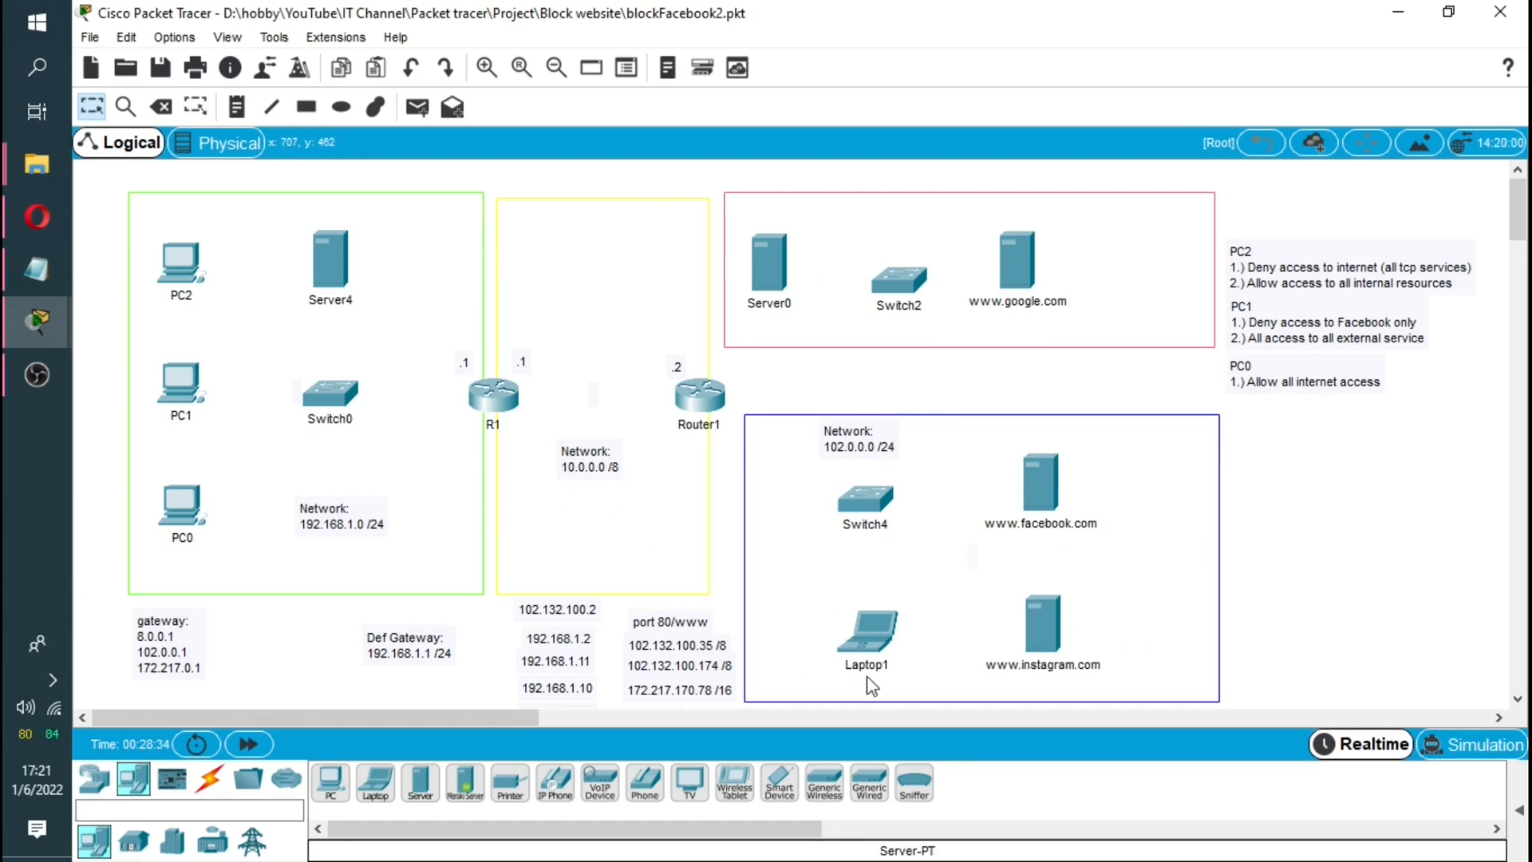
Step: Rename Laptop1 to Meta PC by editing its display name
double_click(863, 664)
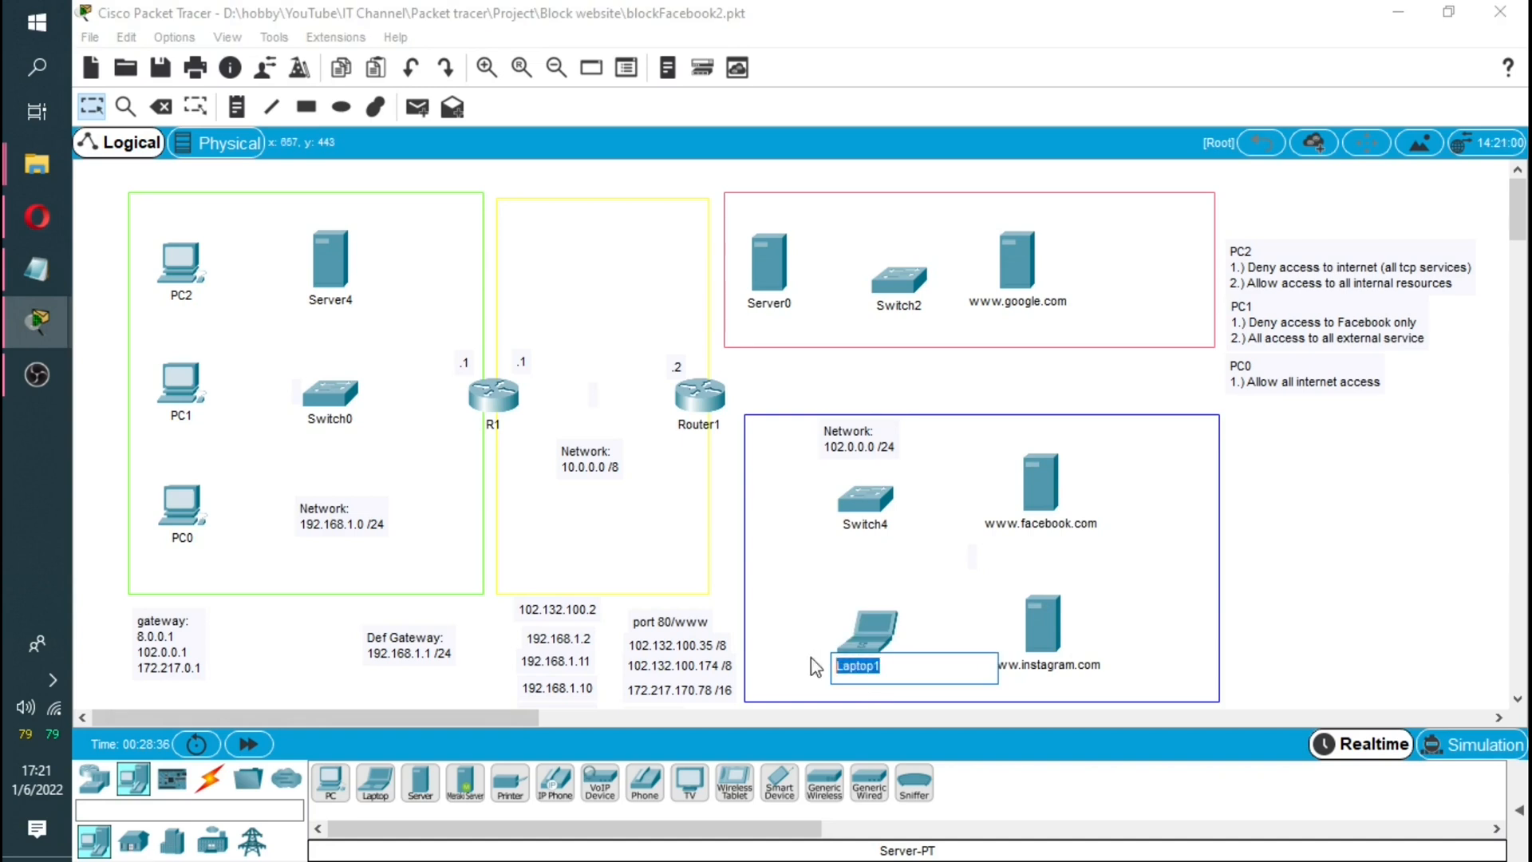
text(Meta PC)
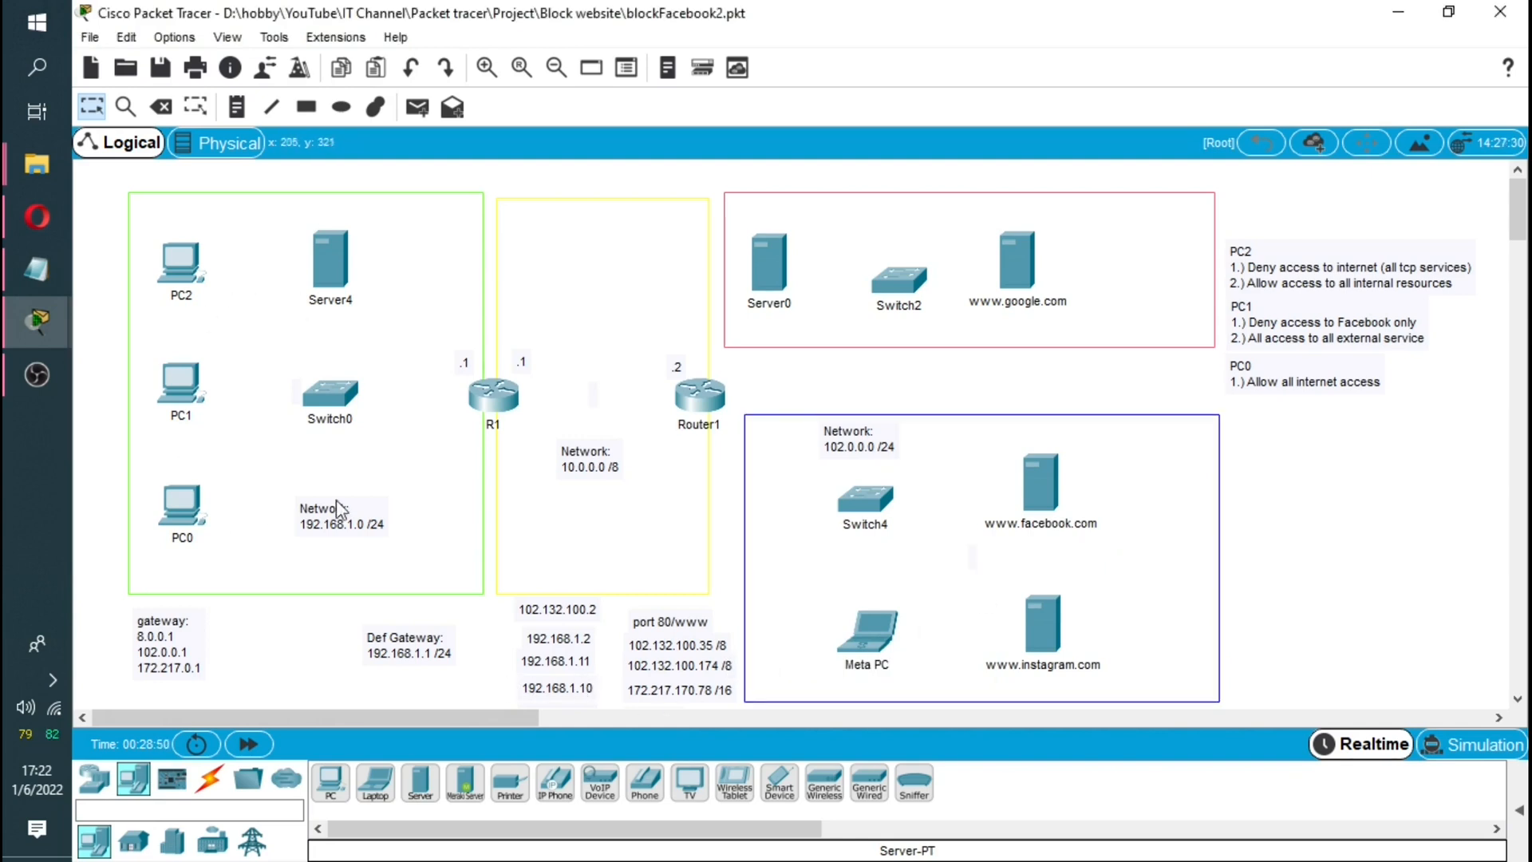
mouse_move(318, 317)
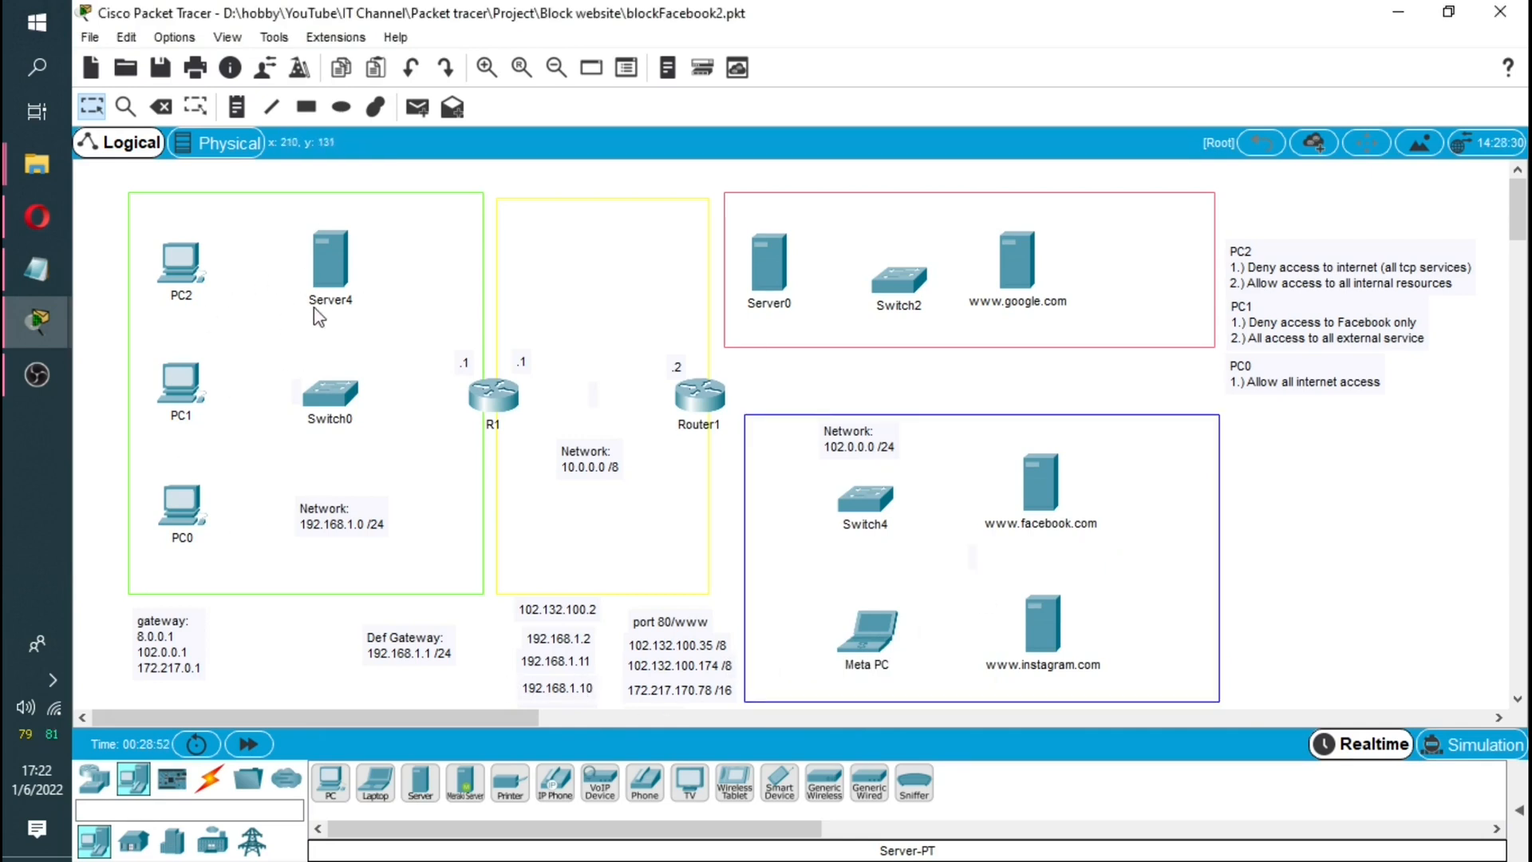
double_click(329, 301)
text(Ne)
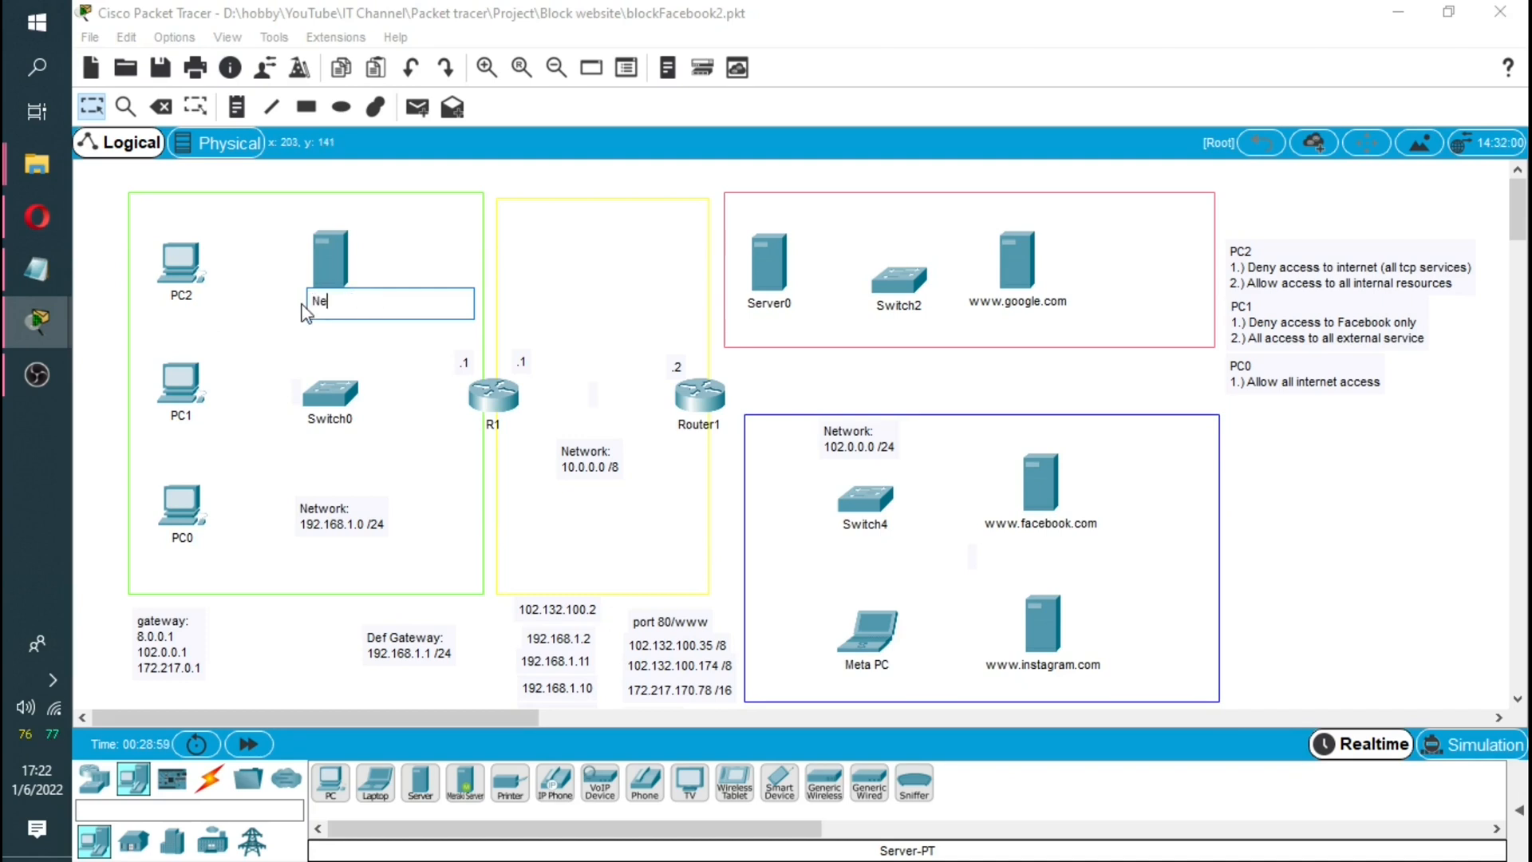
key(backspace)
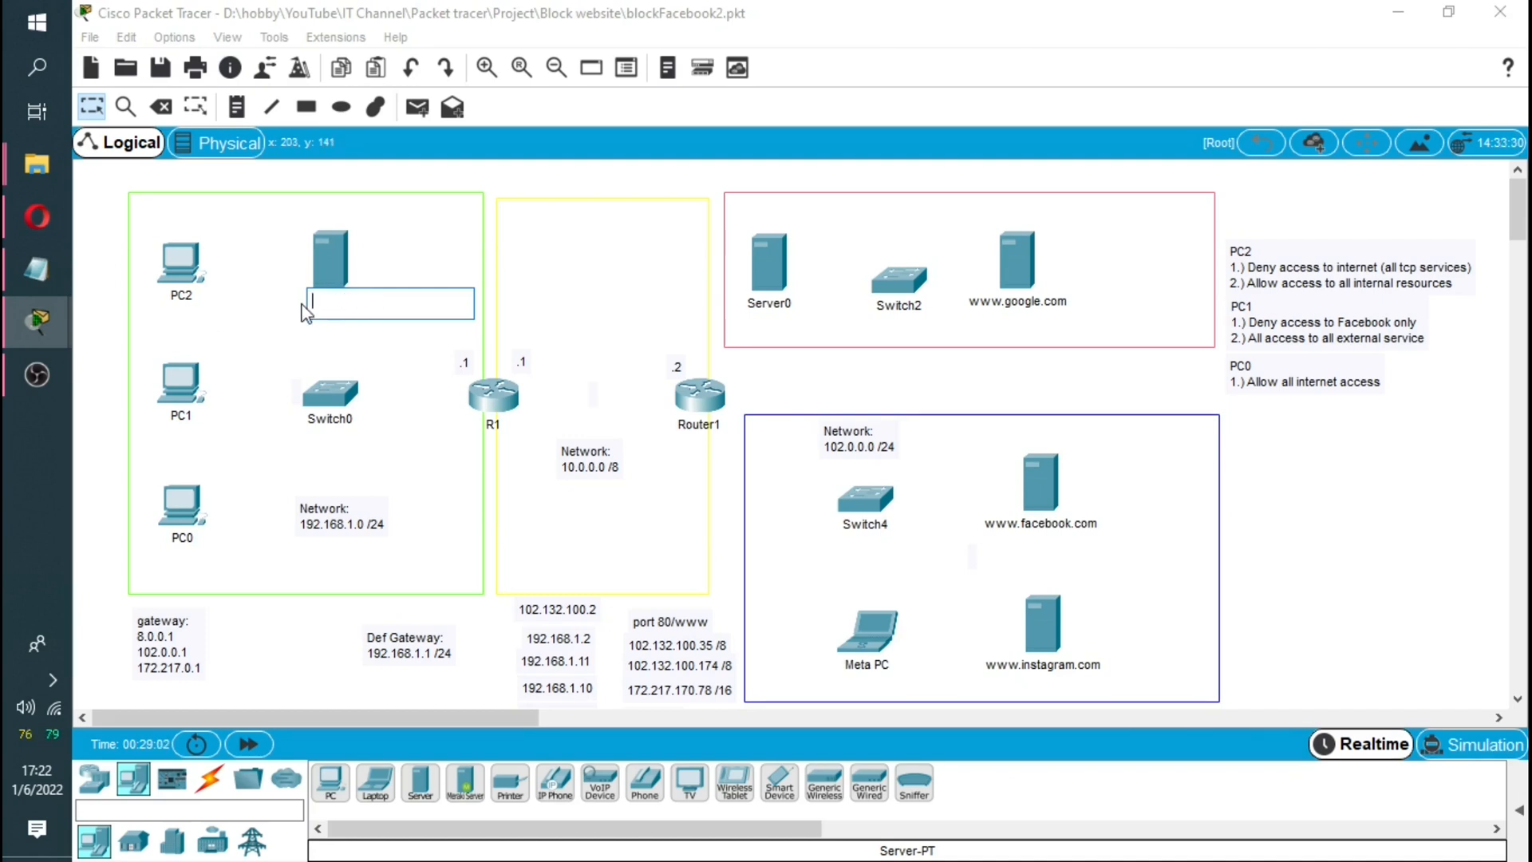
text(www.n)
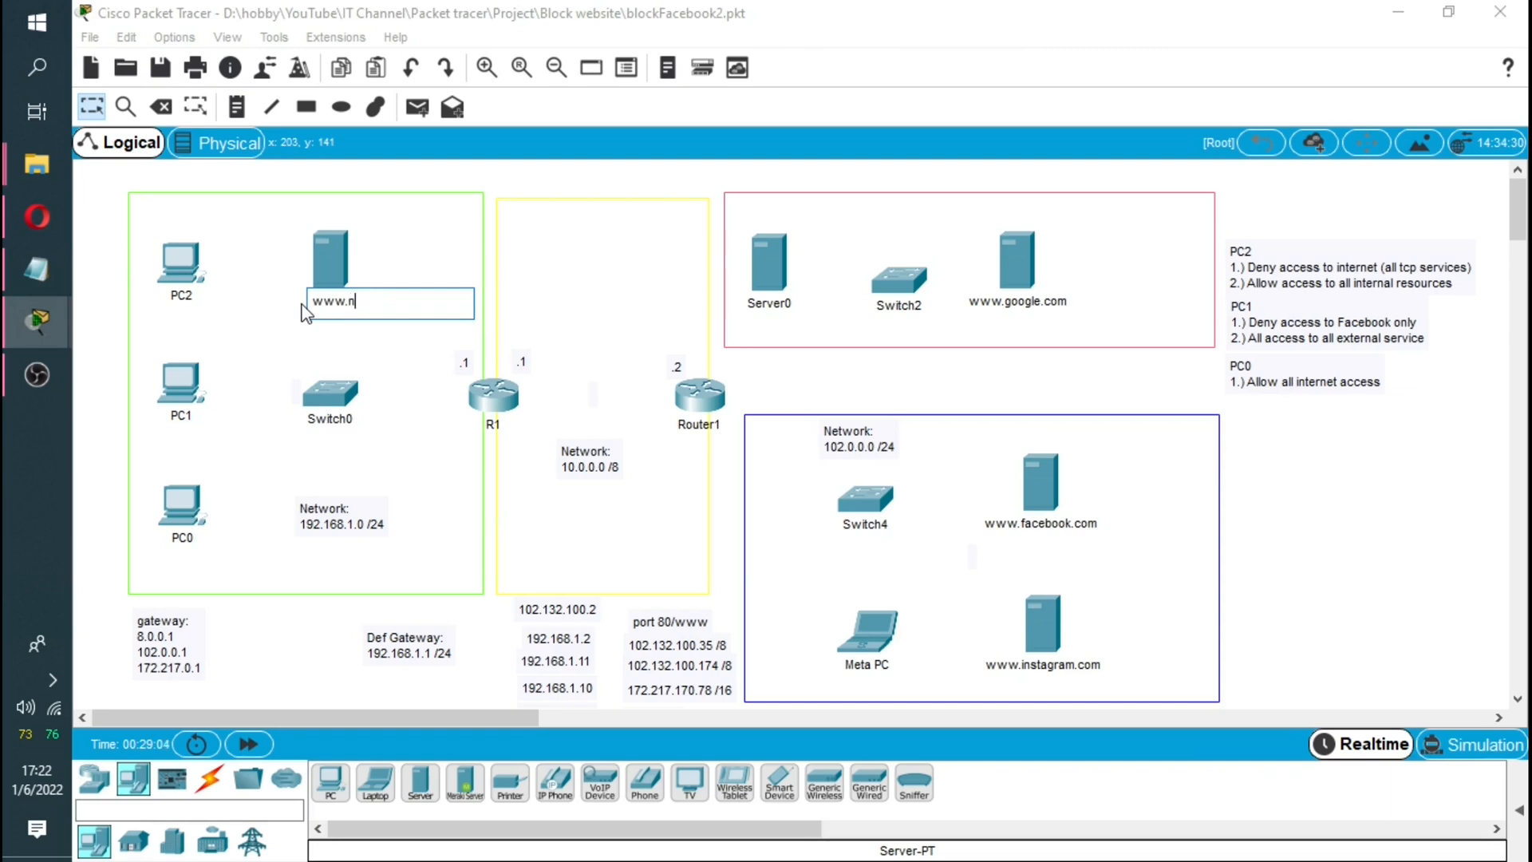
text(etwor)
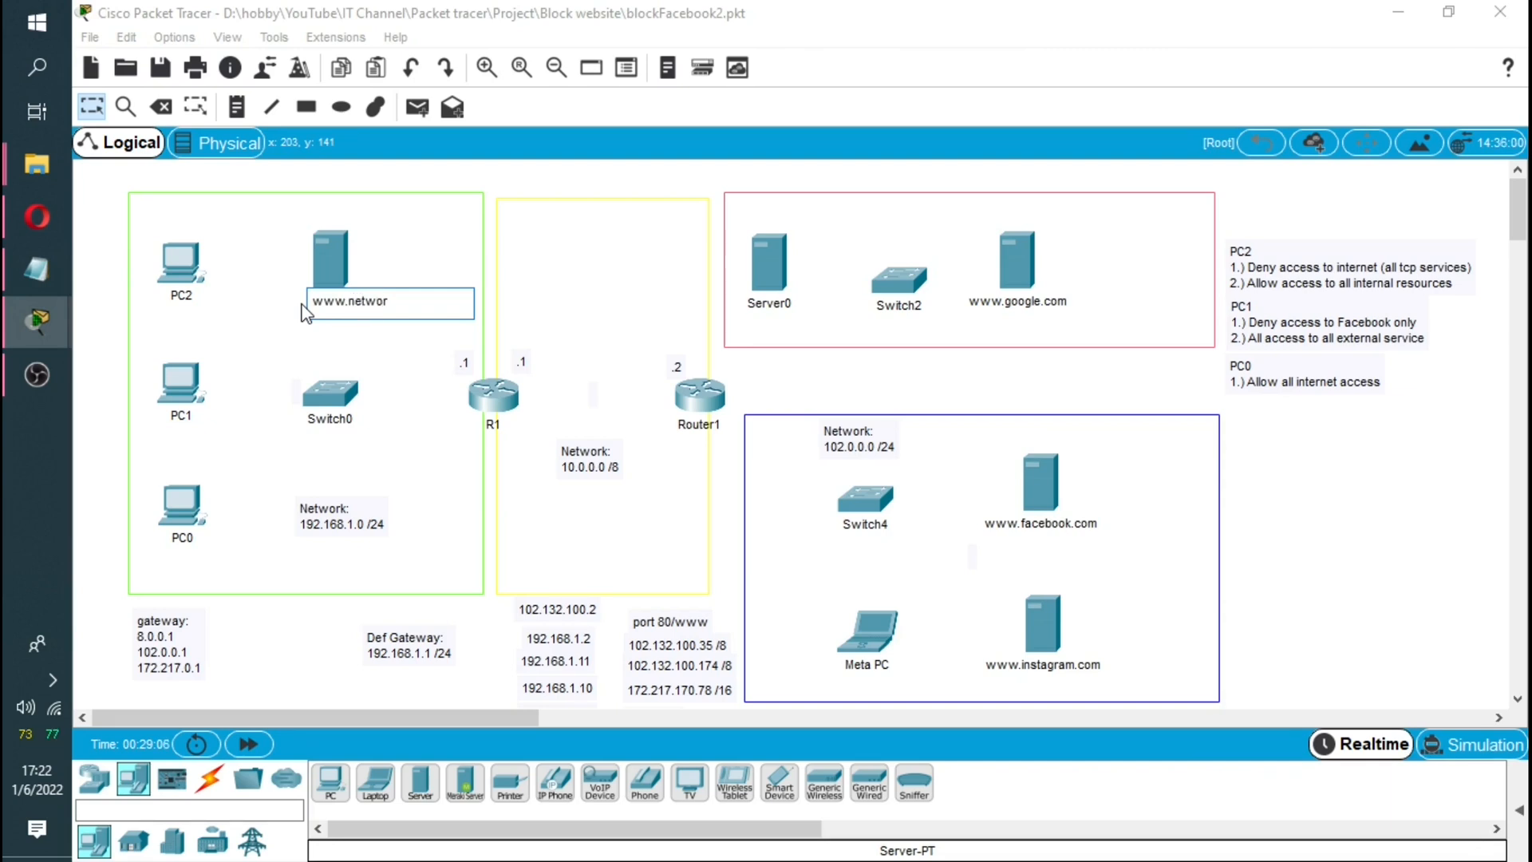
text(krick.com)
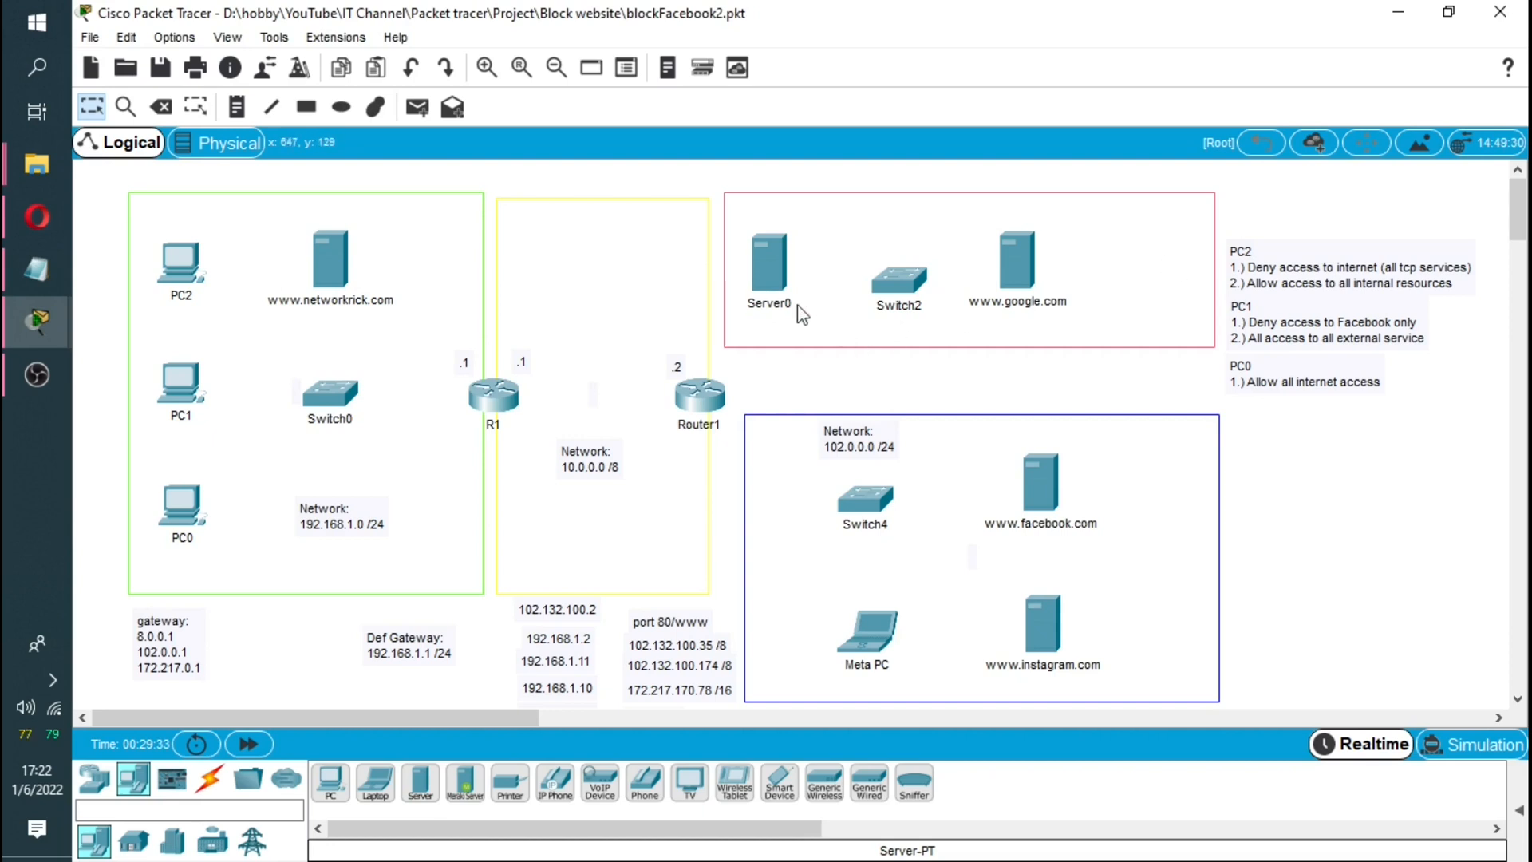
double_click(769, 301)
text(DNS)
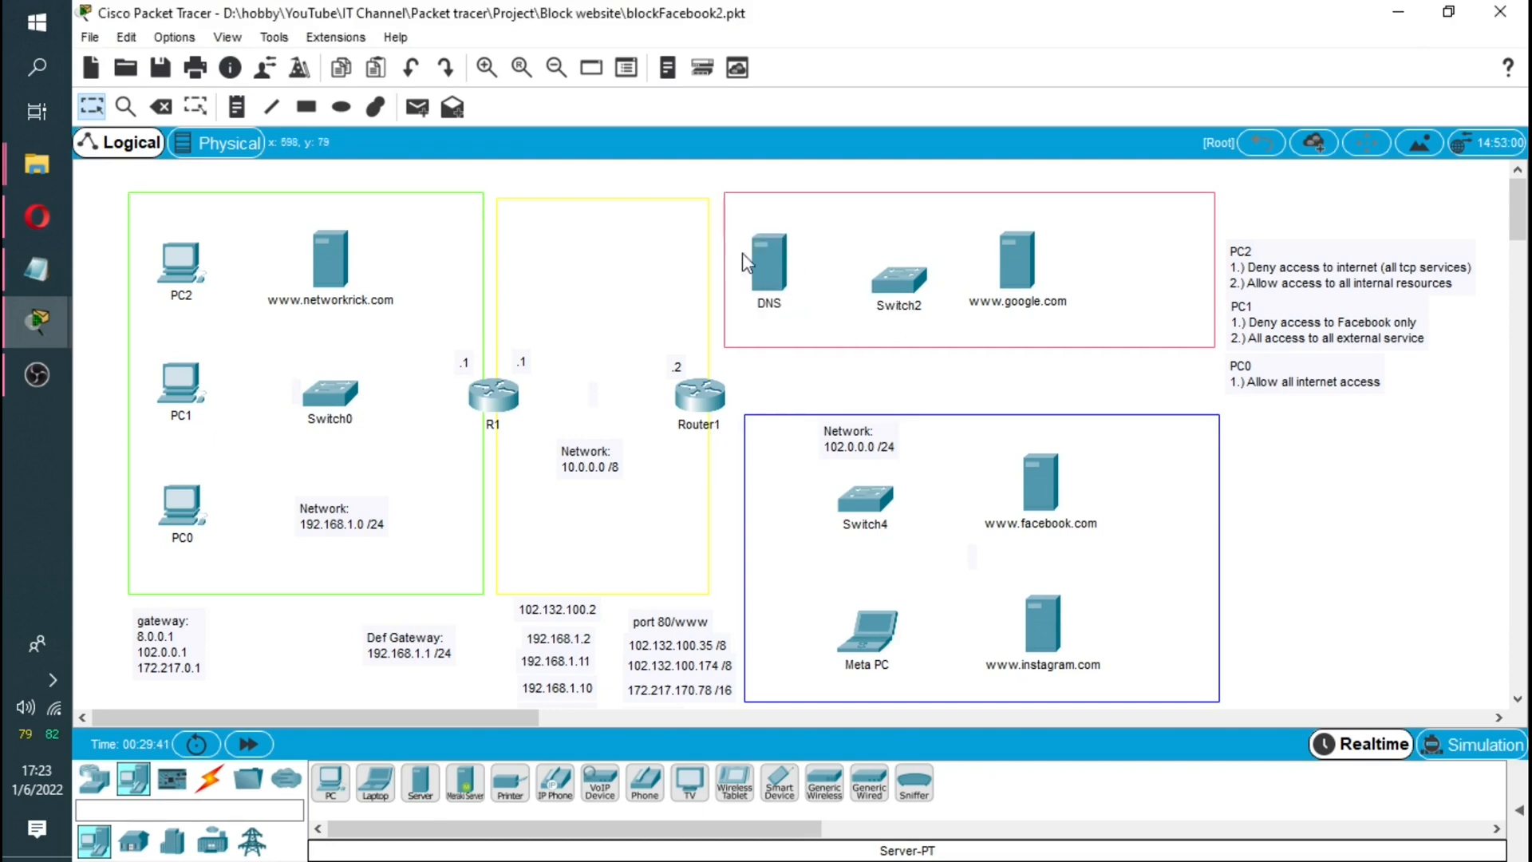
mouse_move(484, 267)
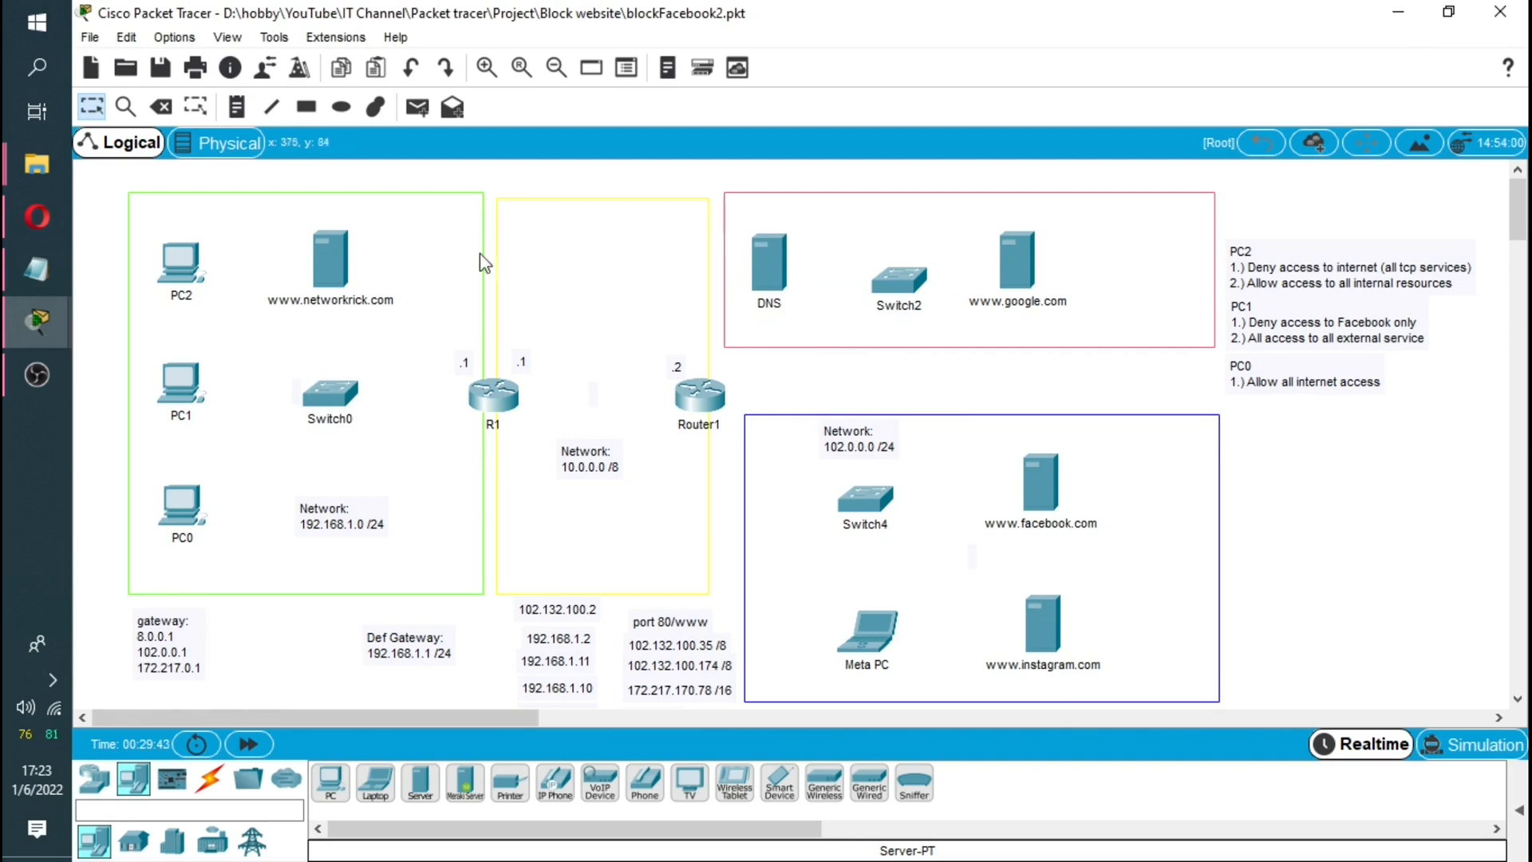
mouse_move(1004, 324)
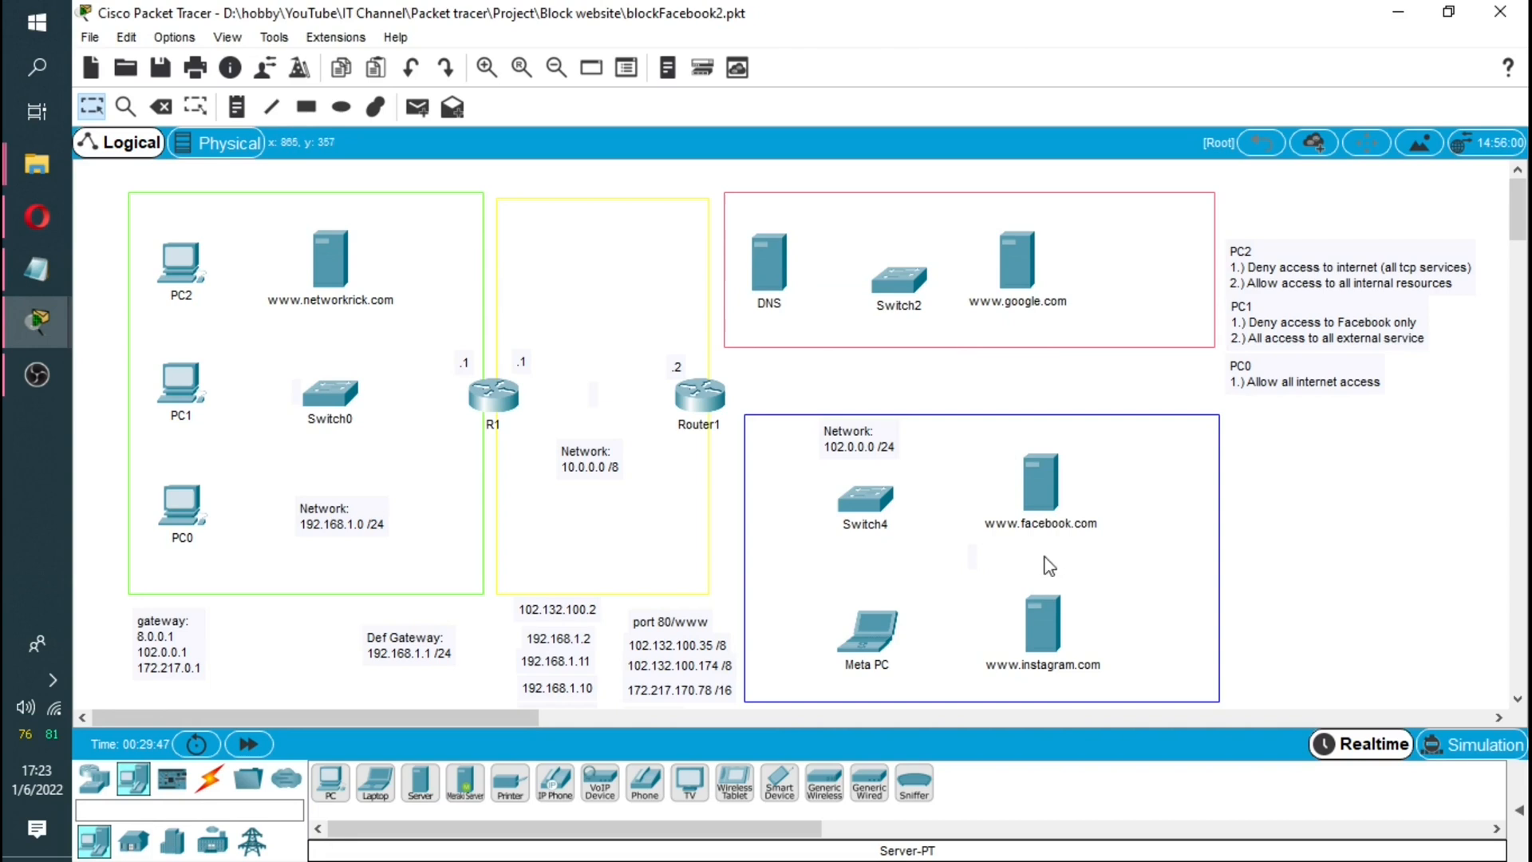
mouse_move(533, 652)
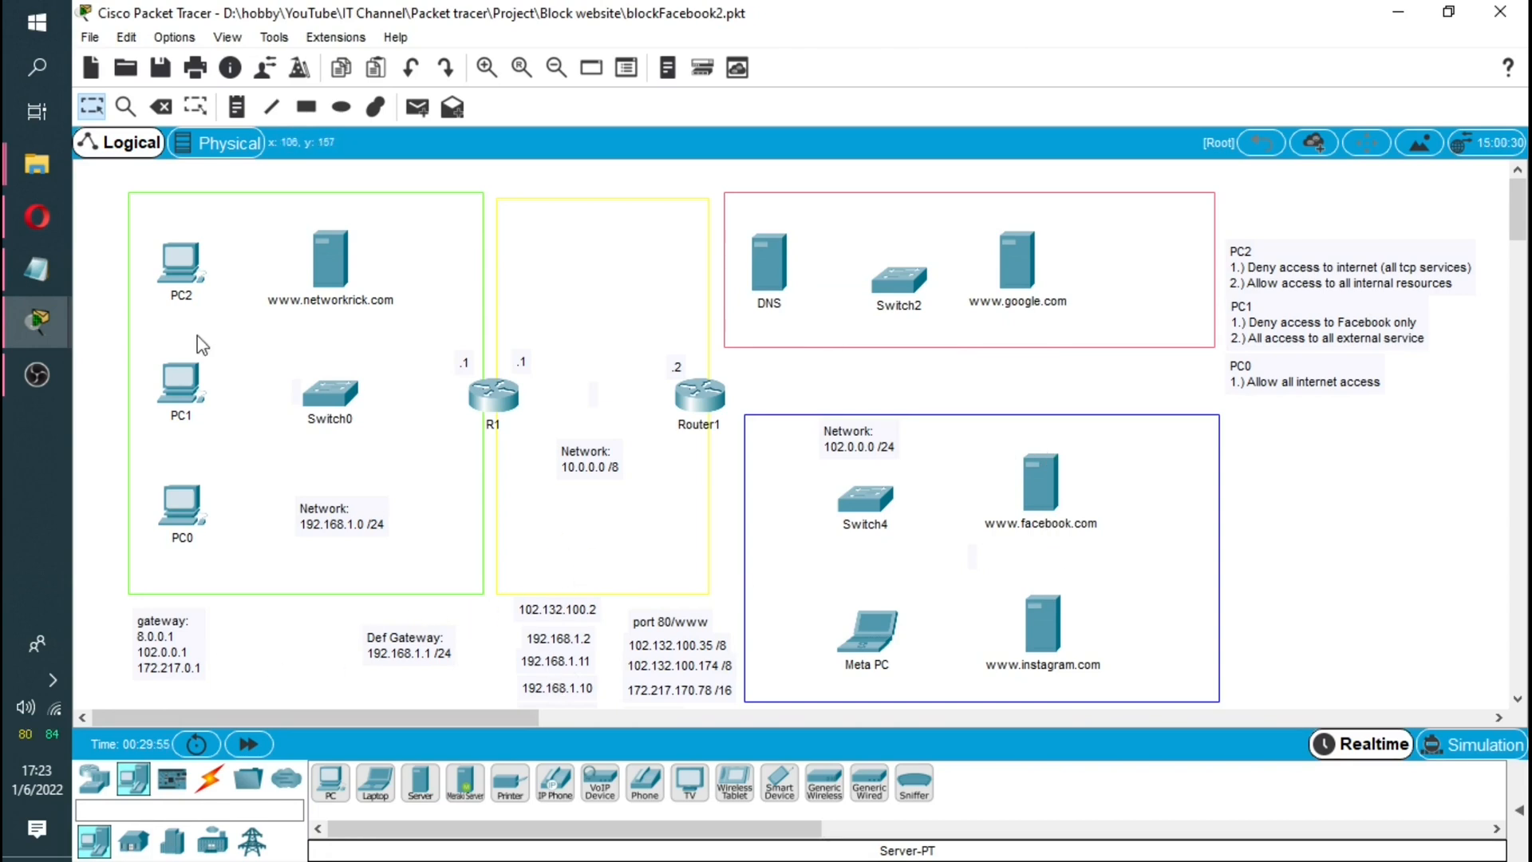
mouse_move(410, 471)
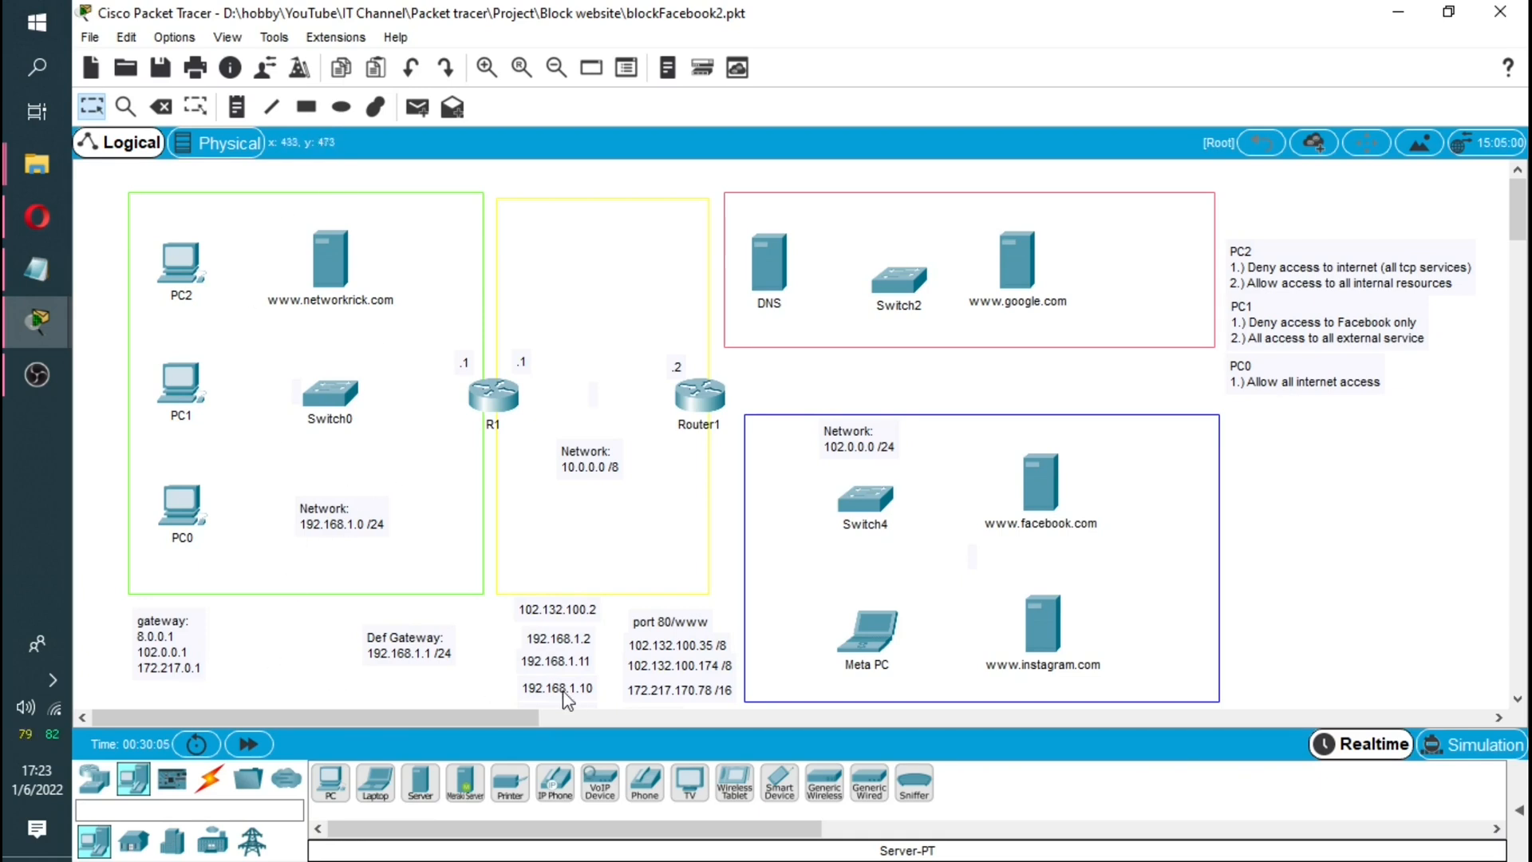
mouse_move(536, 629)
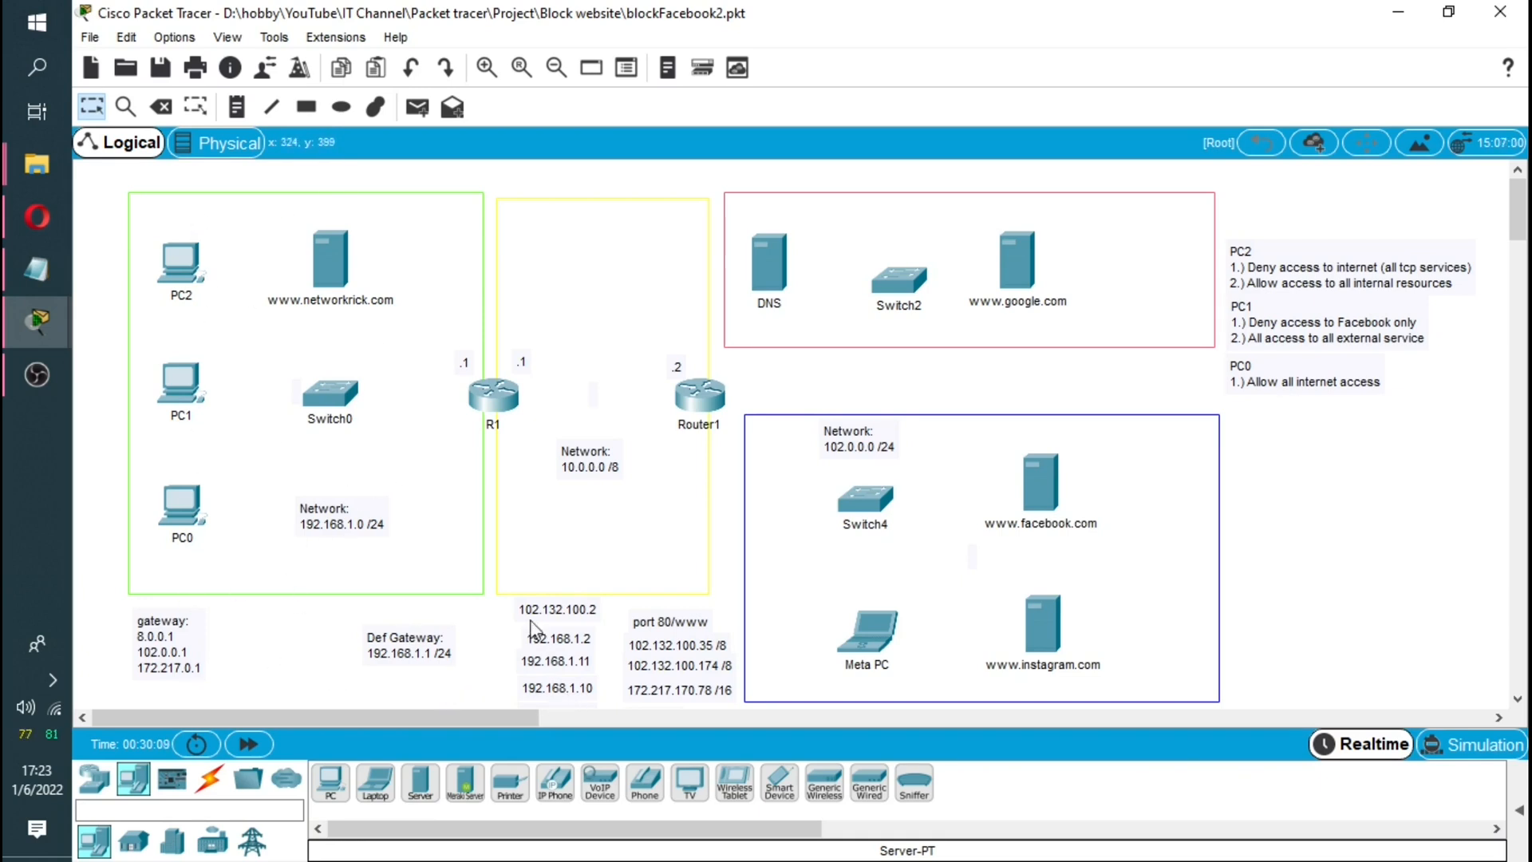
mouse_move(568, 699)
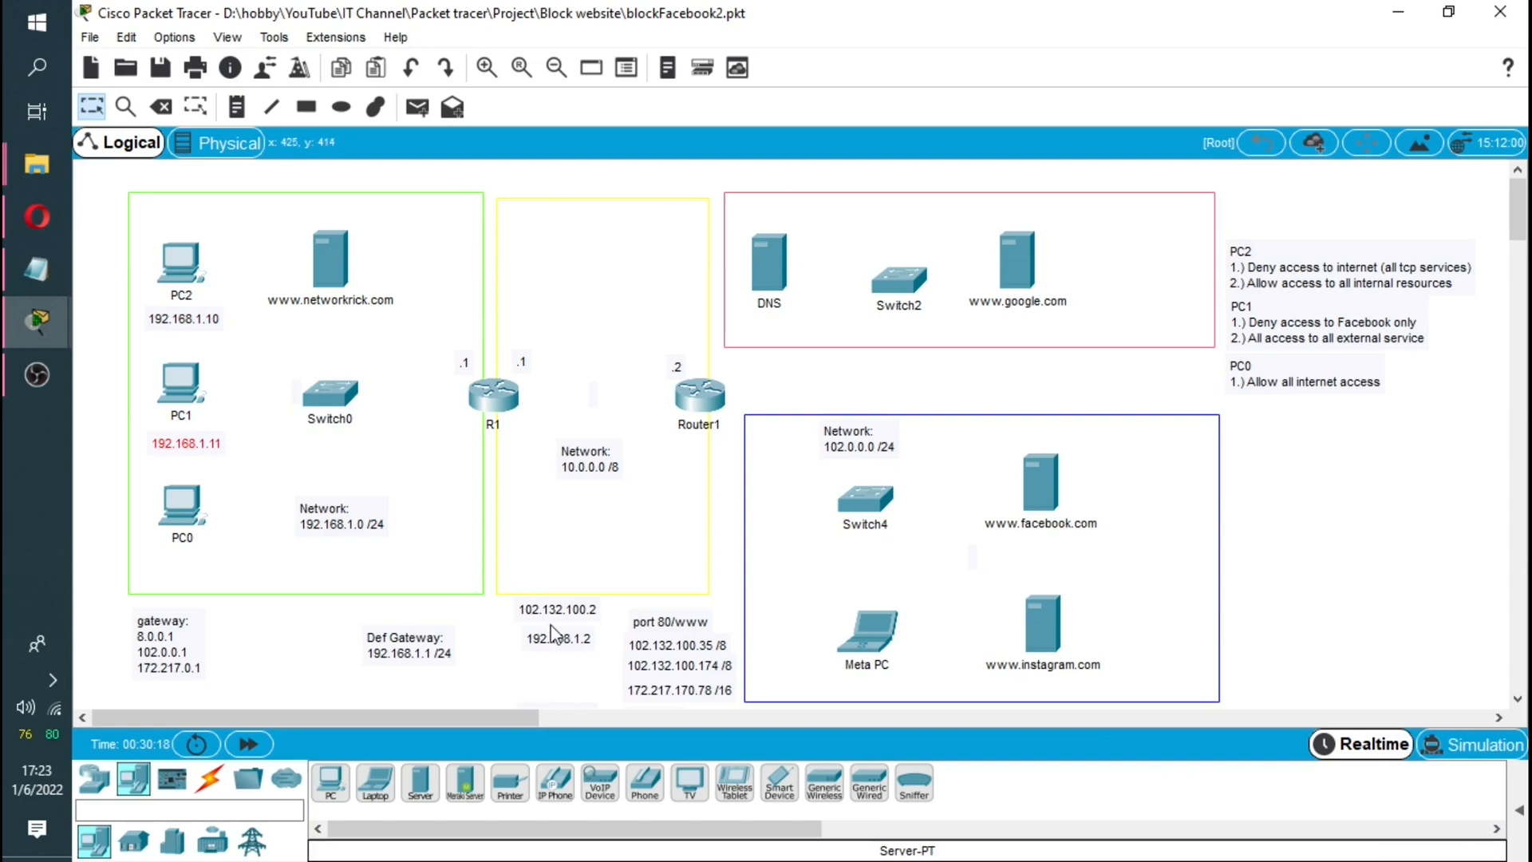
Step: Scroll the workspace to locate the address note labels below the diagram
scroll(down, 3)
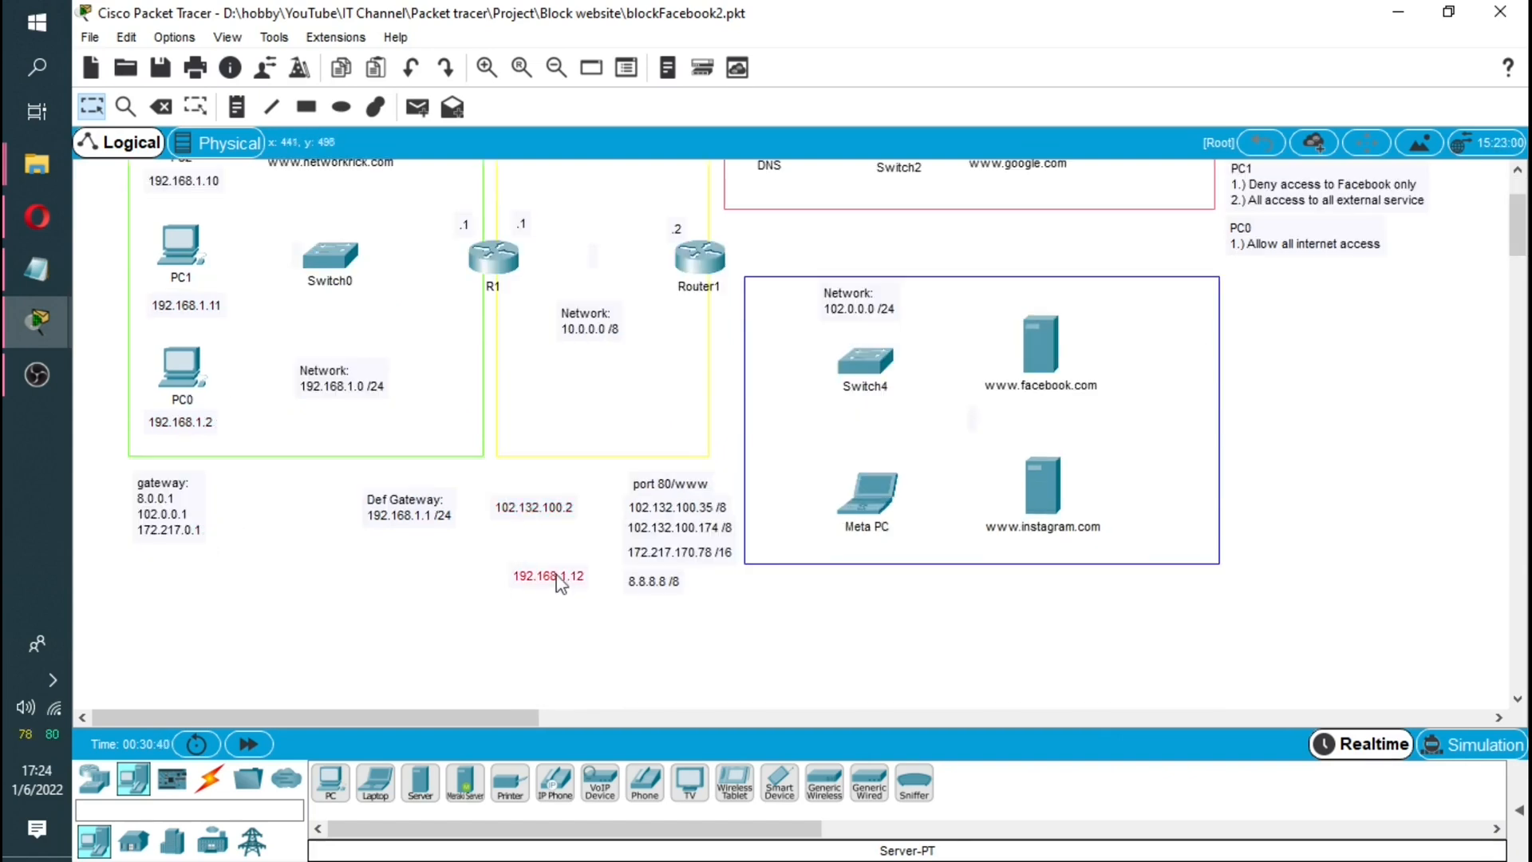
scroll(up, 3)
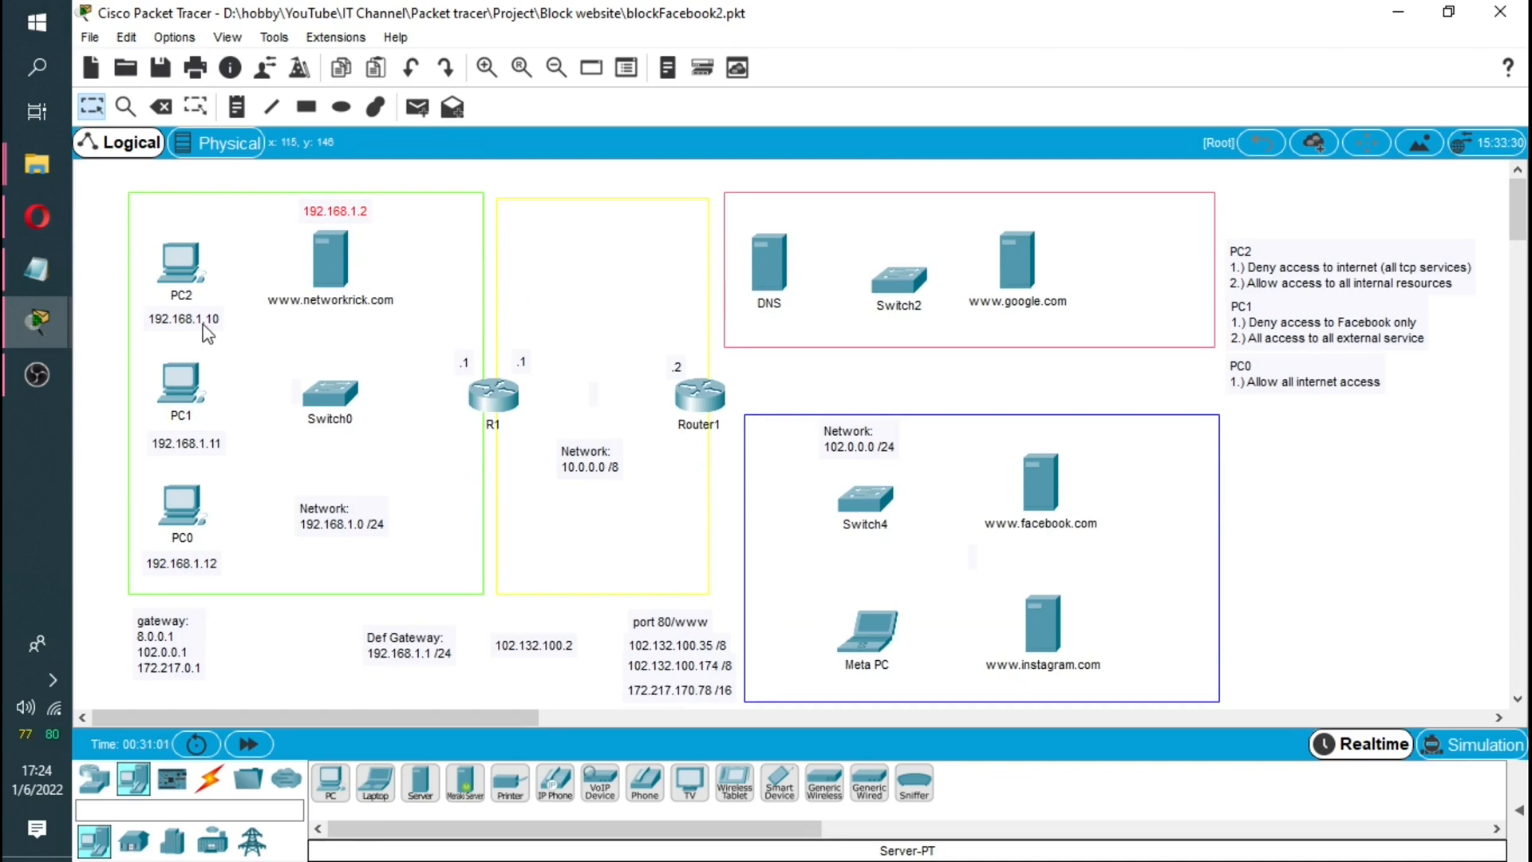
mouse_move(297, 323)
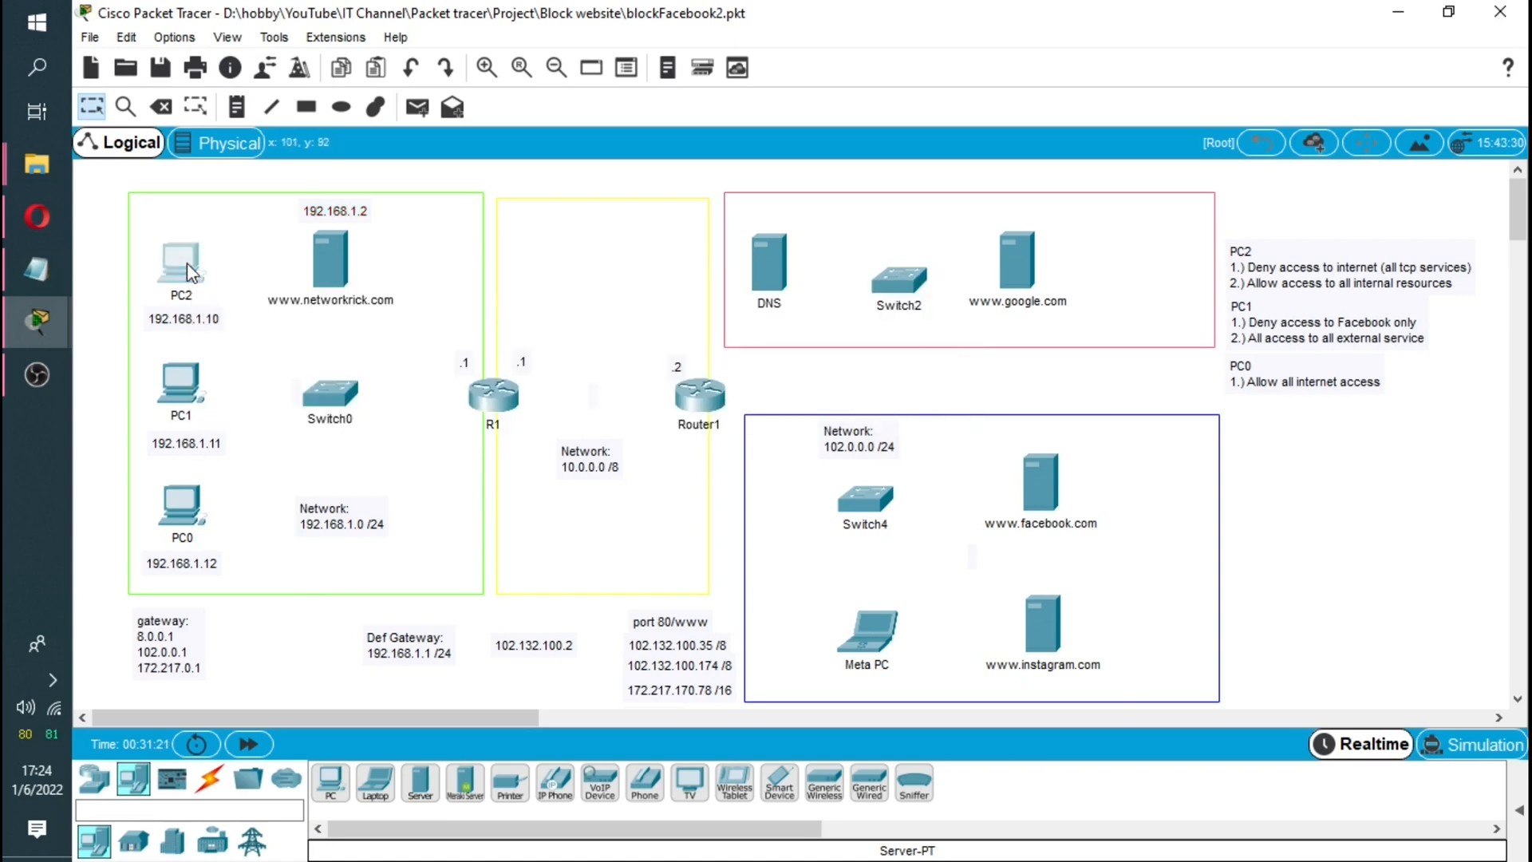
Step: Set PC2's static IP 192.168.1.10 with mask 255.255.255.0 in its IP Configuration
double_click(181, 249)
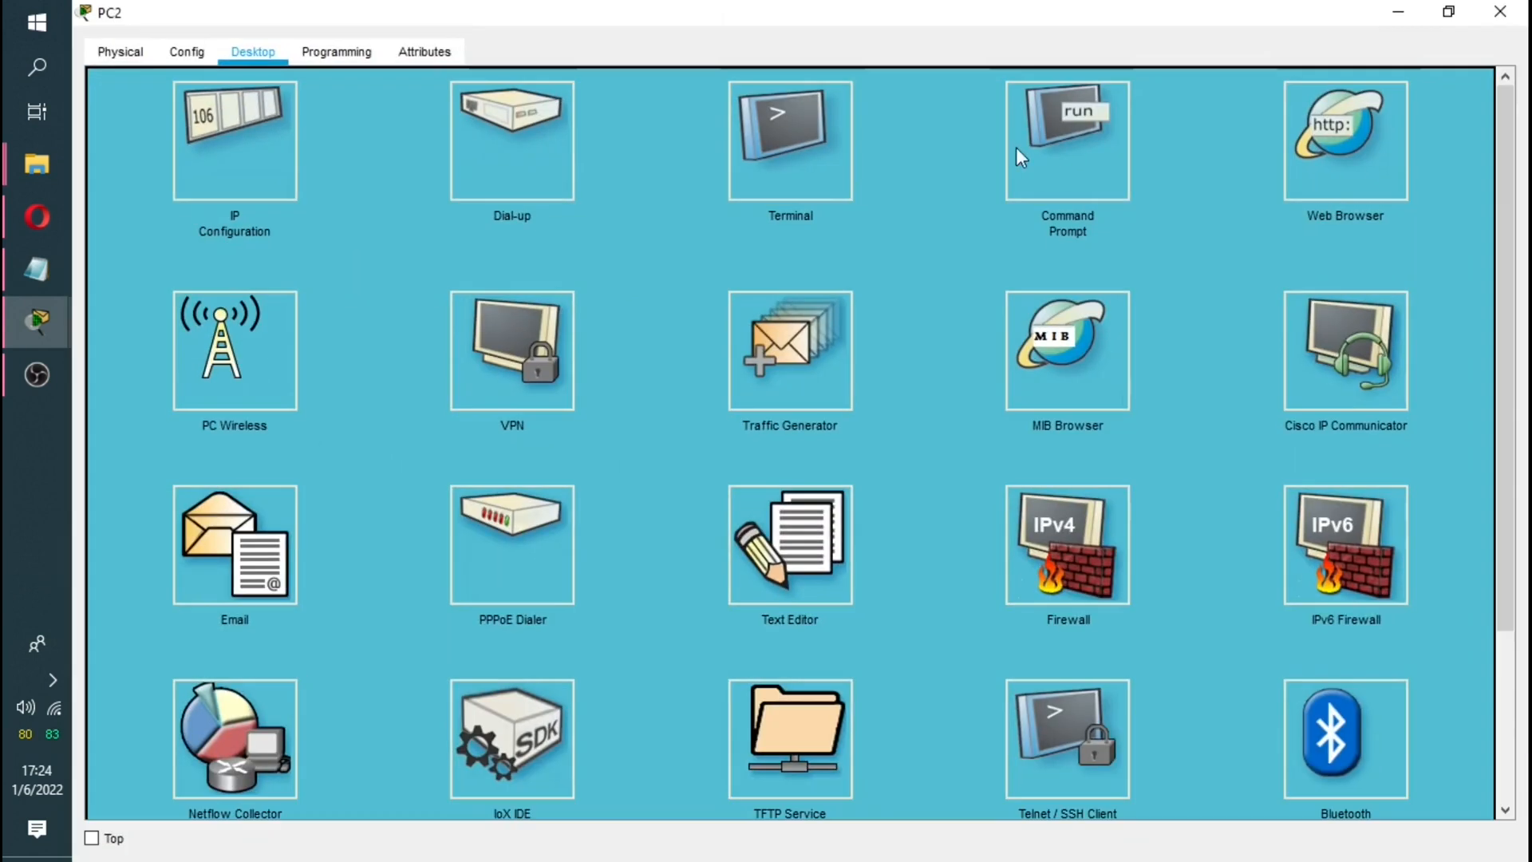
double_click(233, 141)
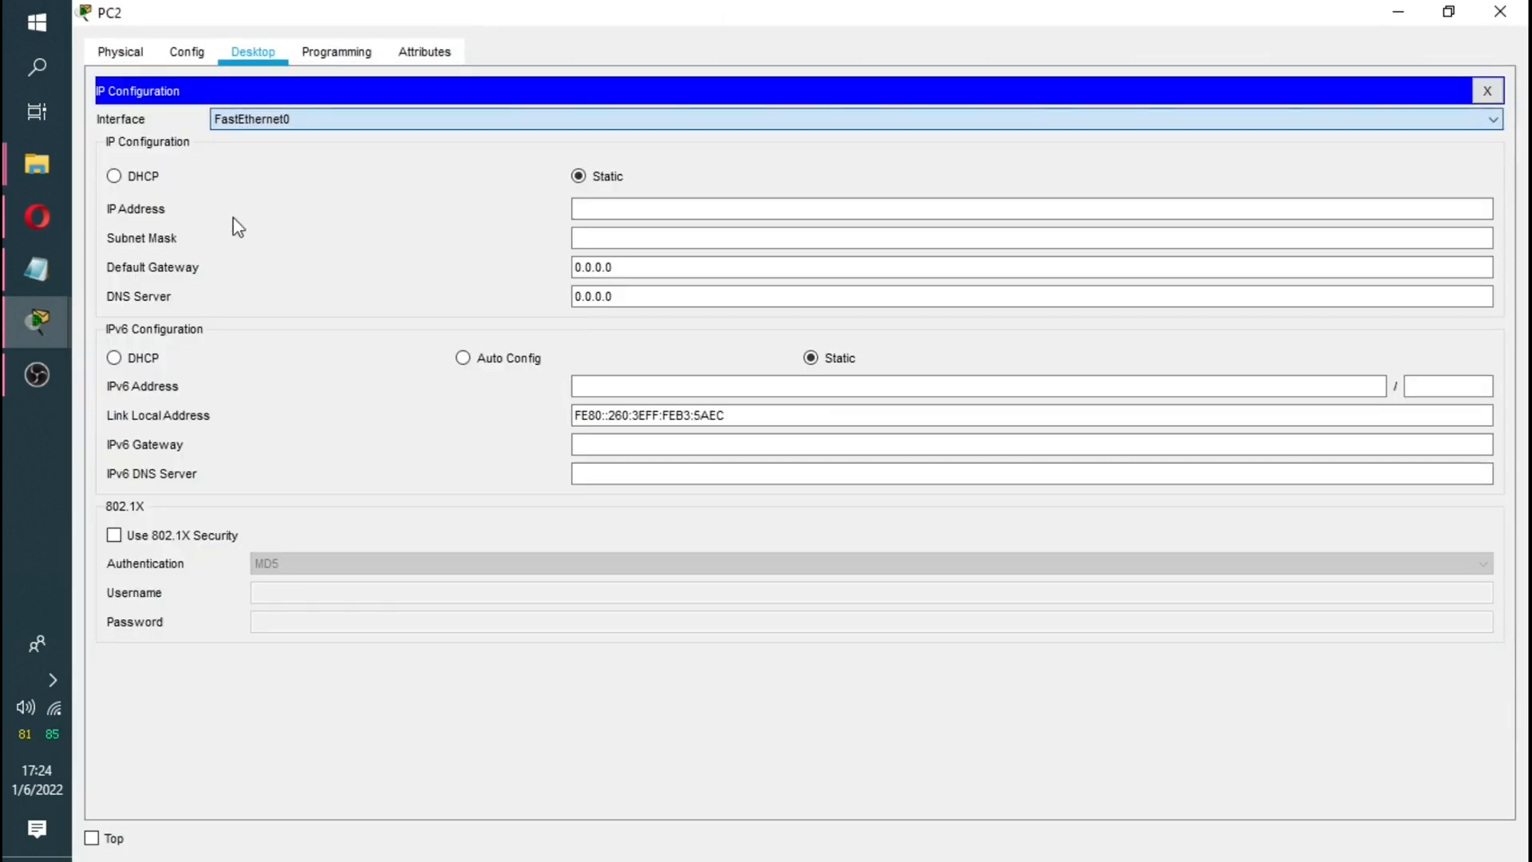
click(1449, 11)
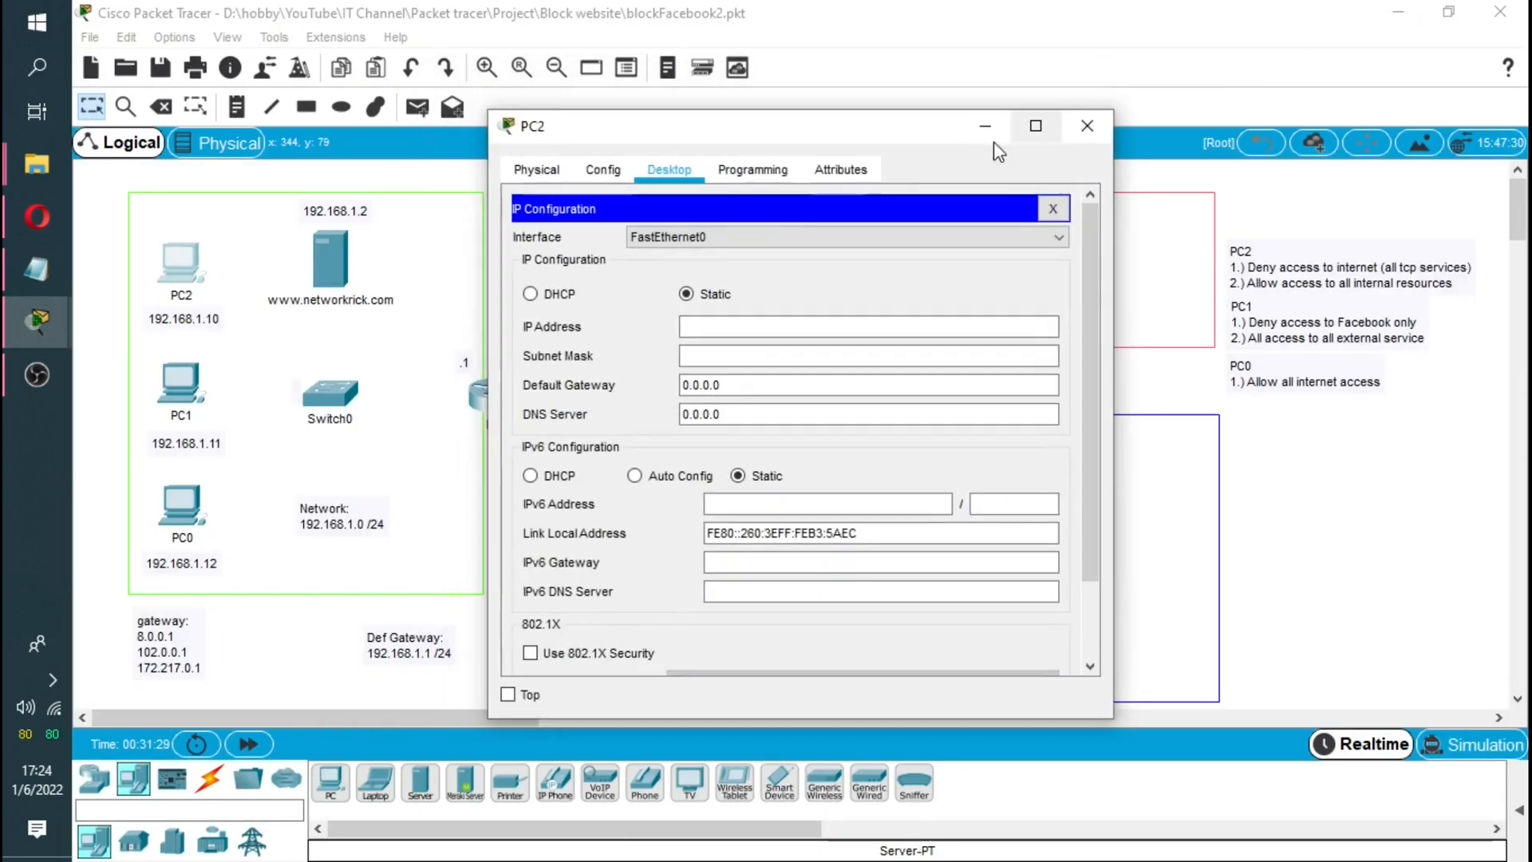
click(867, 326)
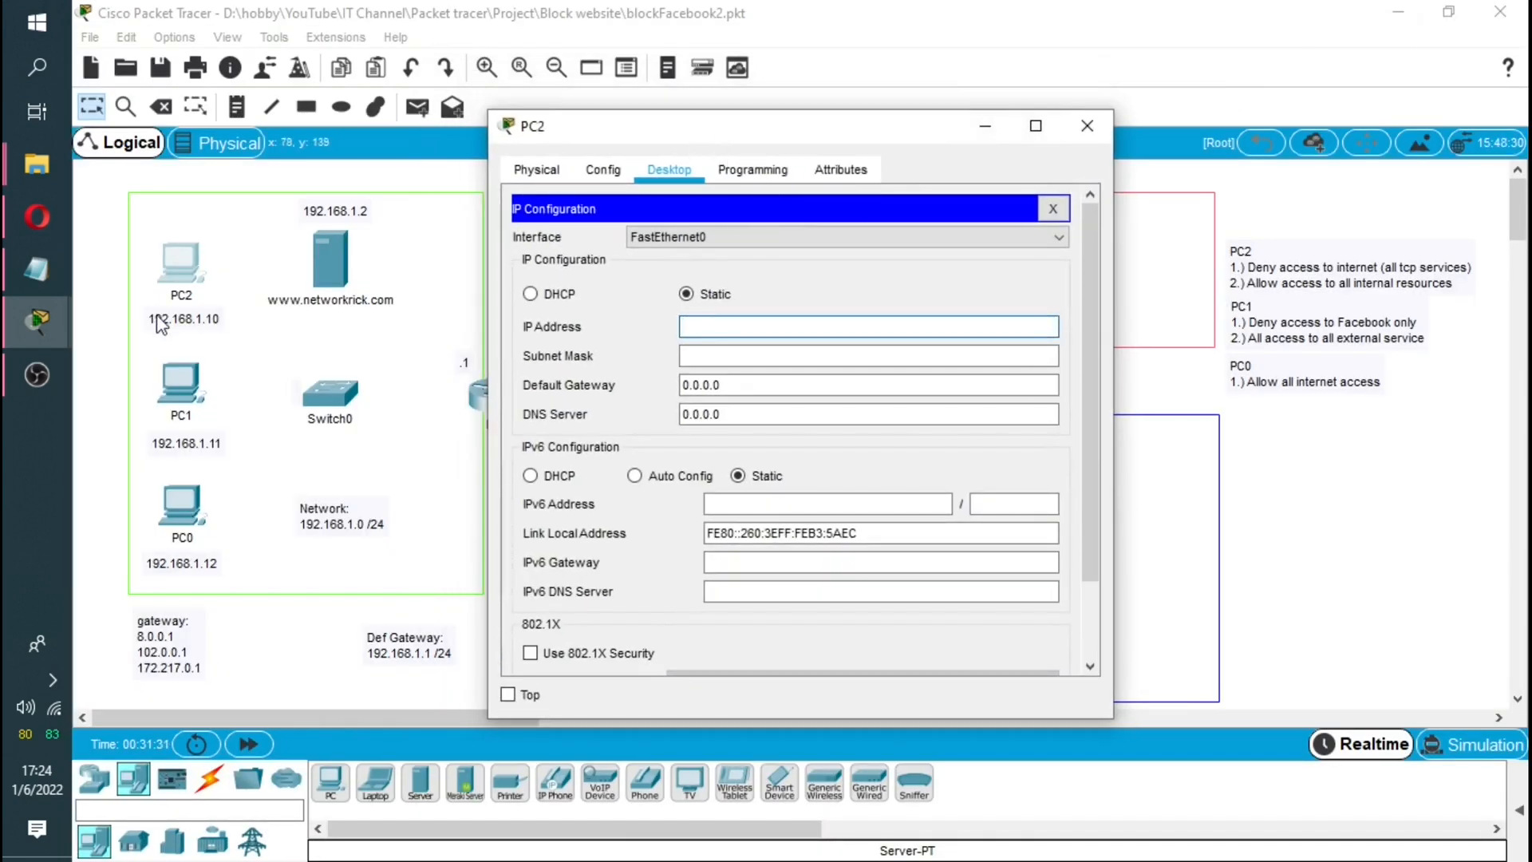
text(192)
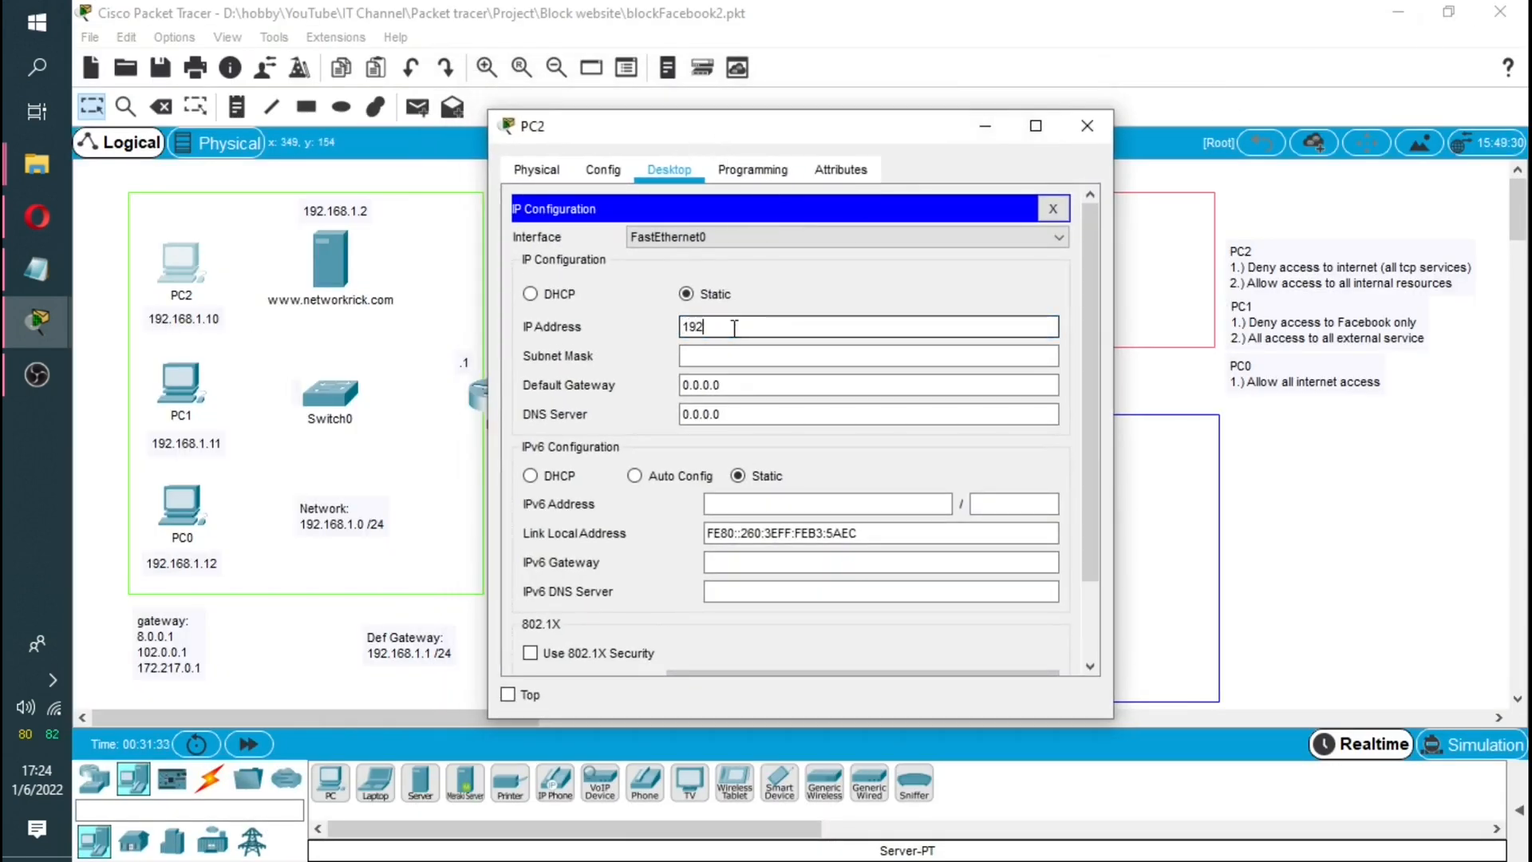
text(.168.1.10)
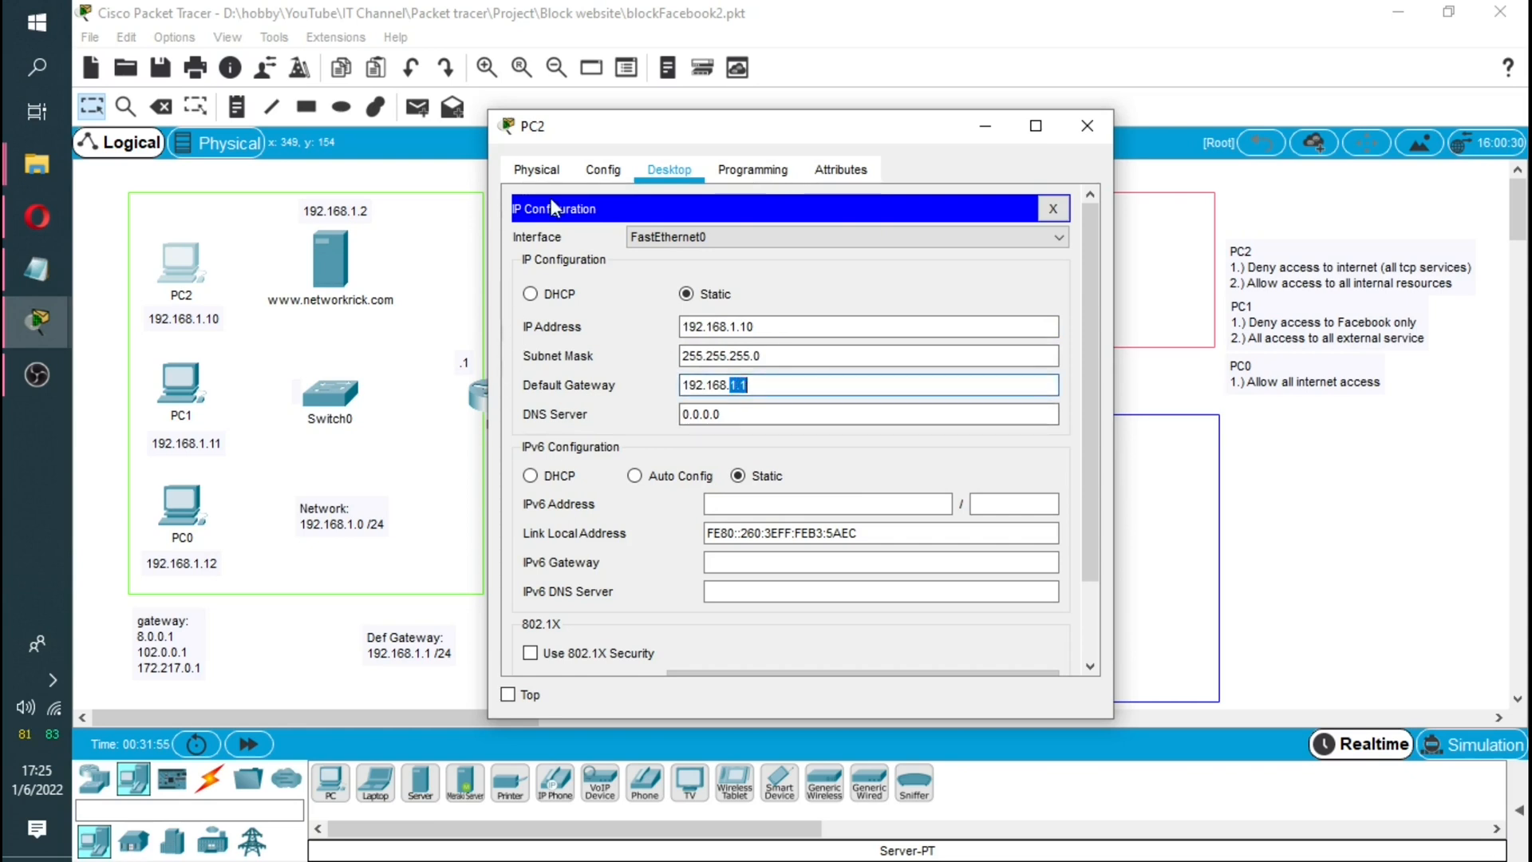
Step: Finish PC2 with gateway 192.168.1.1 and DNS 8.8.8.8, then close its window
click(1085, 124)
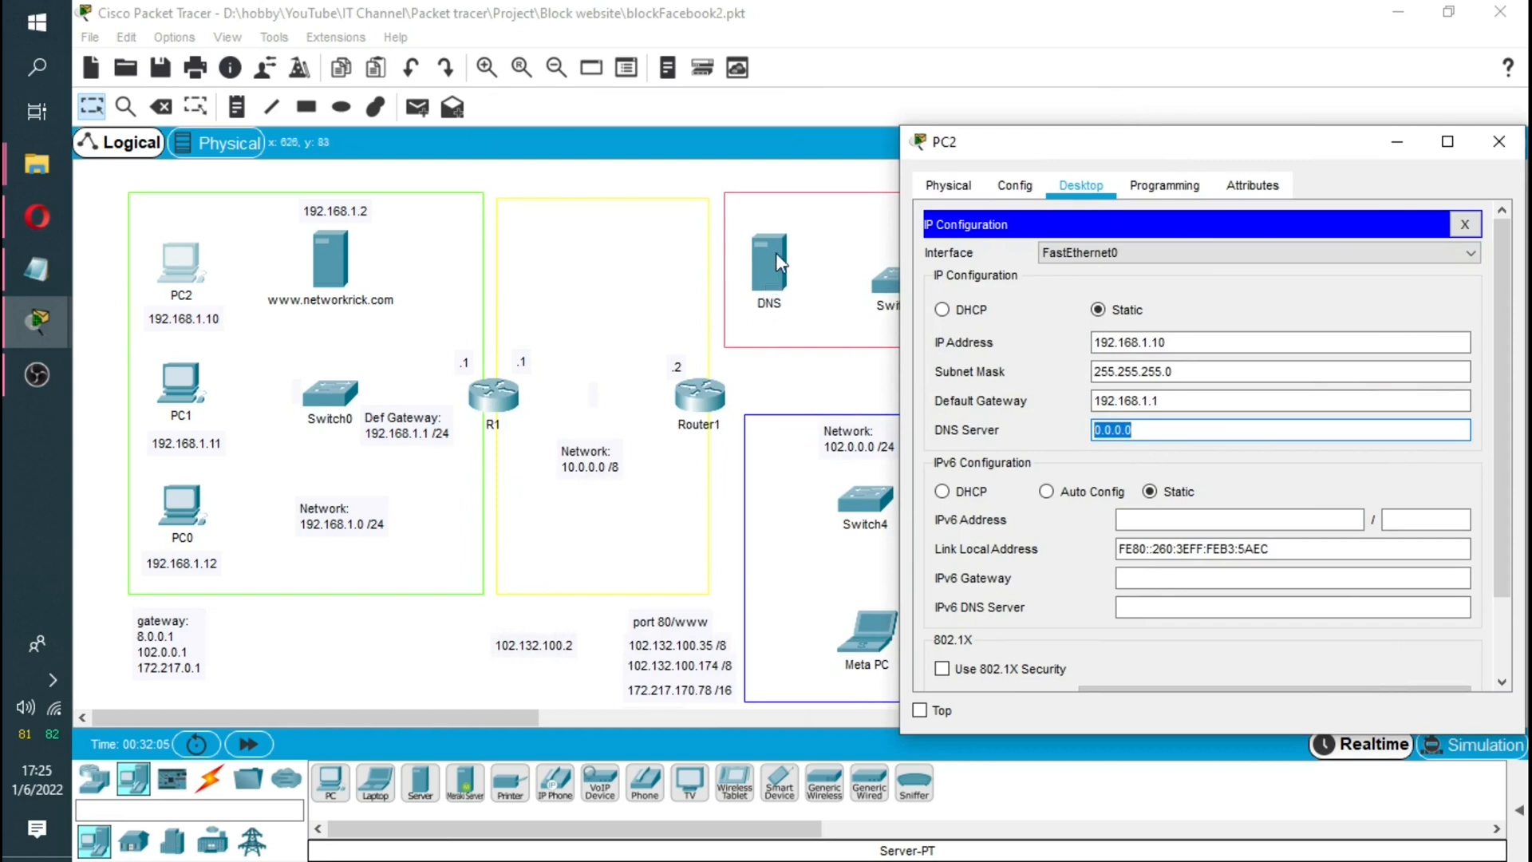
text(8.8.8.8)
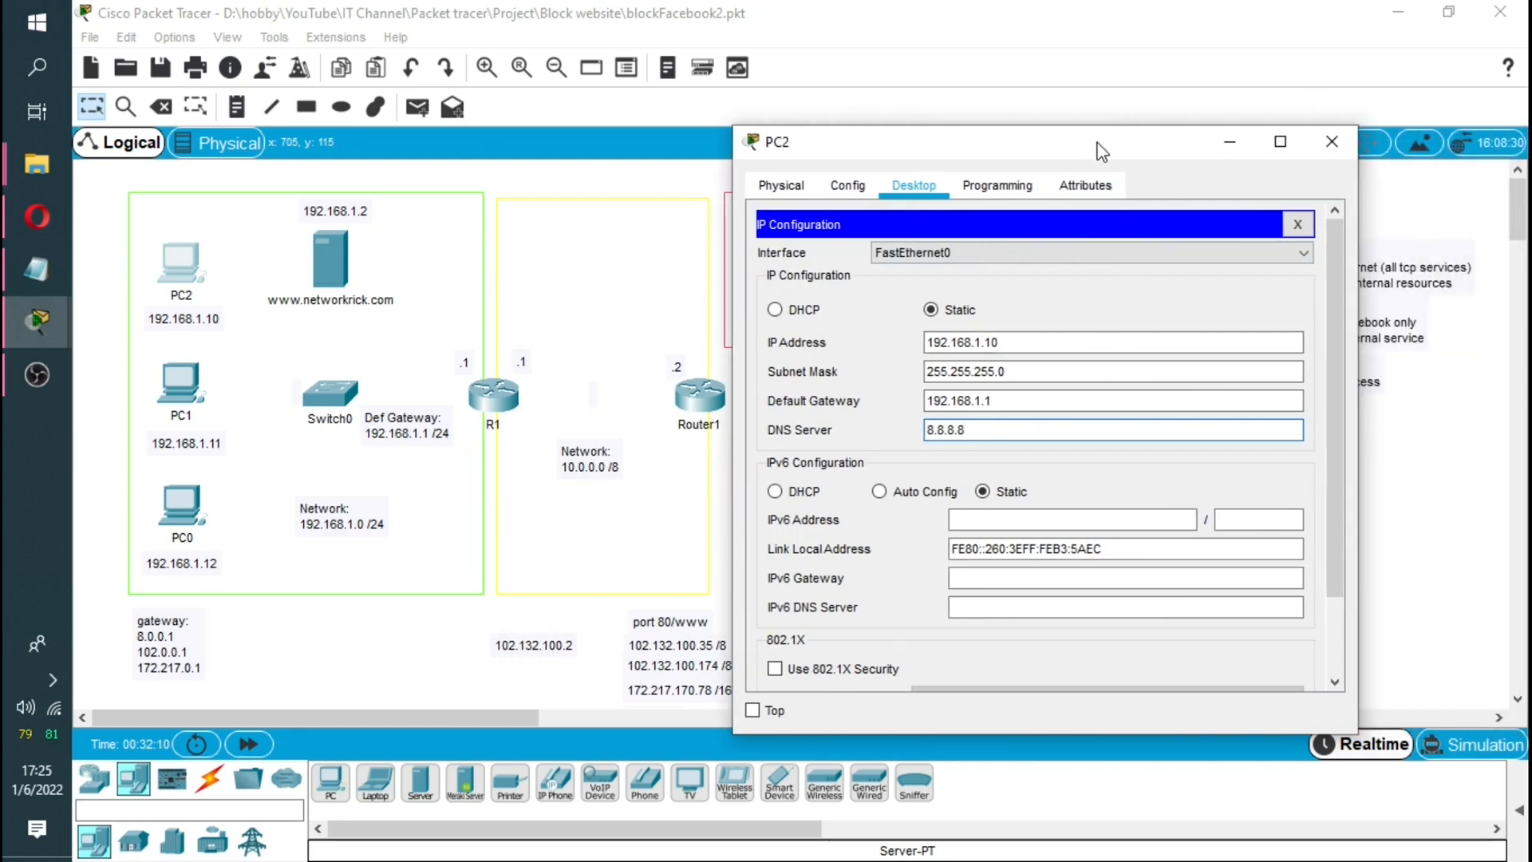
mouse_move(1331, 142)
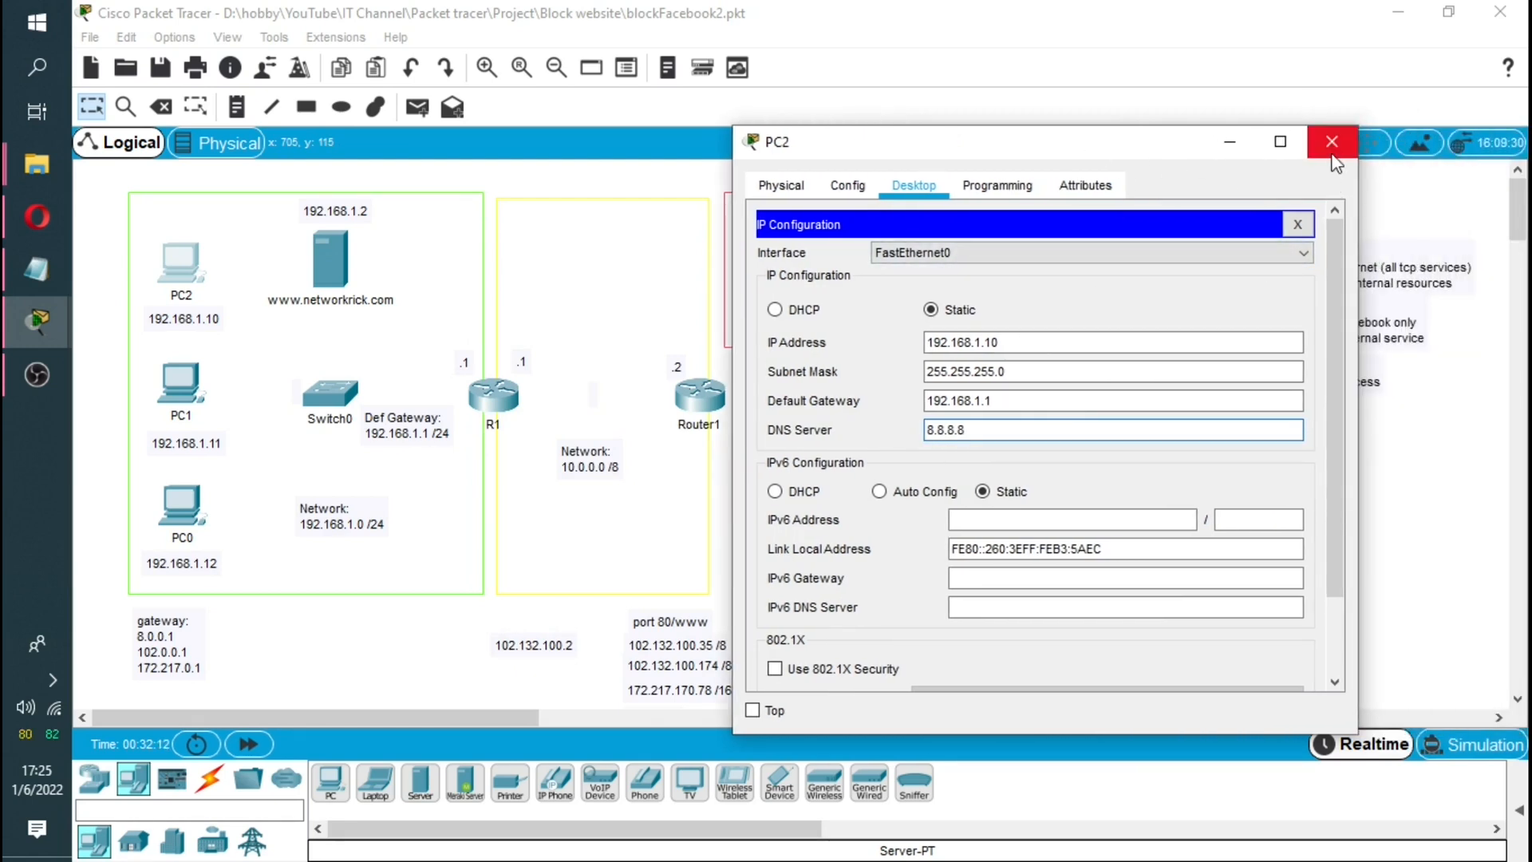
click(1331, 142)
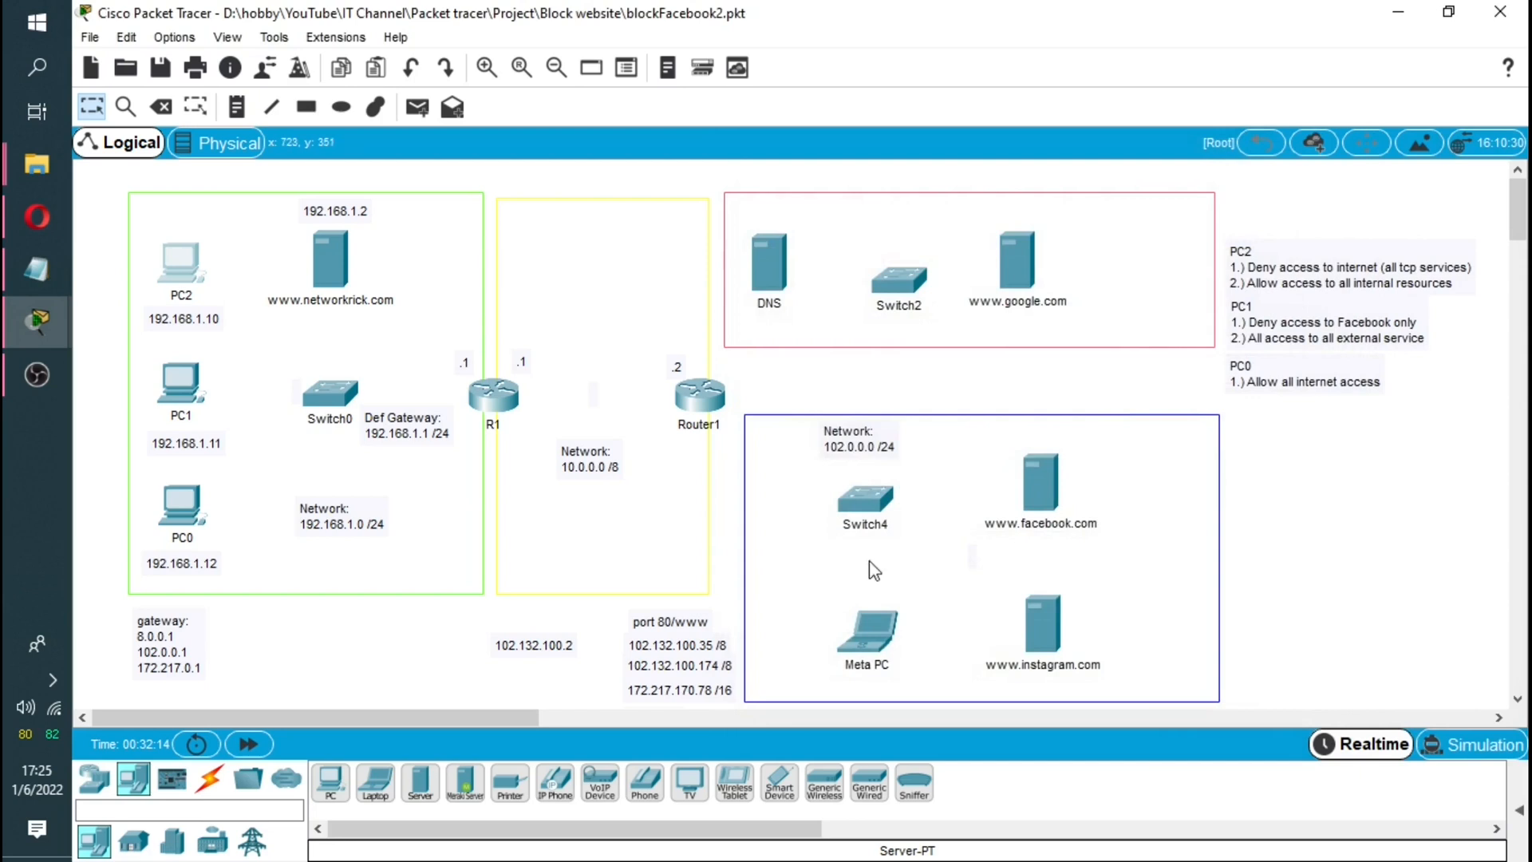
Step: Review PC0's Desktop settings for static address 192.168.1.12 and close its window
double_click(180, 381)
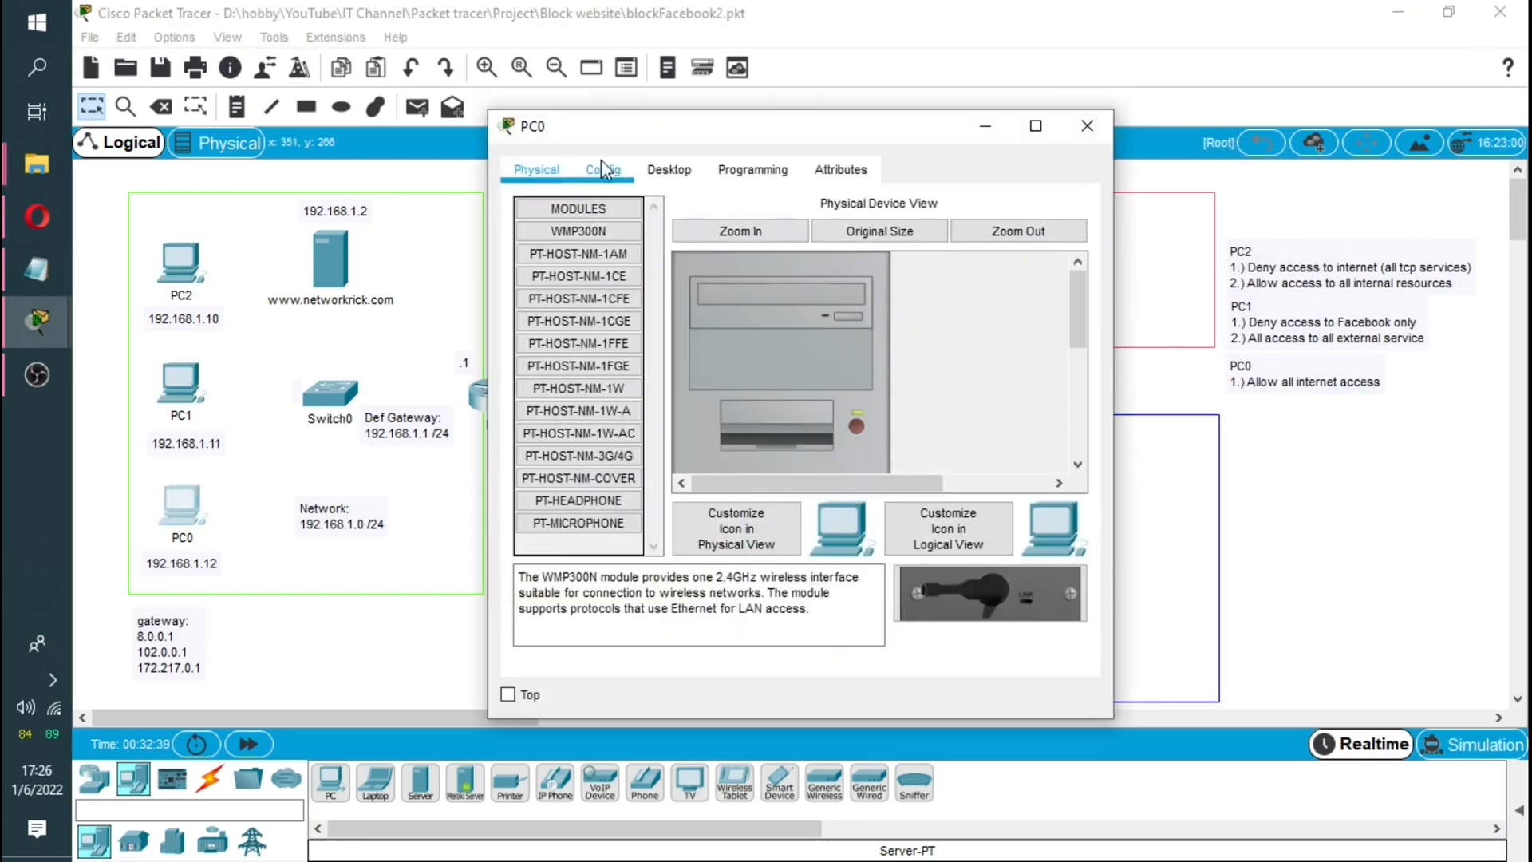
click(668, 169)
text(8.8.8.)
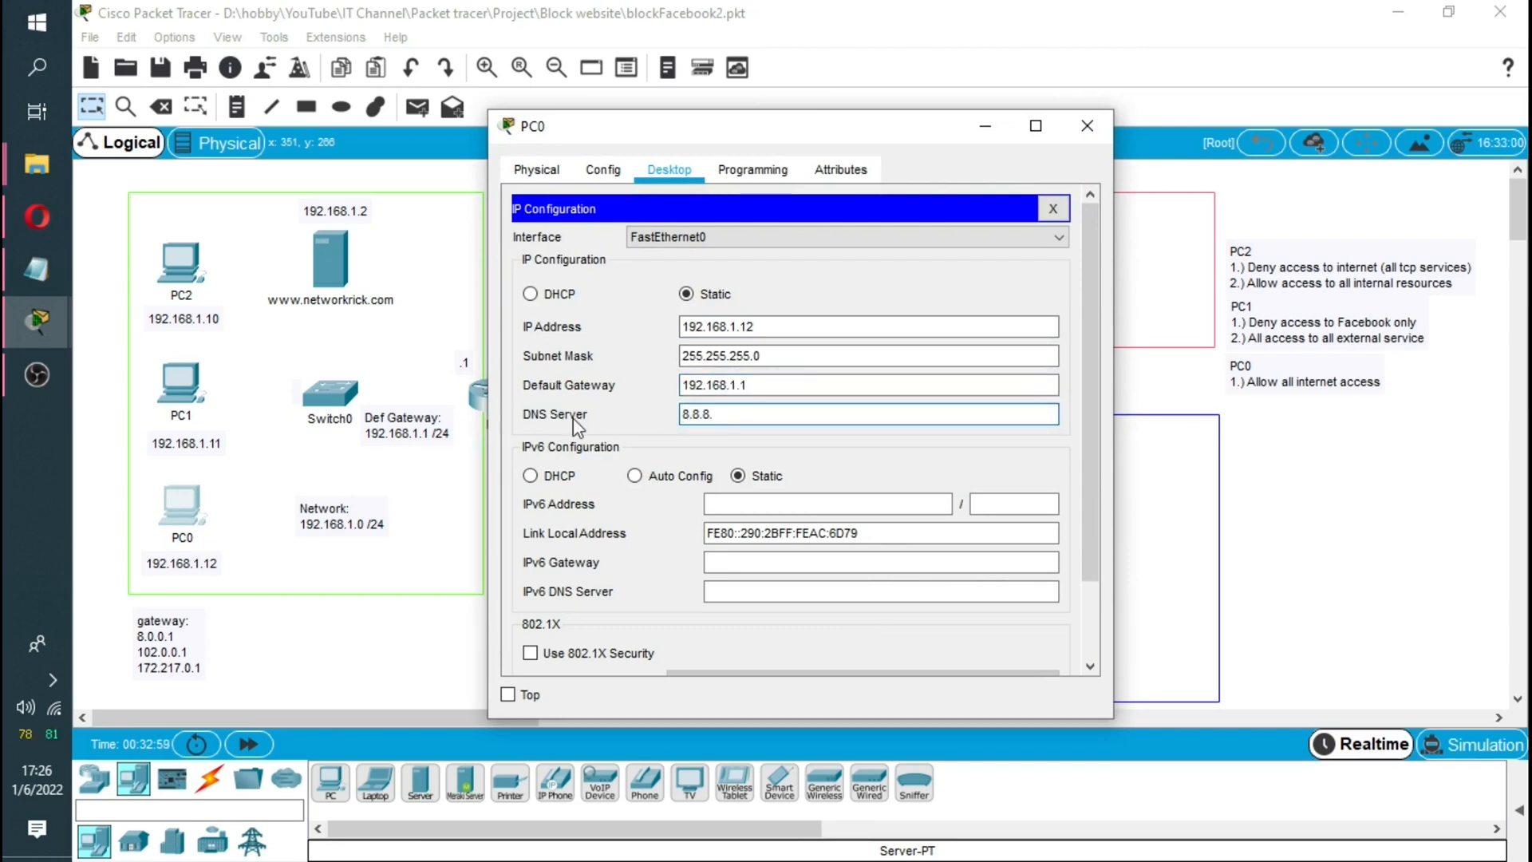
click(1087, 124)
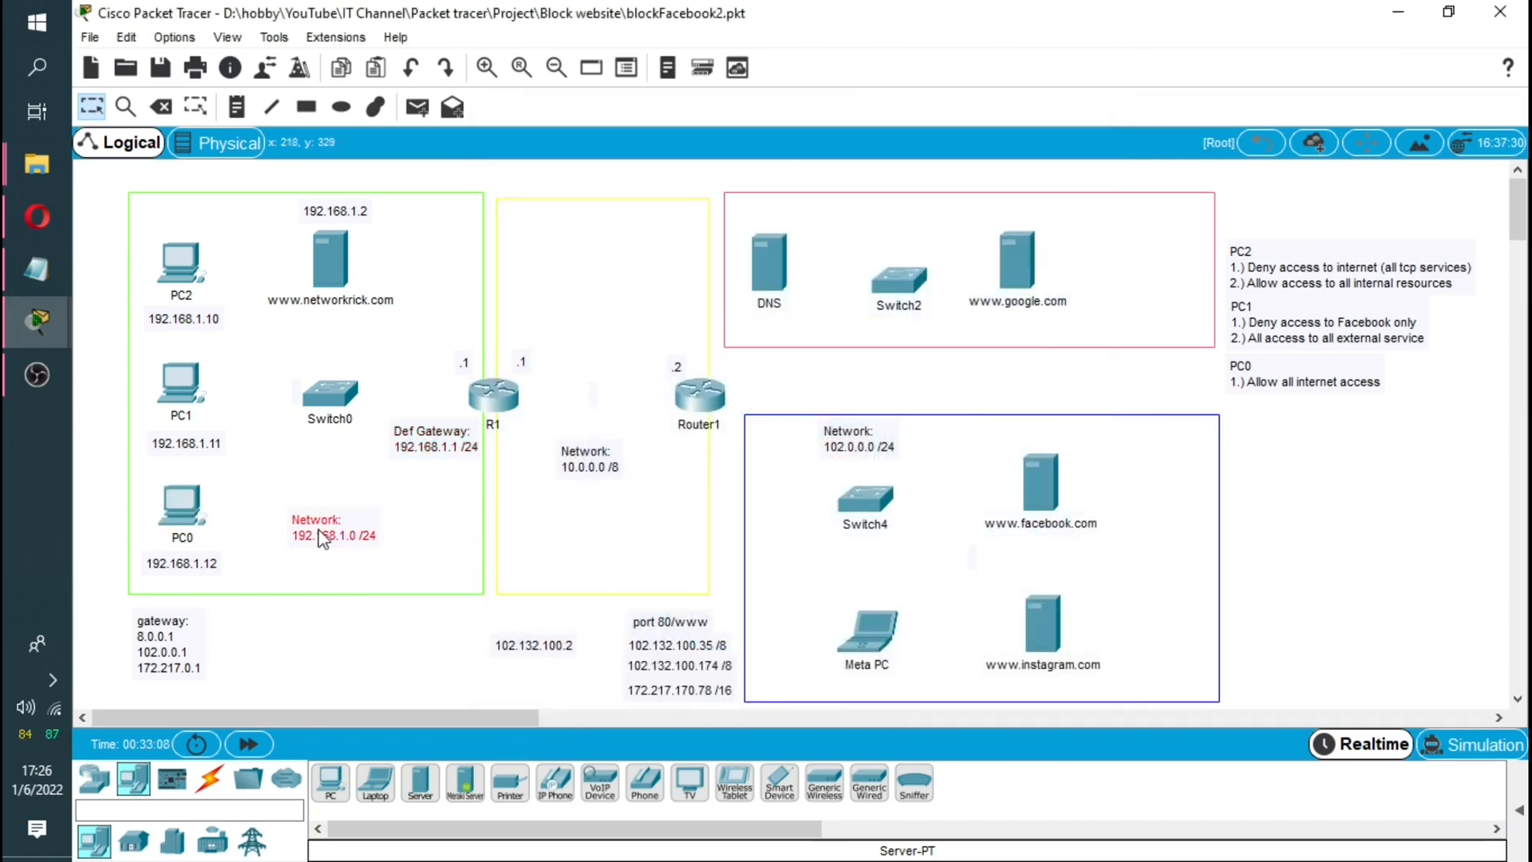
double_click(330, 259)
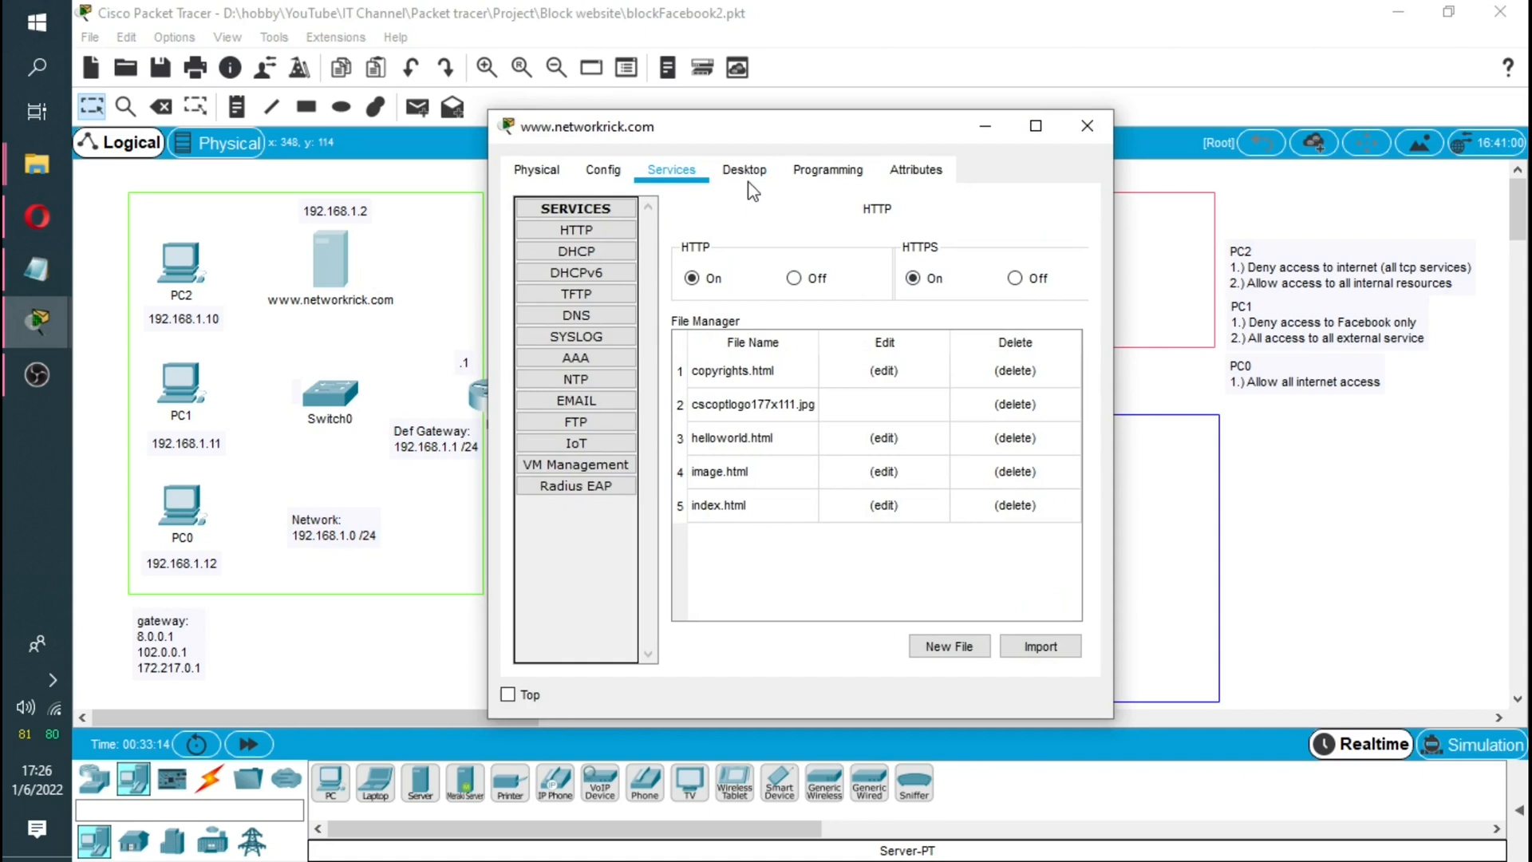
click(744, 169)
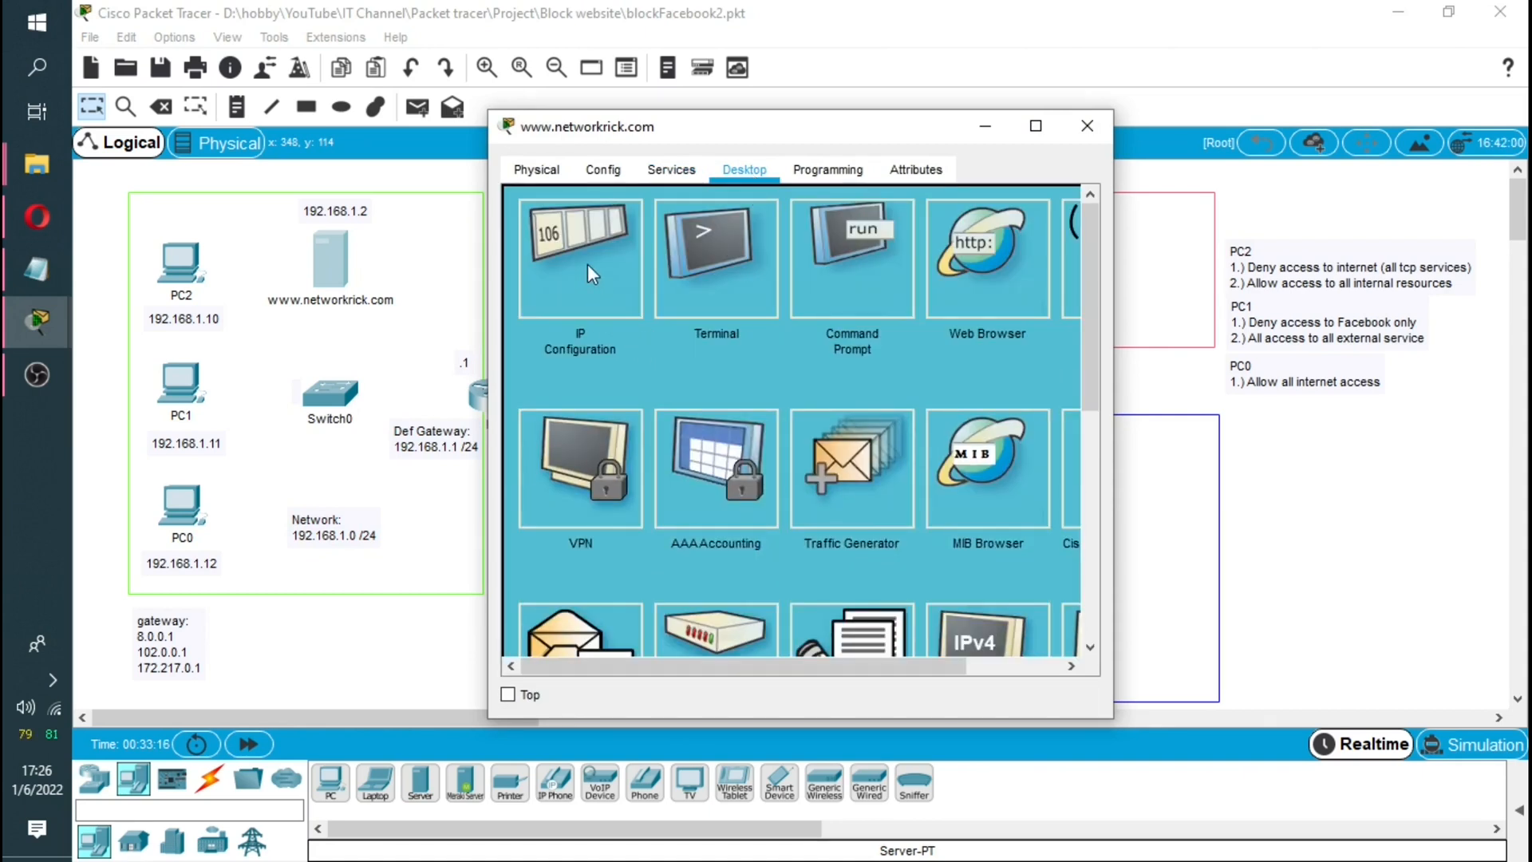
click(579, 257)
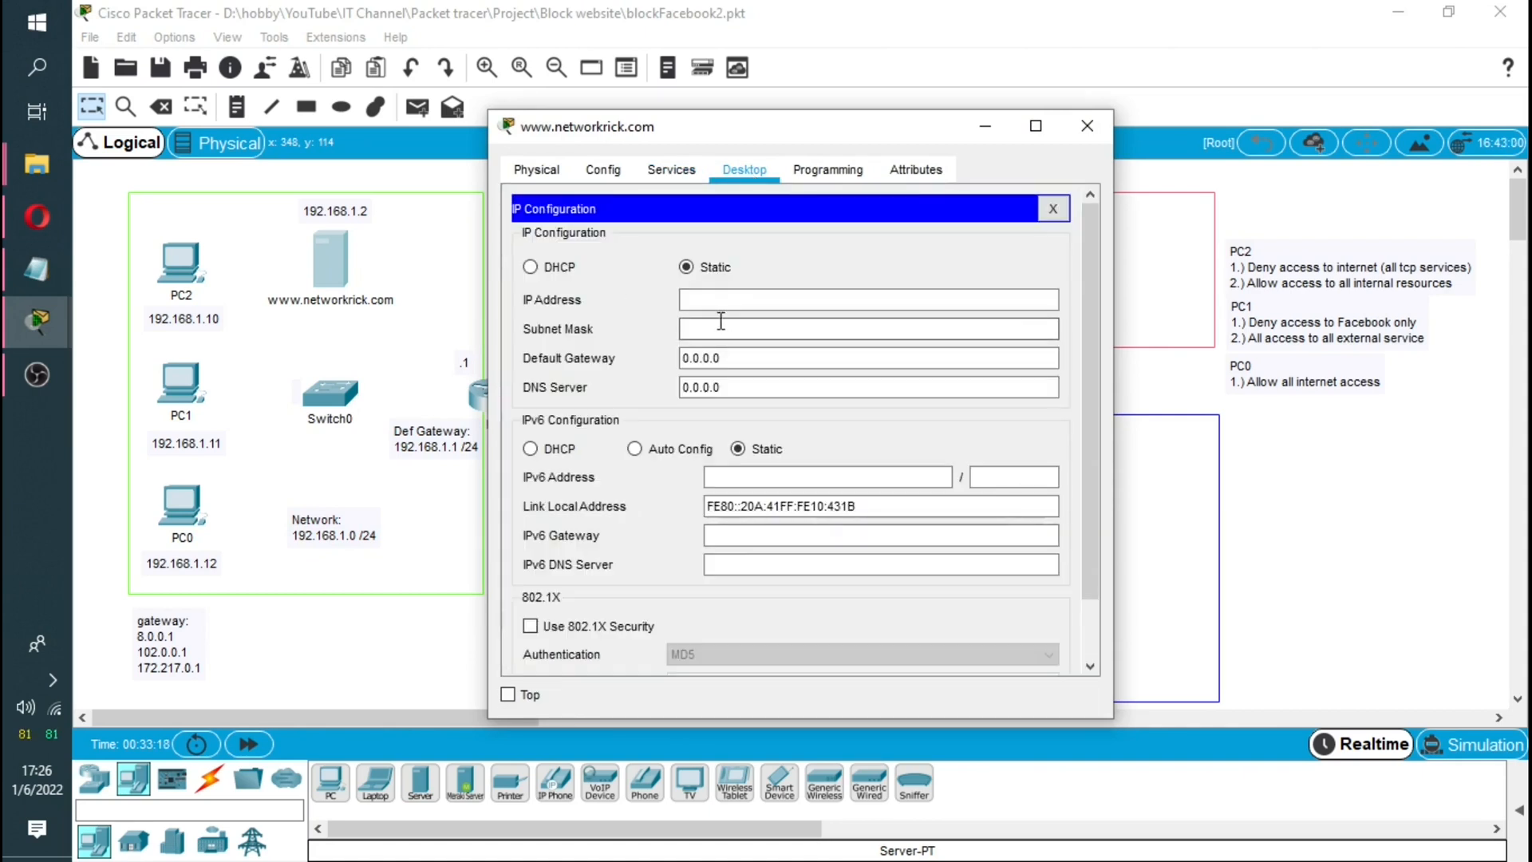
text(192.168.1)
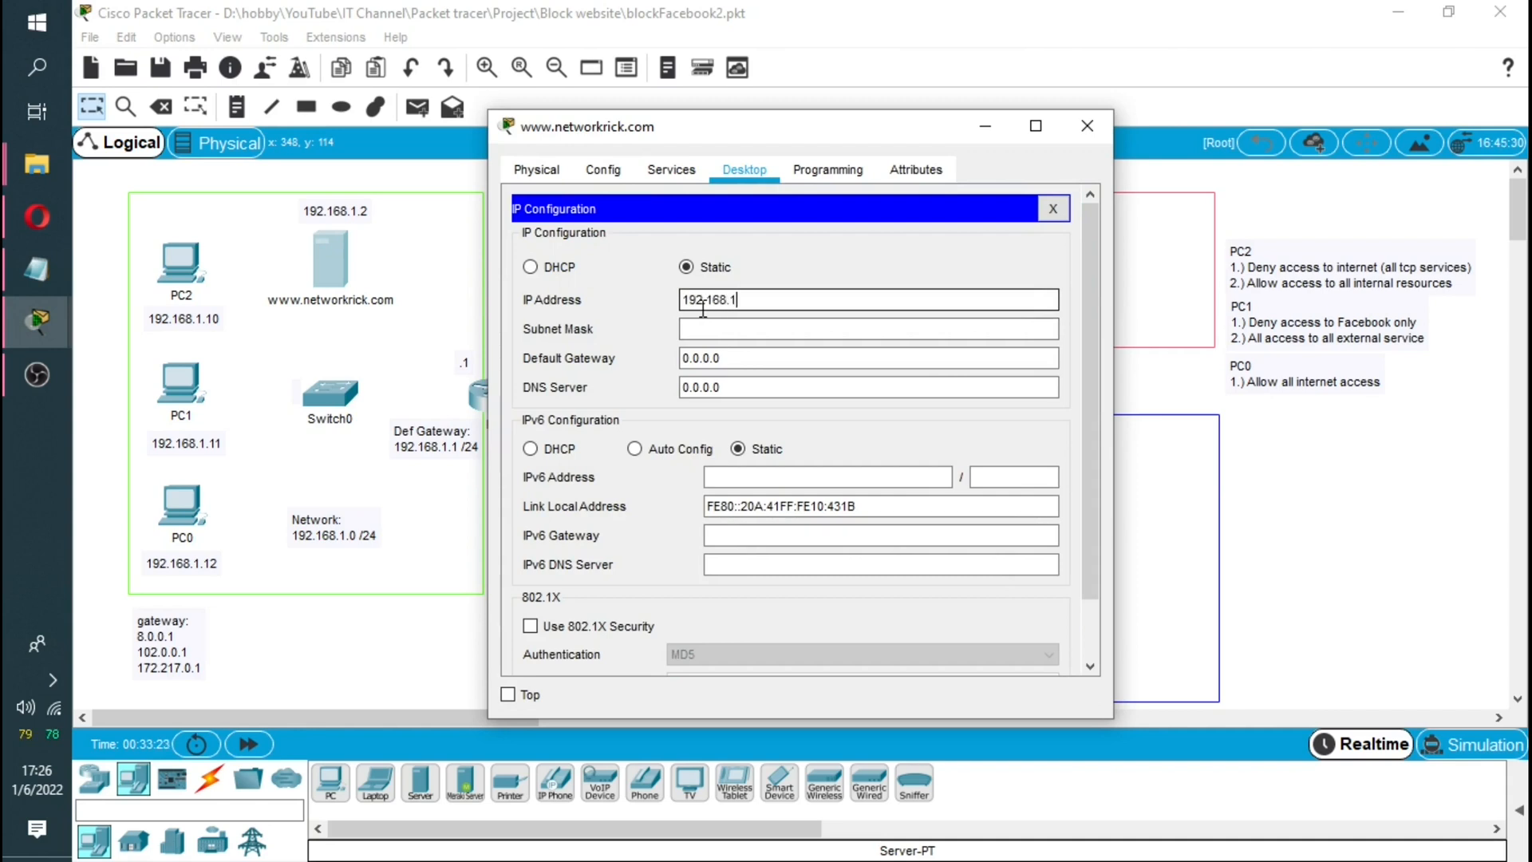
text(.2)
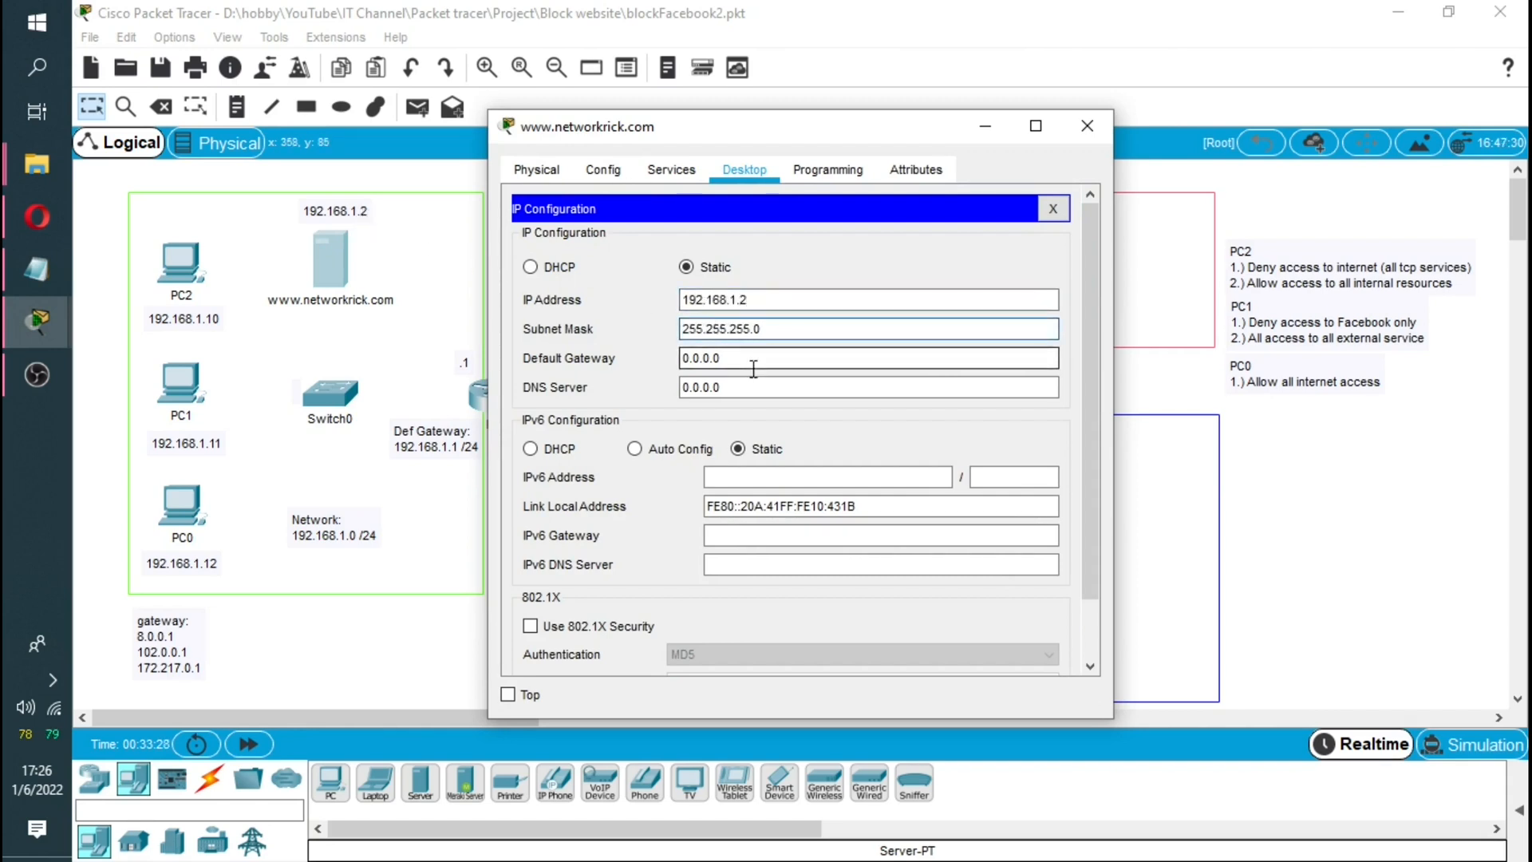
Step: Give the server gateway 192.168.1.1 and DNS 8.8.8.8, then close its window
text(192.168.1.1)
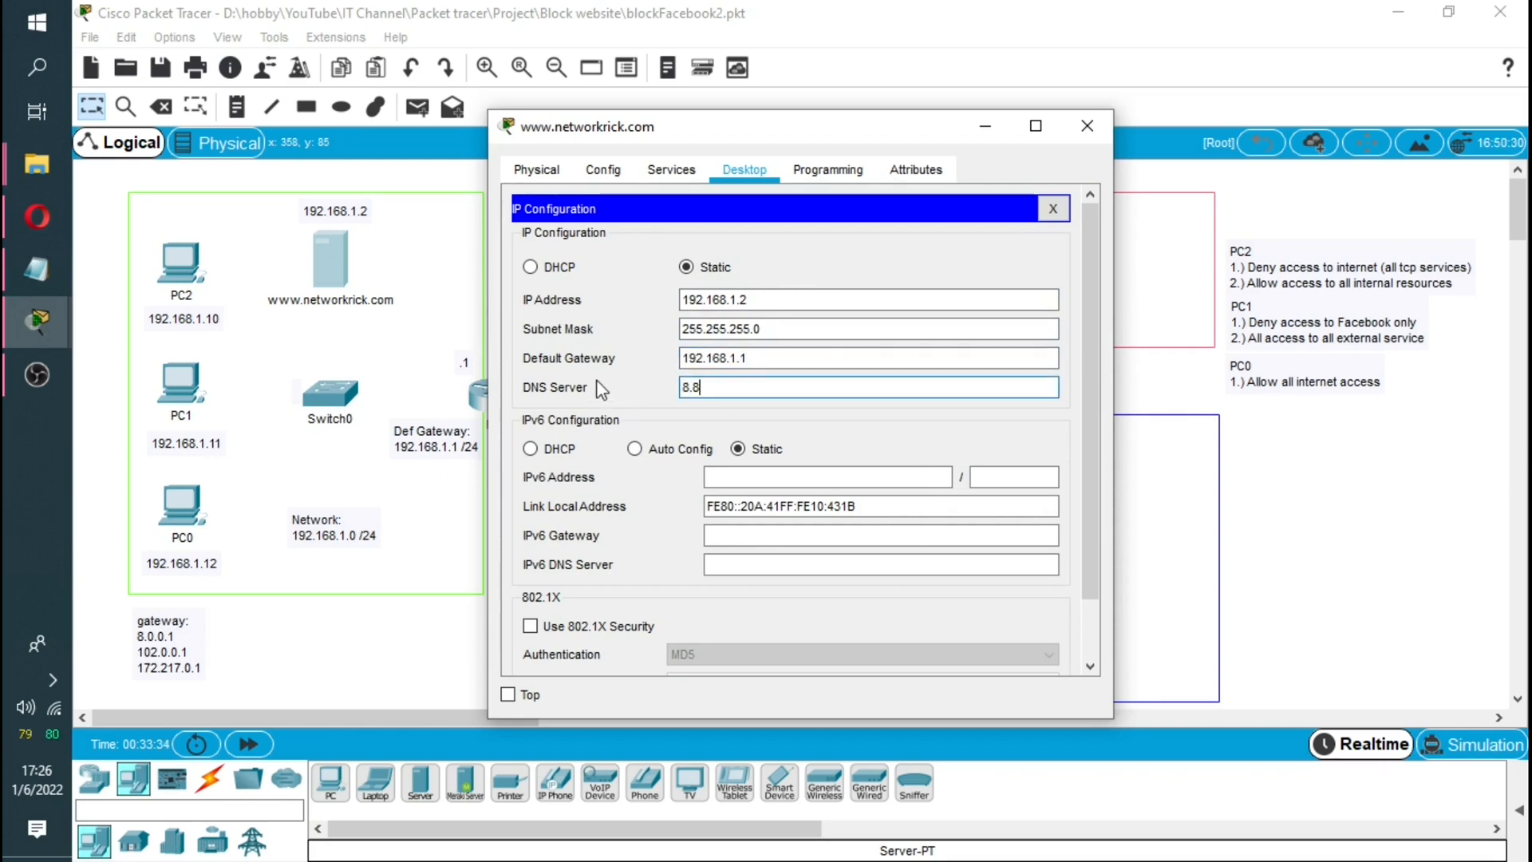
text(.8.8)
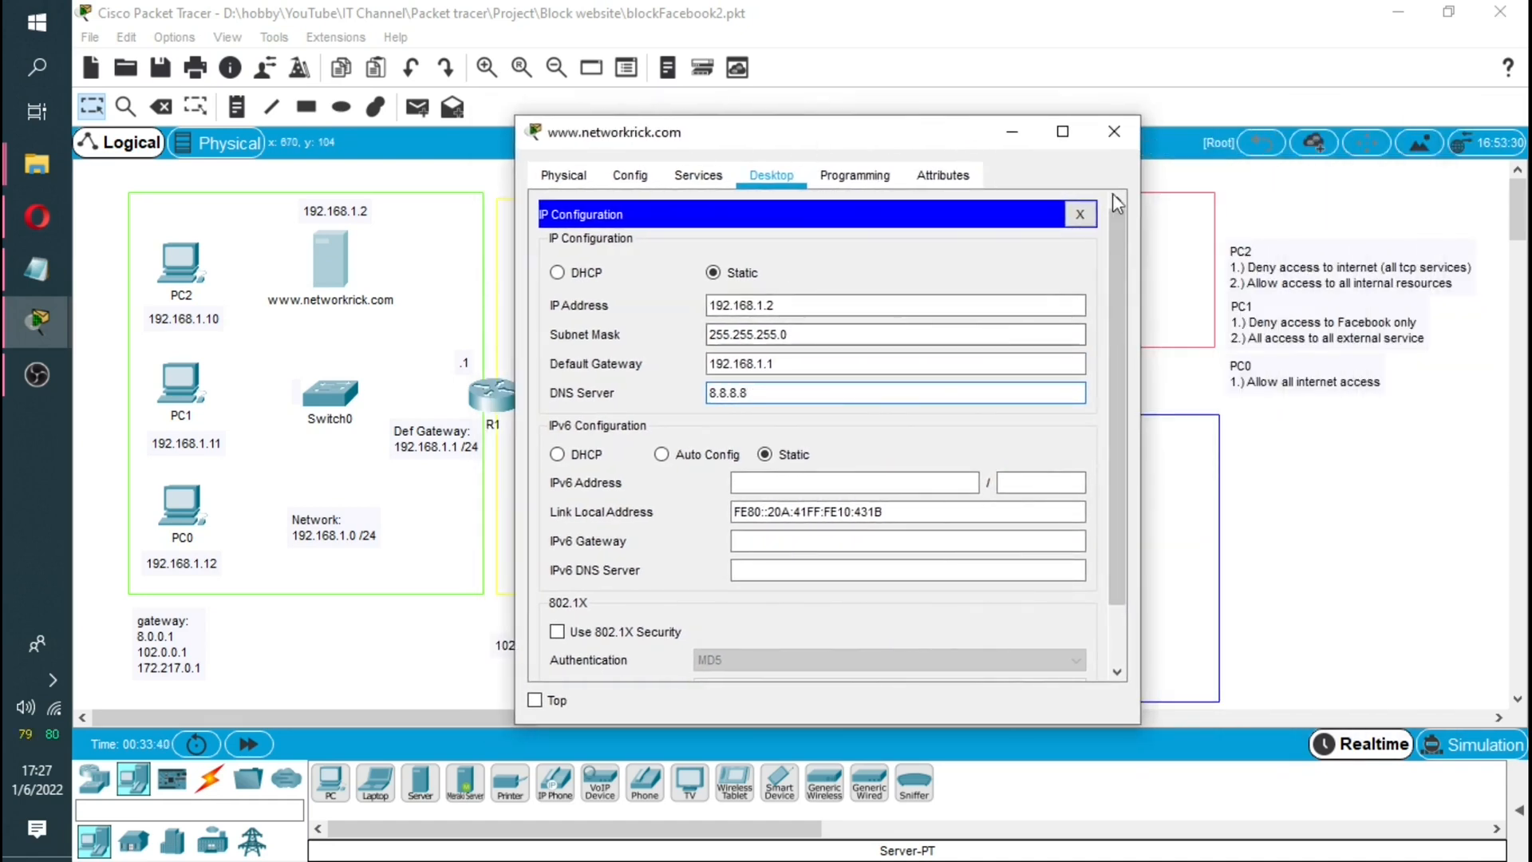
click(1112, 131)
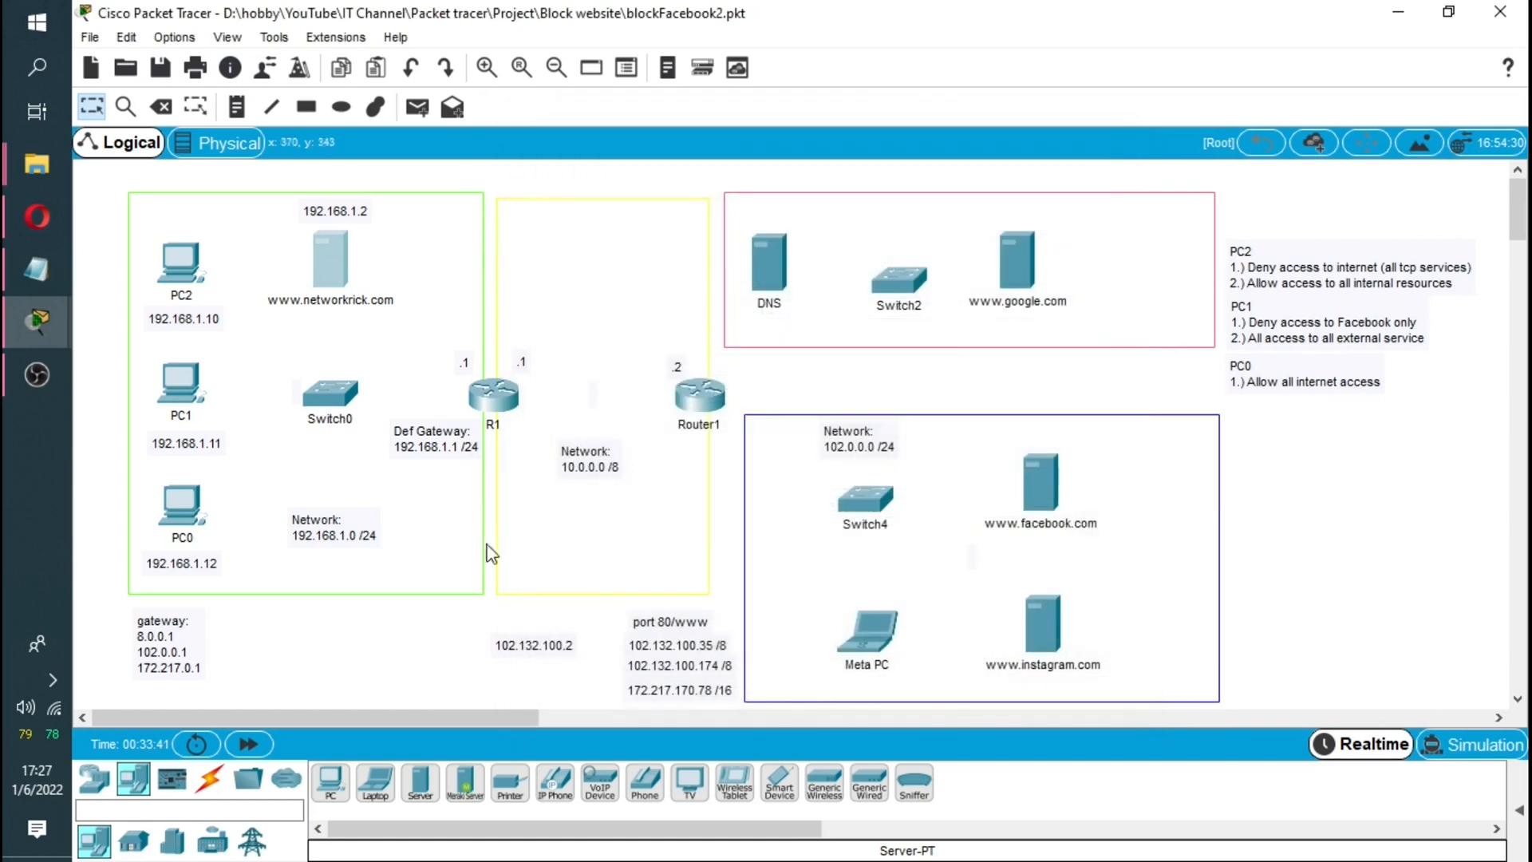
mouse_move(1213, 273)
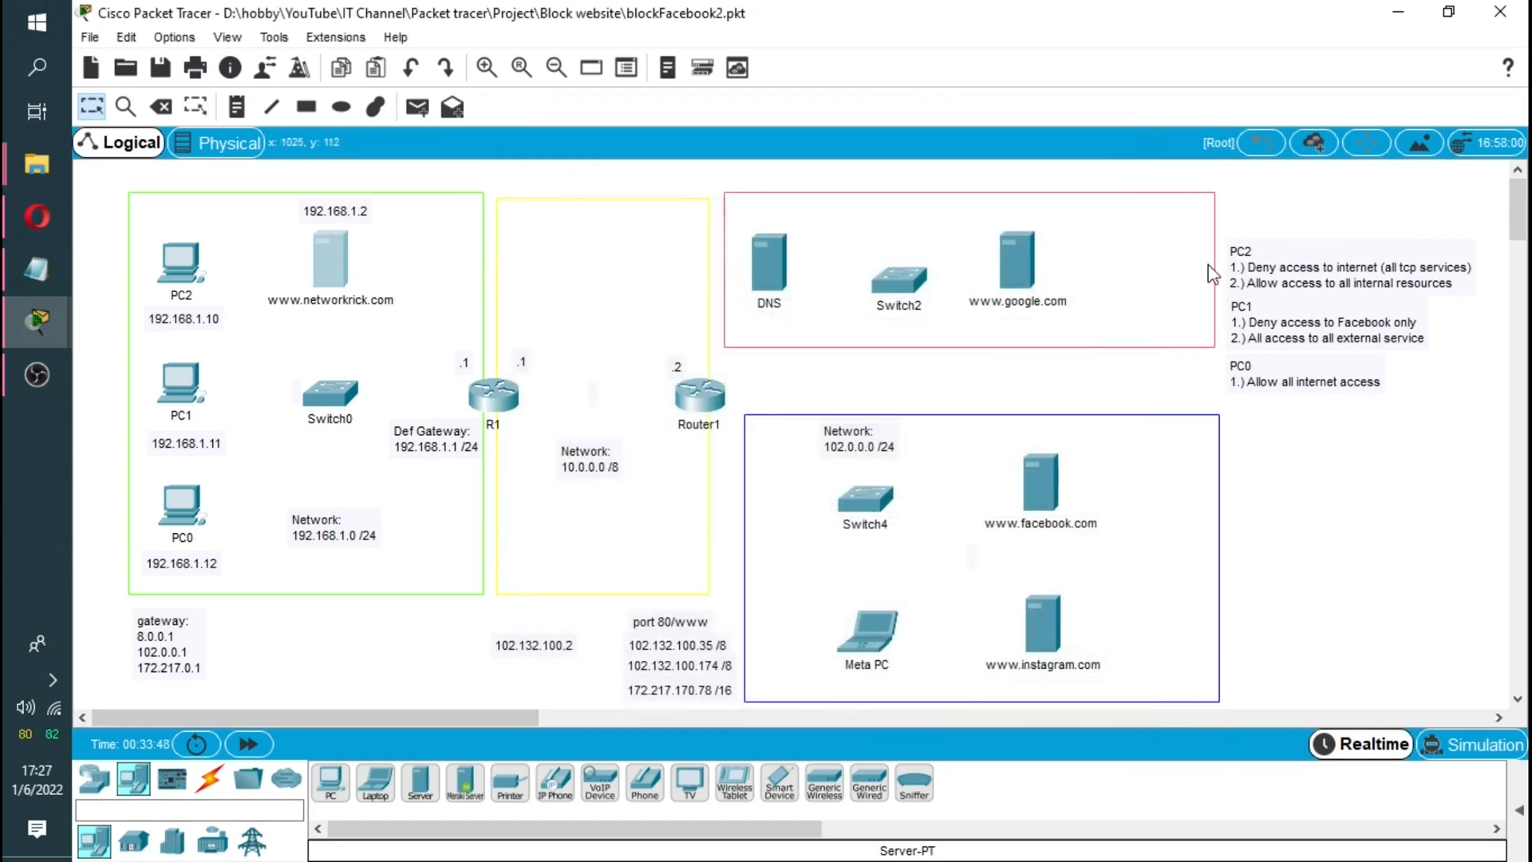
mouse_move(1095, 541)
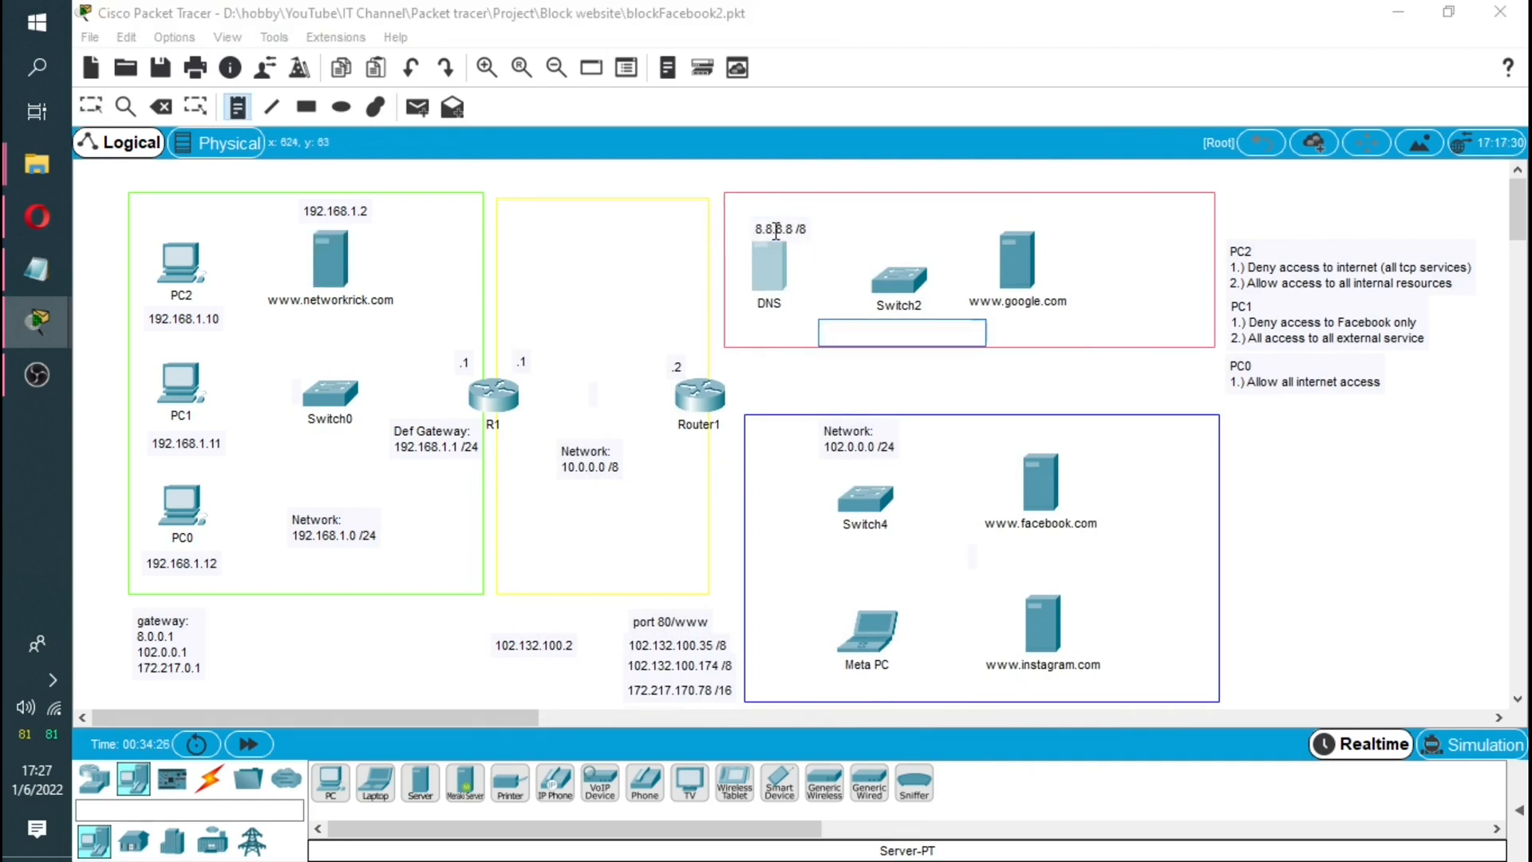
Step: Enter gateway 8.0.0.1 and DNS server 8.8.8.8 in the DNS server's IP Configuration
double_click(767, 264)
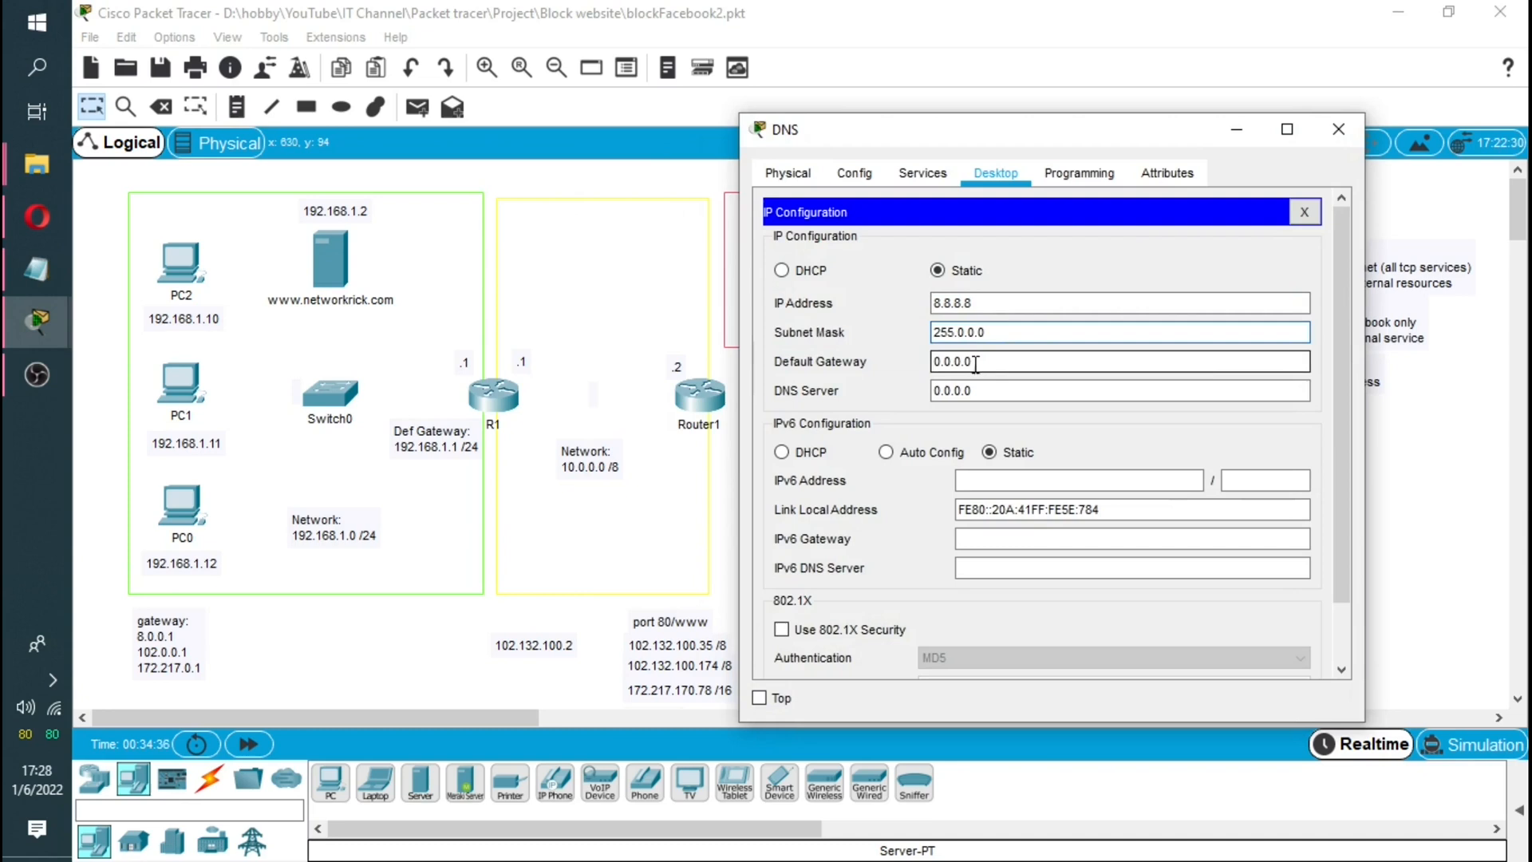
text(8.8.8.8)
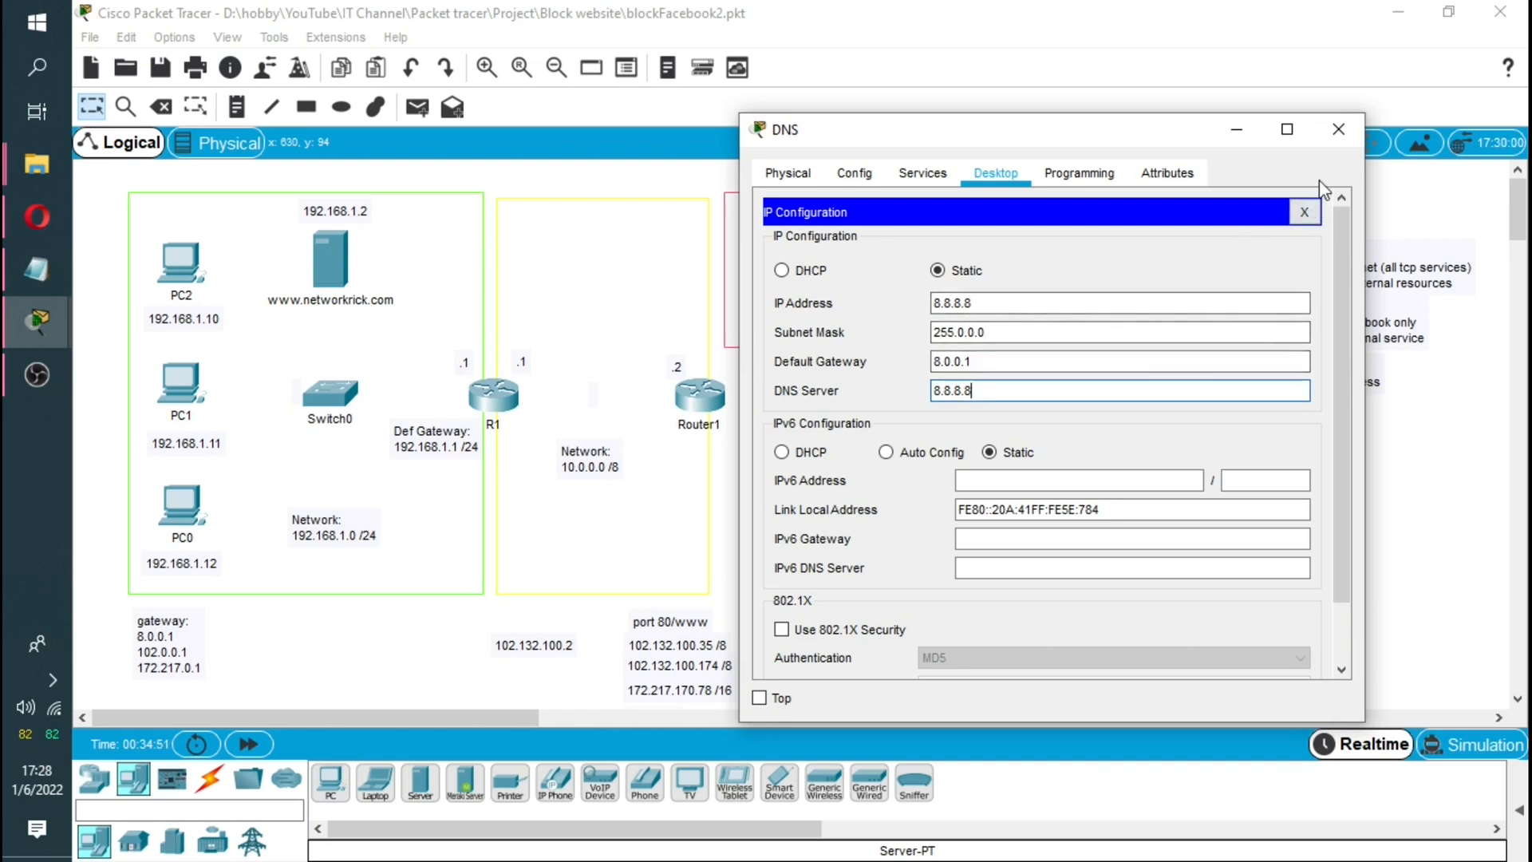
mouse_move(1332, 110)
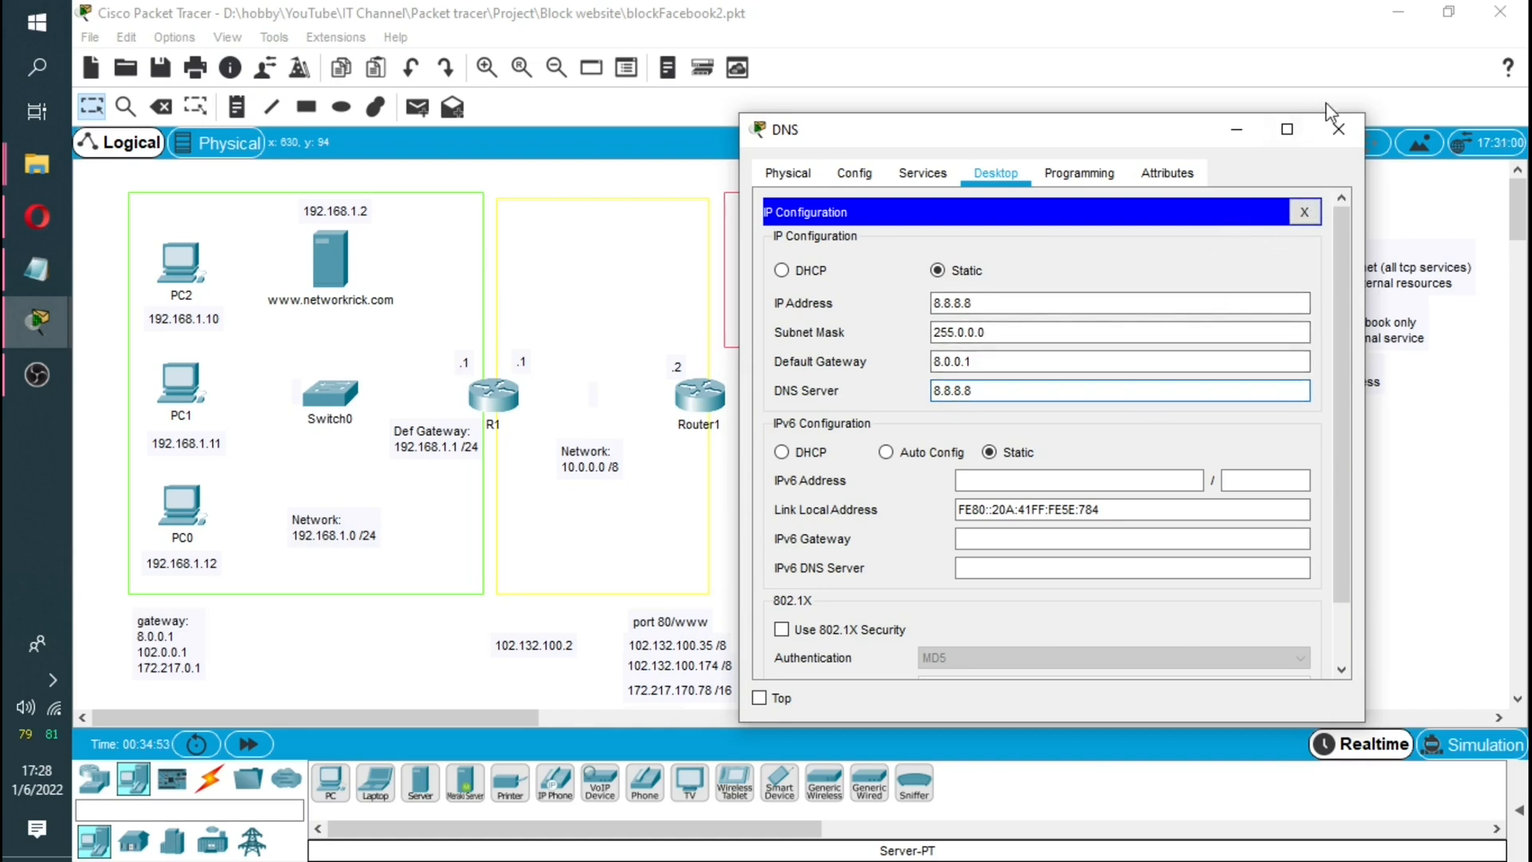
Step: Close the DNS window and place a canvas note reading 'gateways: 8.0.0.1' between the networks
click(1336, 128)
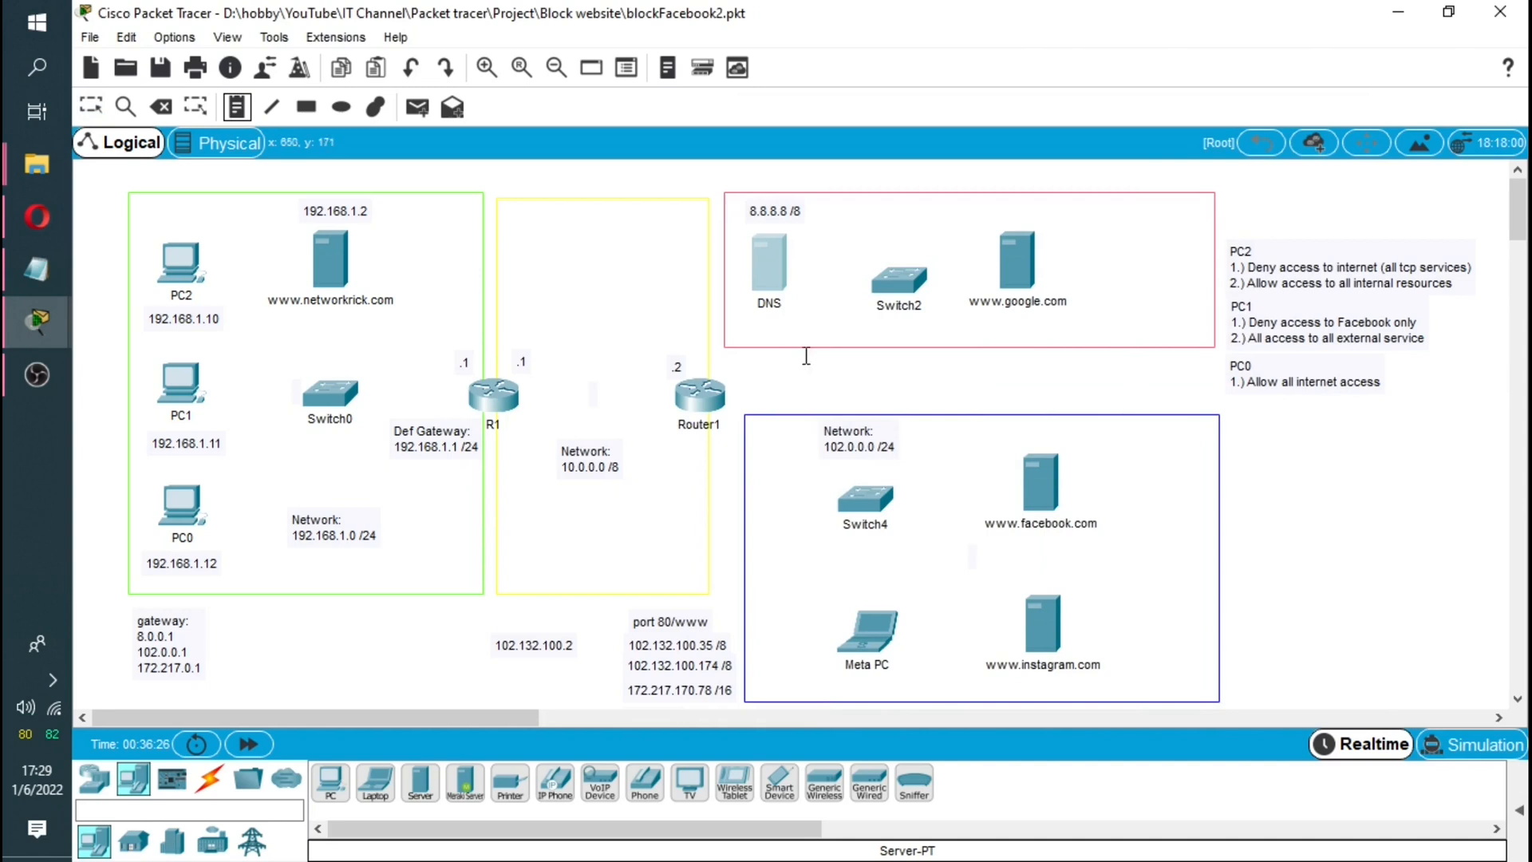
click(865, 390)
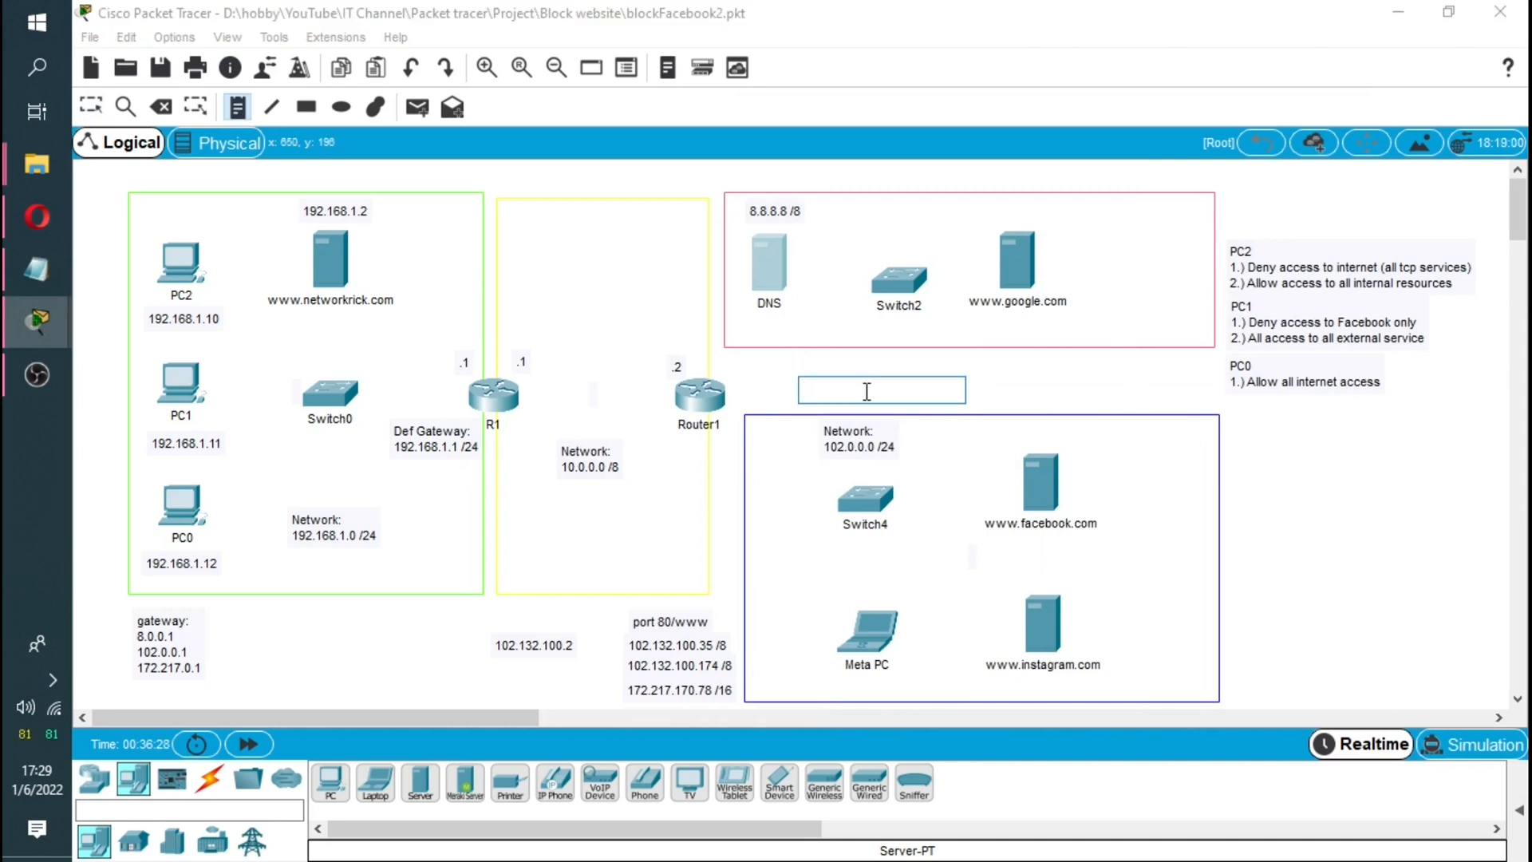
text(ga)
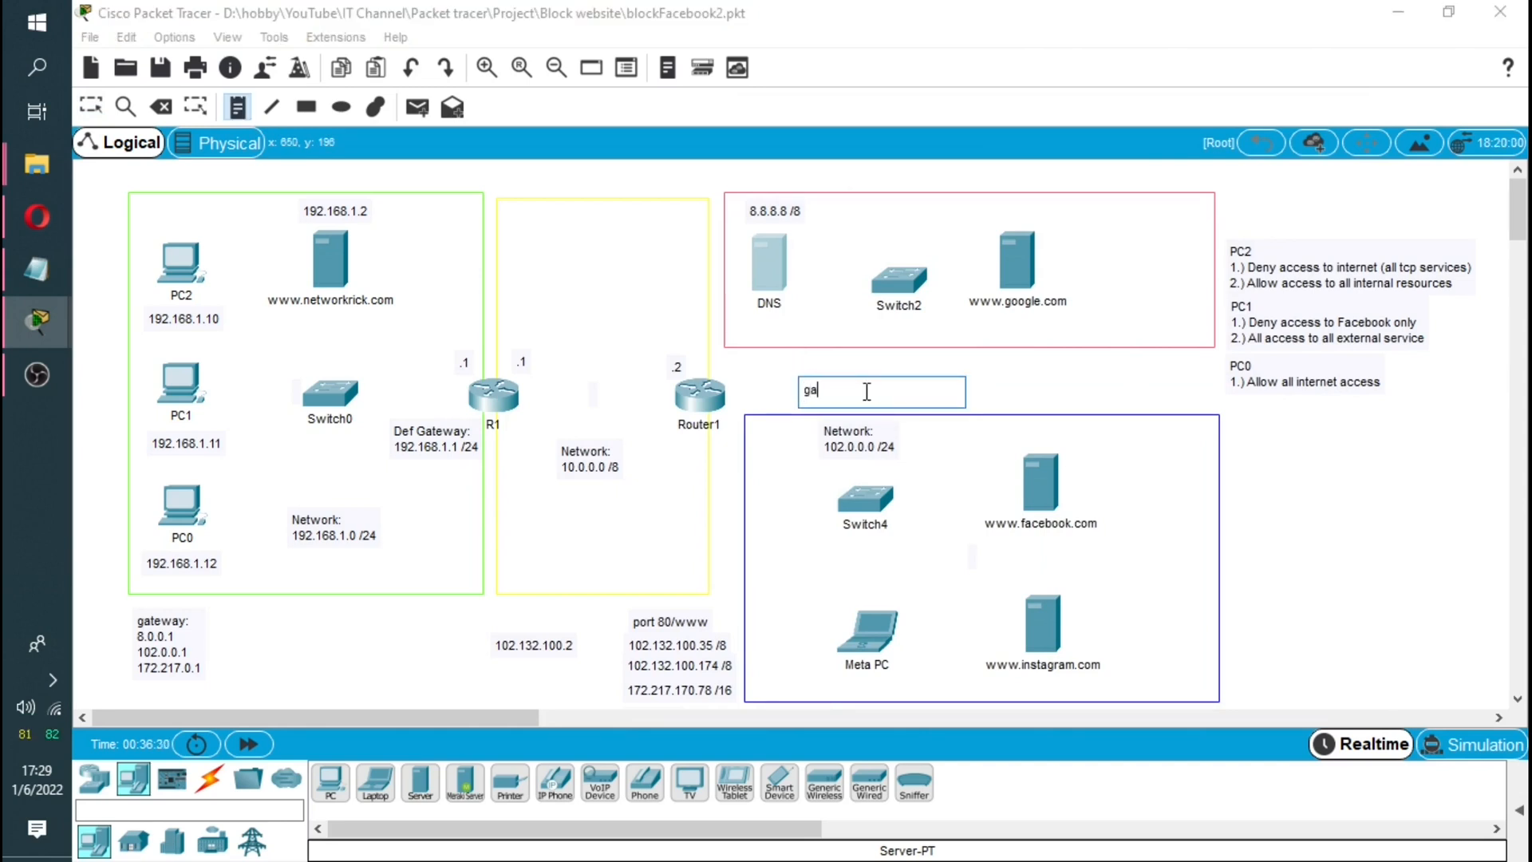
text(teway)
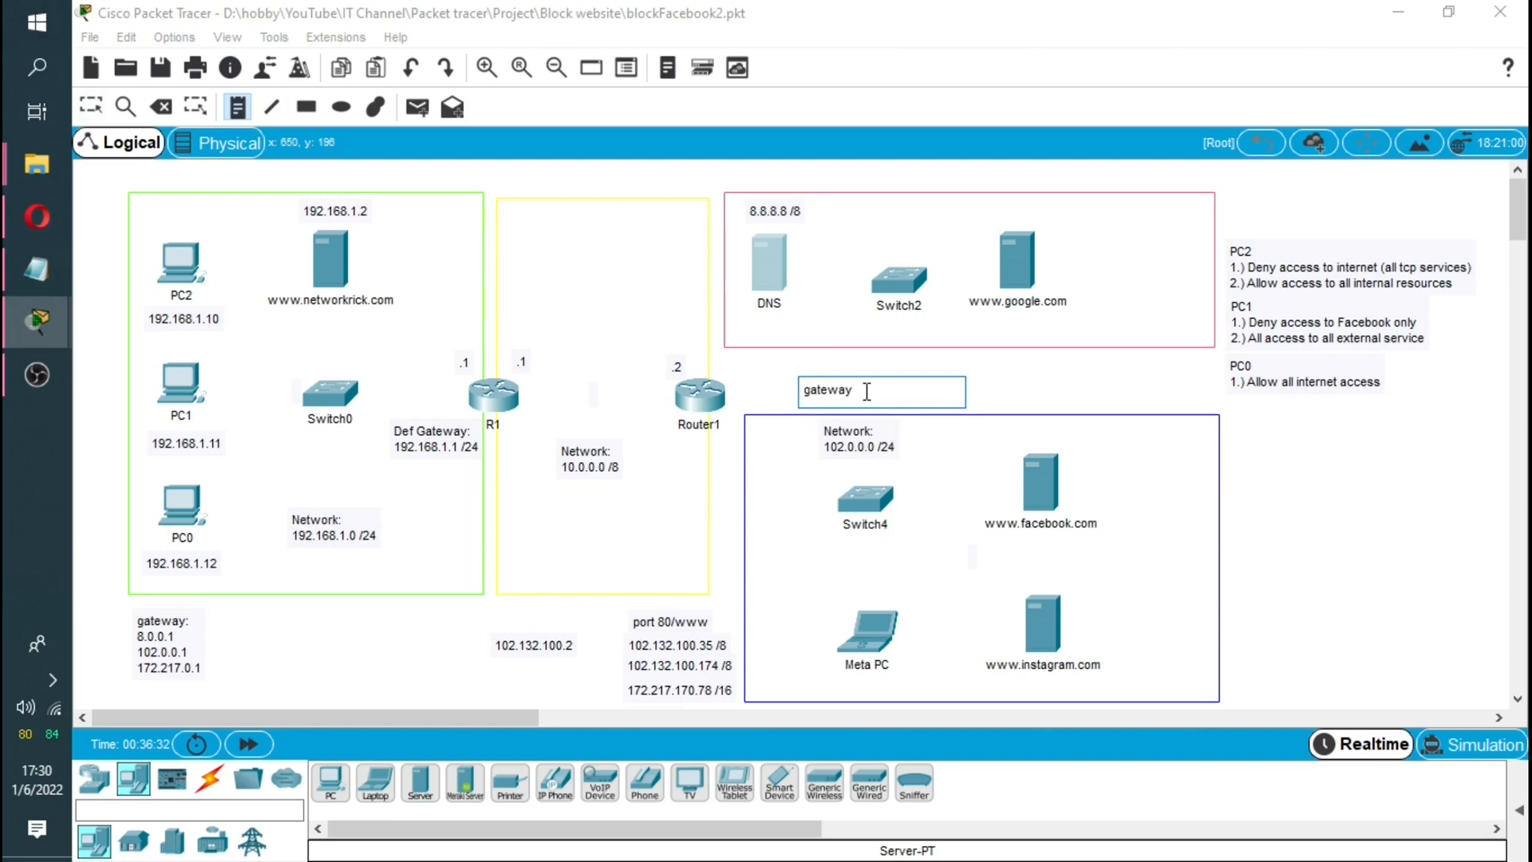
text(s)
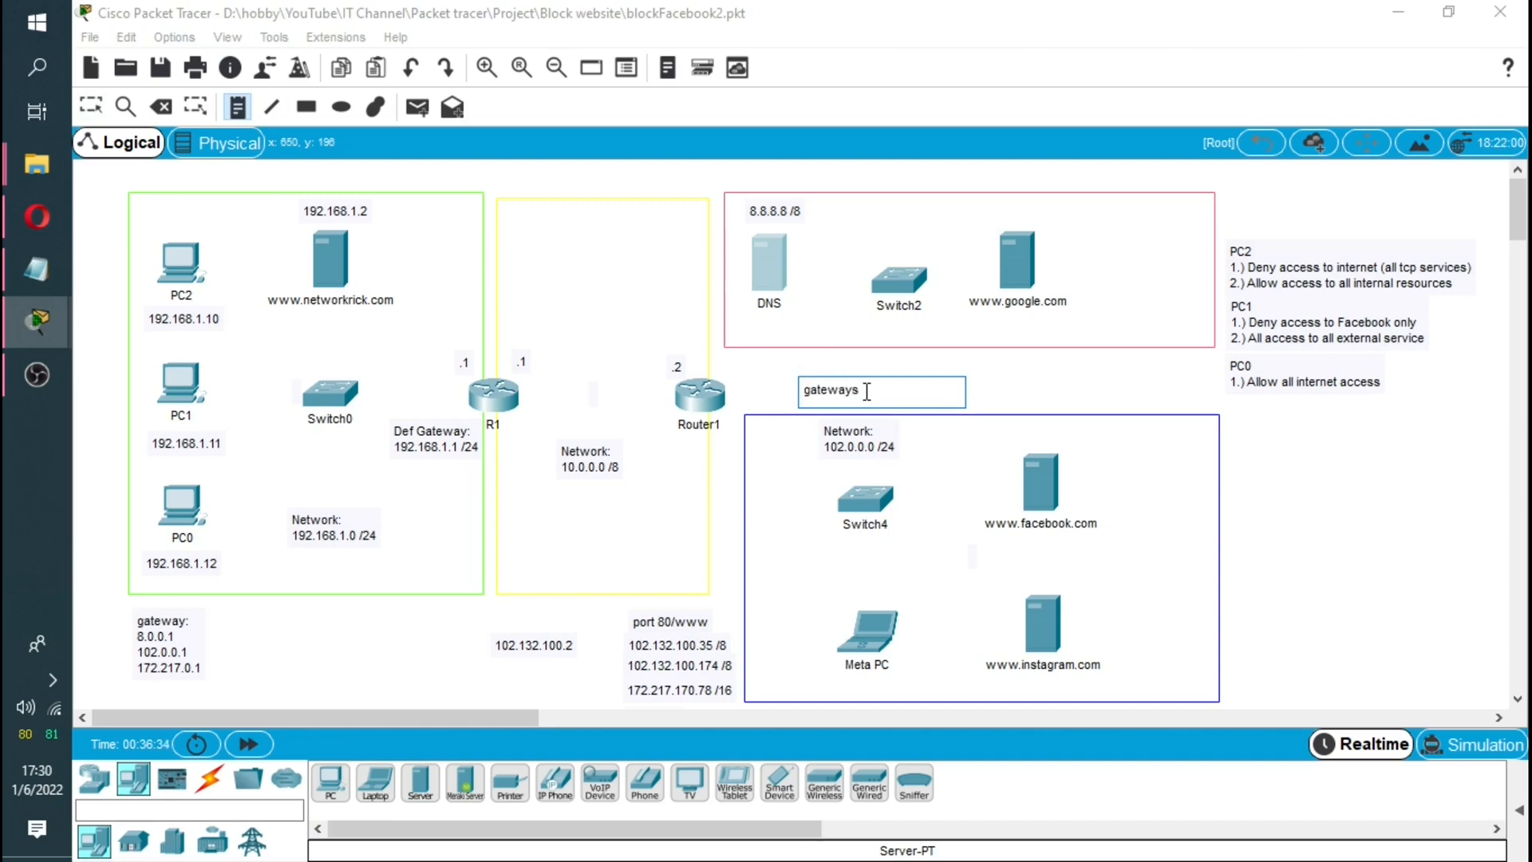
text(:)
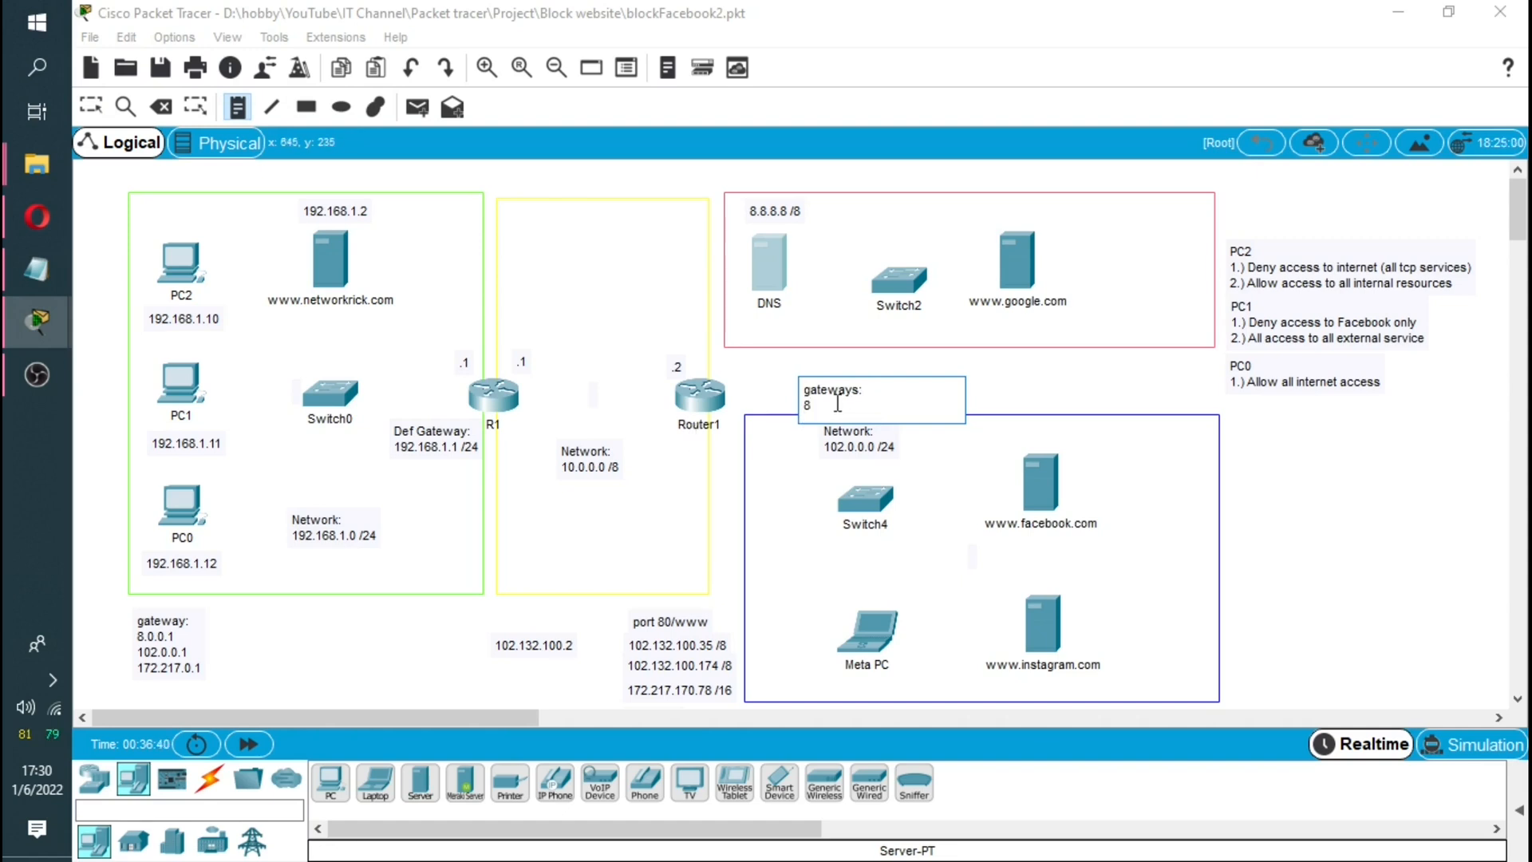
text(.0.0.1)
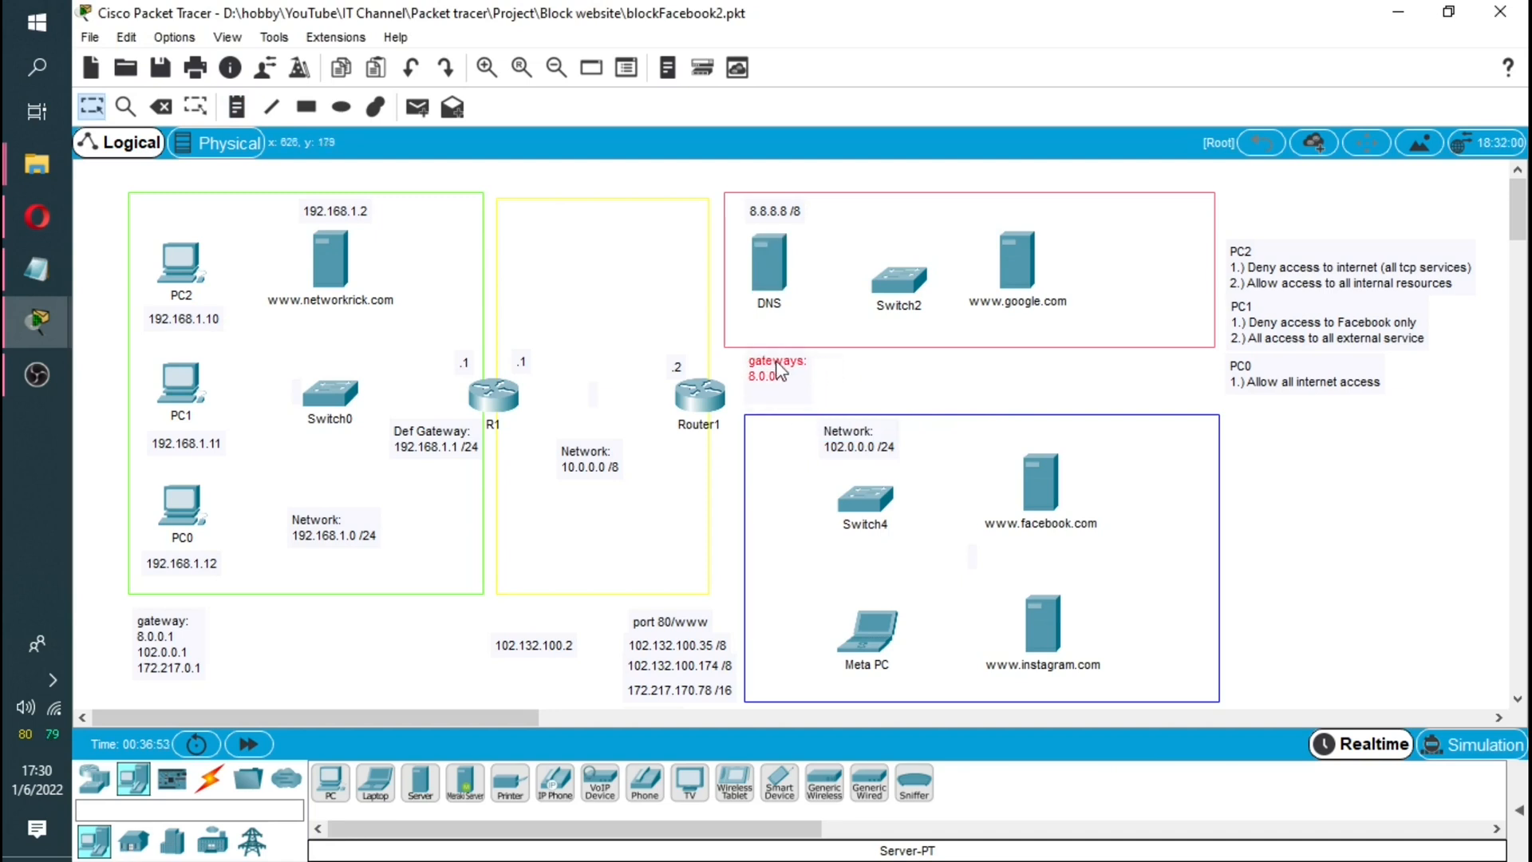
Step: Rename Router1 to R2 via its display name
double_click(699, 425)
text(R2)
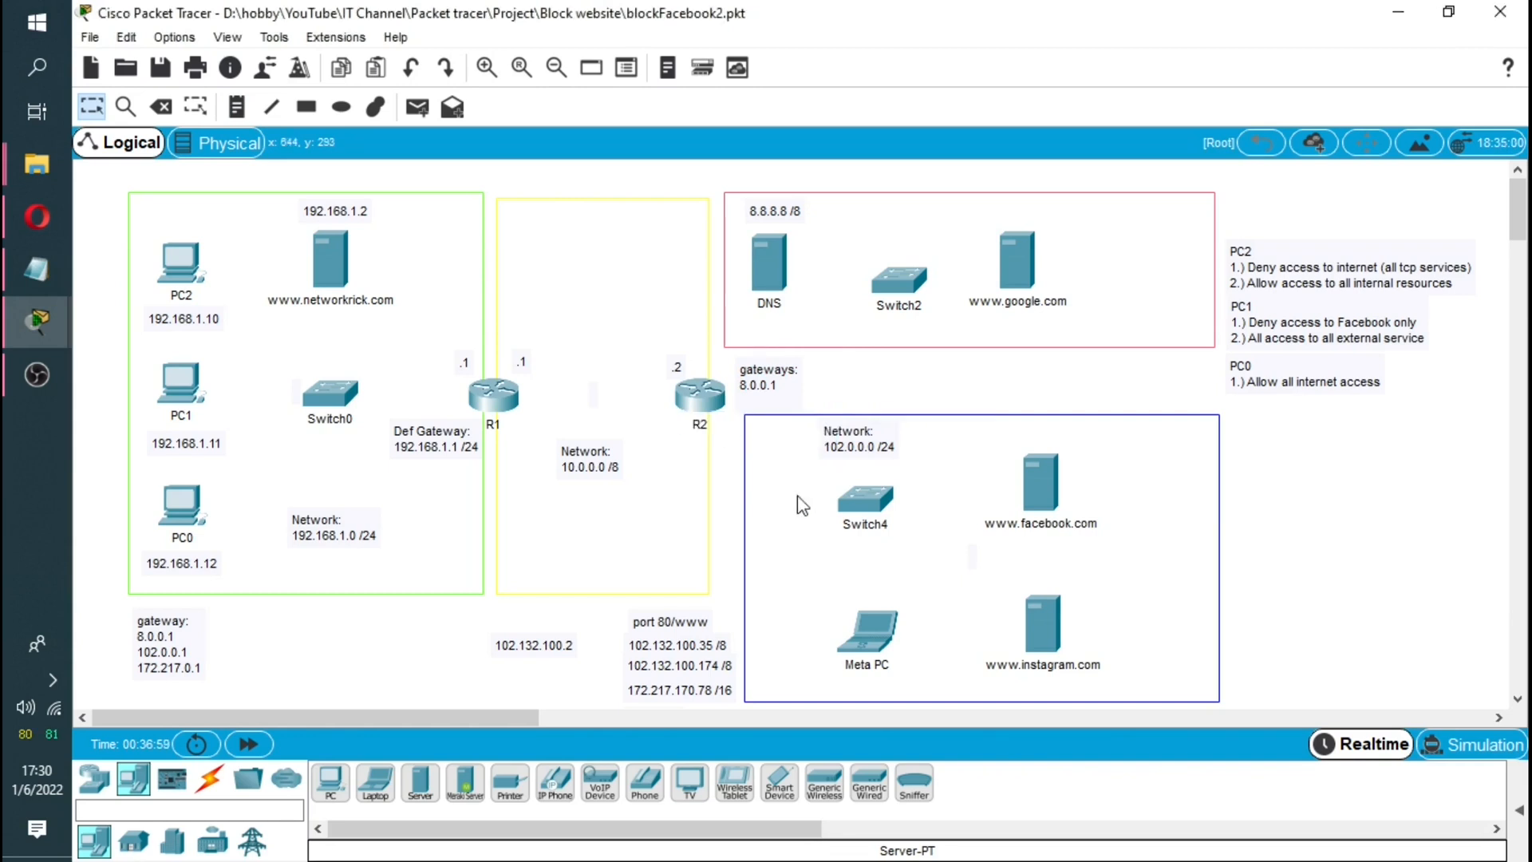
mouse_move(1046, 273)
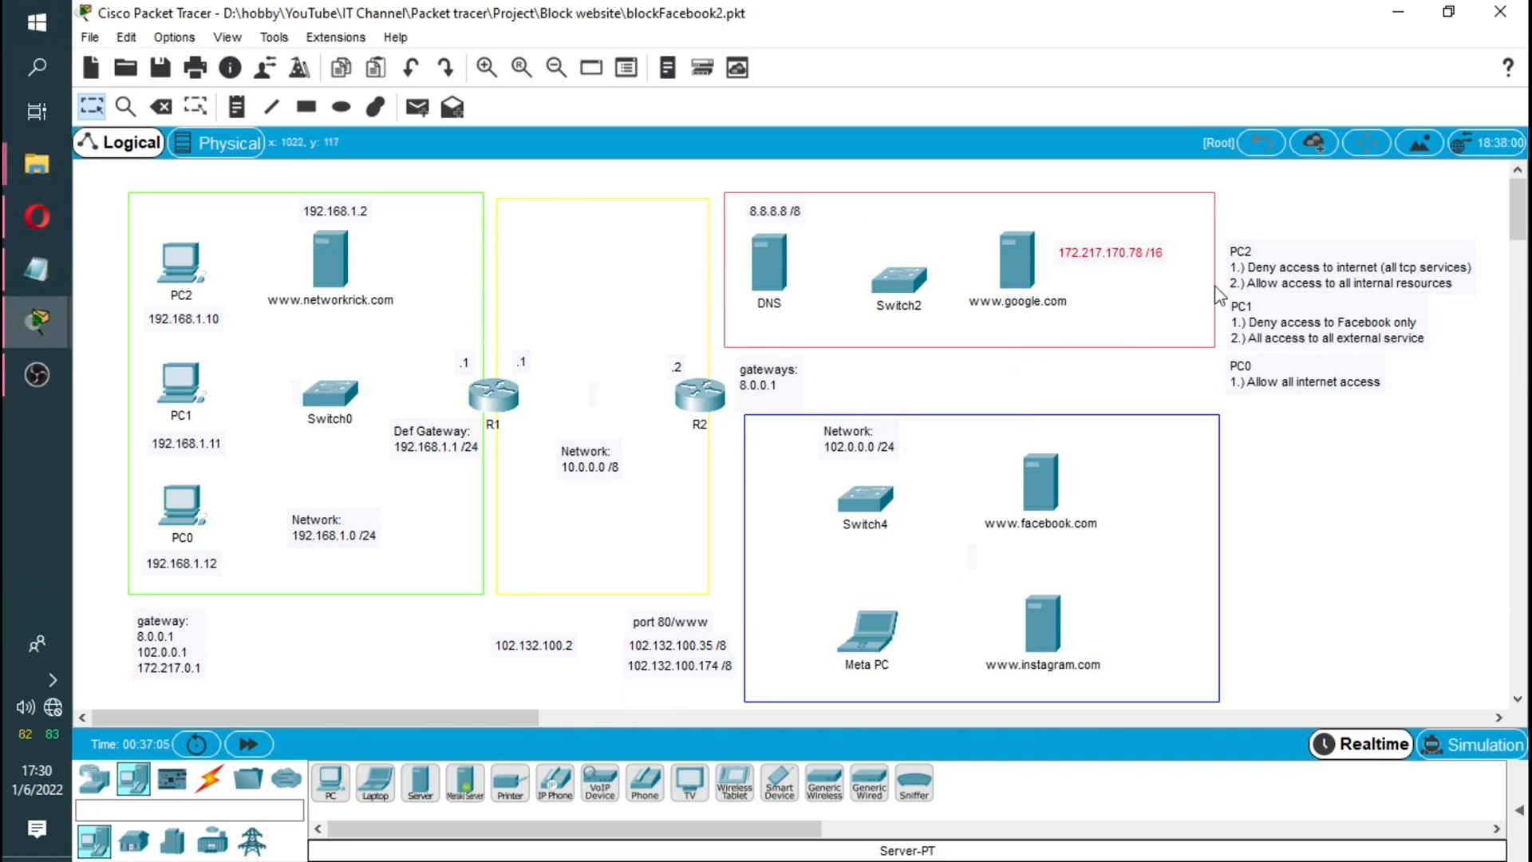
mouse_move(1103, 271)
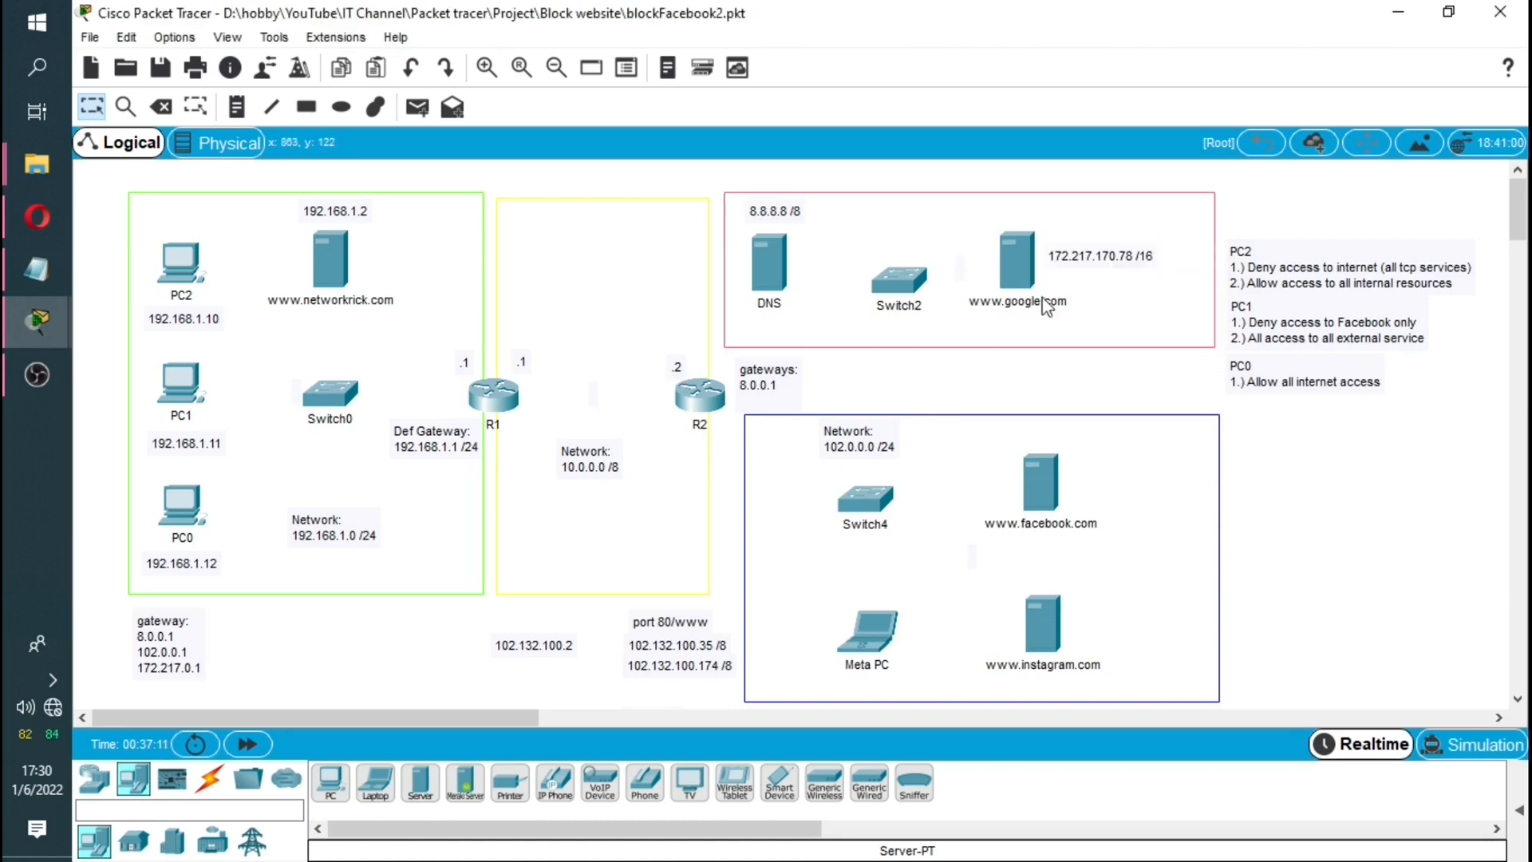
mouse_move(1074, 268)
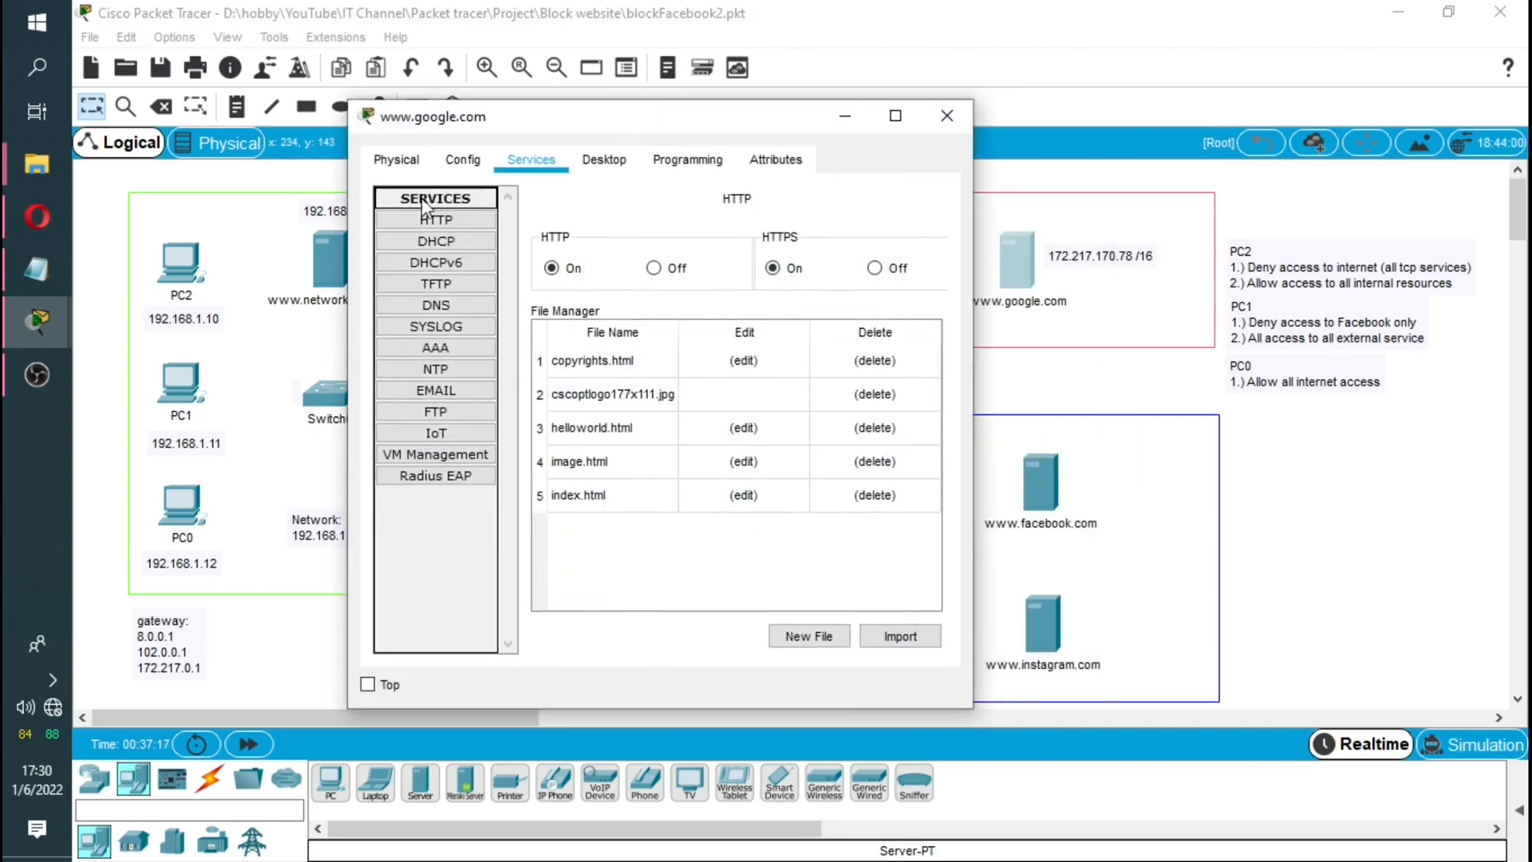
click(603, 160)
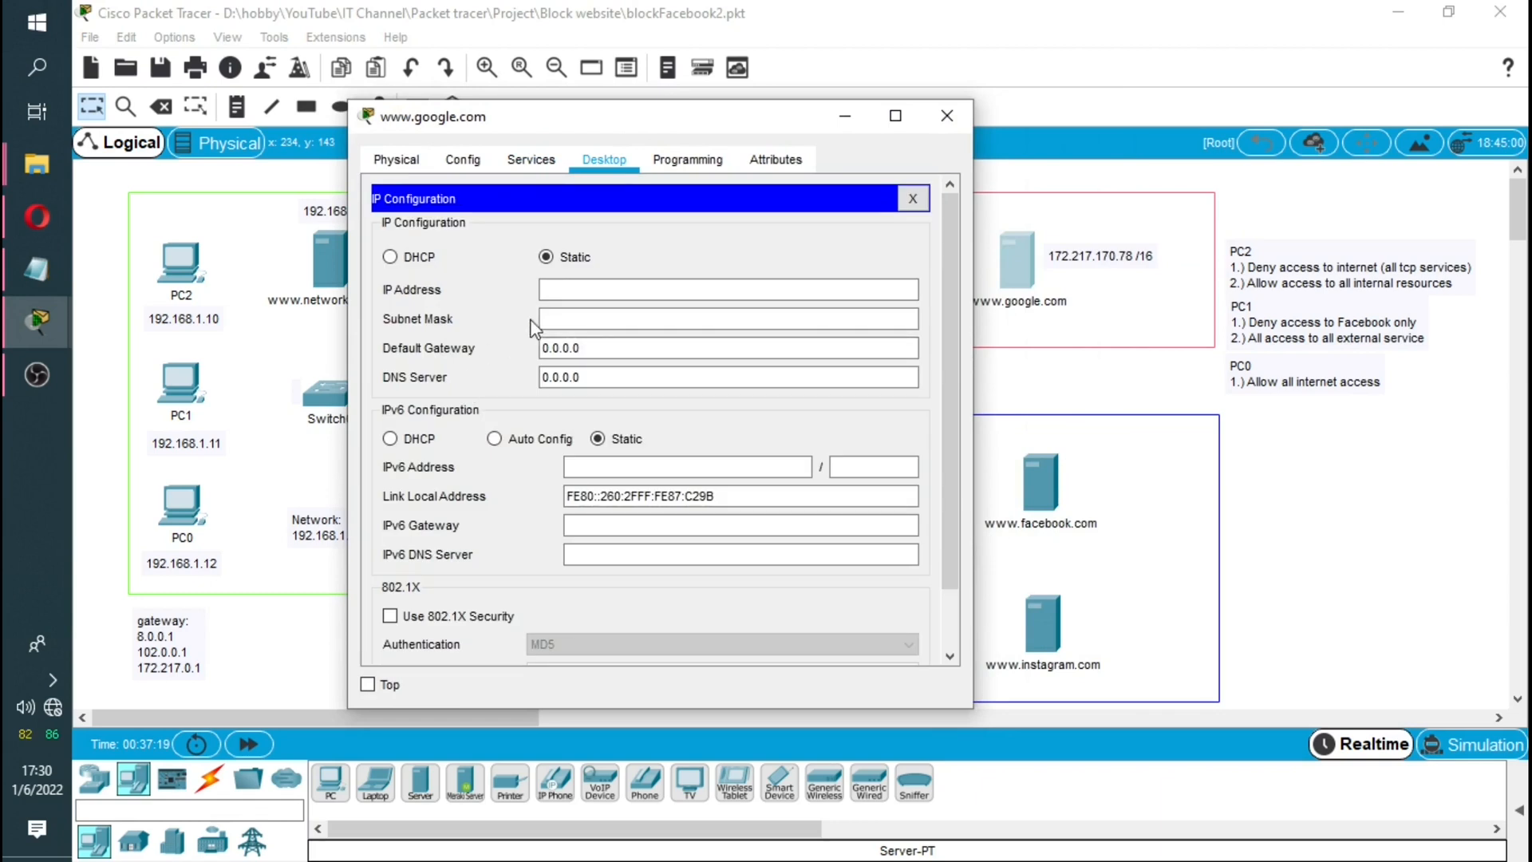
text(172.217.170.78)
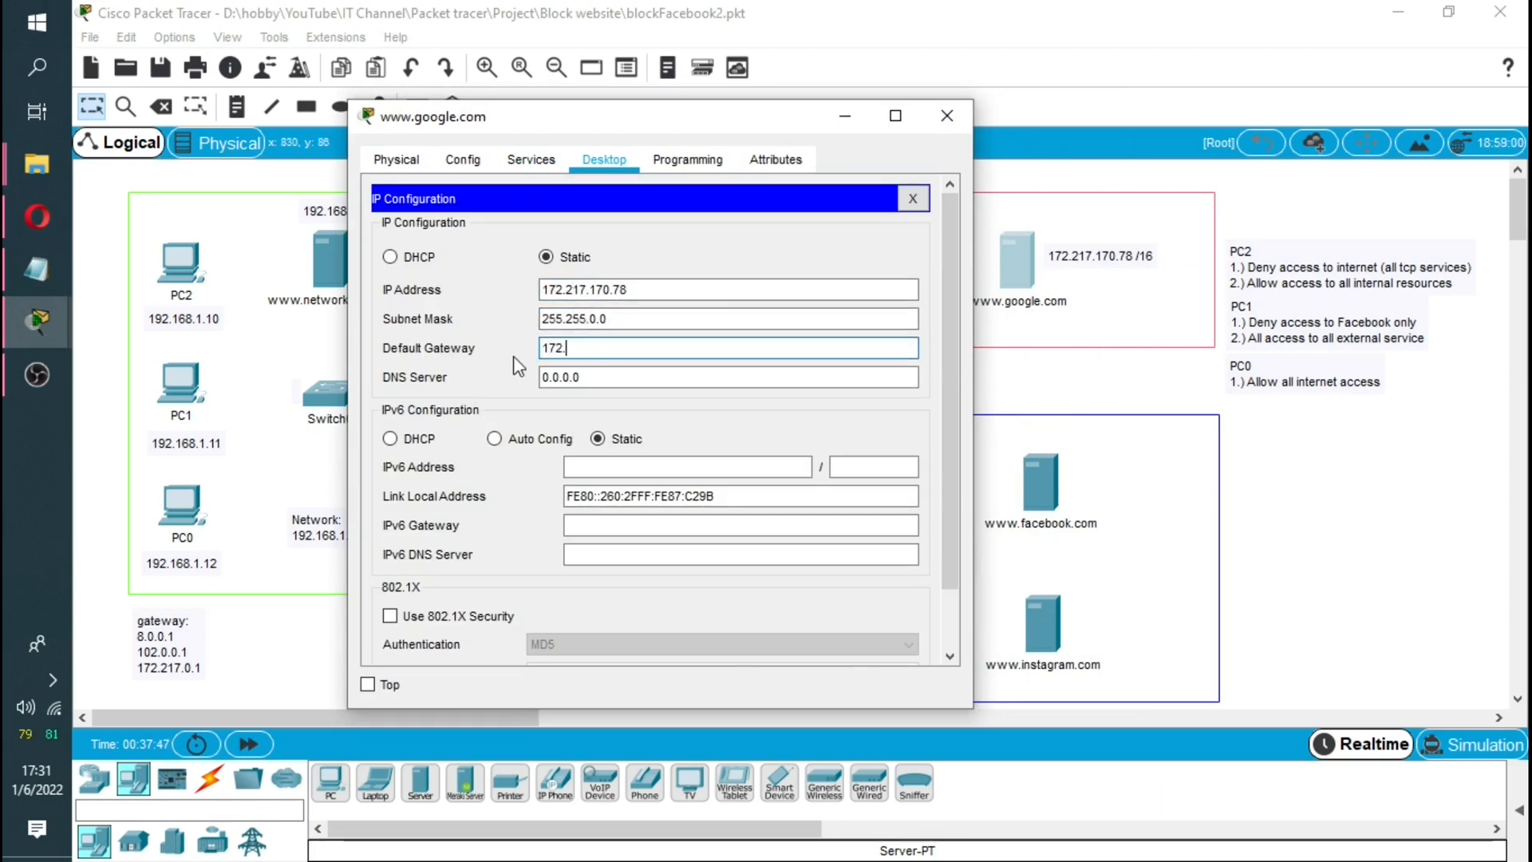
text(217.0.)
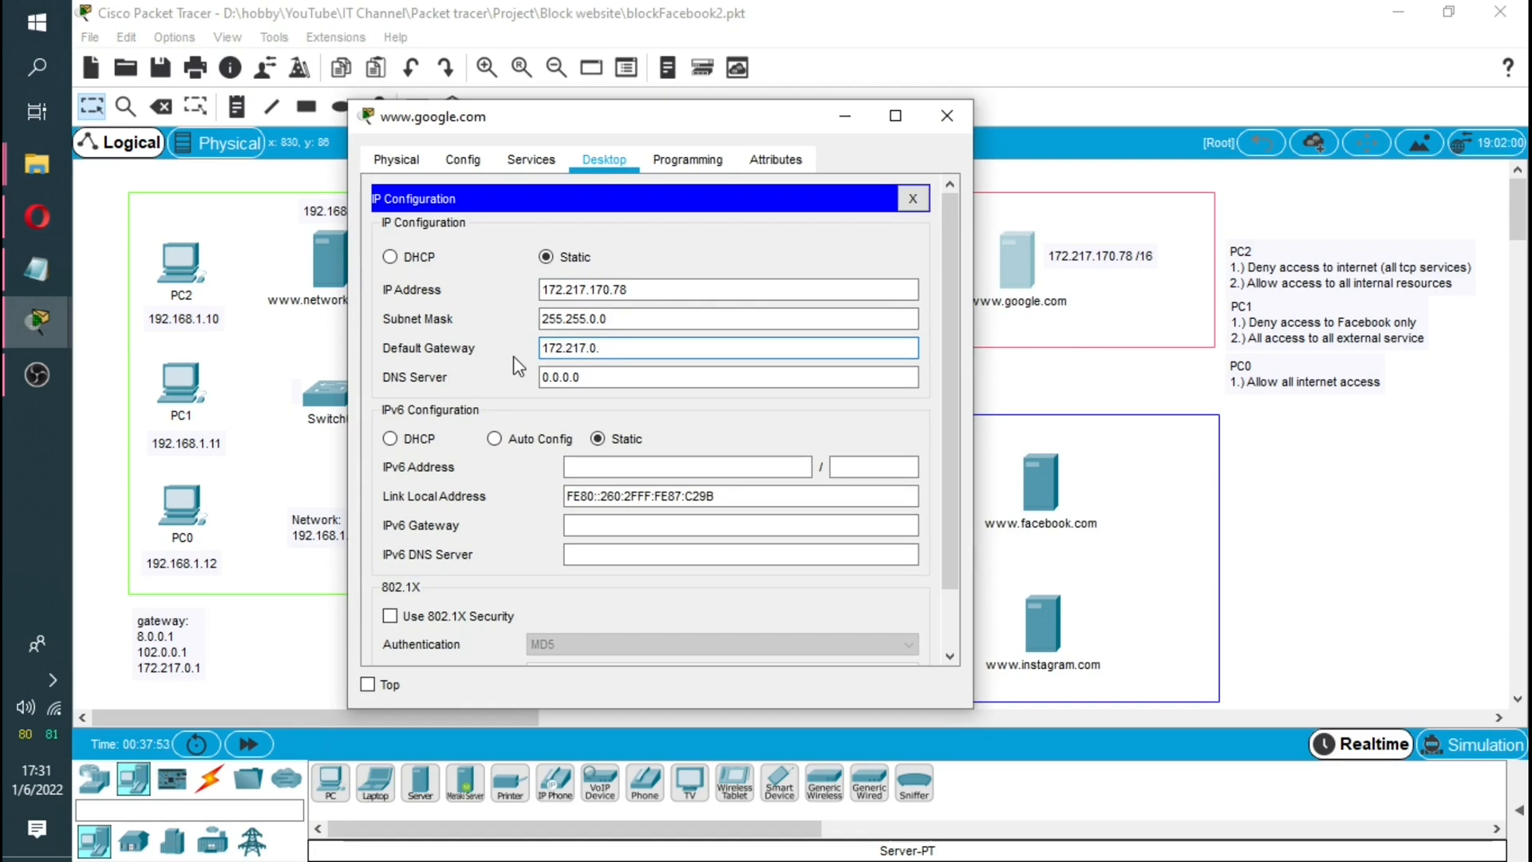
right_click(727, 346)
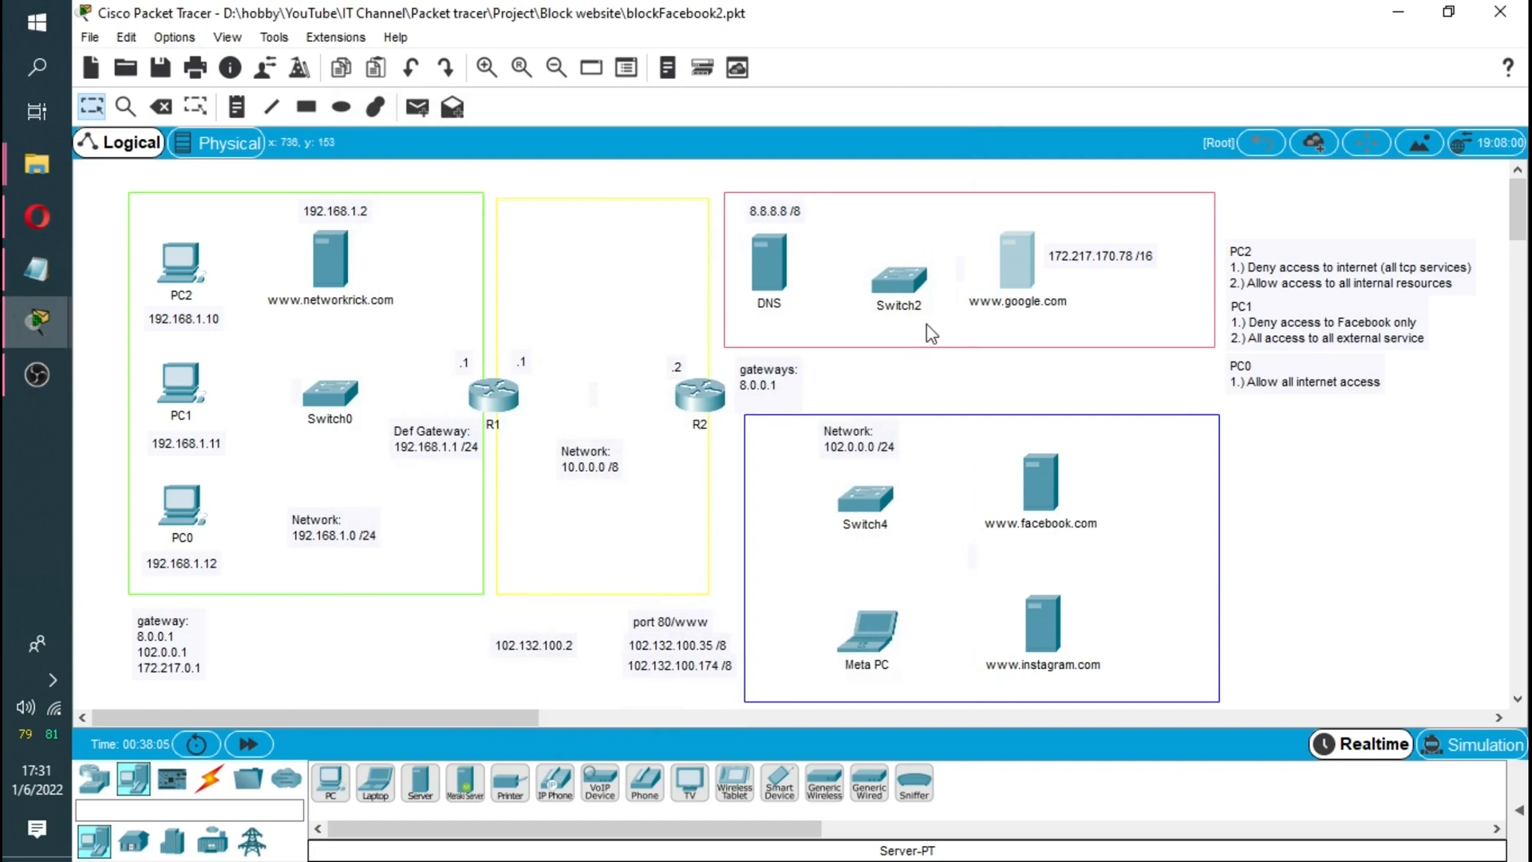
Step: Add gateway 172.217.0.1 to the gateways note between the routers
double_click(764, 376)
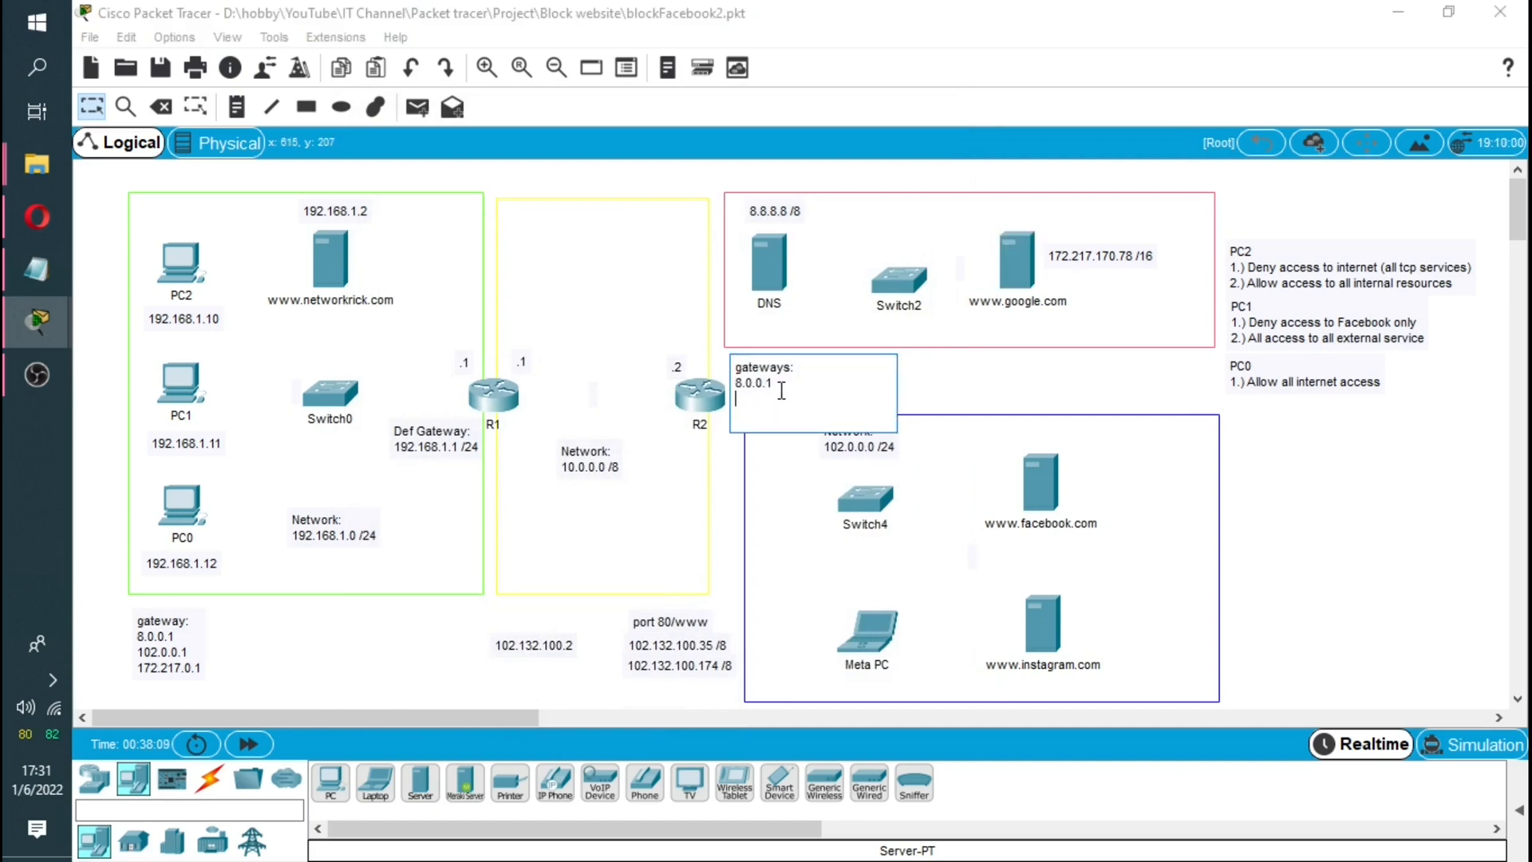
text(172.217.0.1)
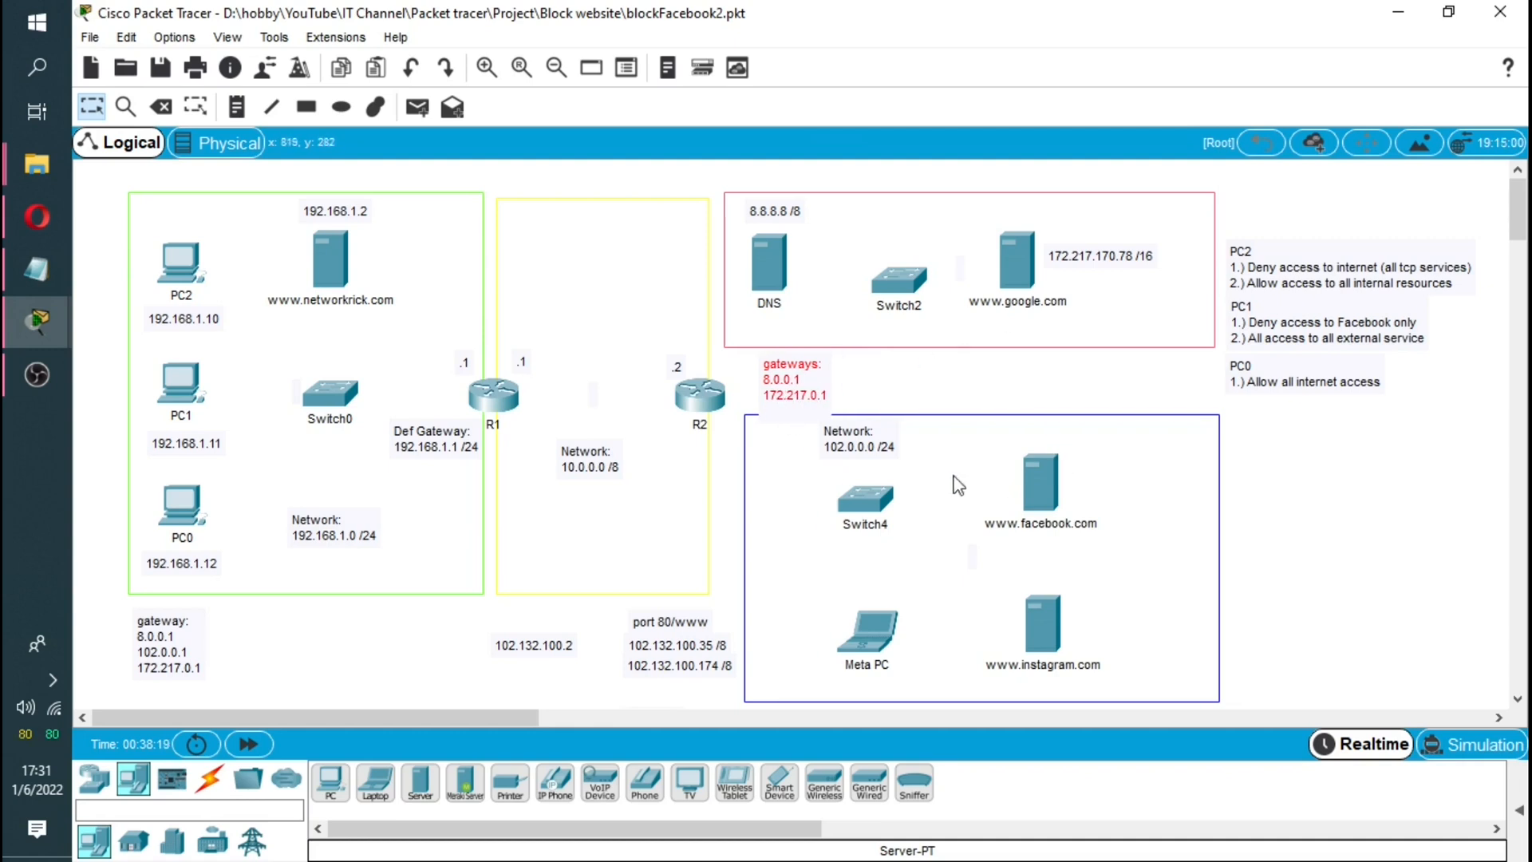
mouse_move(572, 659)
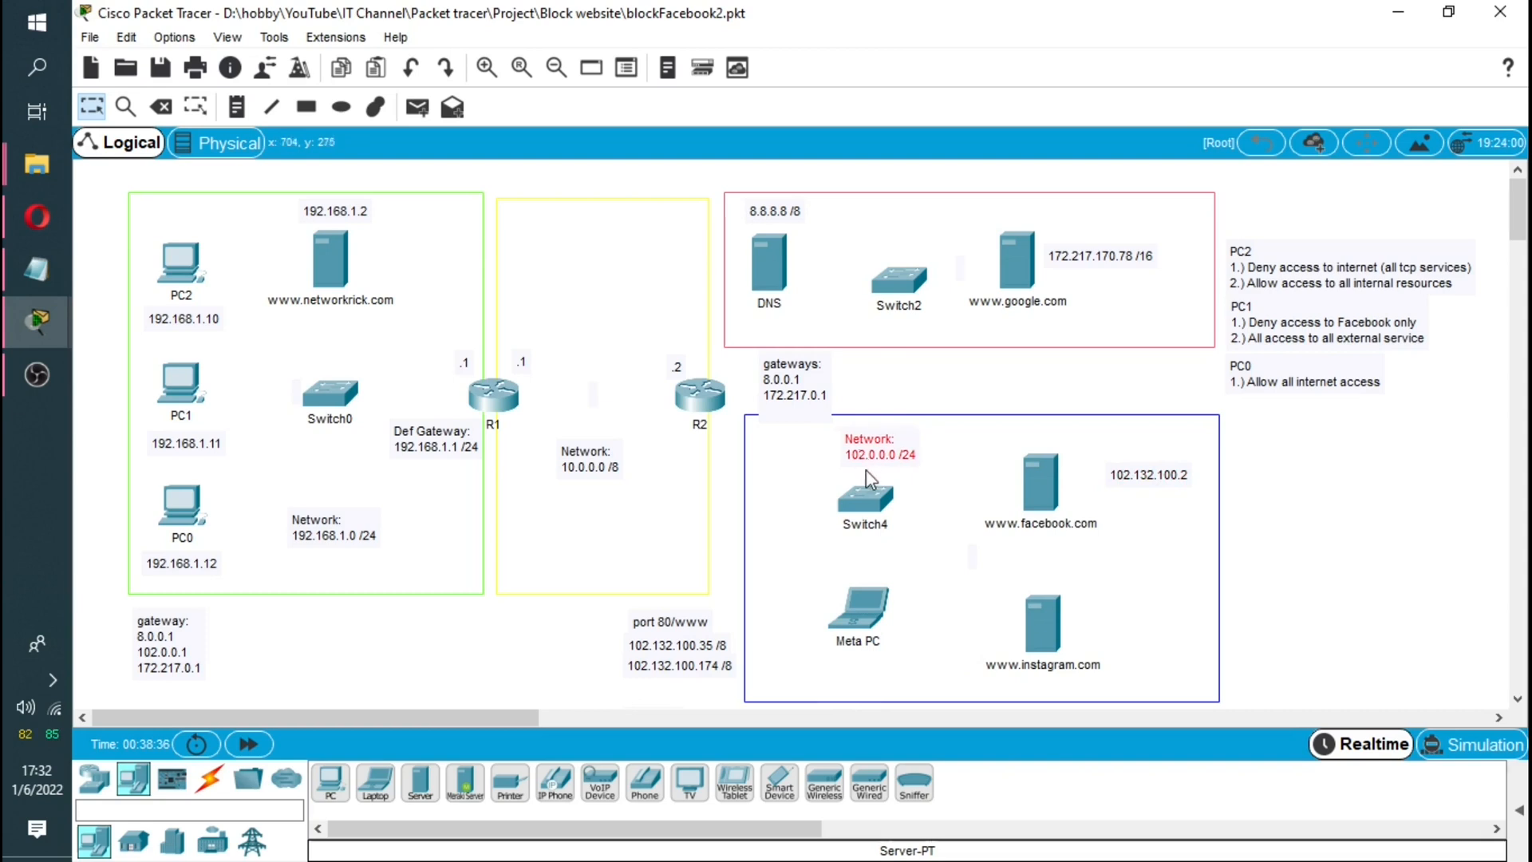
mouse_move(1147, 486)
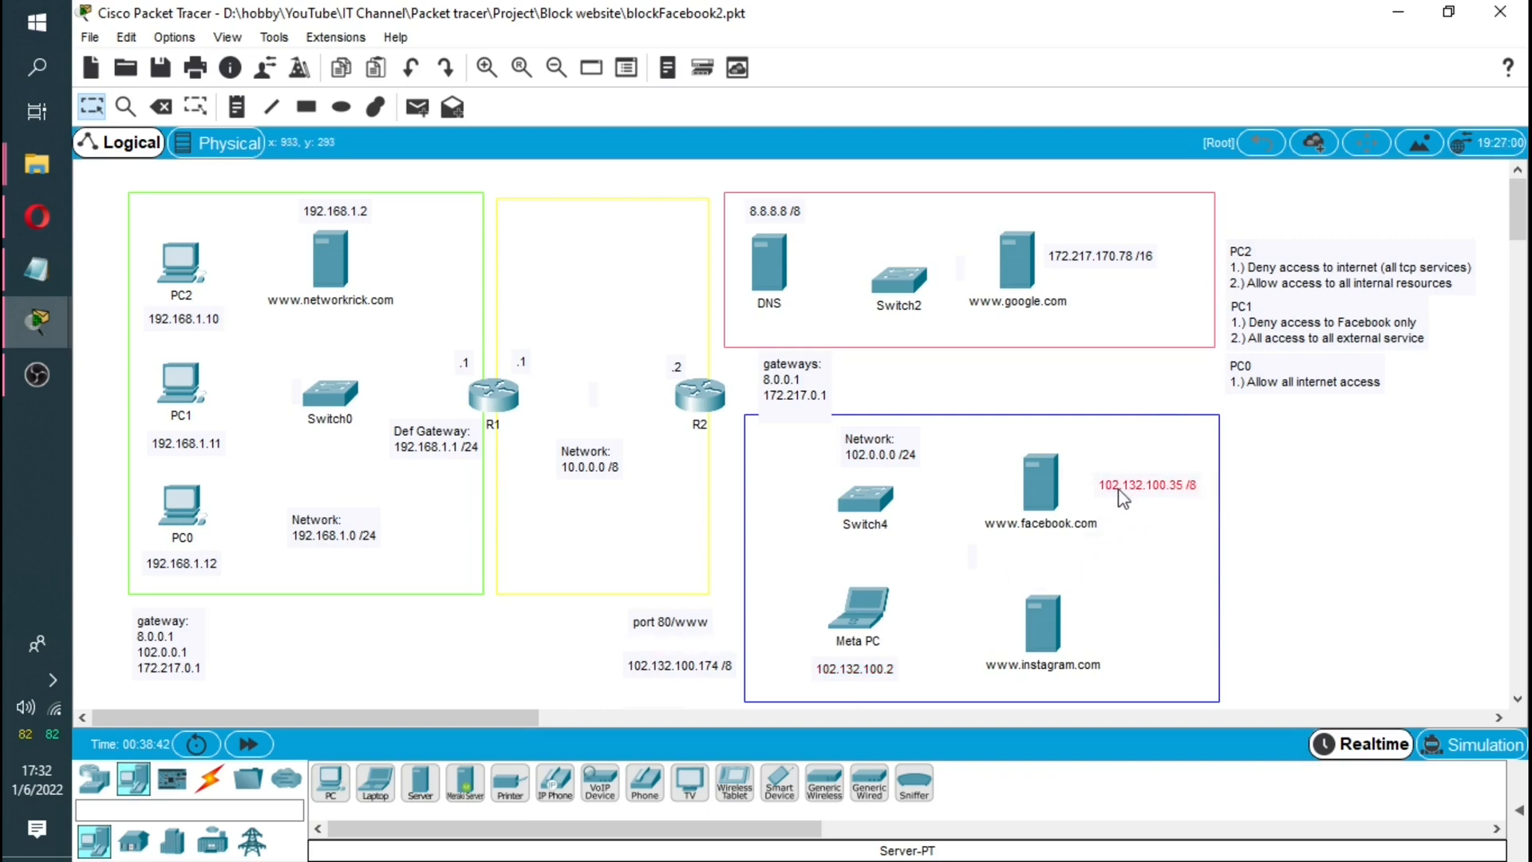
mouse_move(677, 680)
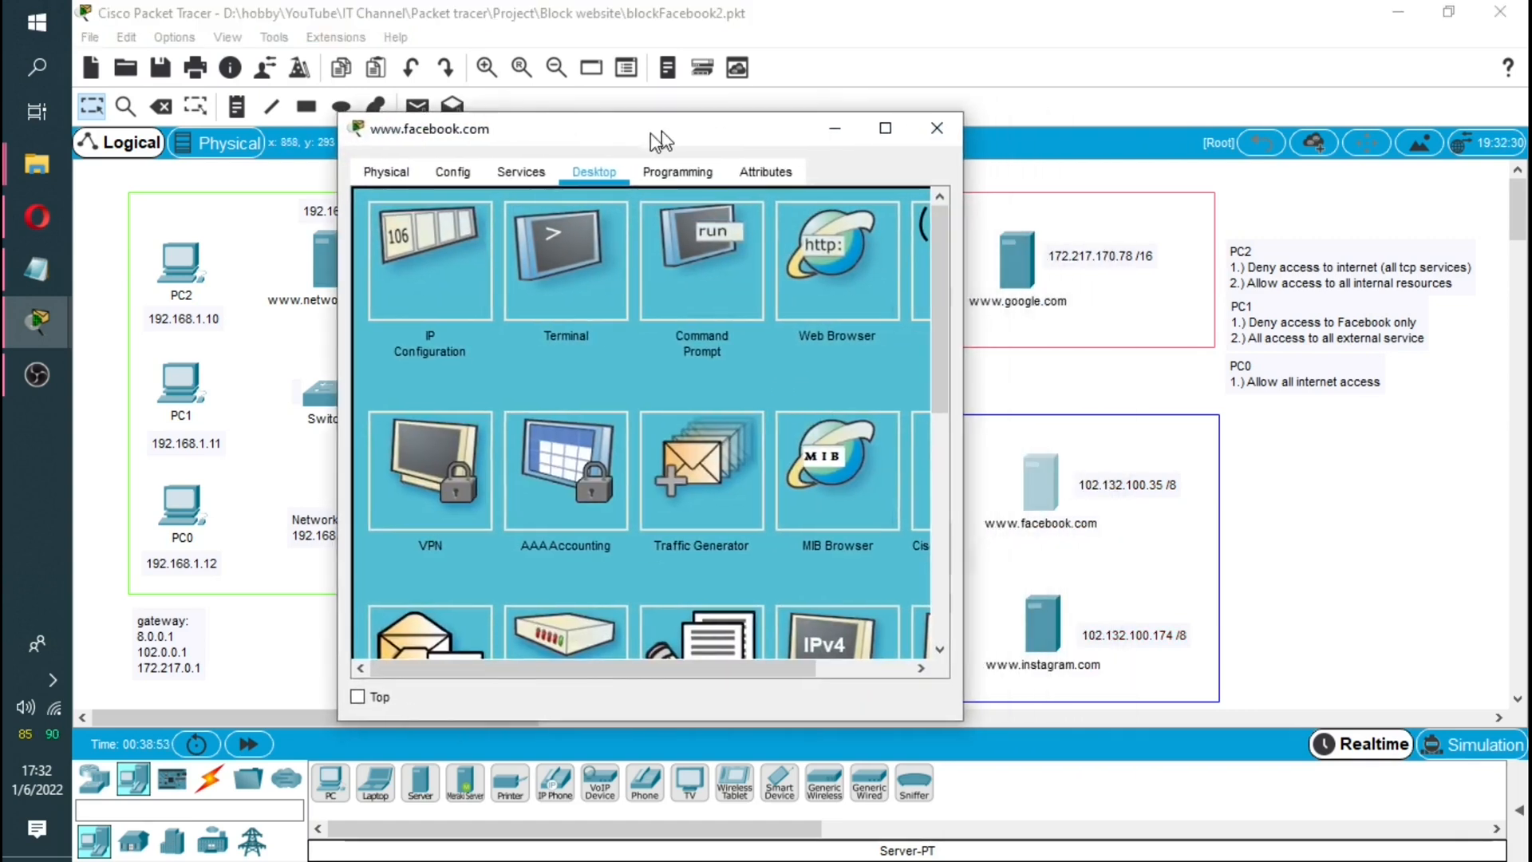
click(935, 127)
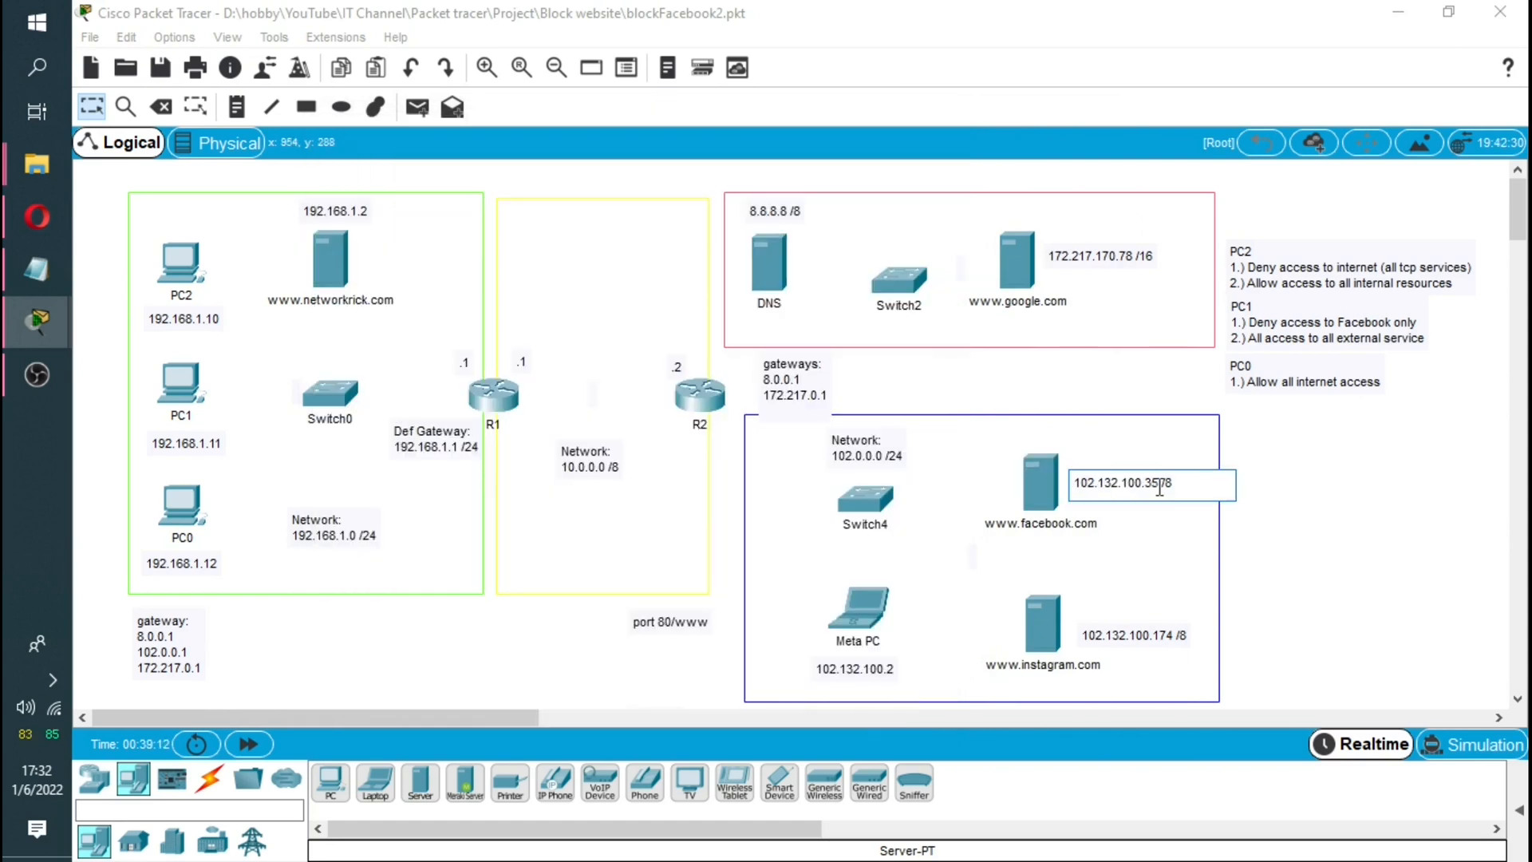
double_click(1039, 482)
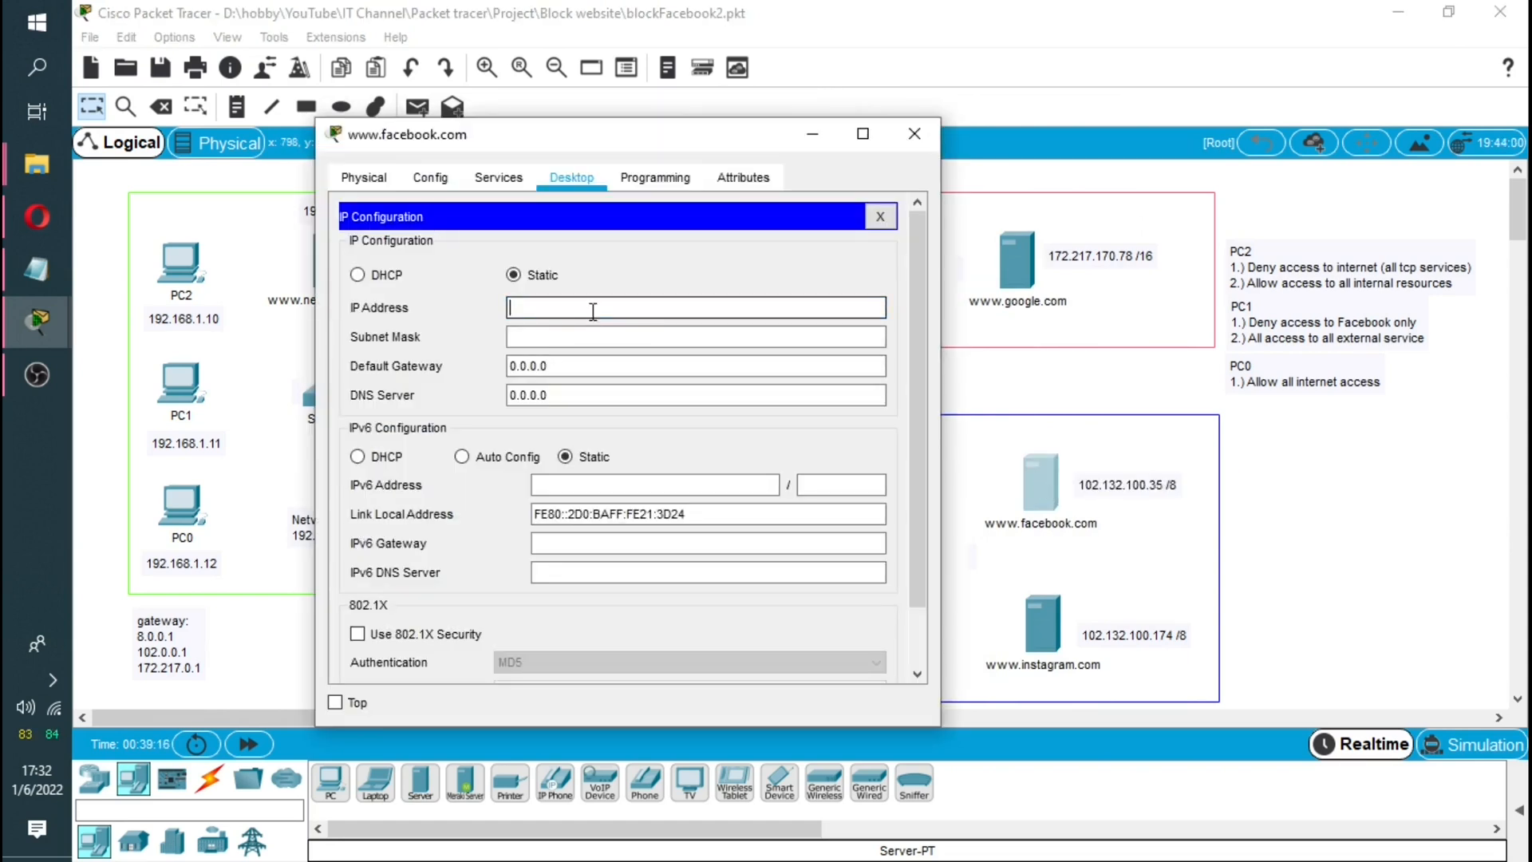
text(102.132.100.35)
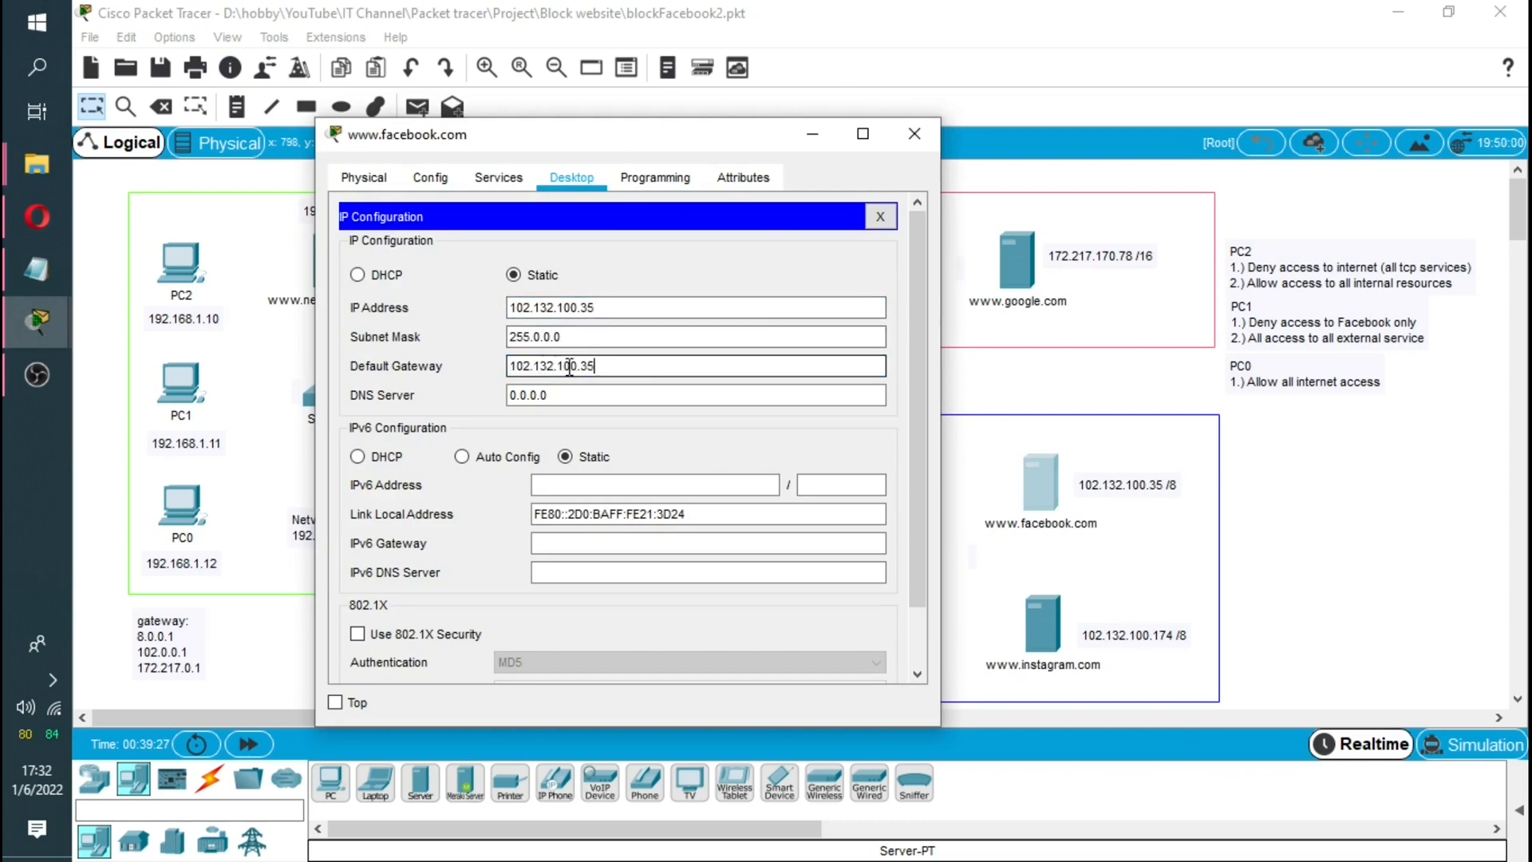
double_click(567, 365)
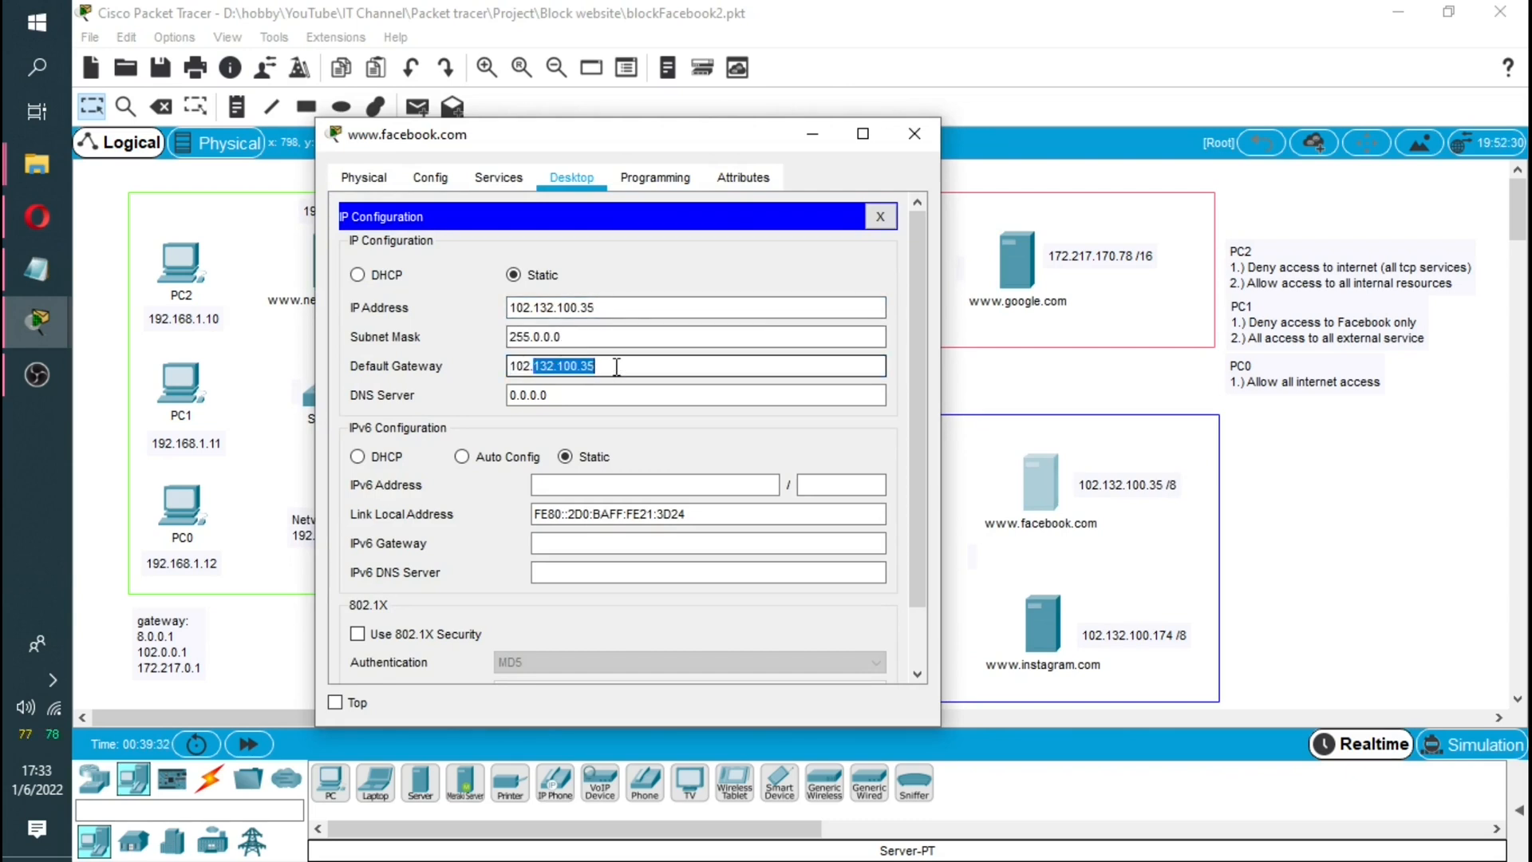
text(102.0.0.1)
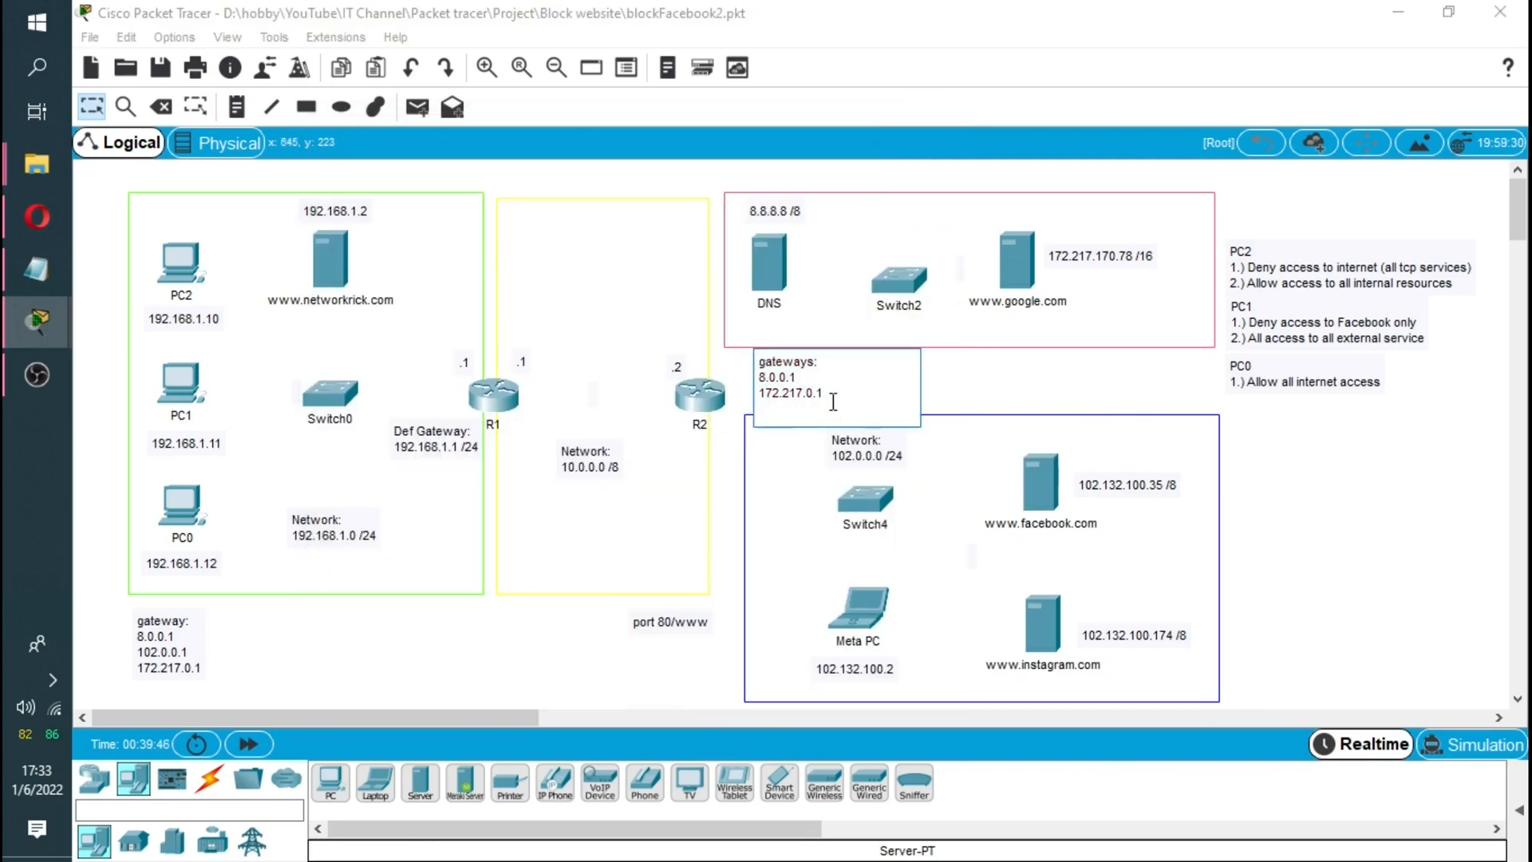
Step: Add 102.0.0.1 to the gateways note and bring up the Instagram server's settings
text(102.0.0.1)
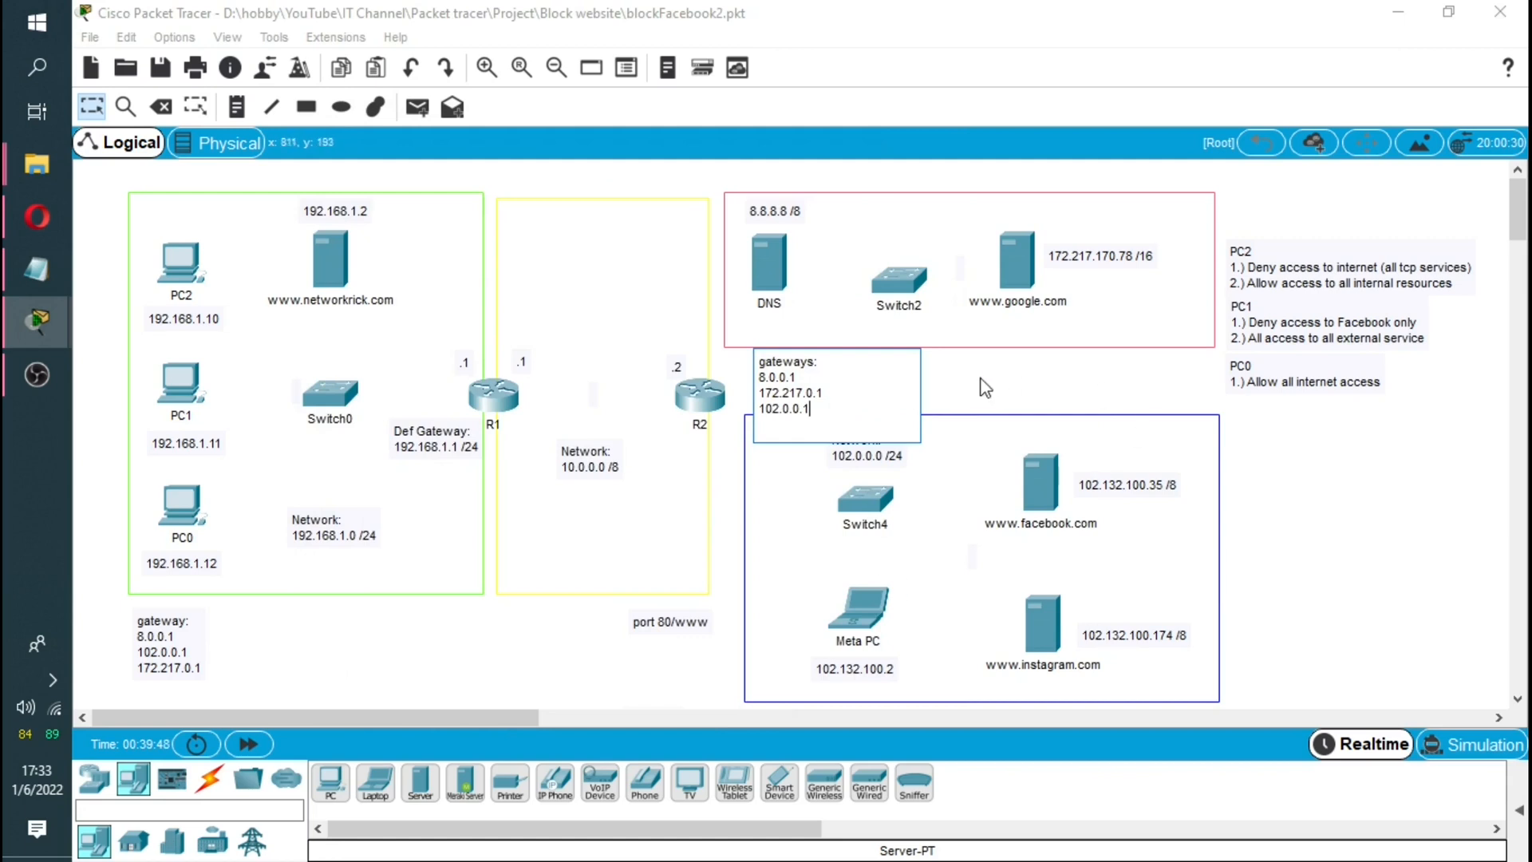
double_click(1043, 624)
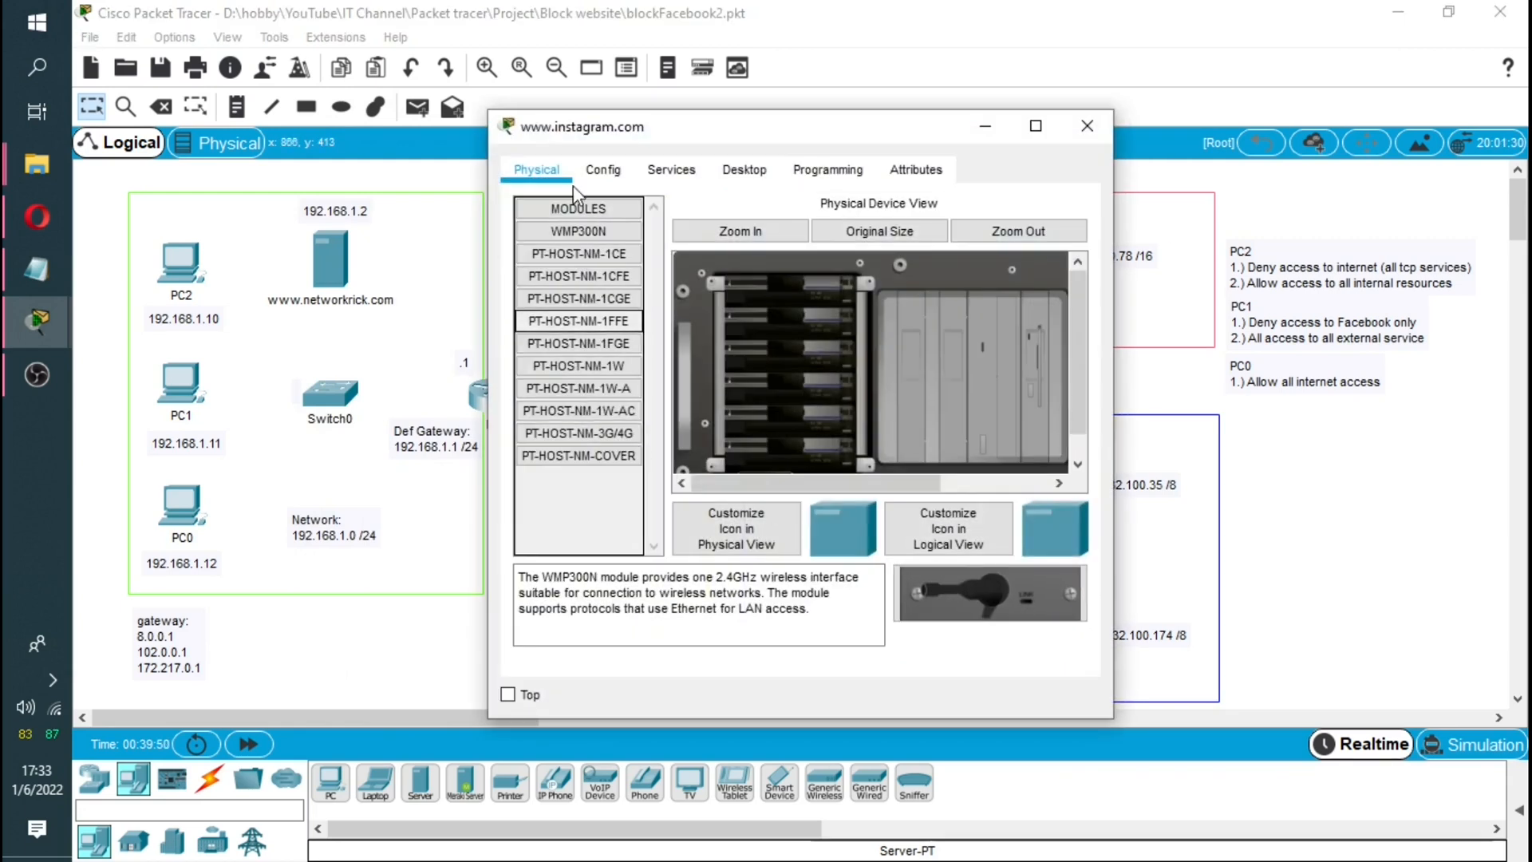
Step: Give the Instagram server address 102.132.100.174 and DNS server 8.8.8.8
click(744, 169)
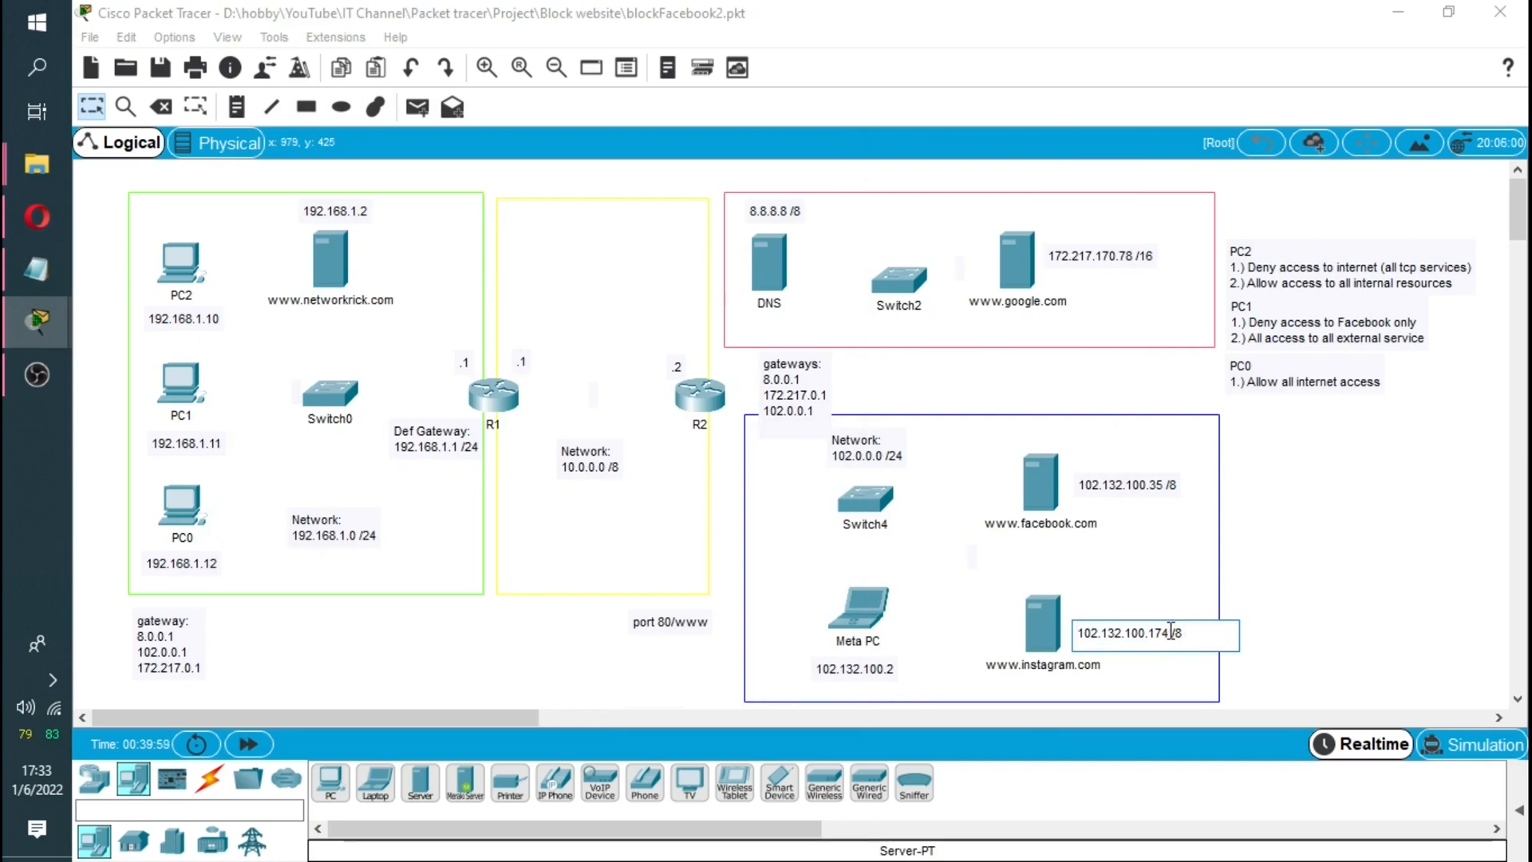
double_click(1041, 621)
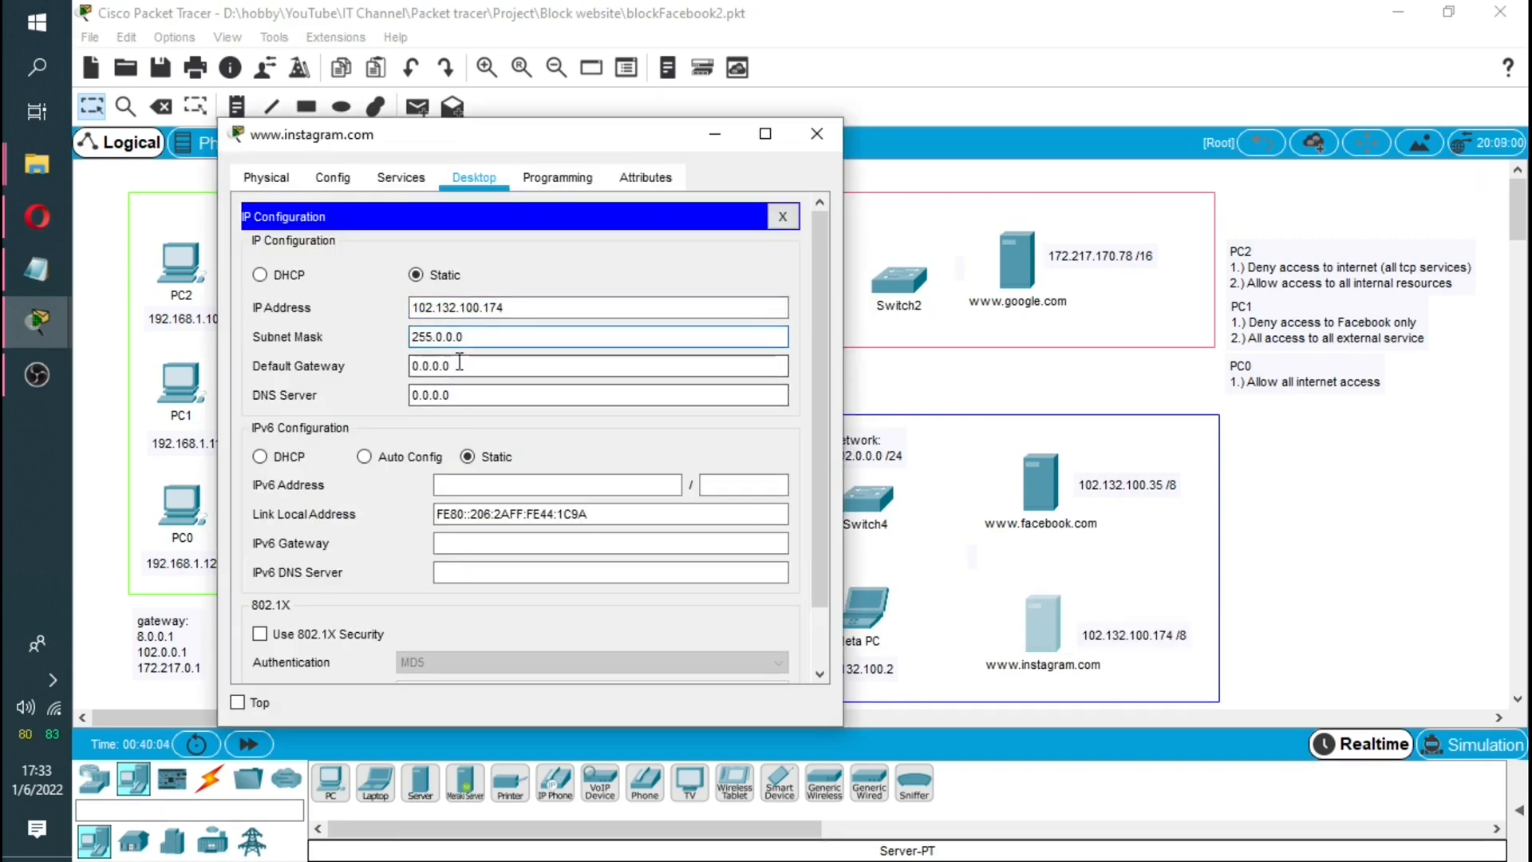
text(102.132.100.35)
text(8)
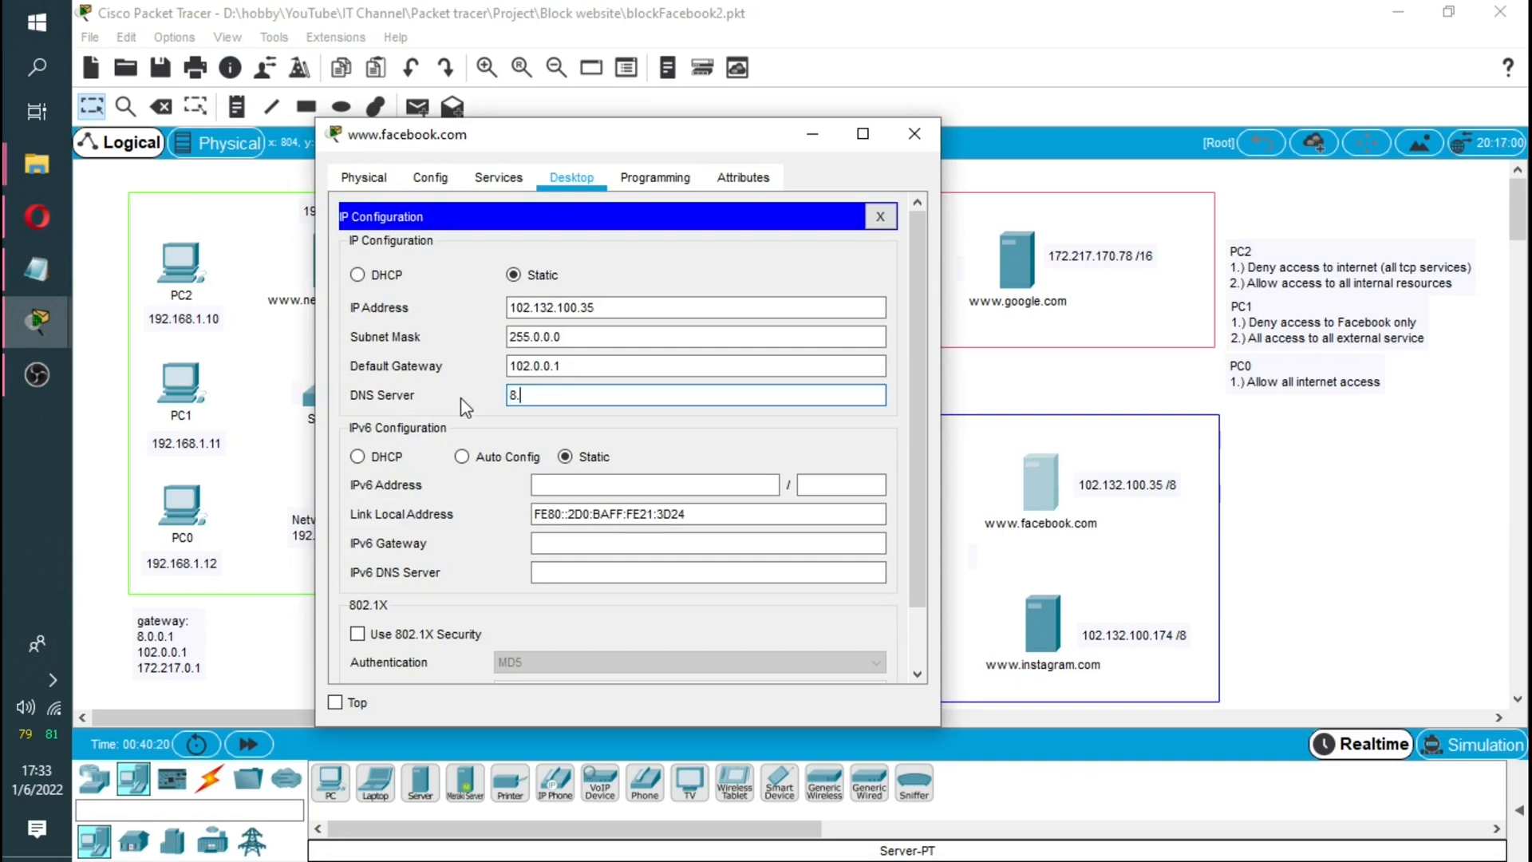
text(.8.8.8)
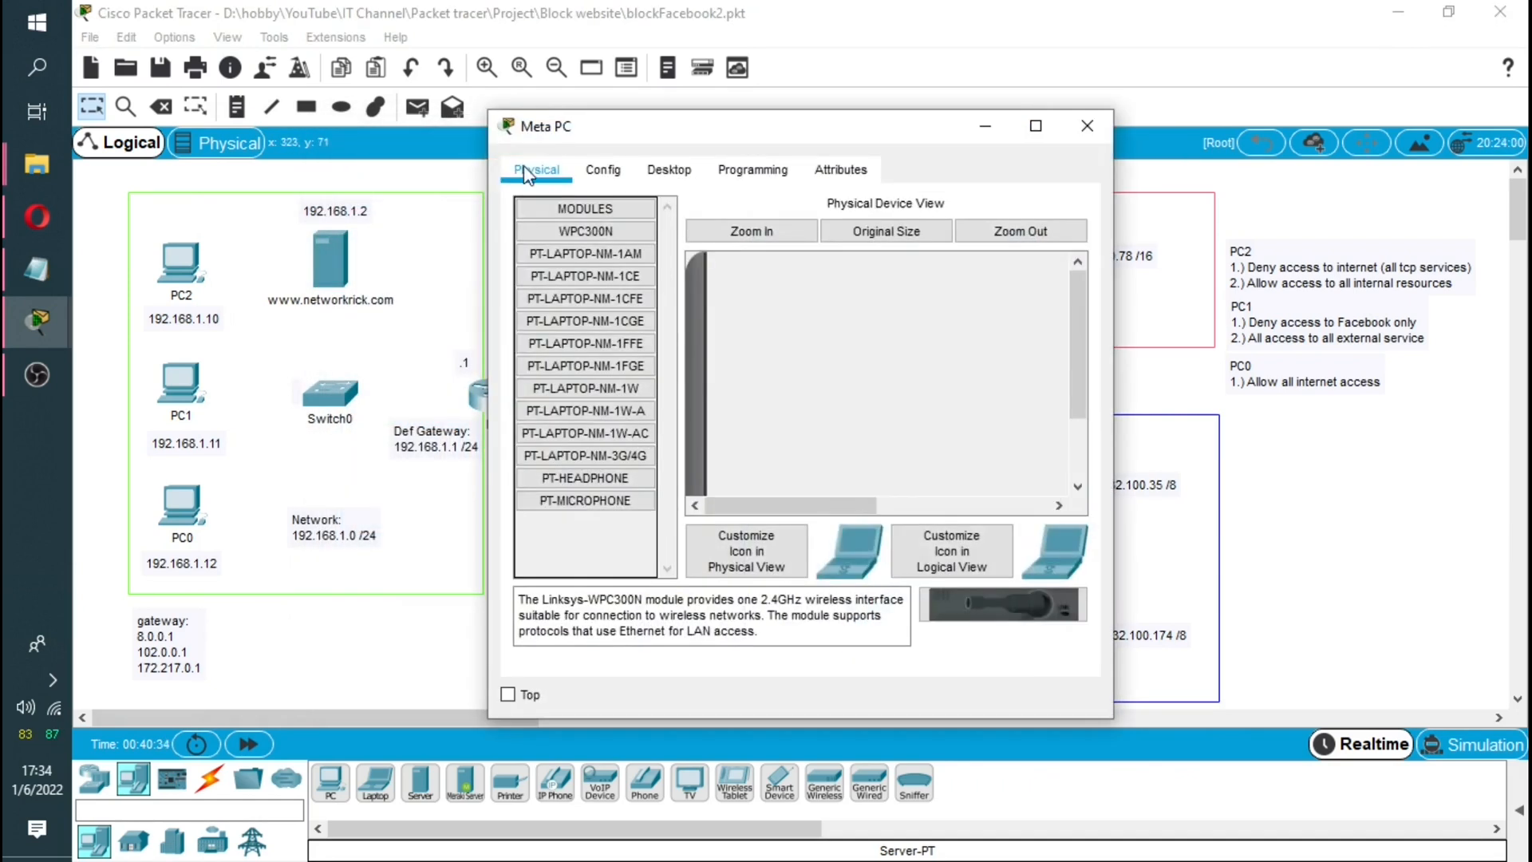
Step: Give Meta PC the IP address 102.132.100.2
click(669, 169)
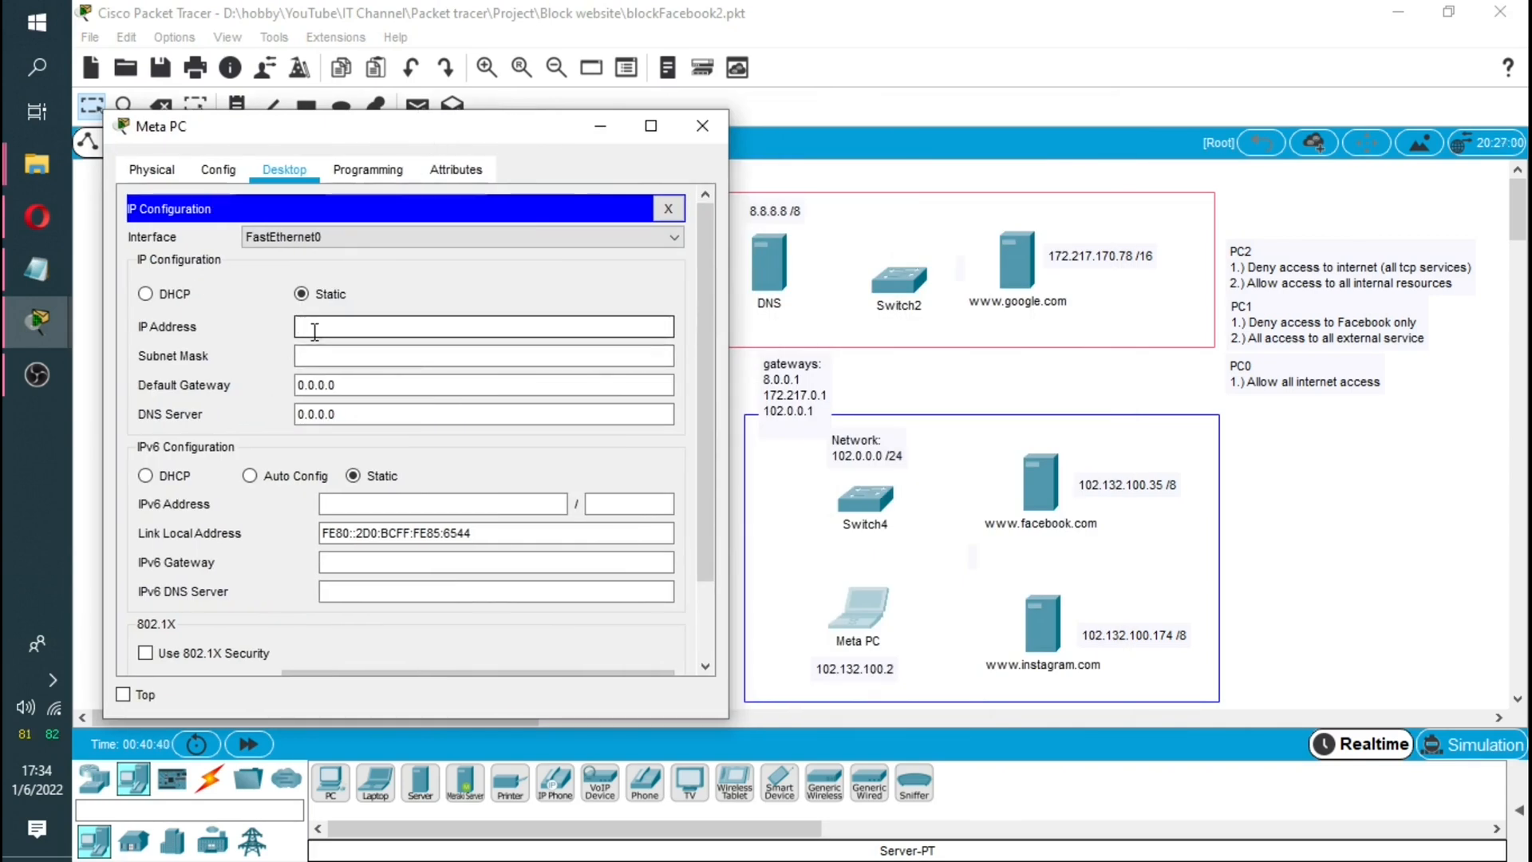
text(102.132.100.2)
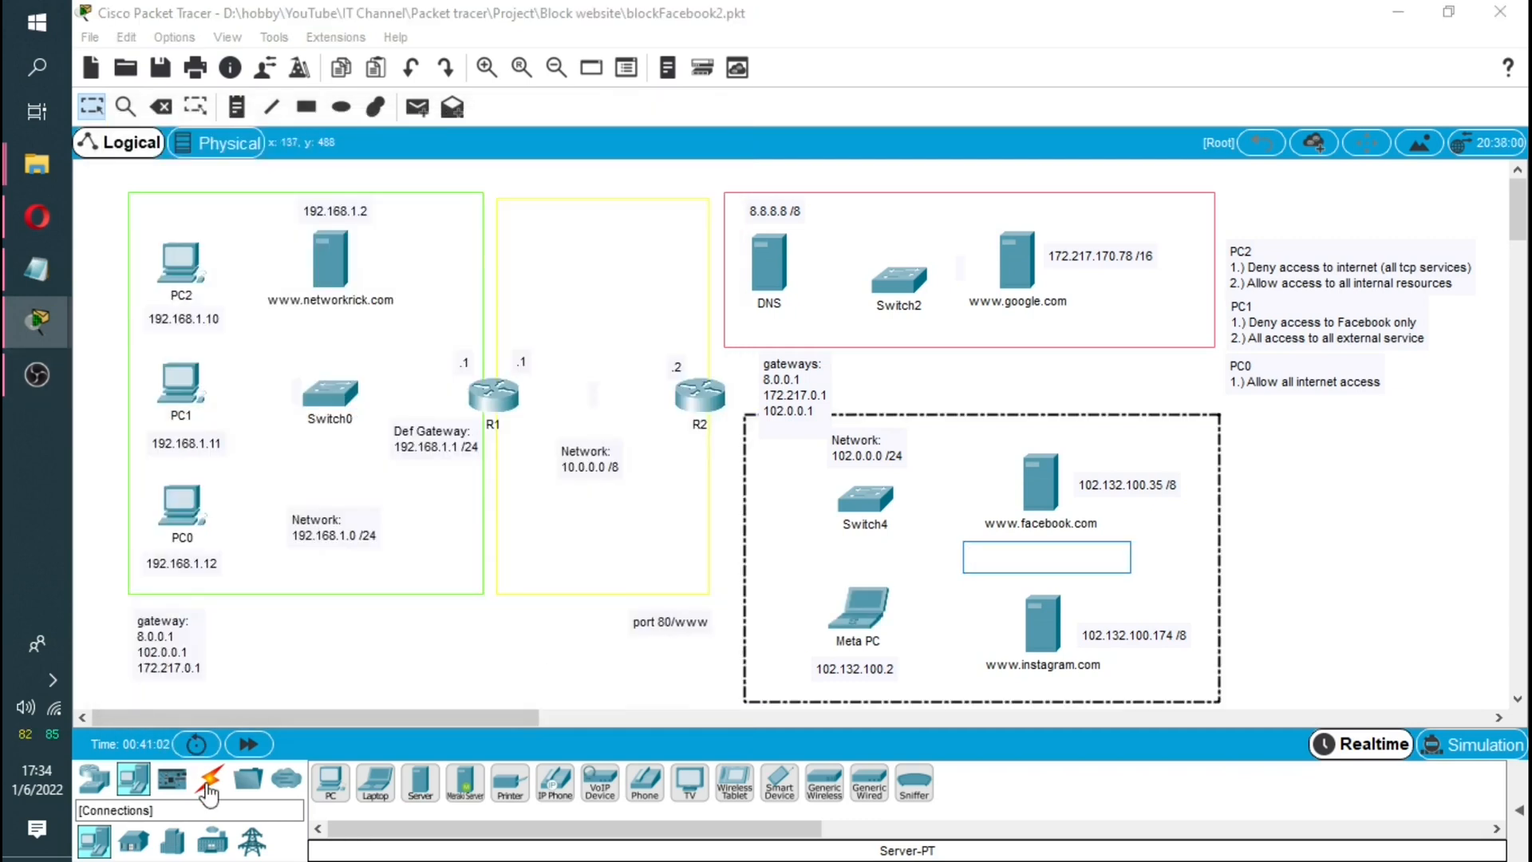
Step: Select the automatic connection cable to start wiring the PCs and server to Switch0
click(211, 777)
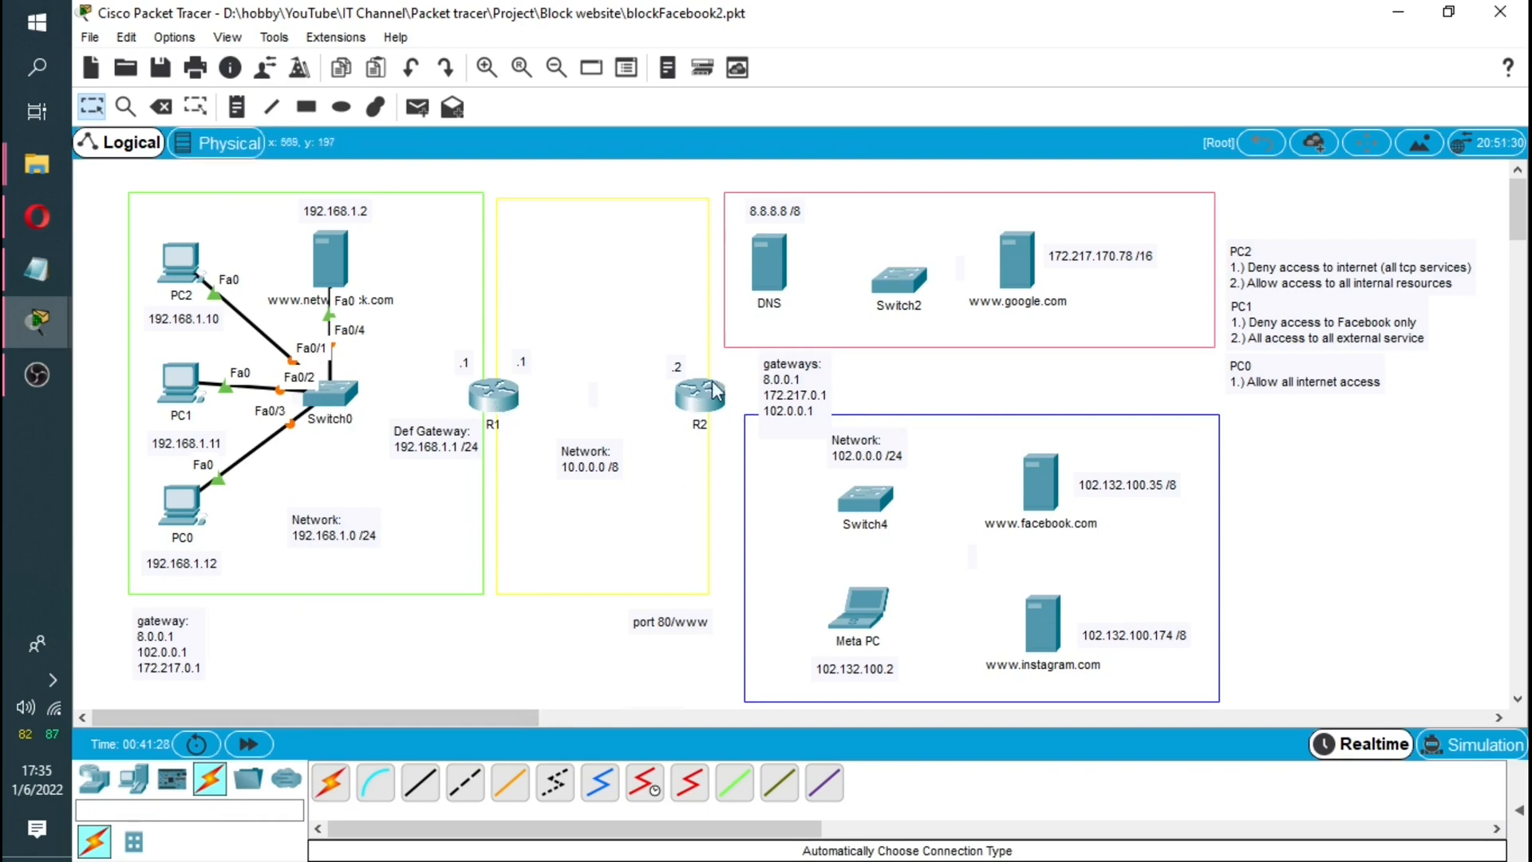
mouse_move(685, 389)
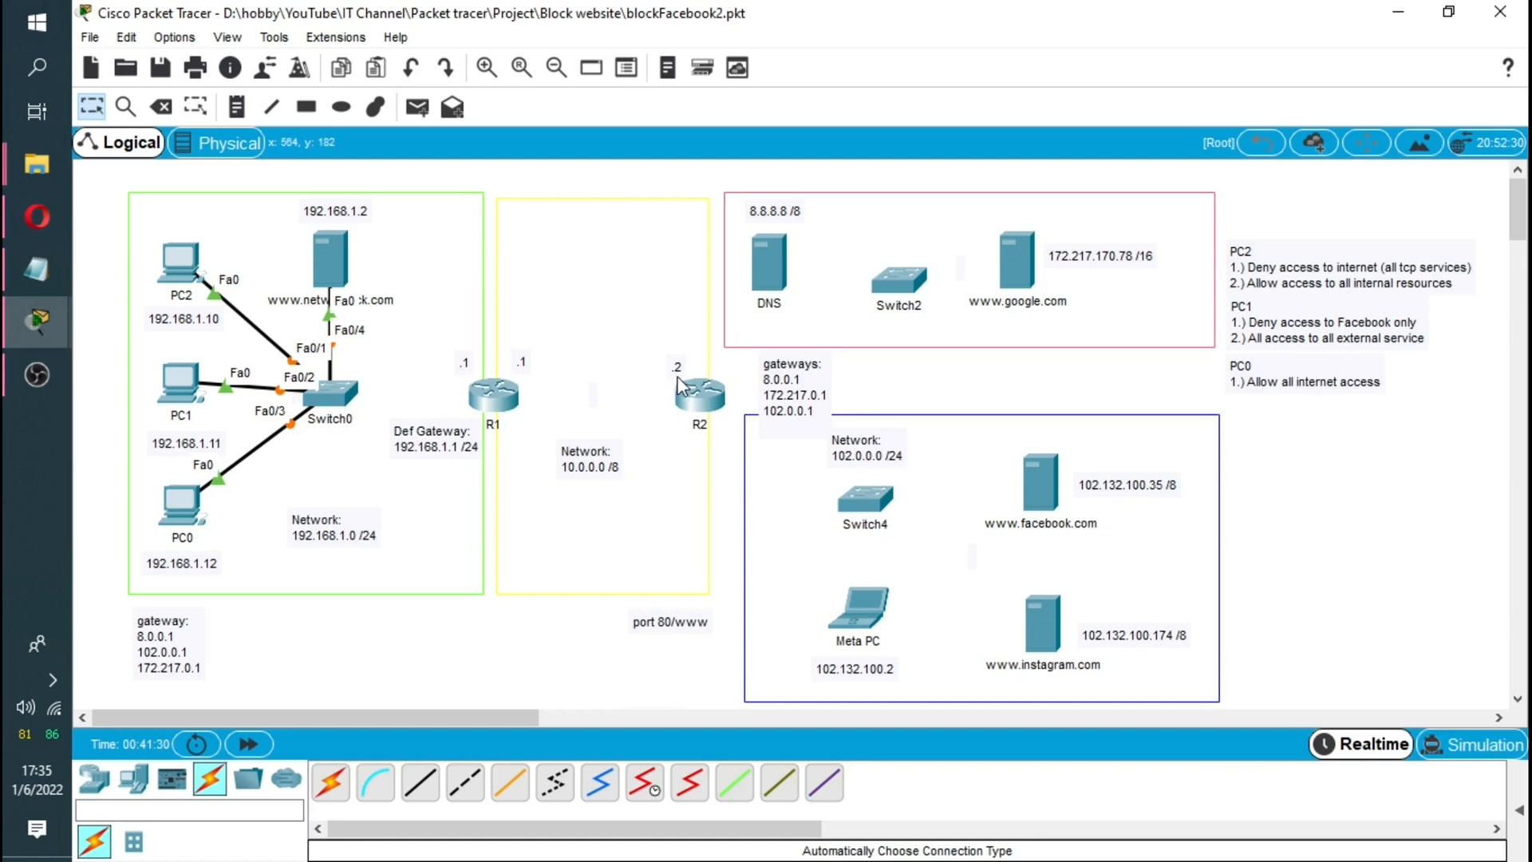
mouse_move(524, 404)
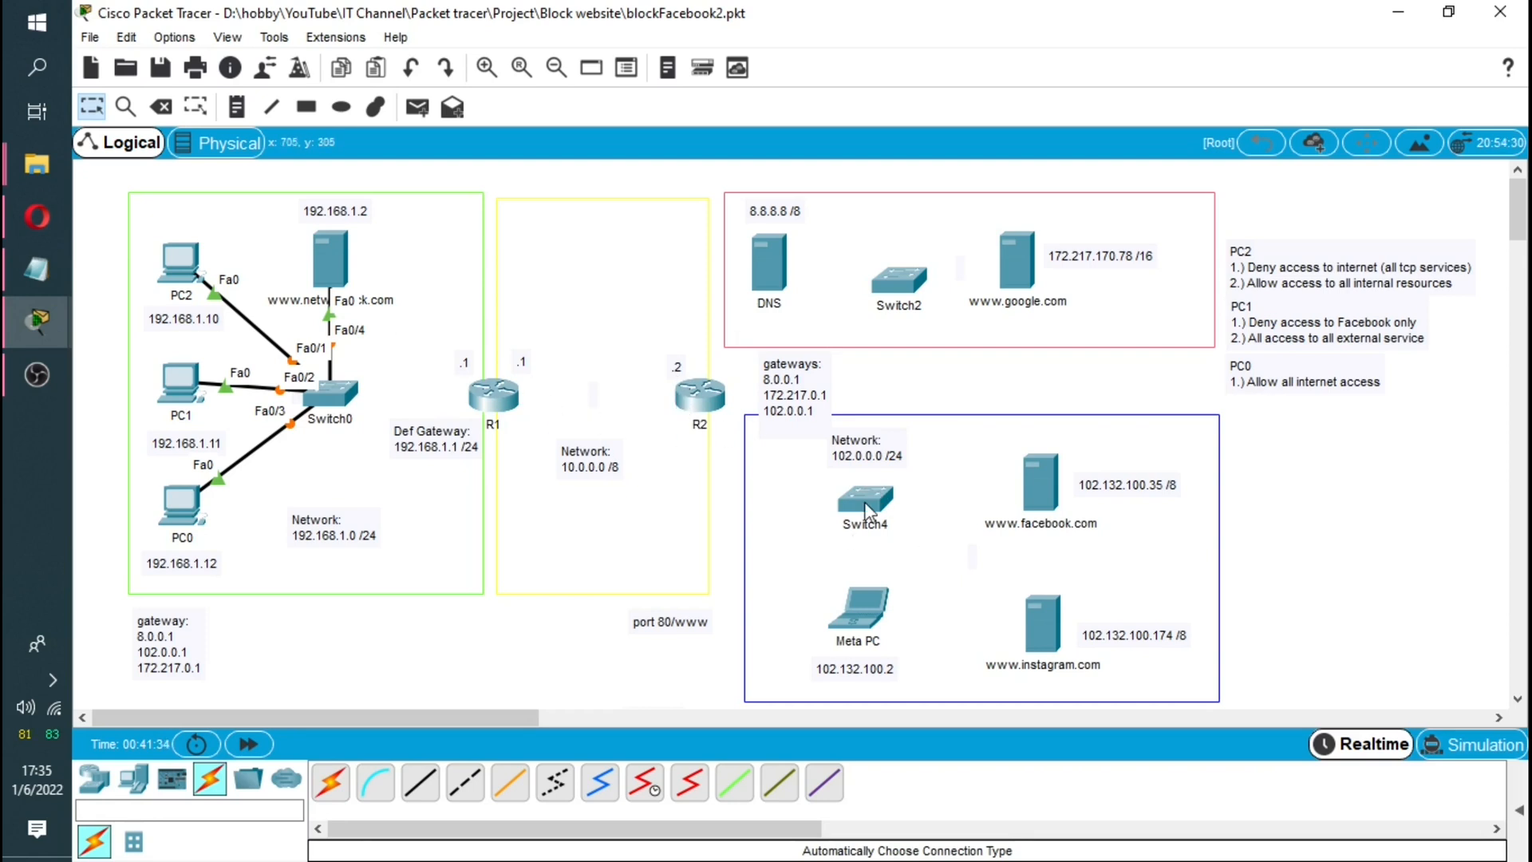
mouse_move(895, 294)
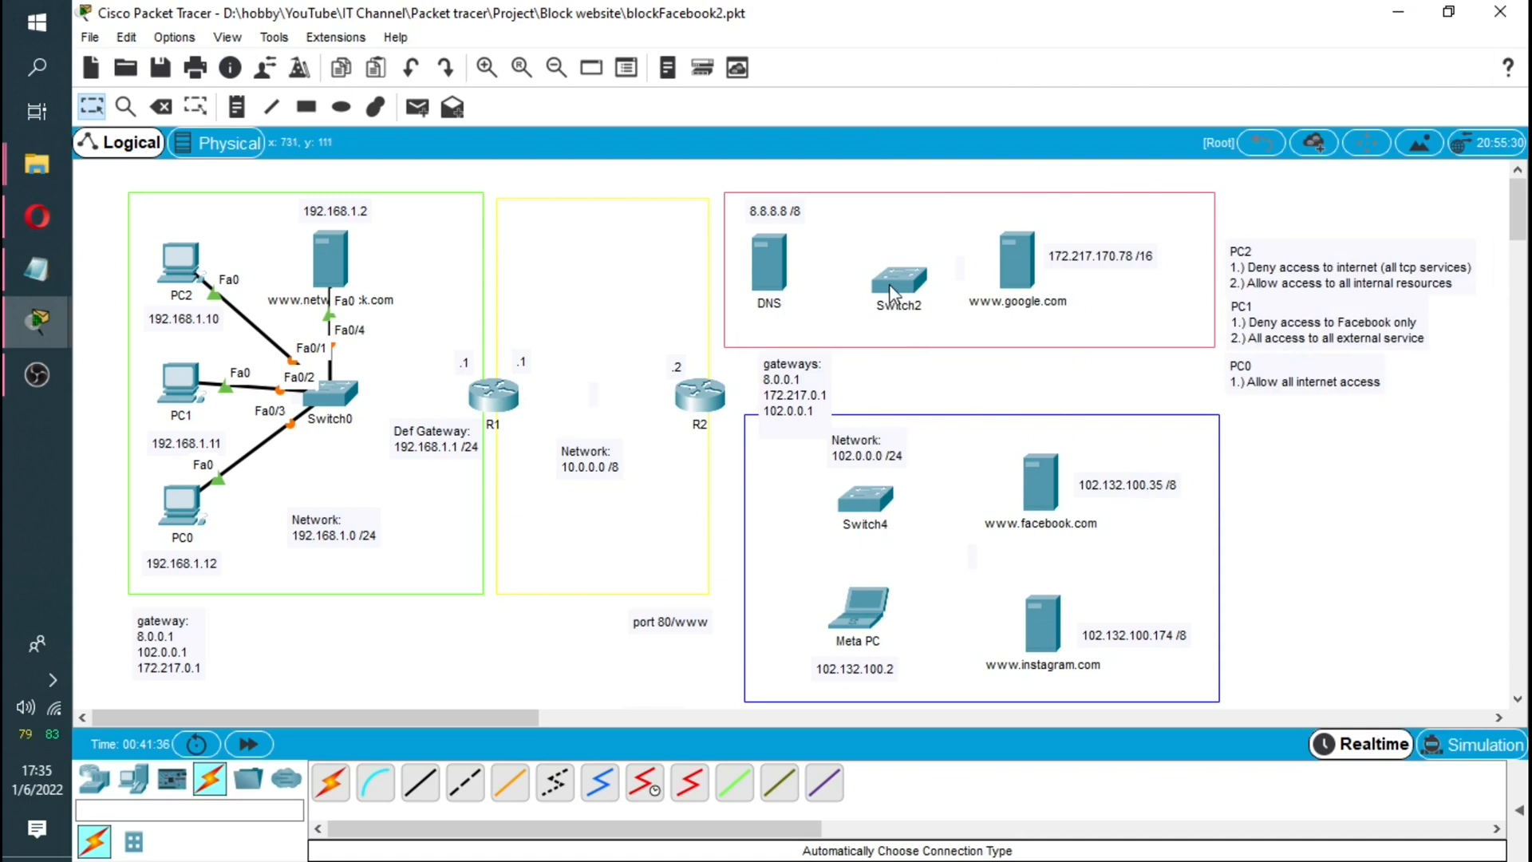
mouse_move(763, 281)
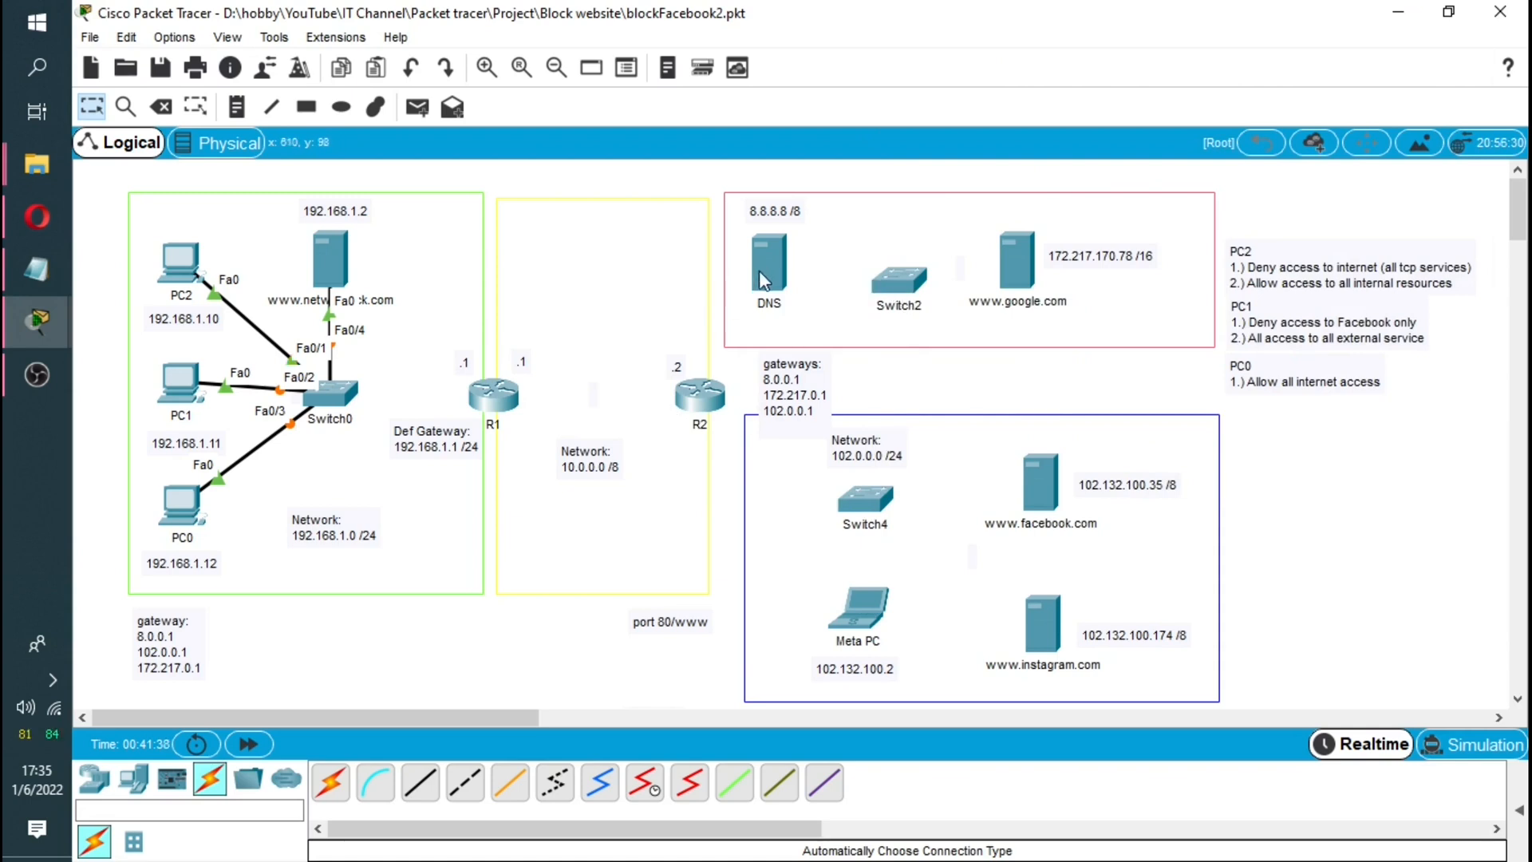
mouse_move(703, 401)
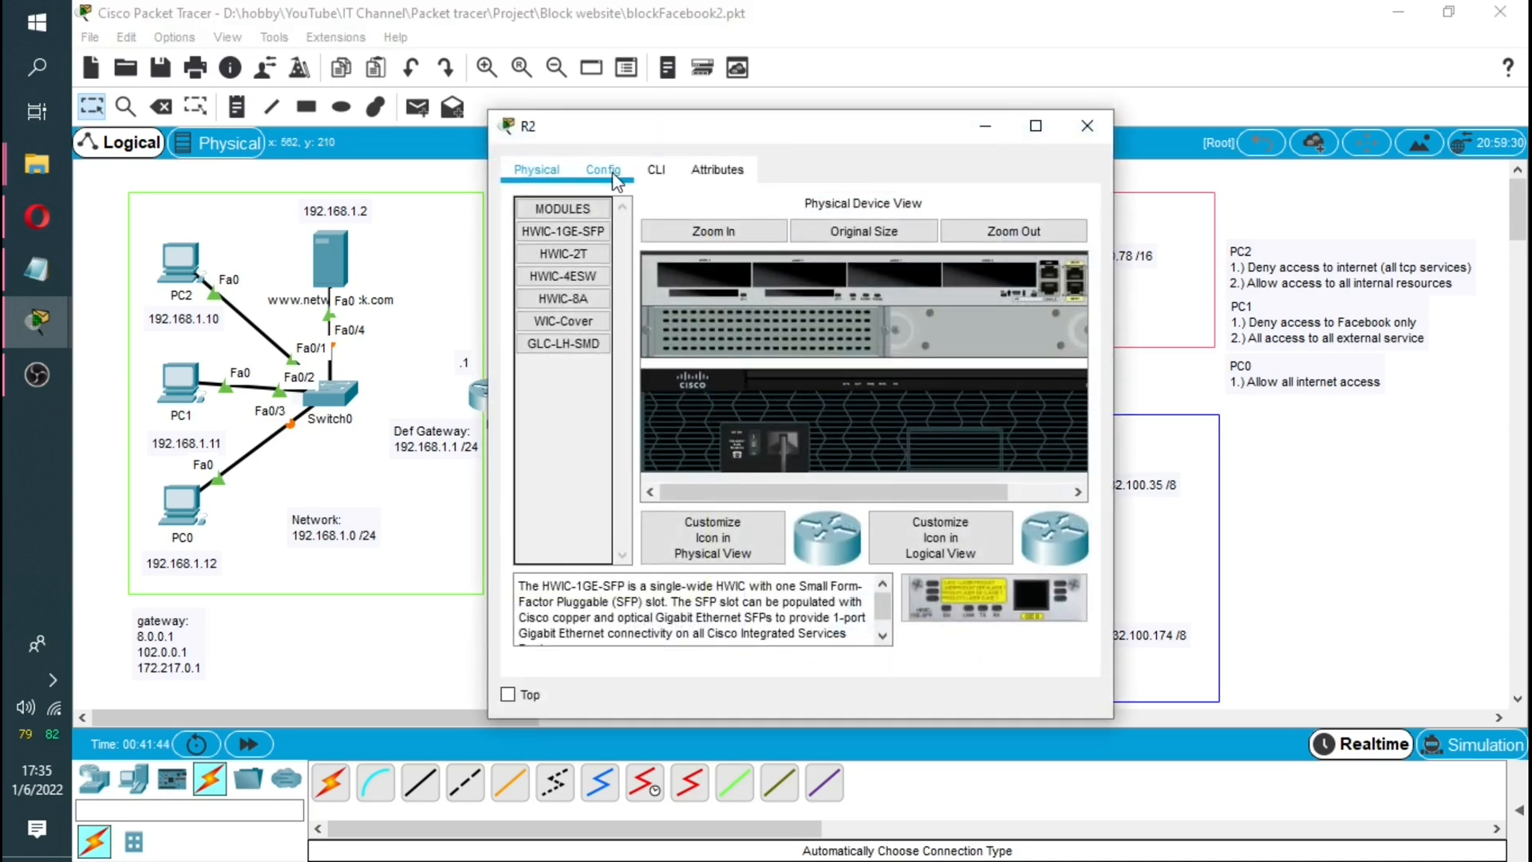
Step: Maximize R2's Physical view, zoom into its hardware and show the HWIC-2T serial module details
click(604, 169)
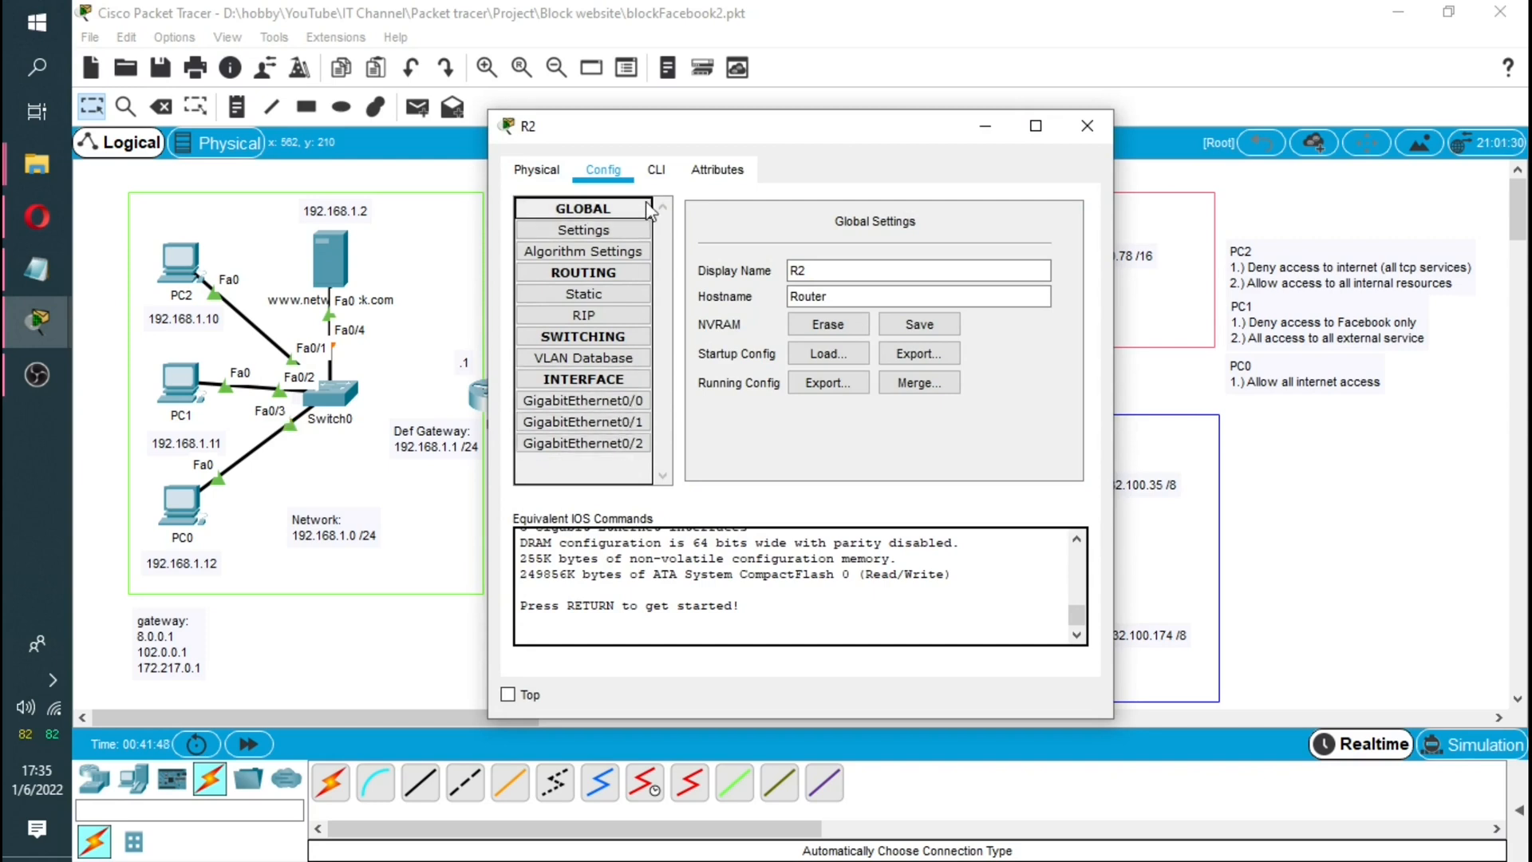
click(537, 169)
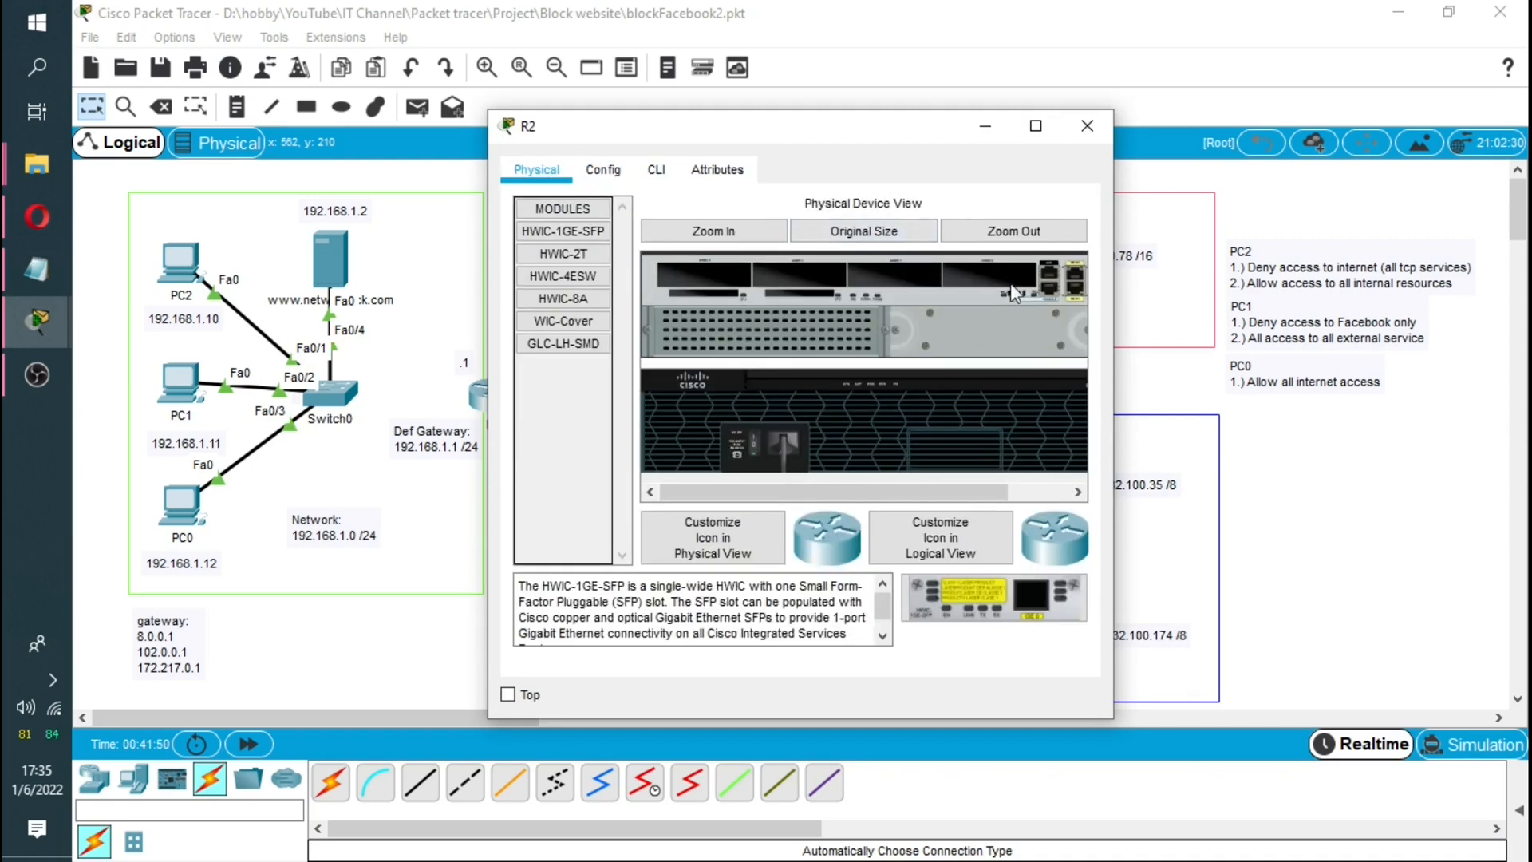
click(1034, 124)
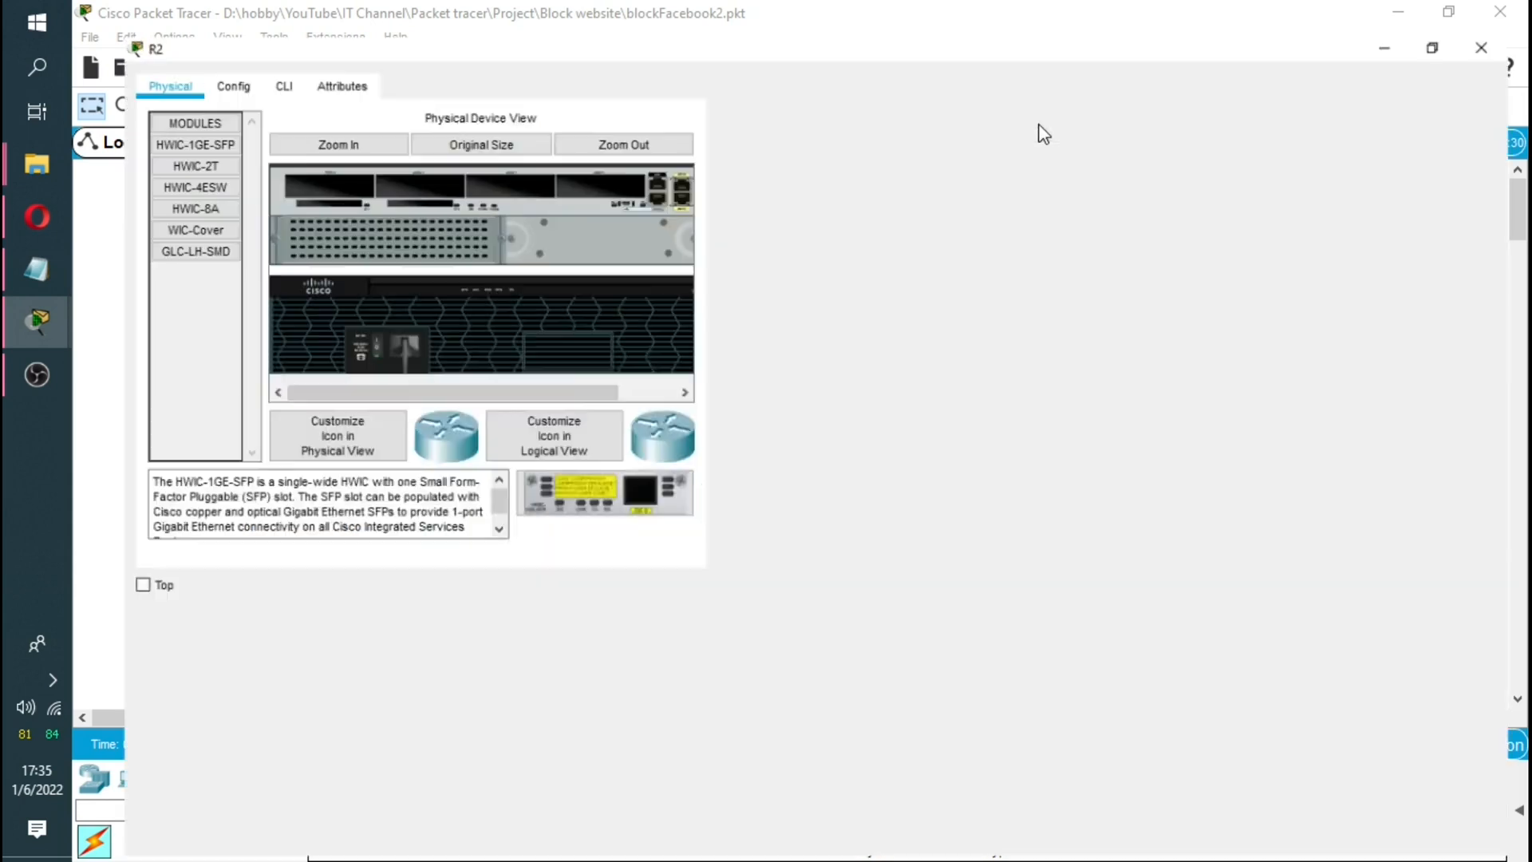
click(1430, 46)
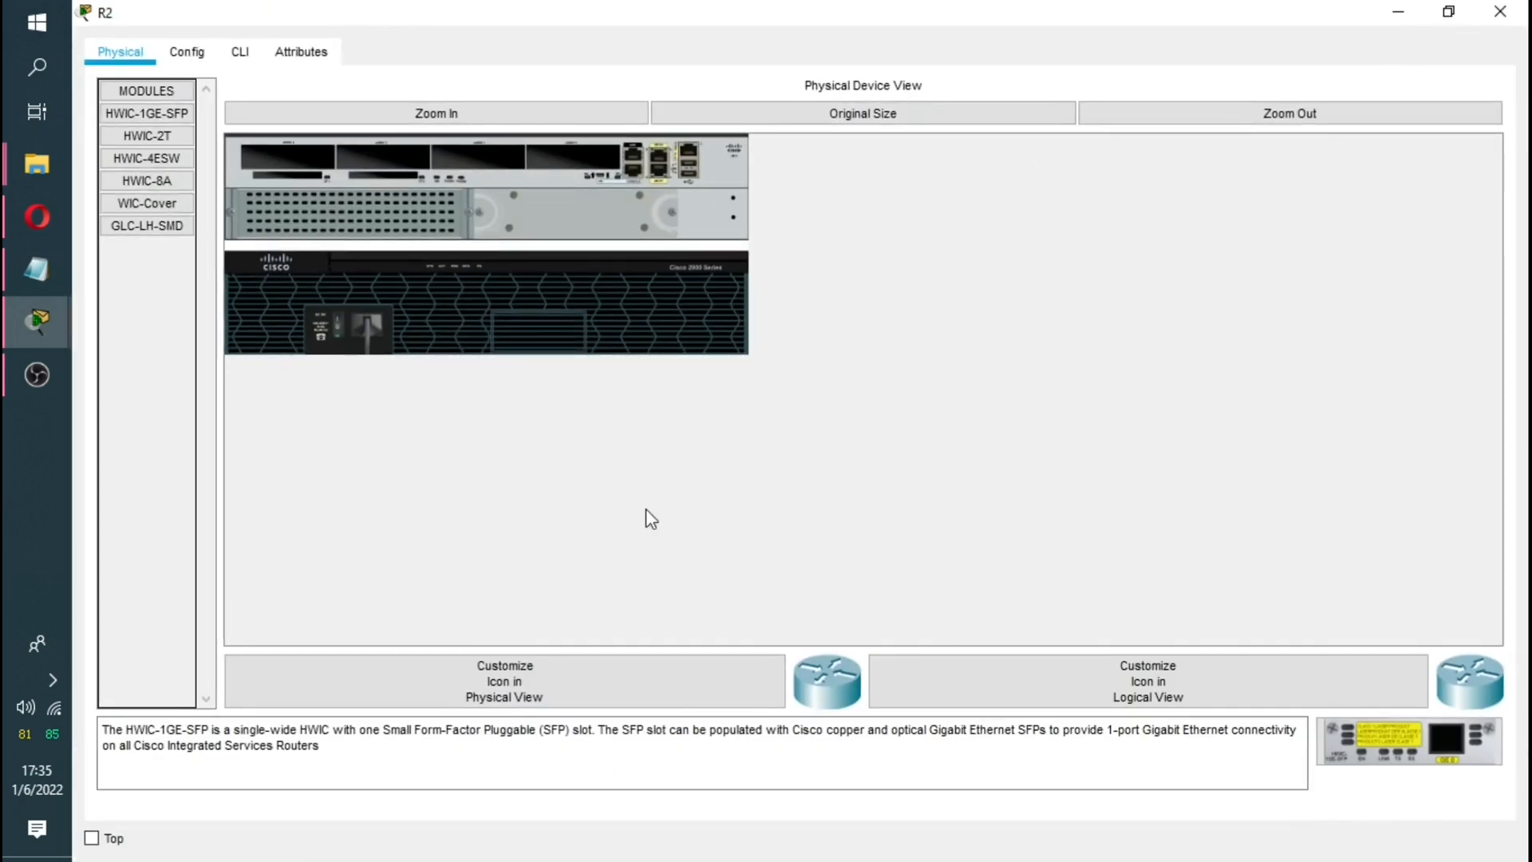
click(434, 113)
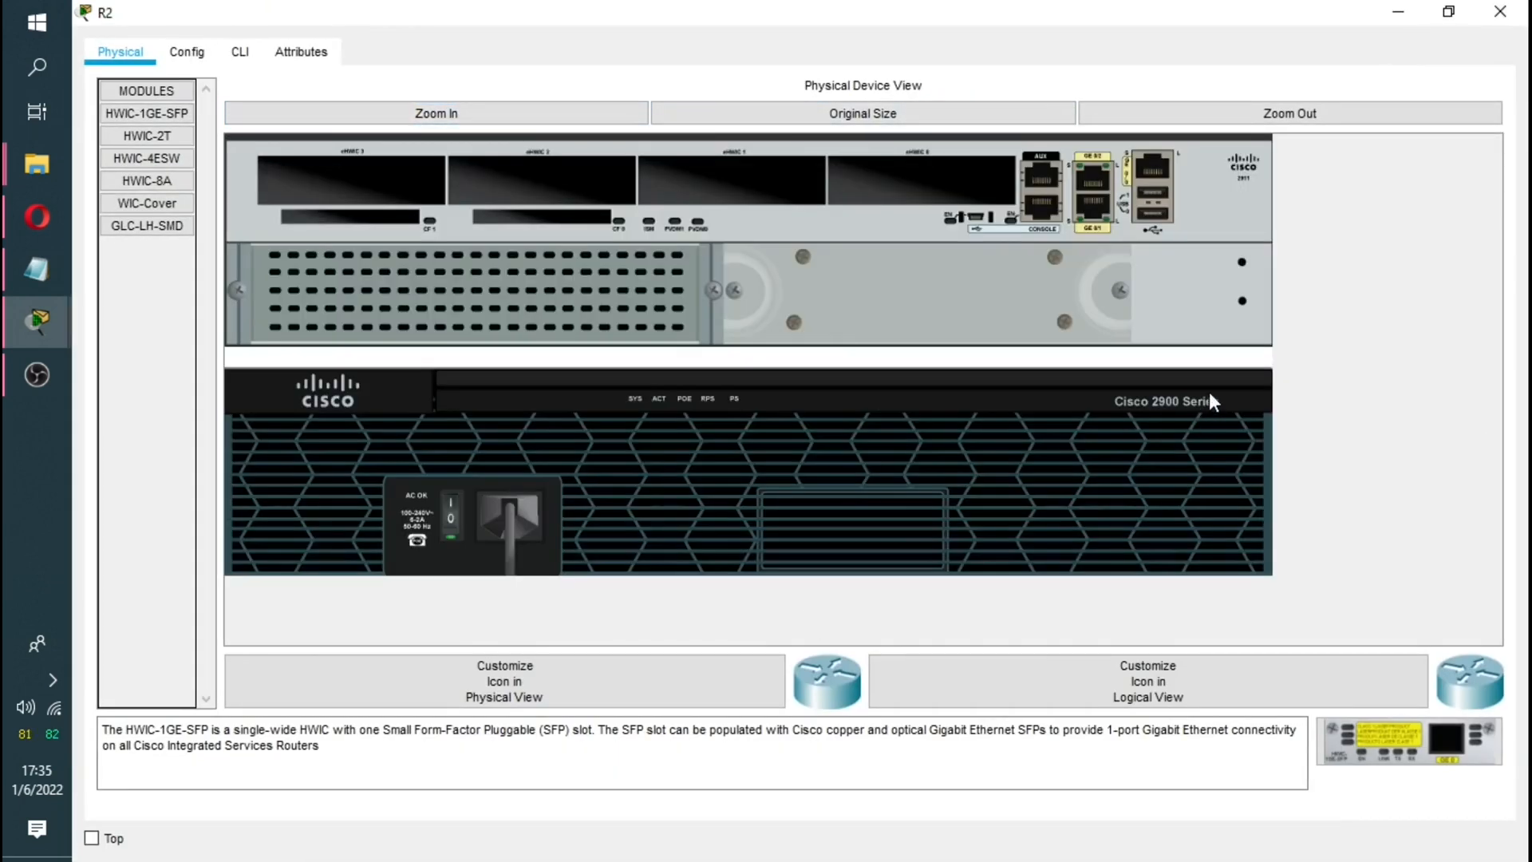
mouse_move(1143, 257)
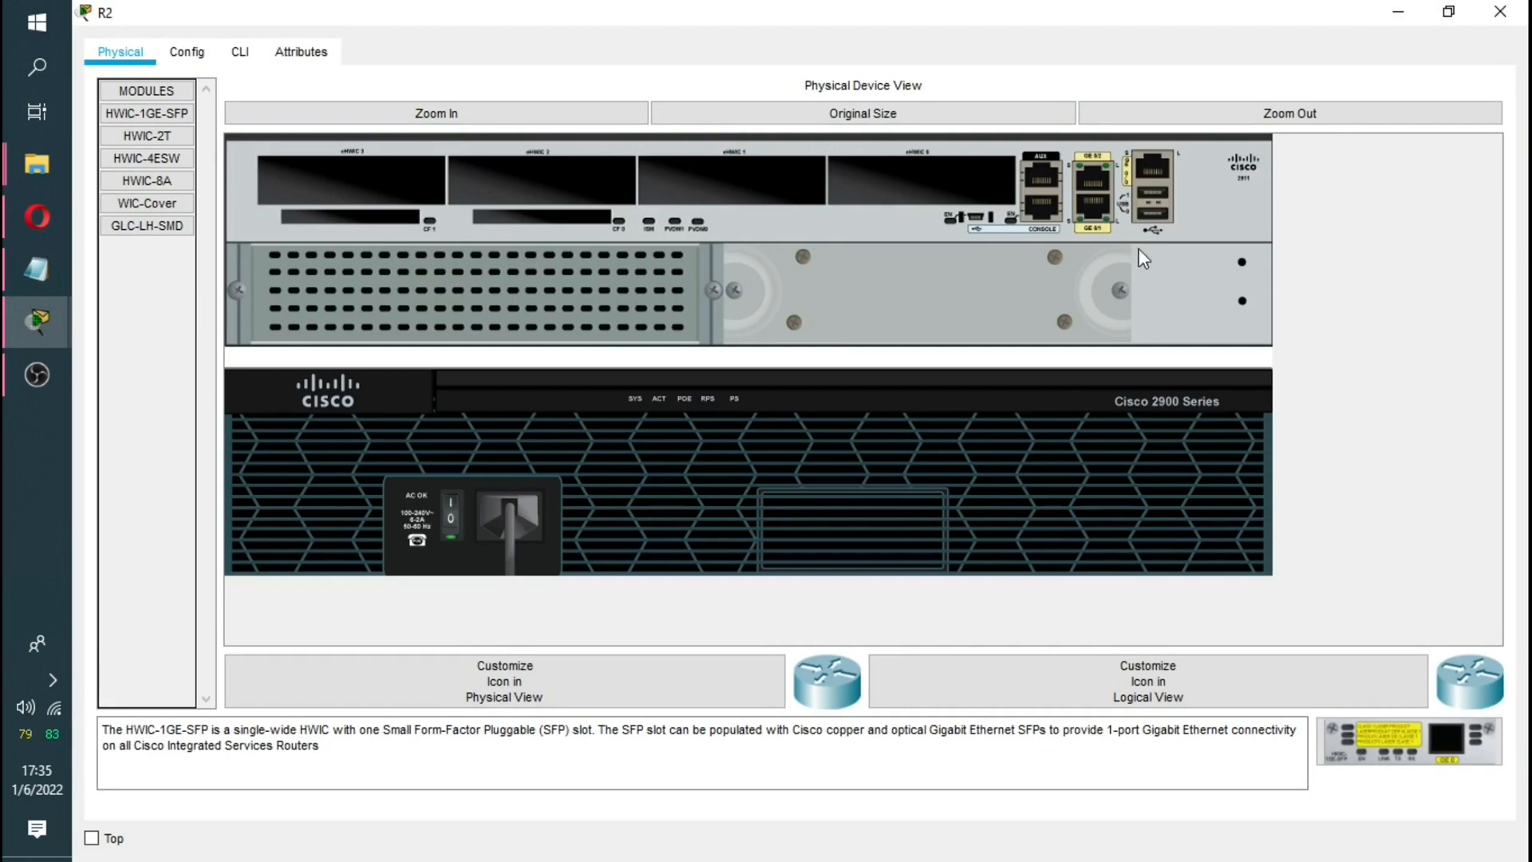
mouse_move(1102, 211)
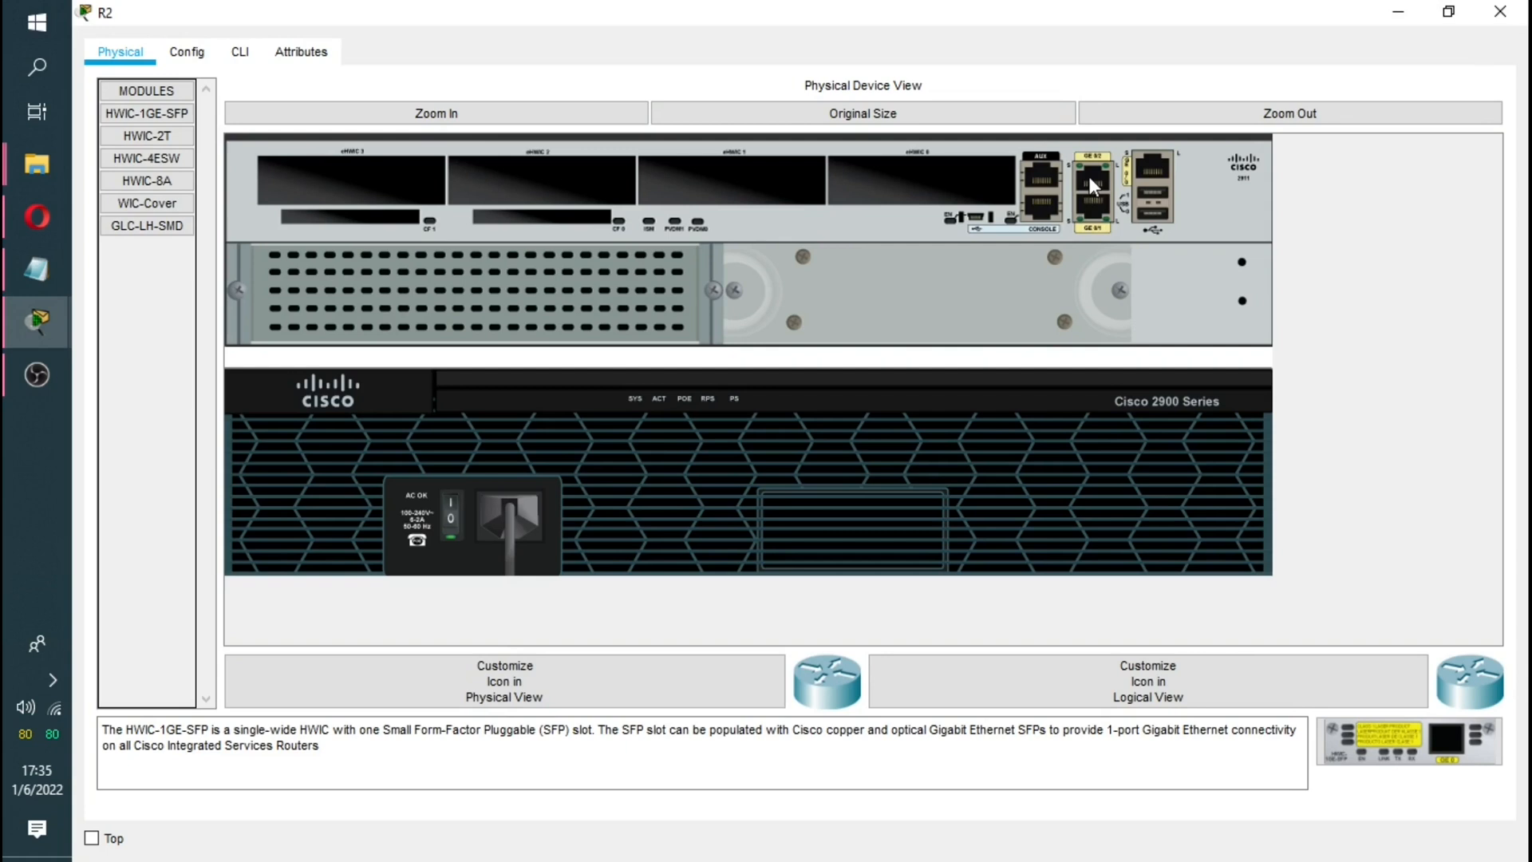
mouse_move(1157, 221)
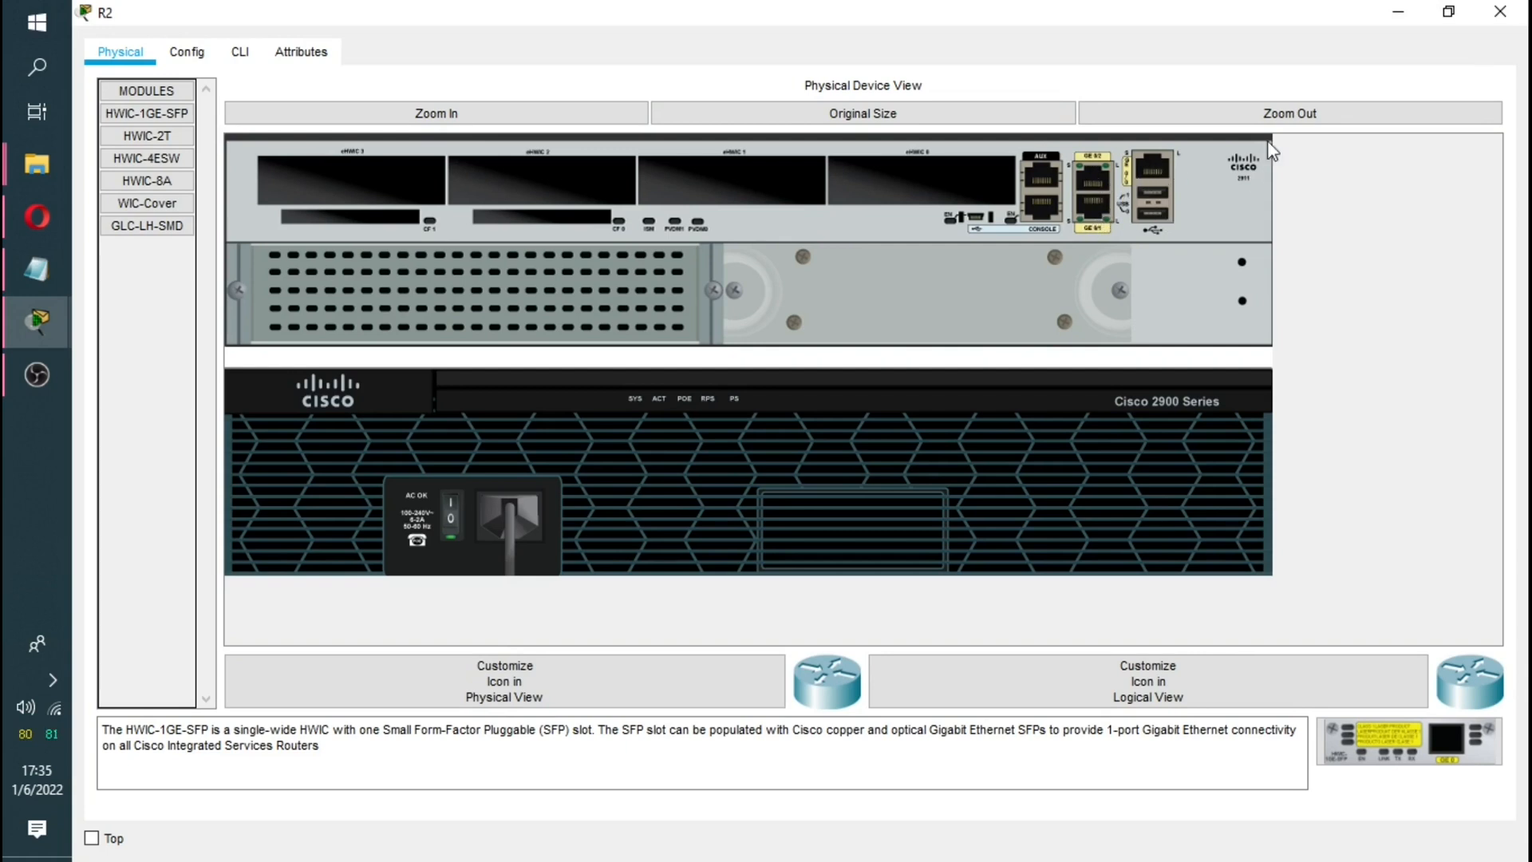
mouse_move(616, 542)
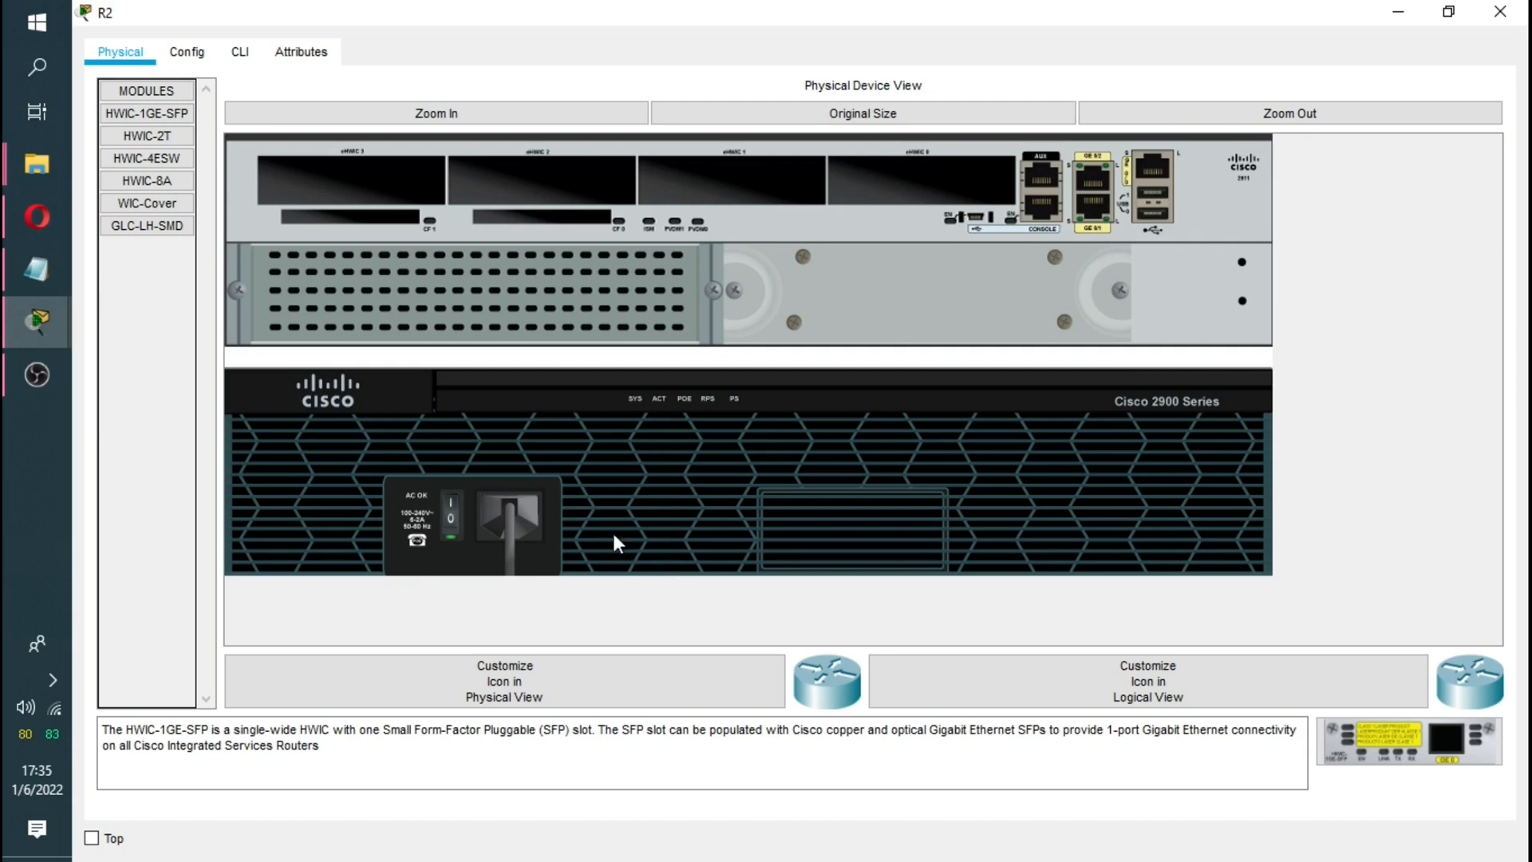
mouse_move(699, 488)
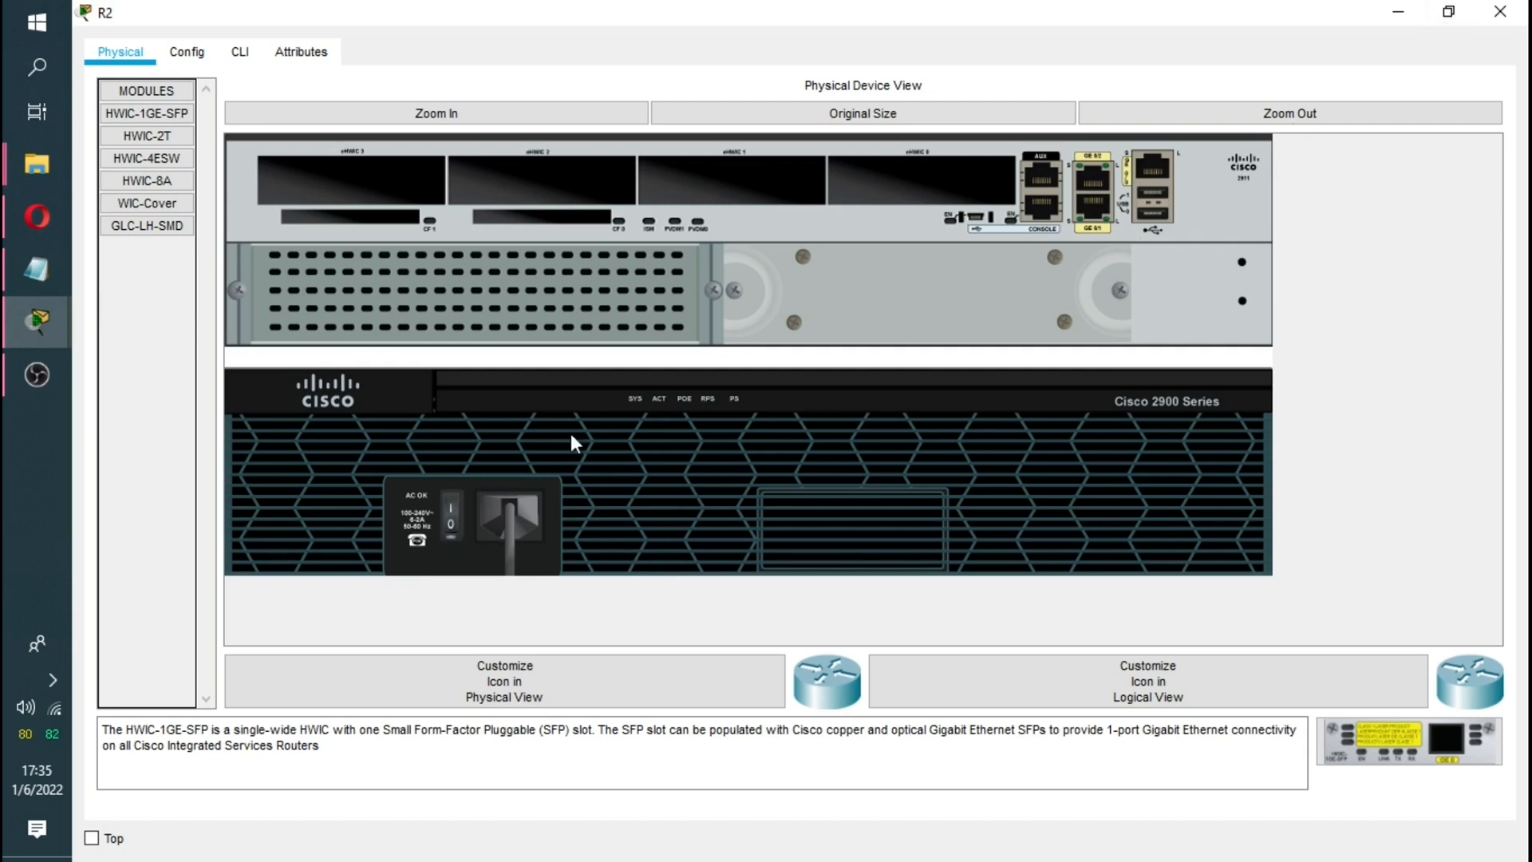
click(145, 135)
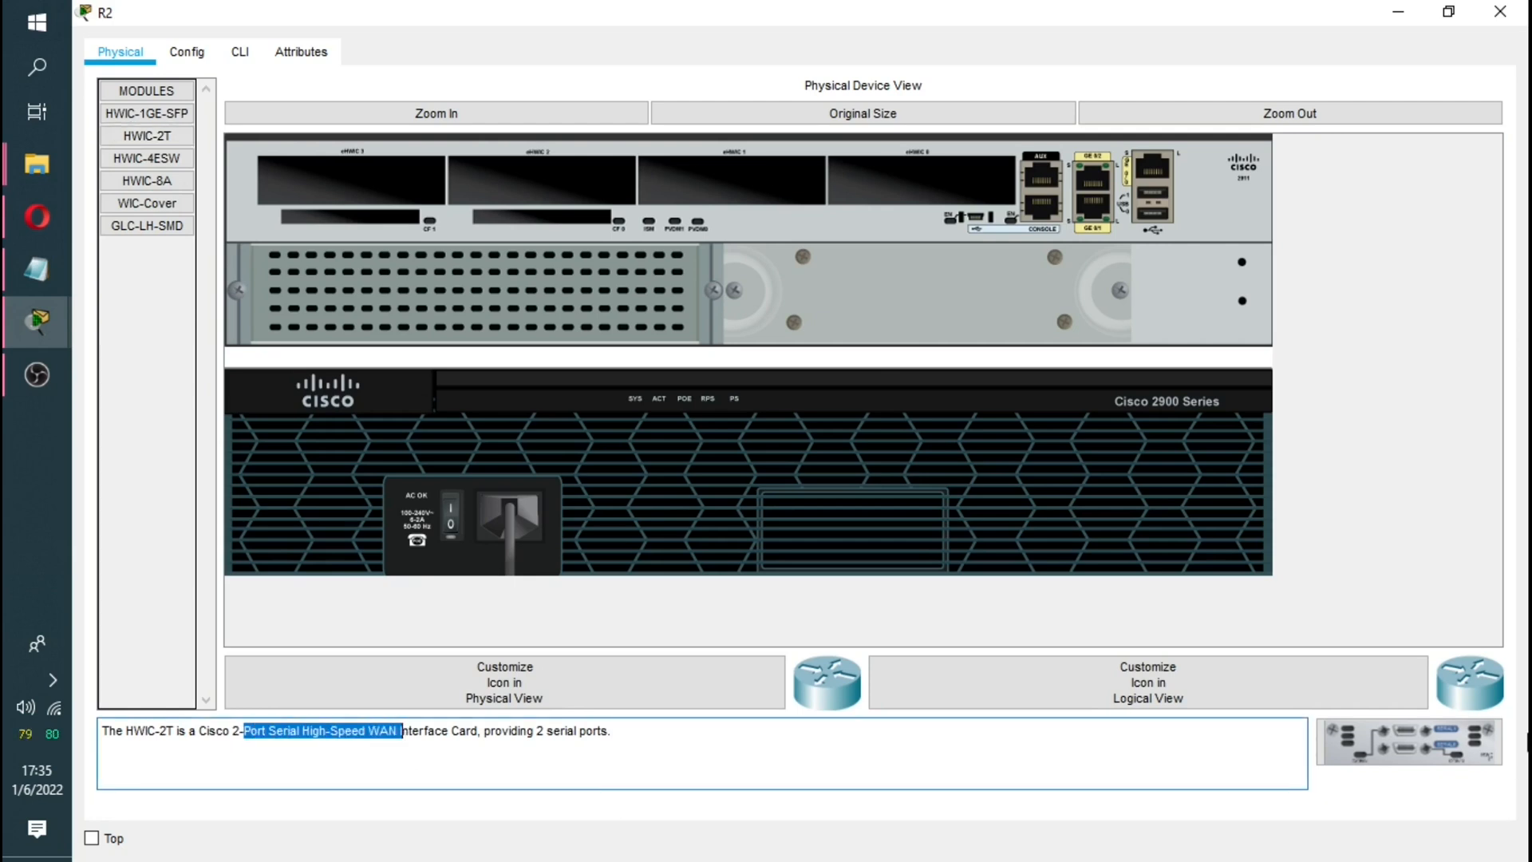
mouse_move(533, 747)
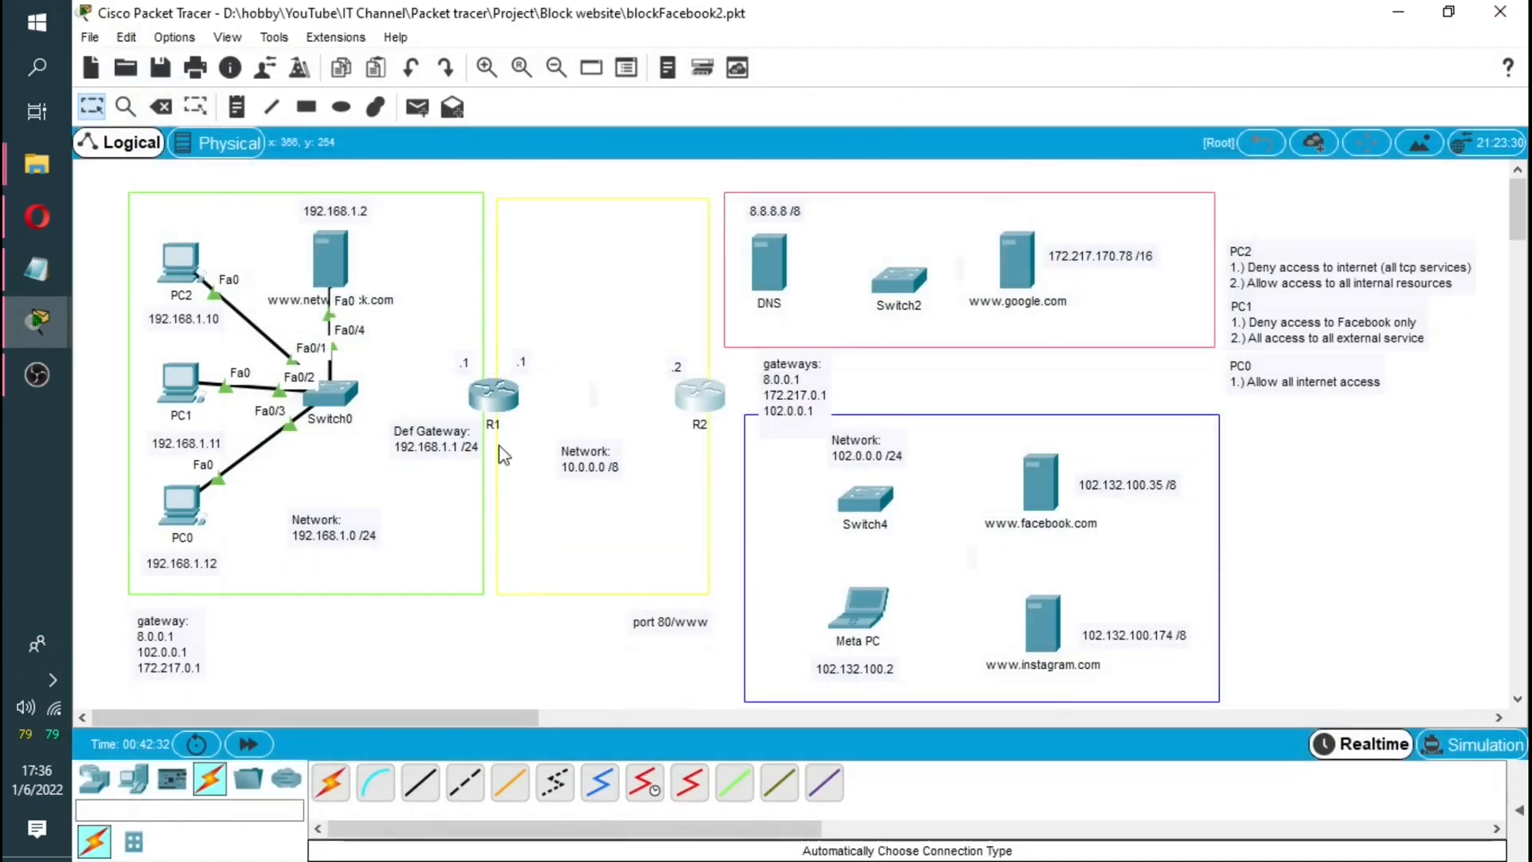
mouse_move(687, 498)
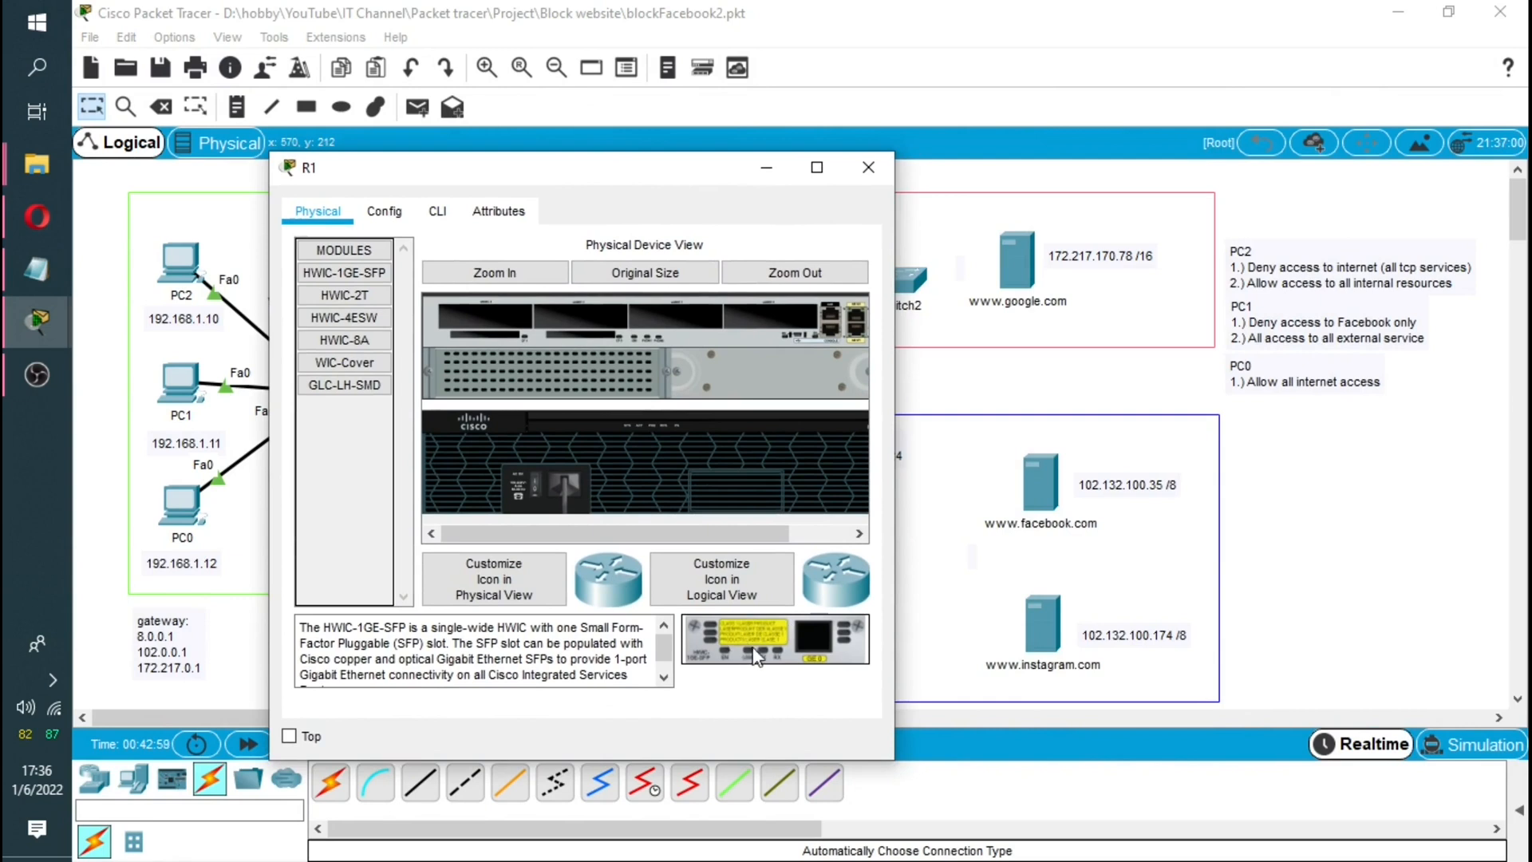
Step: Wire R1 and R2 serially and connect the routers to Switch0, Switch2, Switch4 and DNS
click(343, 293)
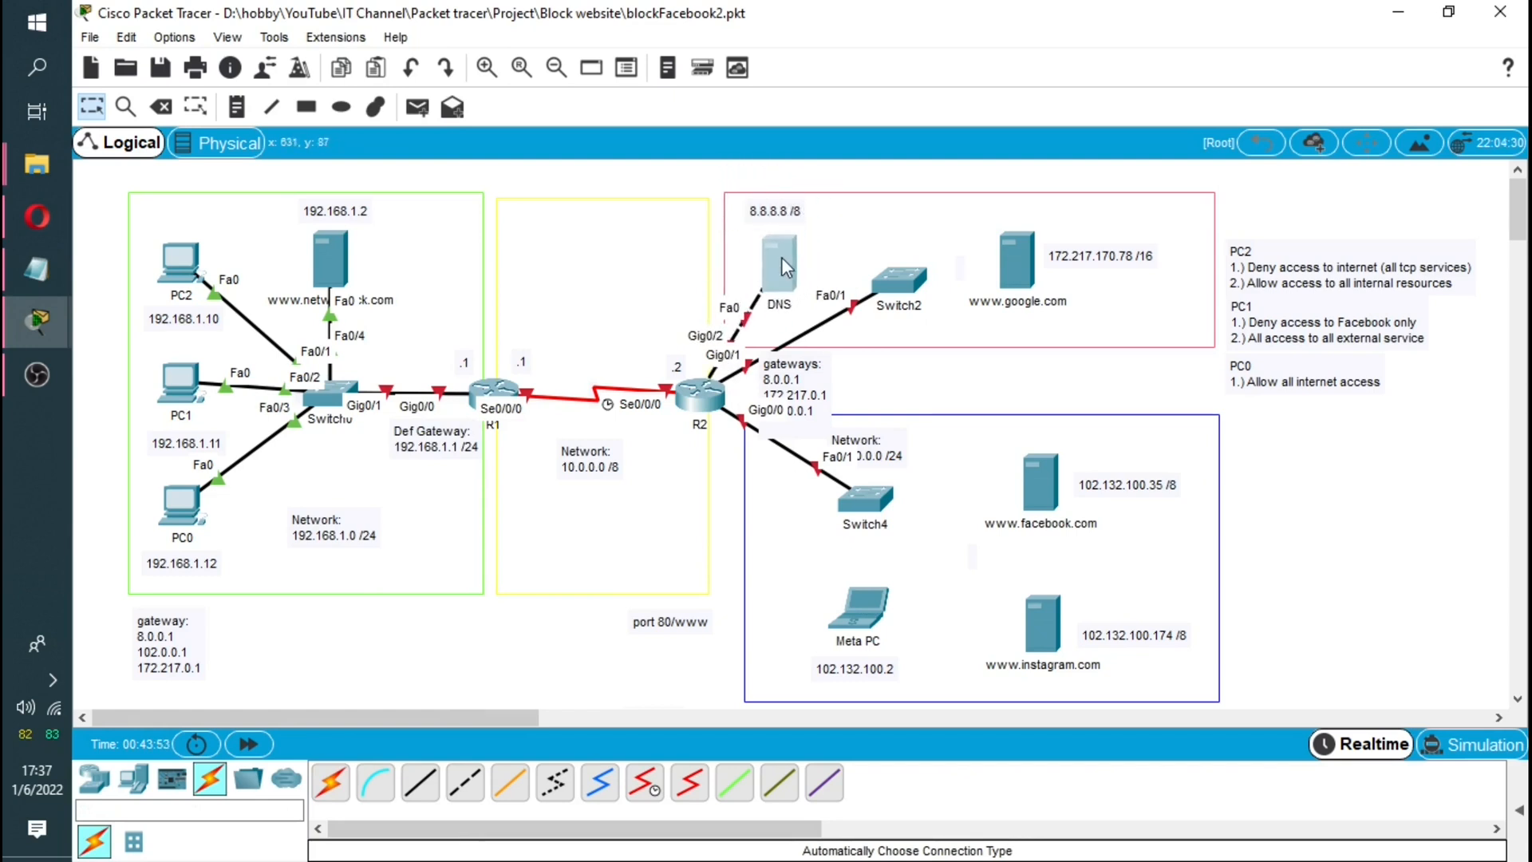
mouse_move(777, 291)
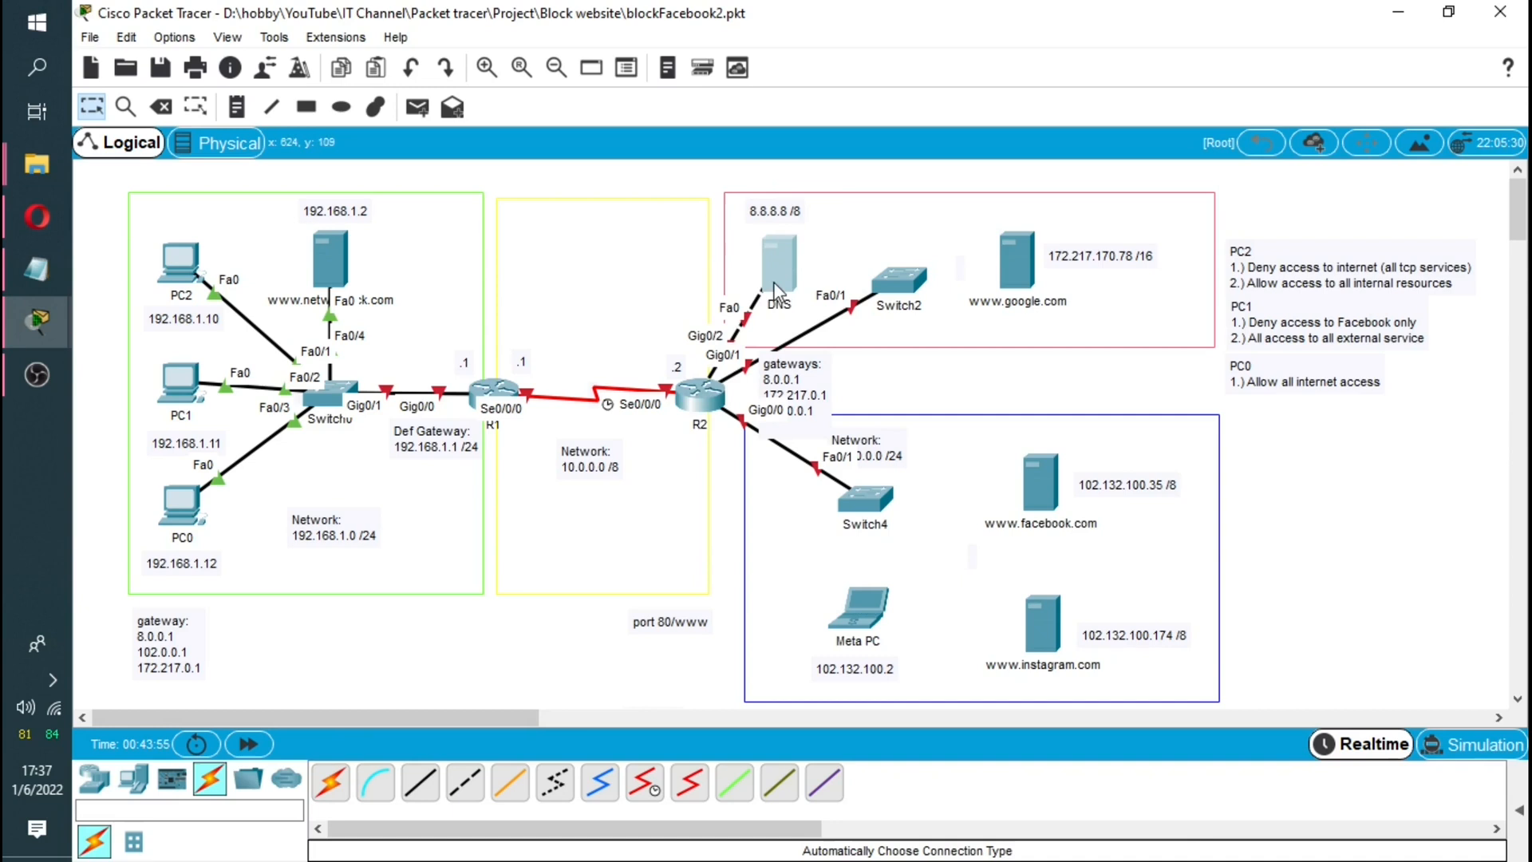